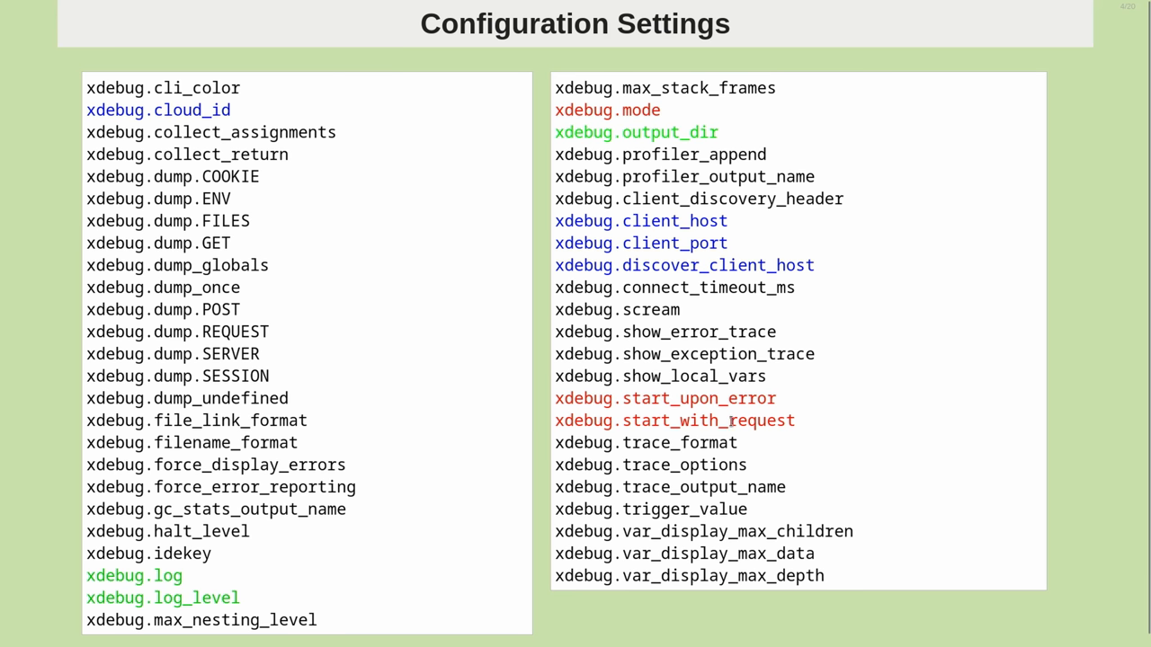
Point out the xdebug.start_with_request setting, then scroll down to the Diagnostic Log section
double_click(674, 421)
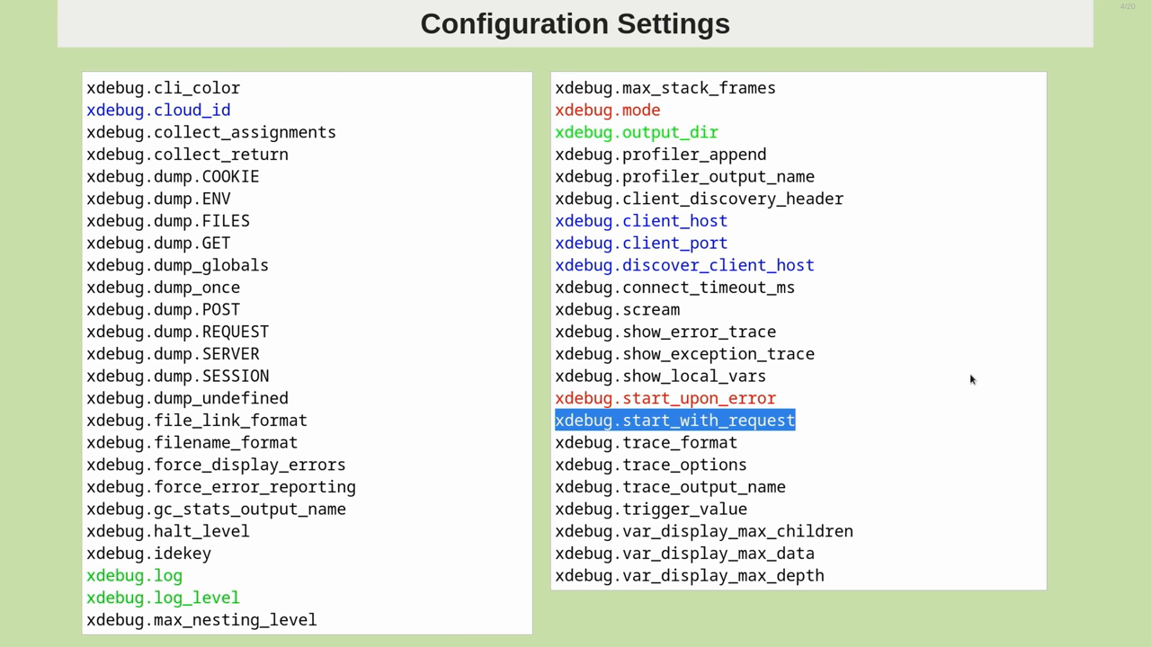
mouse_move(970, 365)
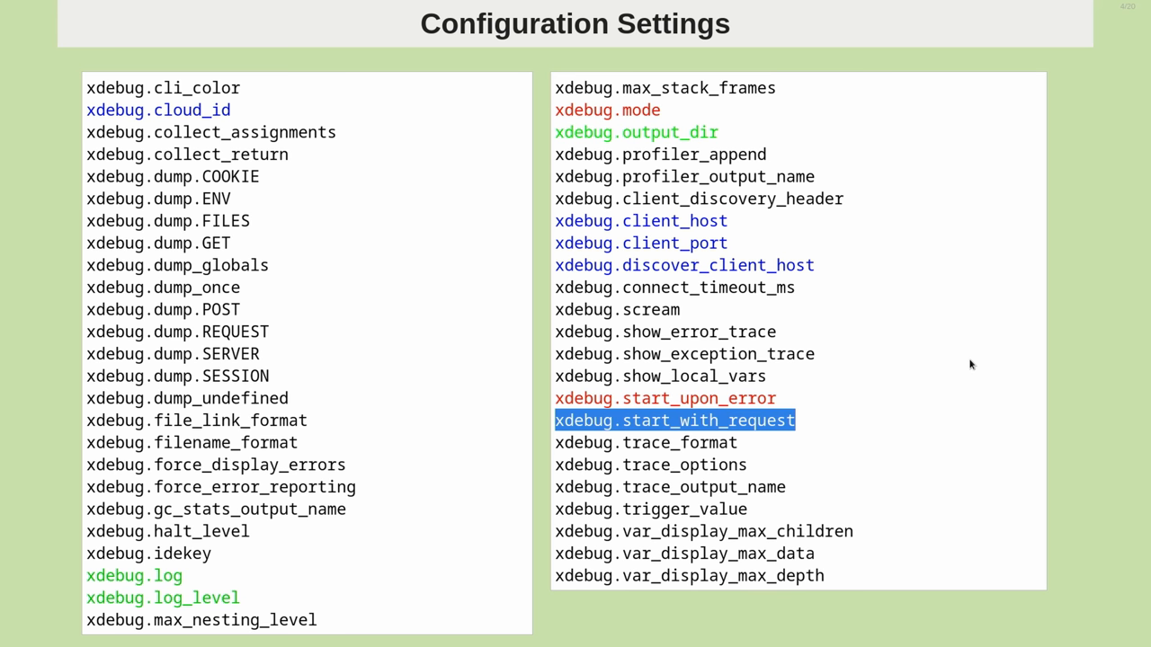
left_click(674, 421)
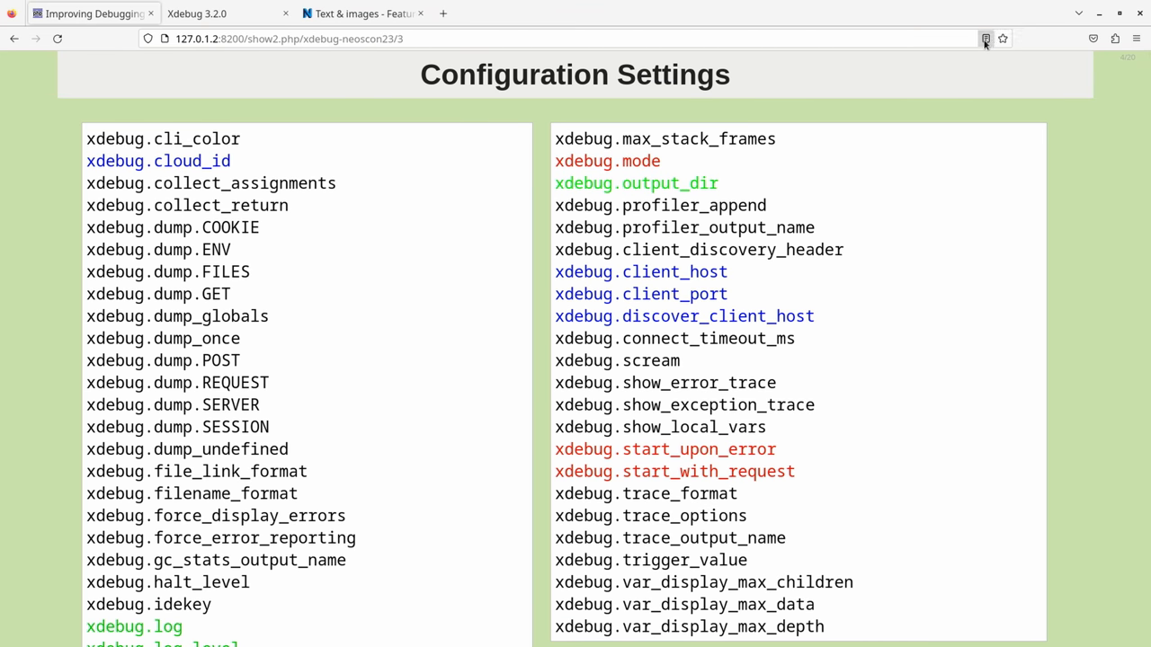
mouse_move(985, 38)
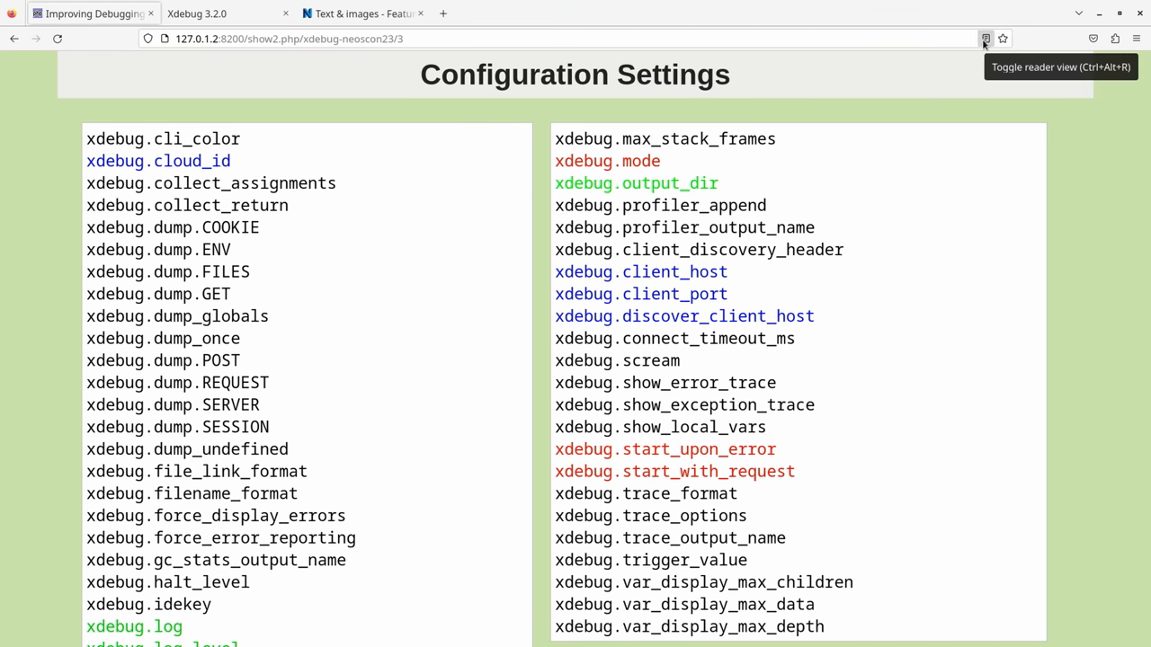
mouse_move(1014, 38)
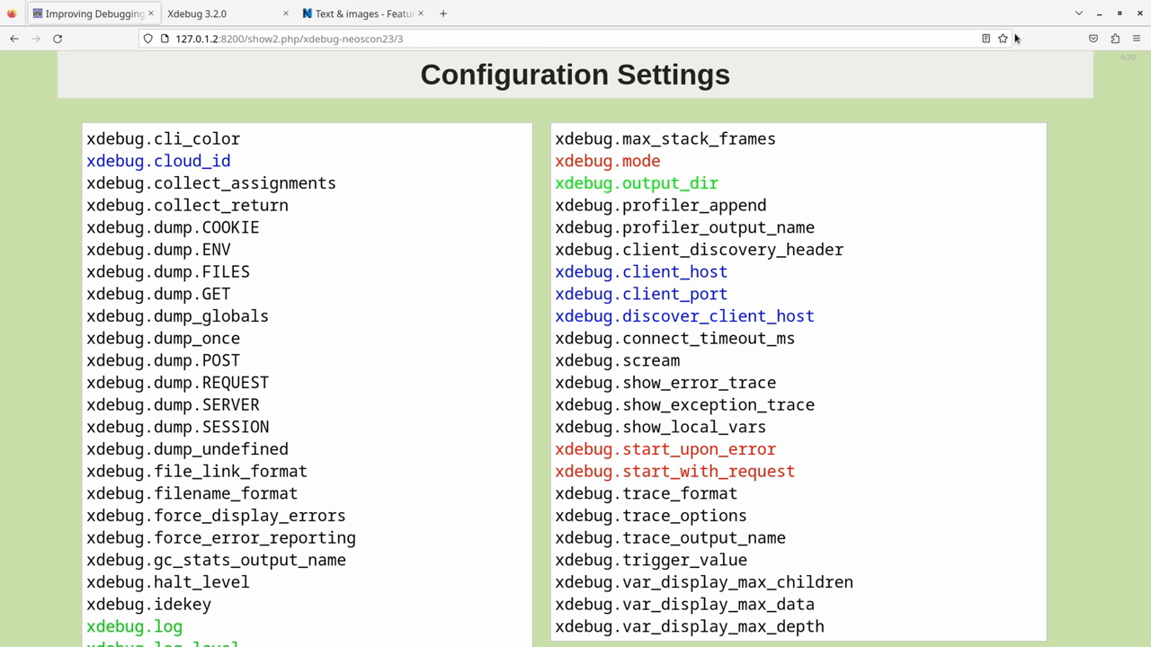
mouse_move(985, 38)
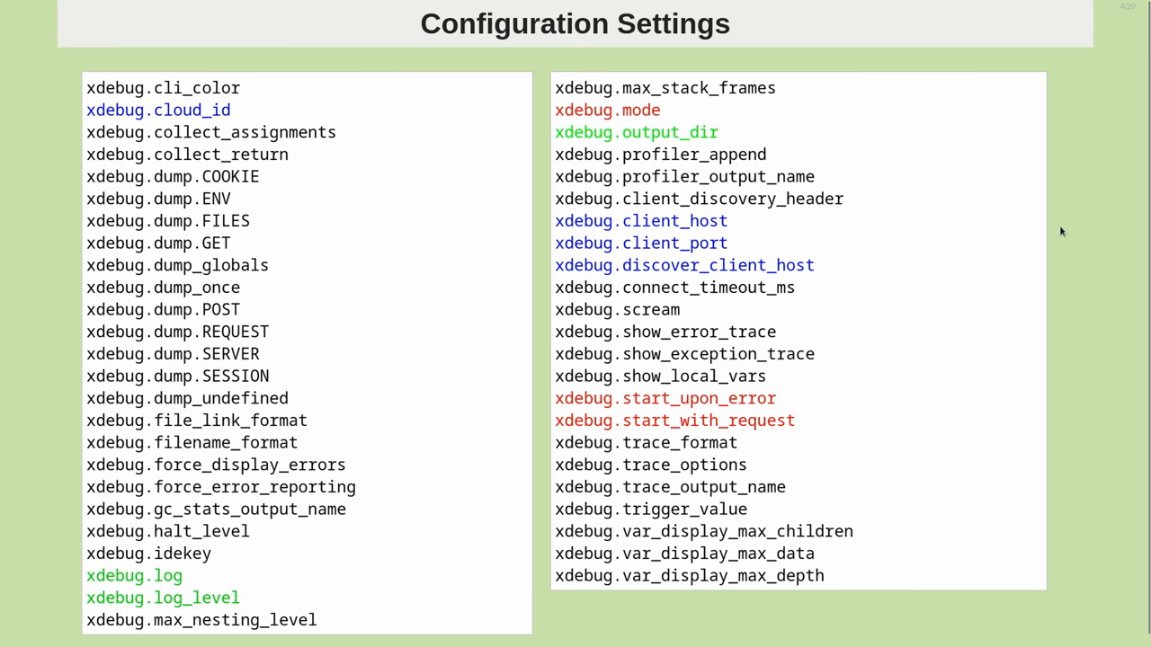
mouse_move(1033, 234)
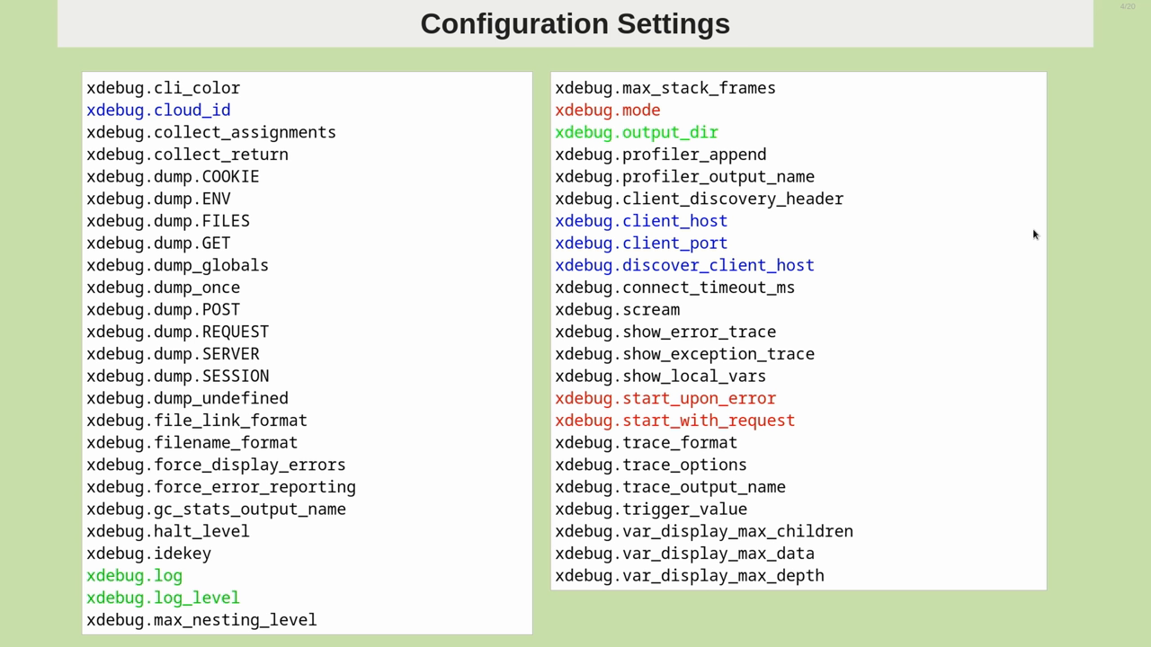
scroll("down", 3)
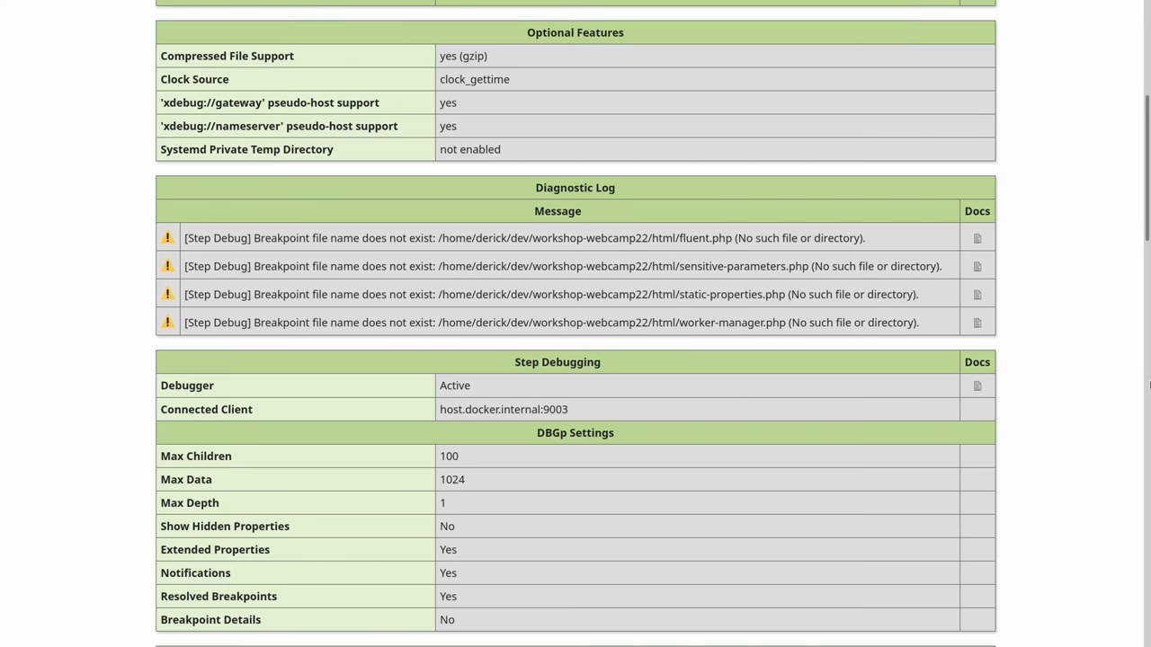
Scroll through the reloaded info page and highlight the could-not-connect log message
scroll("up", 3)
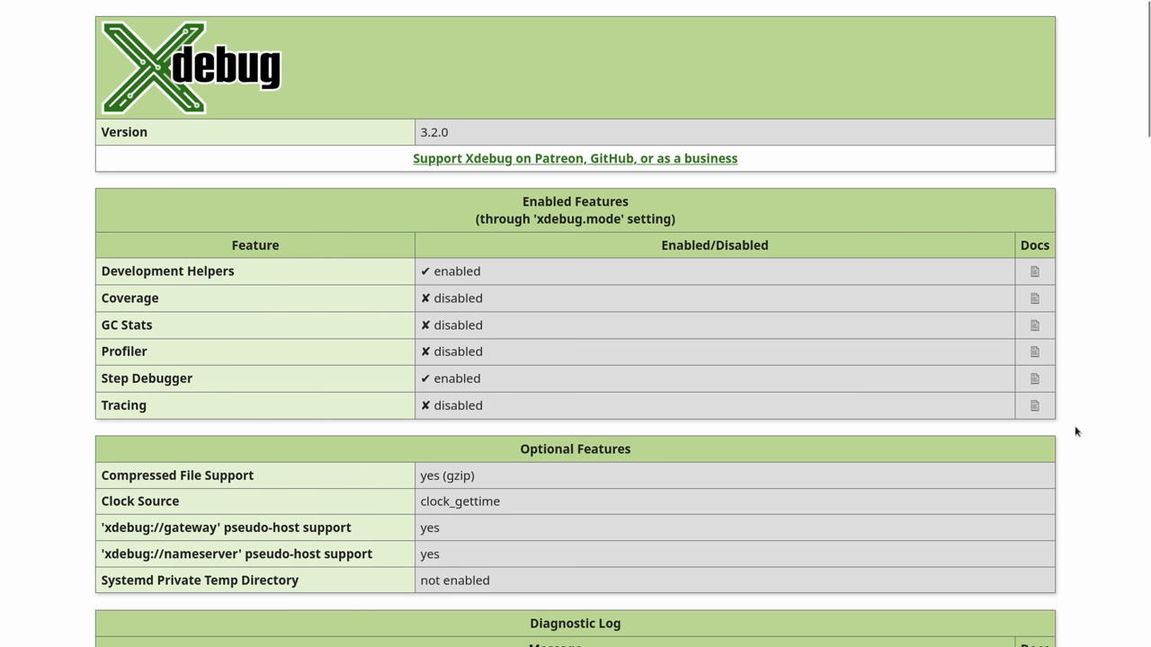
mouse_move(1107, 403)
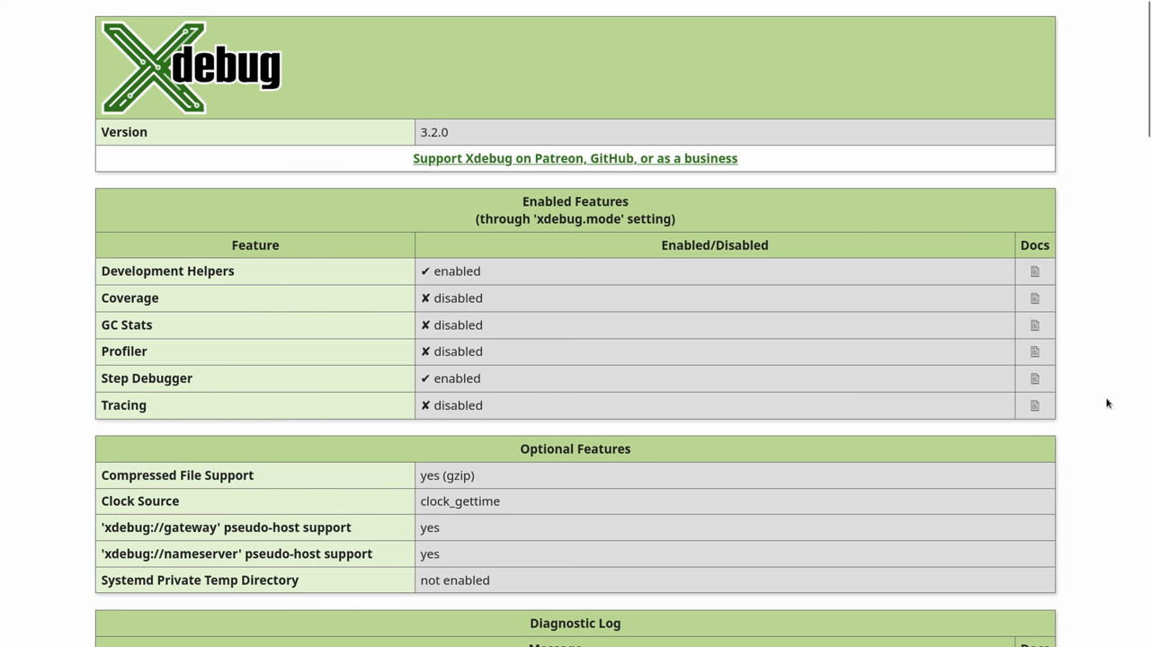
mouse_move(1100, 402)
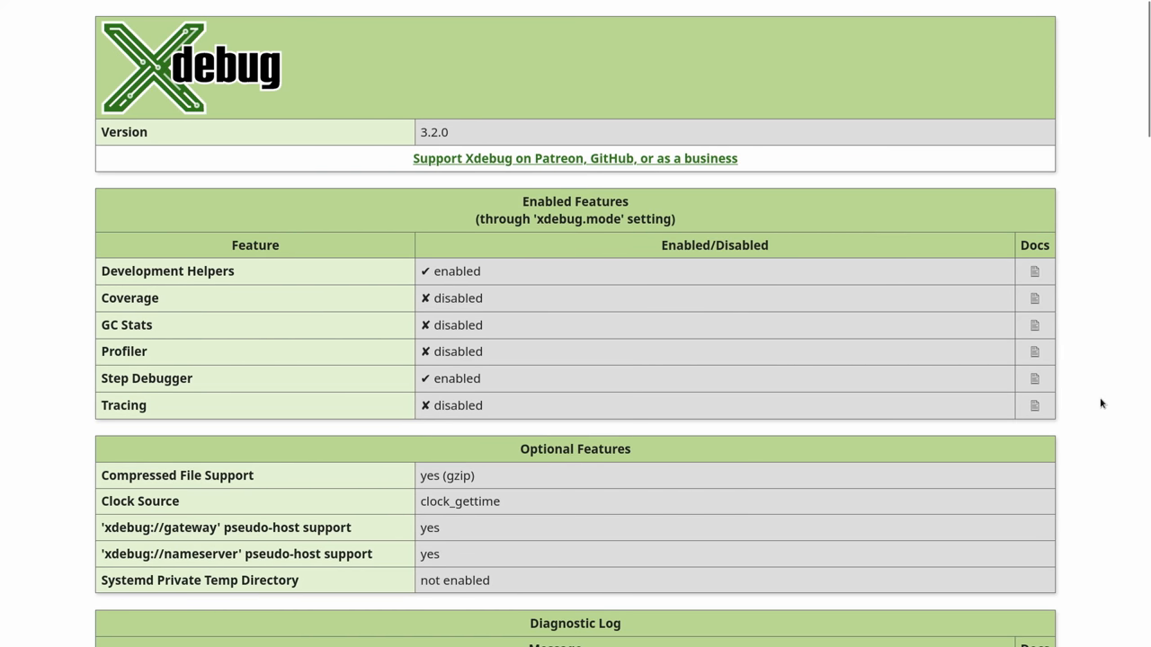
scroll("down", 3)
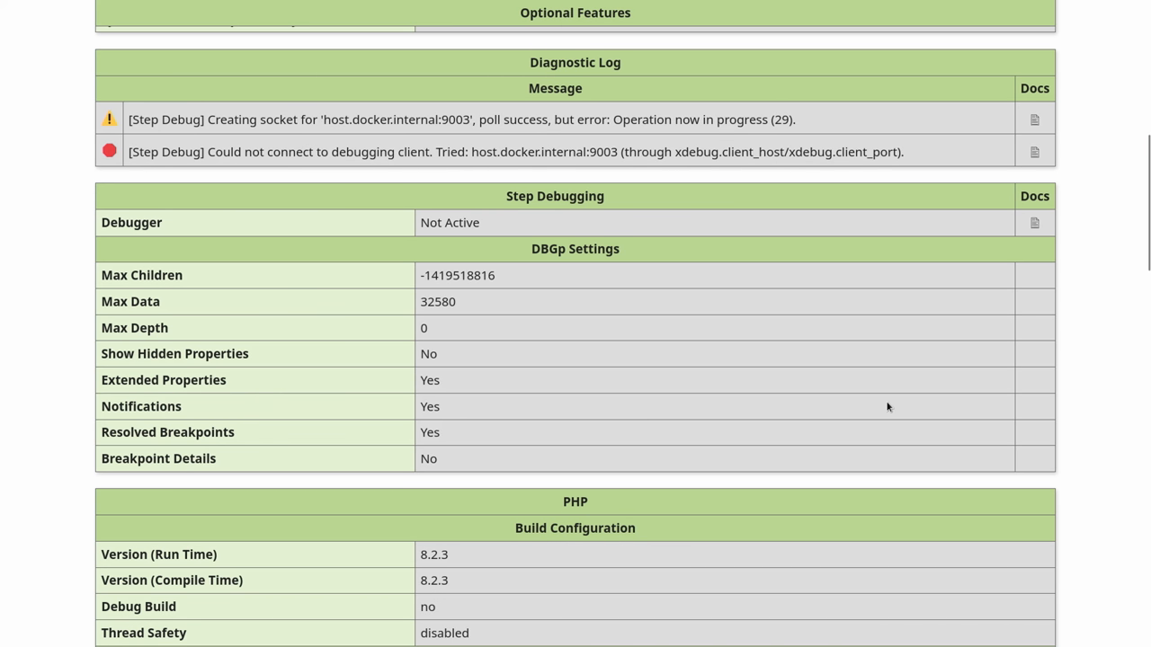
scroll("up", 3)
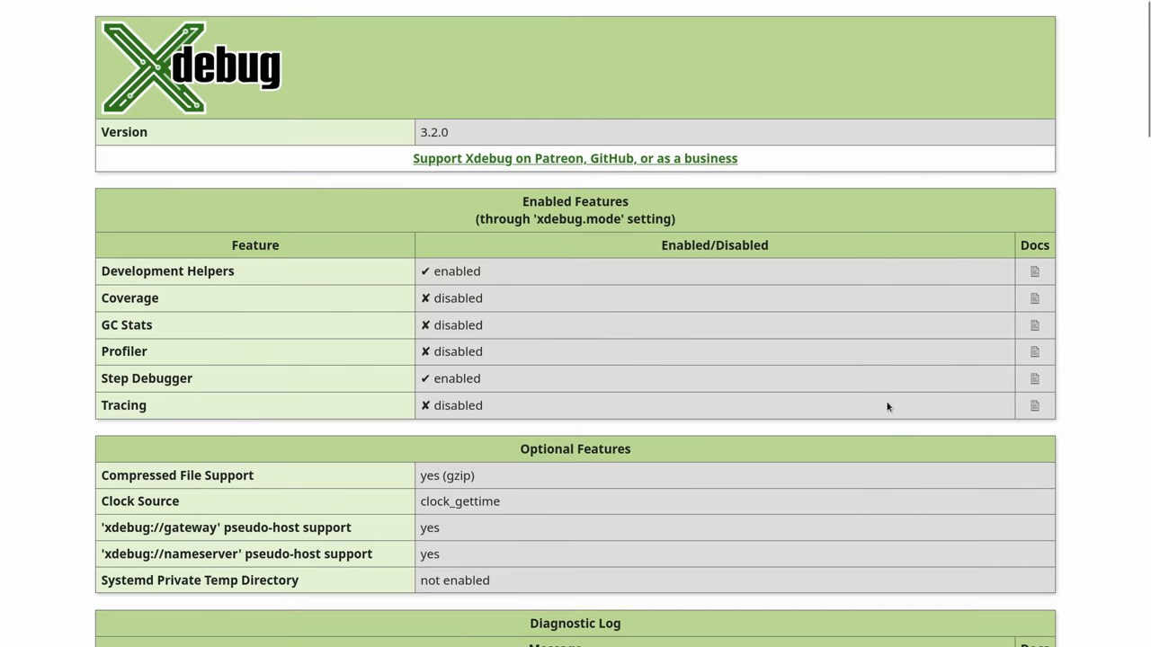
mouse_move(510, 302)
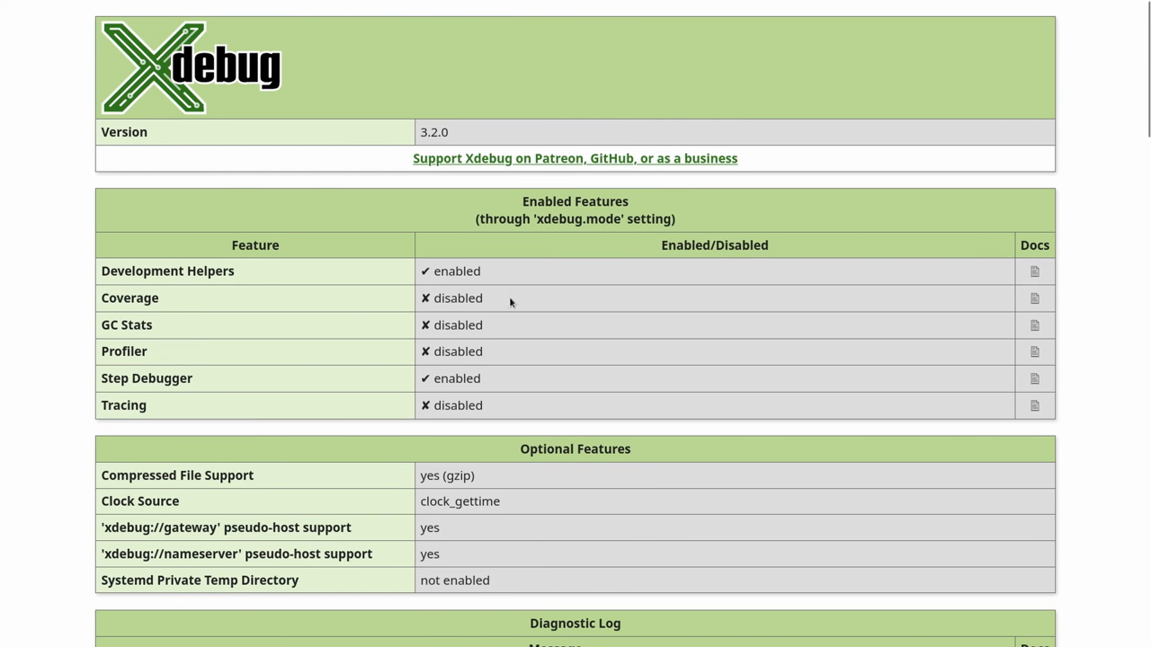
mouse_move(482, 304)
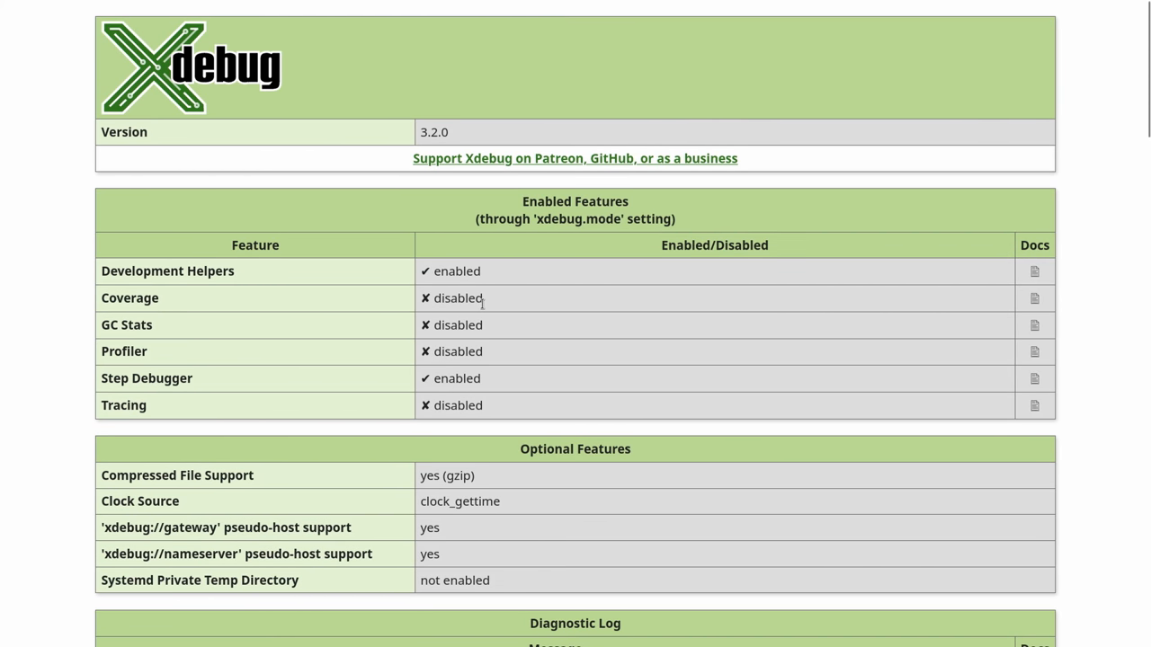
mouse_move(500, 305)
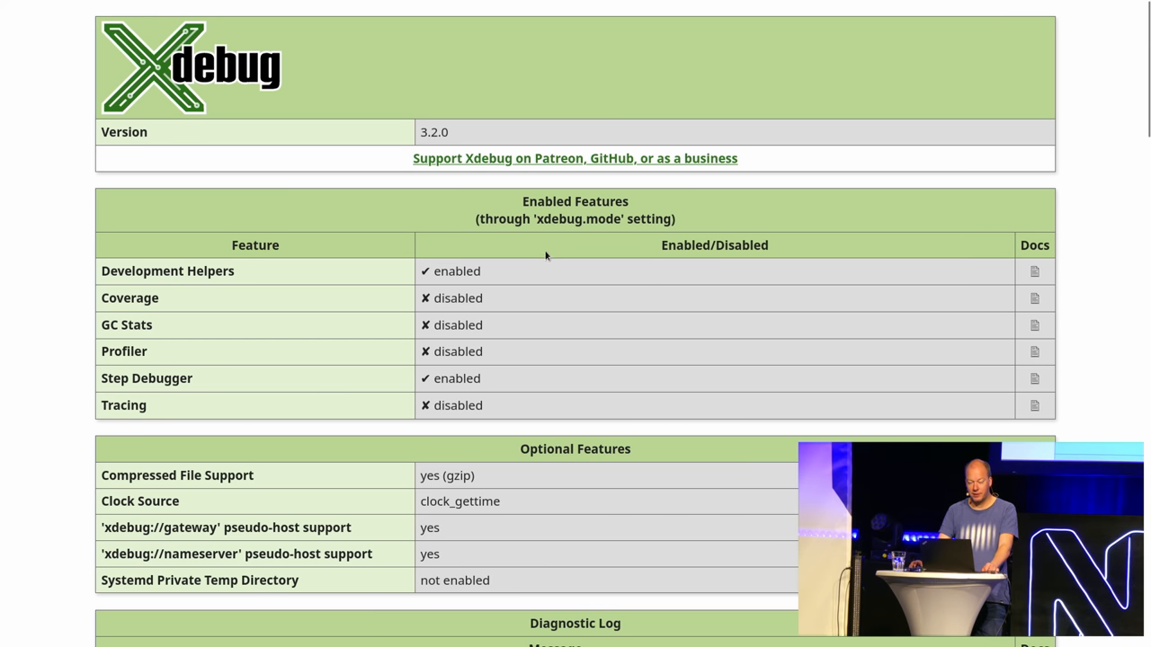
mouse_move(518, 245)
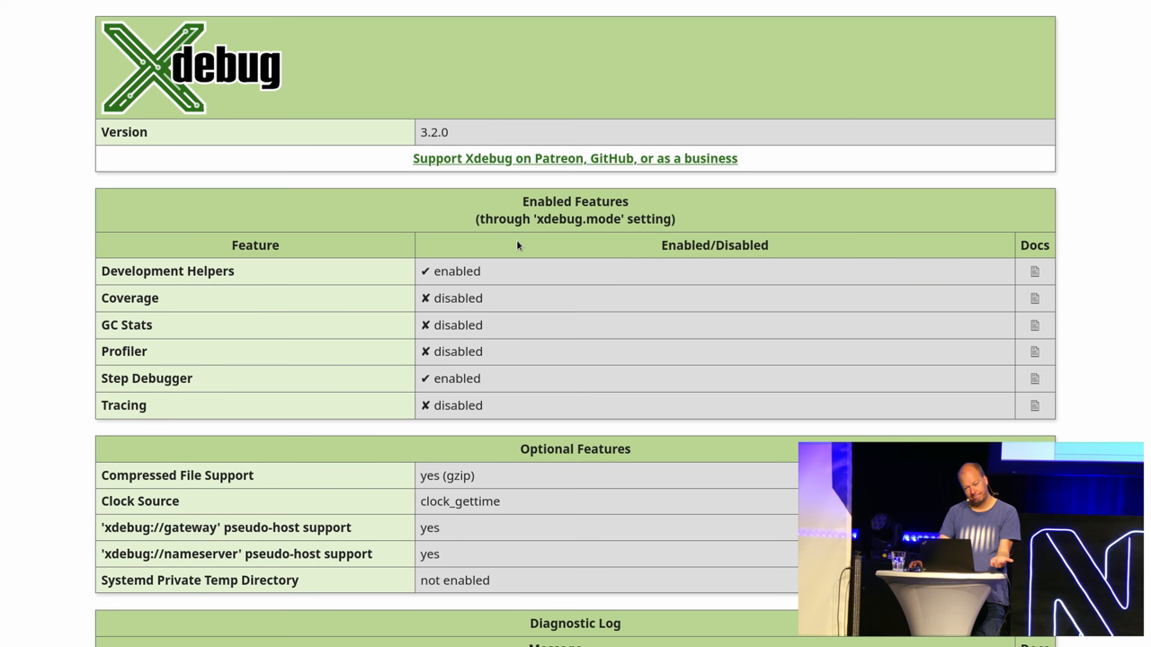
scroll("down", 3)
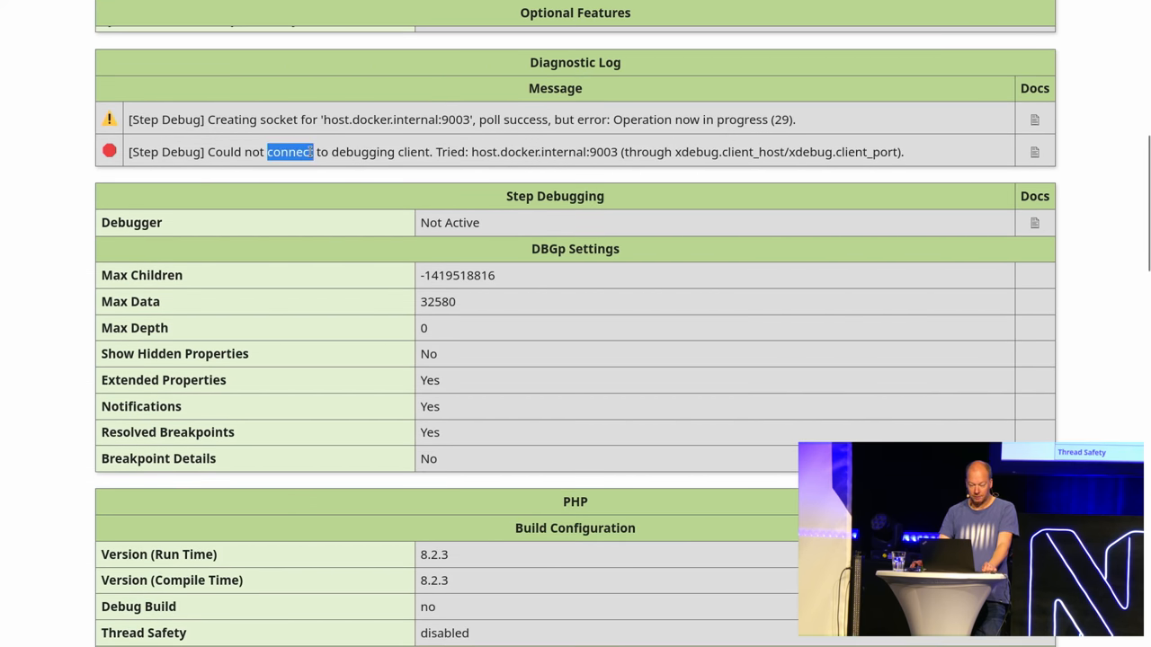
triple_click(518, 151)
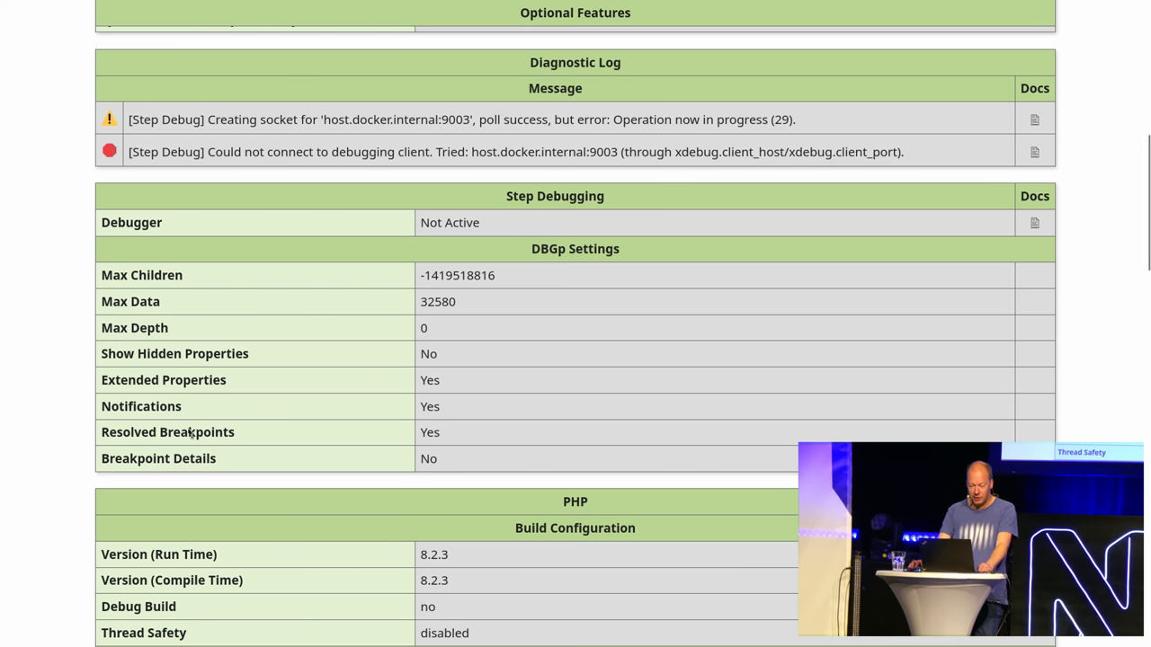
Scroll through the directive table and back to the top of the page
scroll("down", 3)
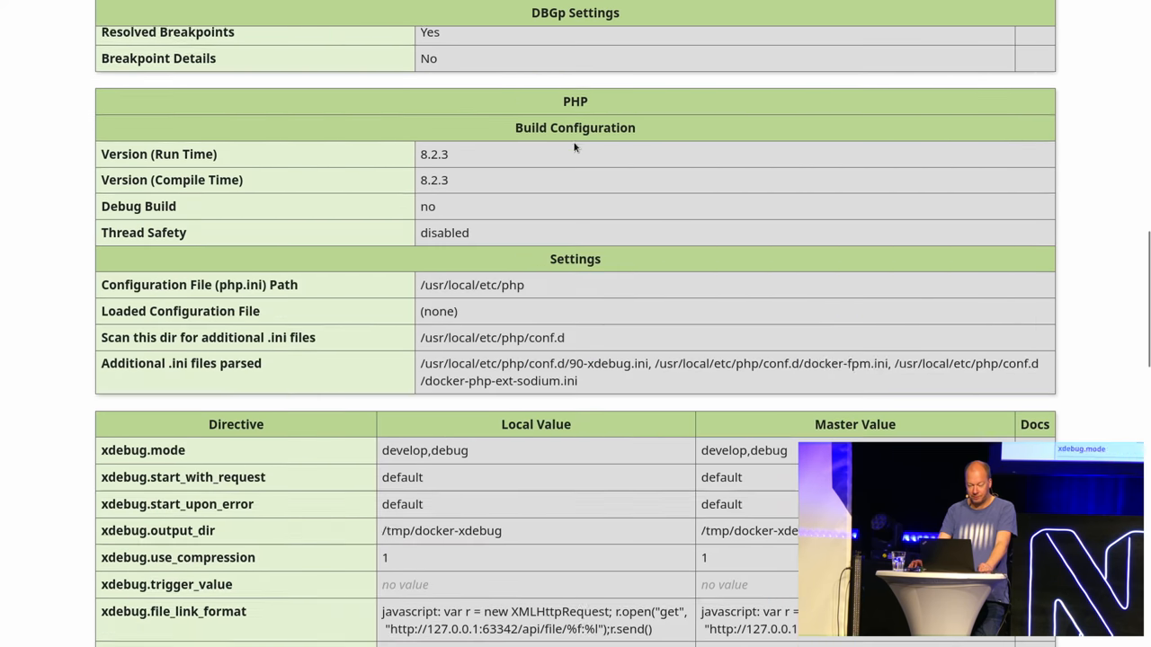
scroll("up", 3)
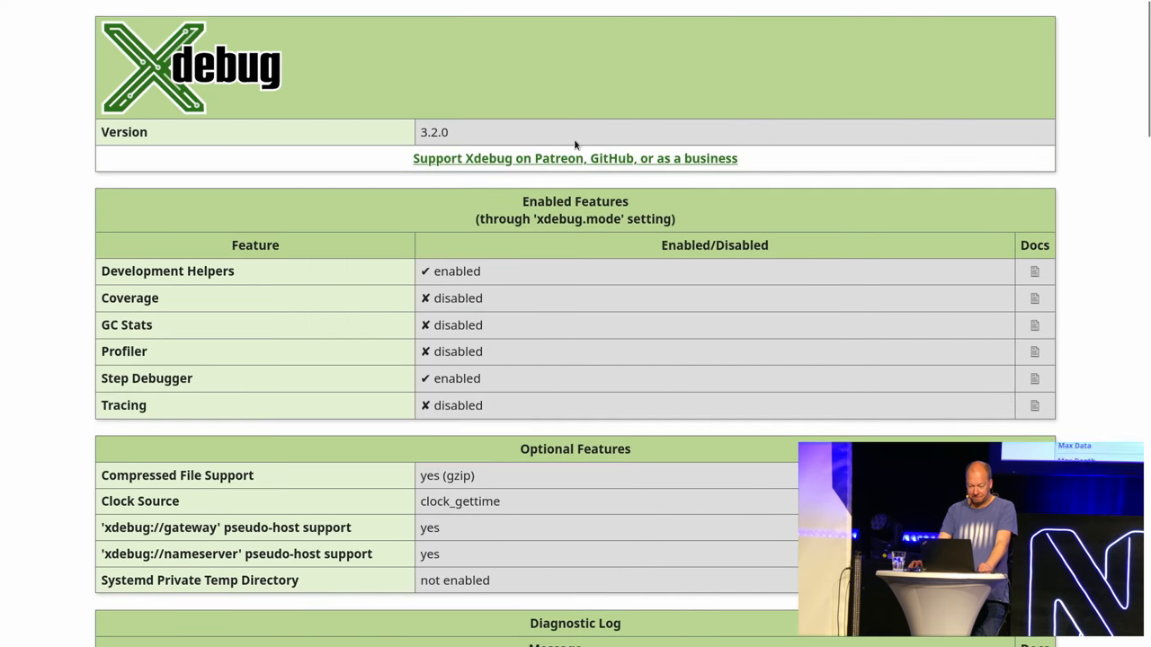
scroll("down", 3)
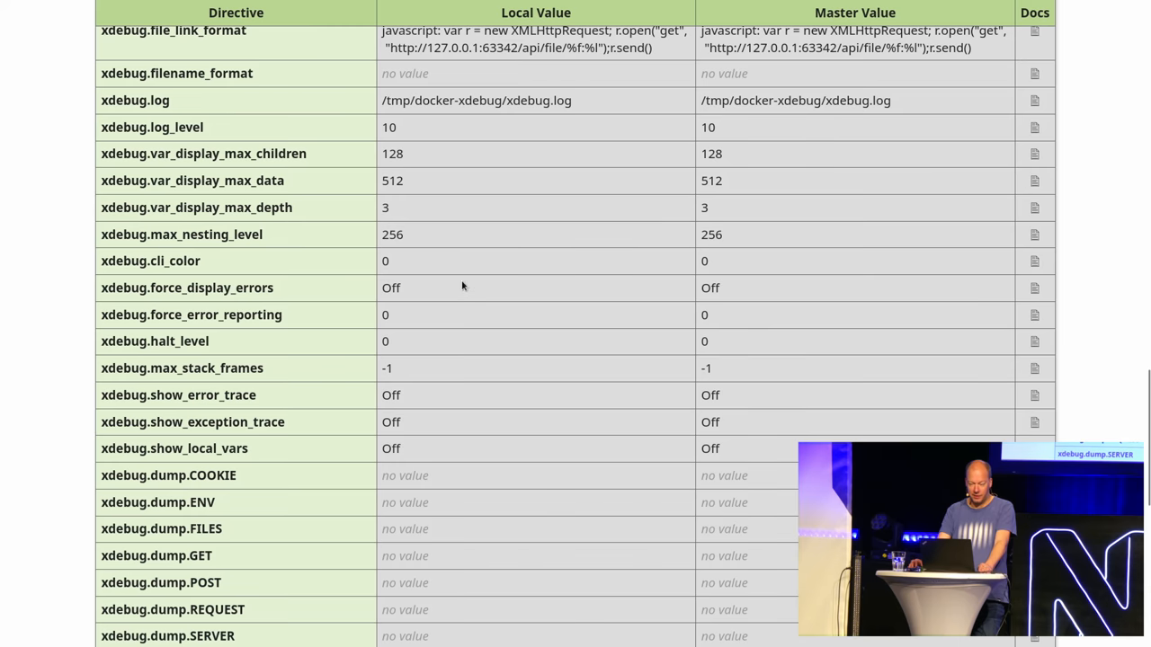
scroll("up", 3)
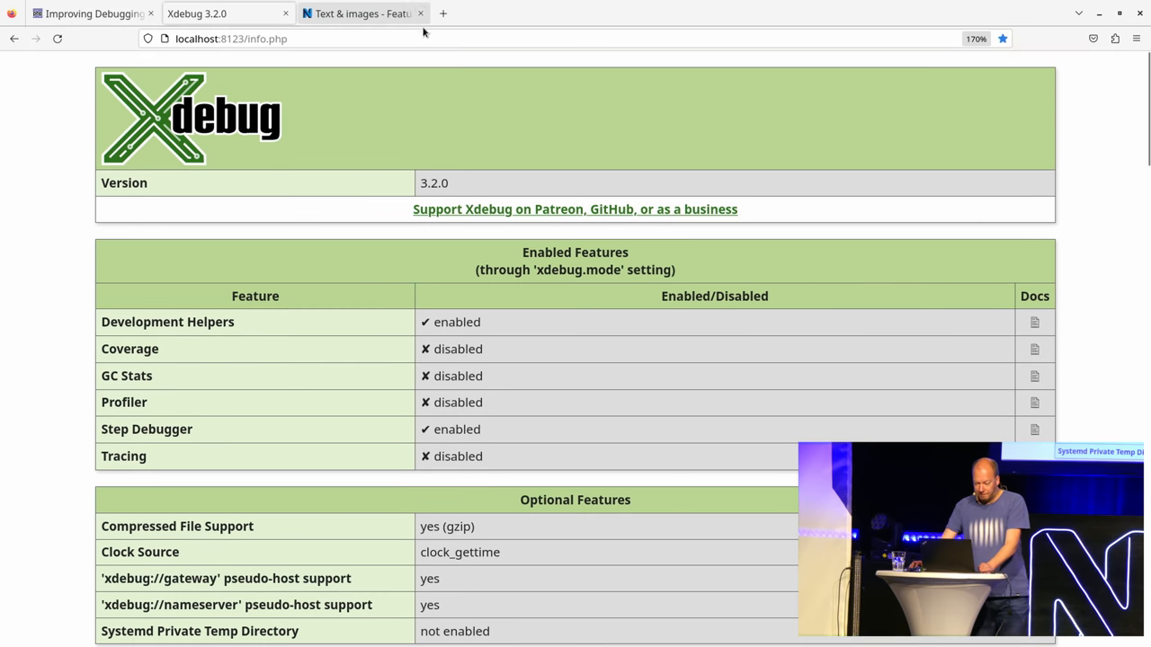
Scroll to the Xdebug Diagnostic Log showing the host.docker.internal:9003 connection errors, then back up
scroll("down", 3)
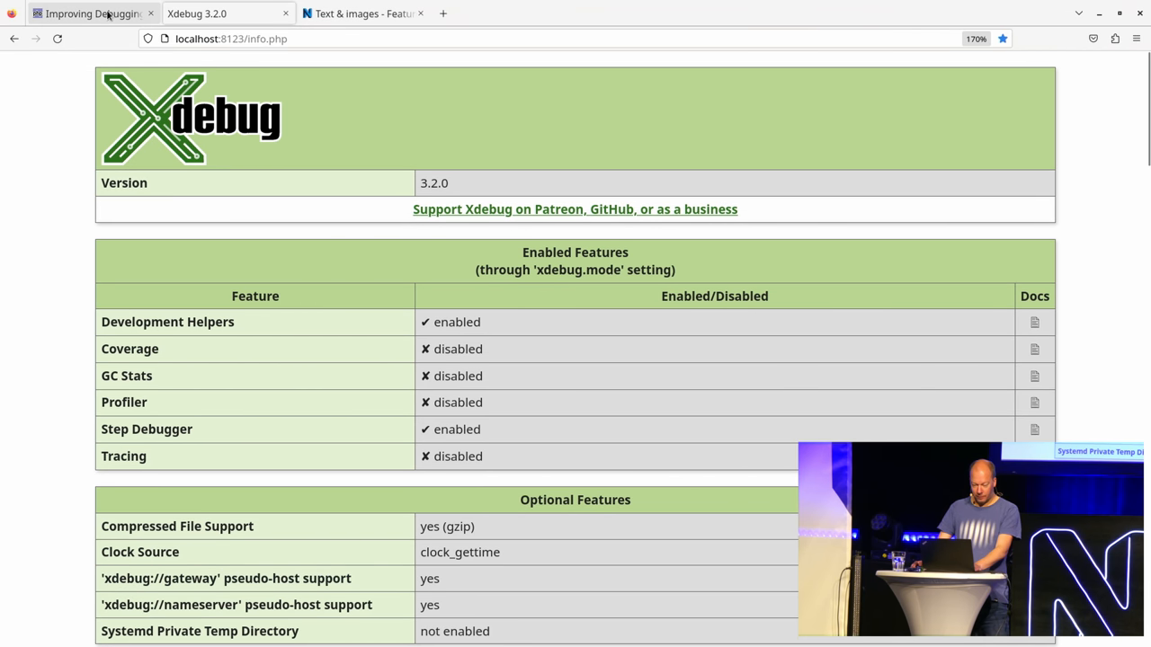
scroll("down", 3)
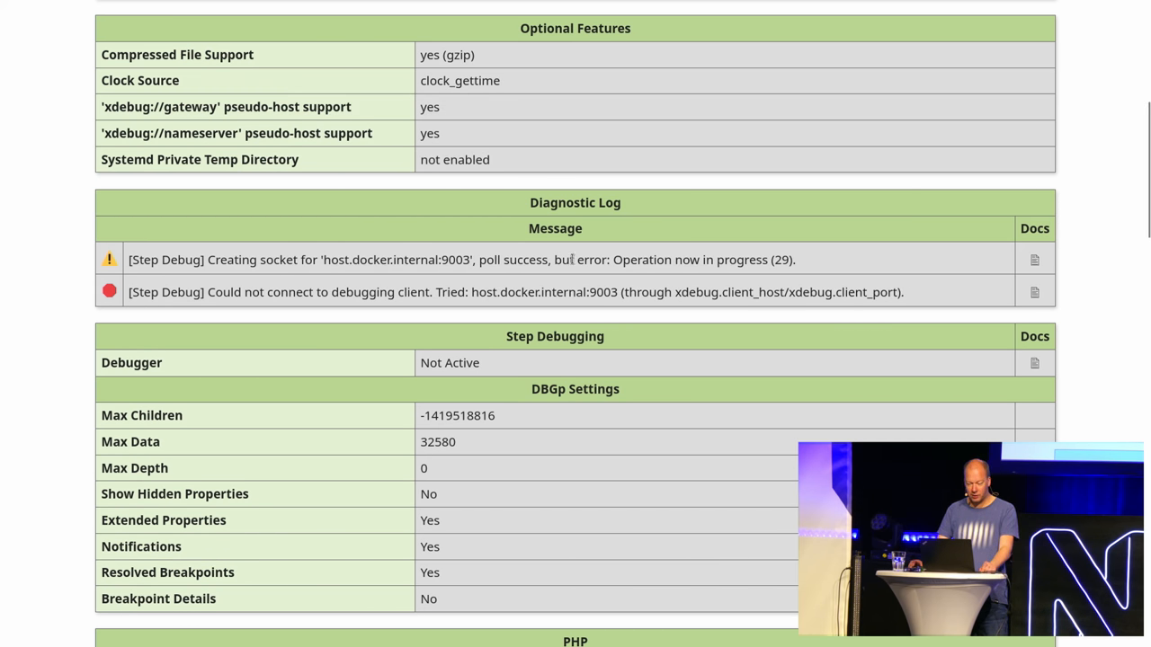
mouse_move(1050, 295)
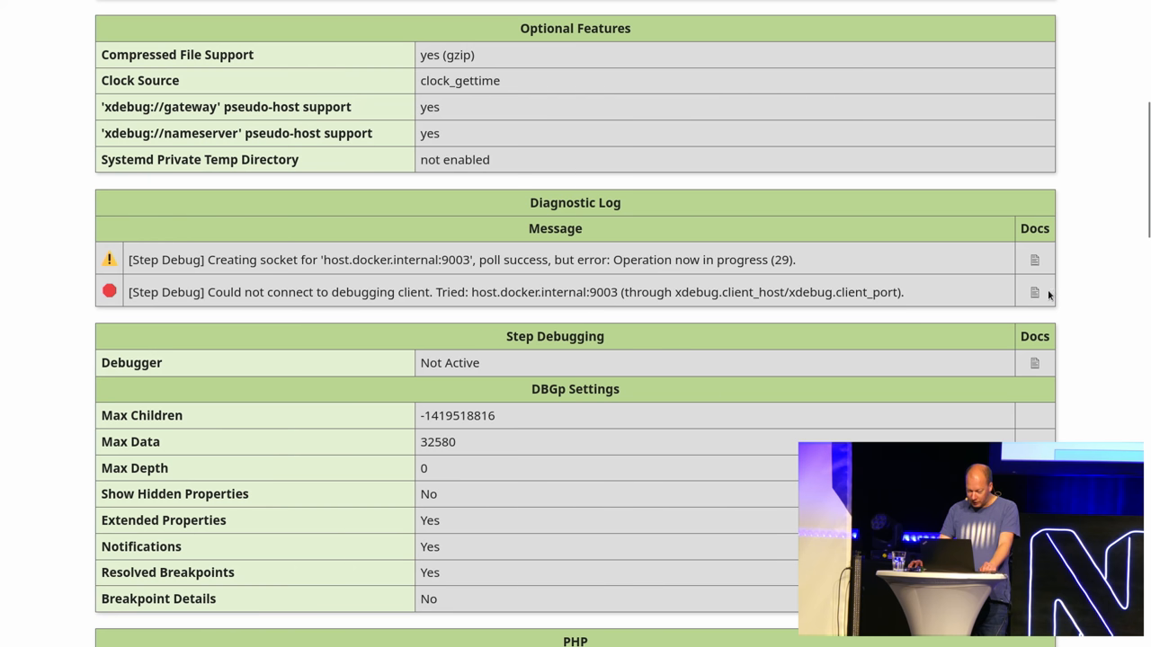
mouse_move(1034, 291)
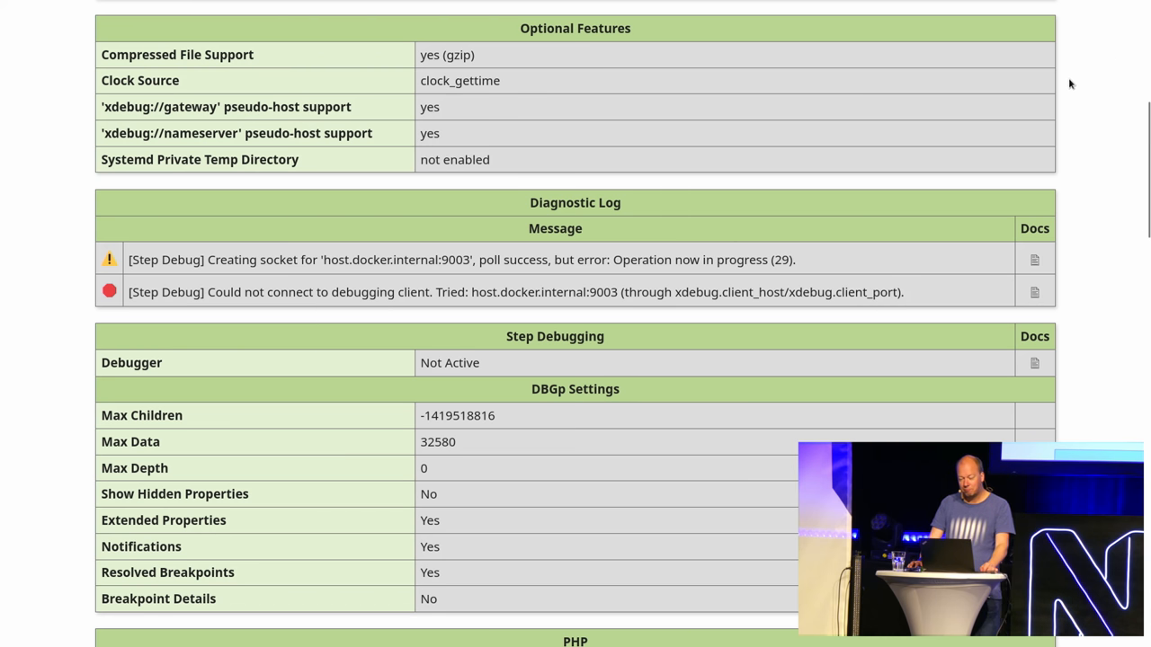
mouse_move(1061, 233)
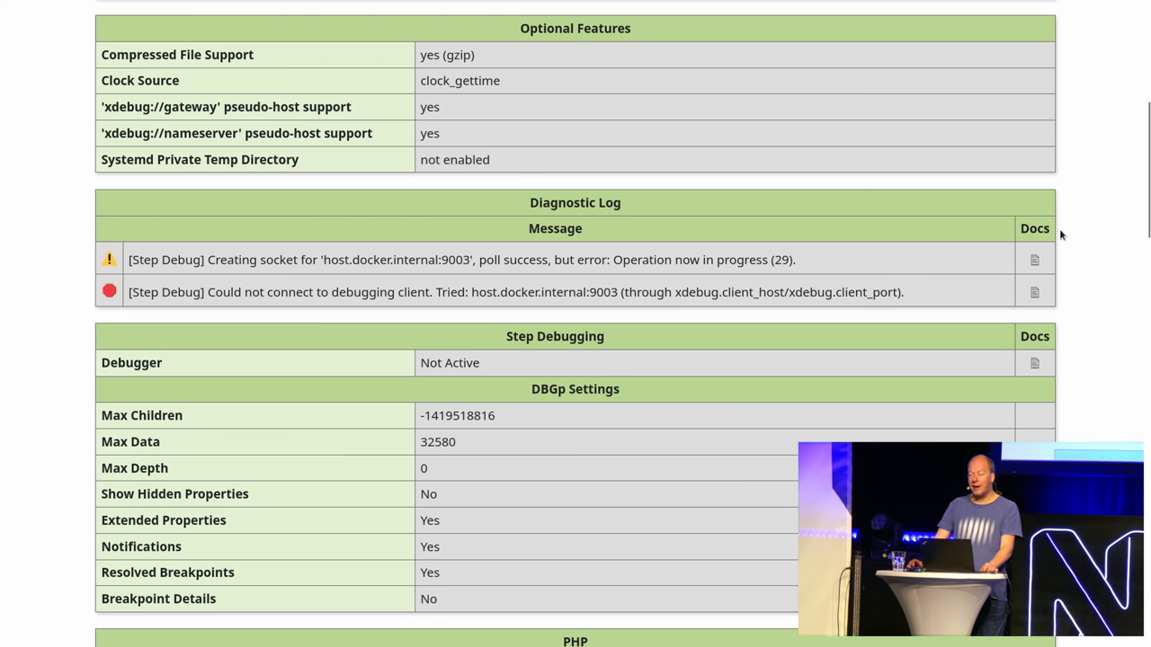
mouse_move(1072, 209)
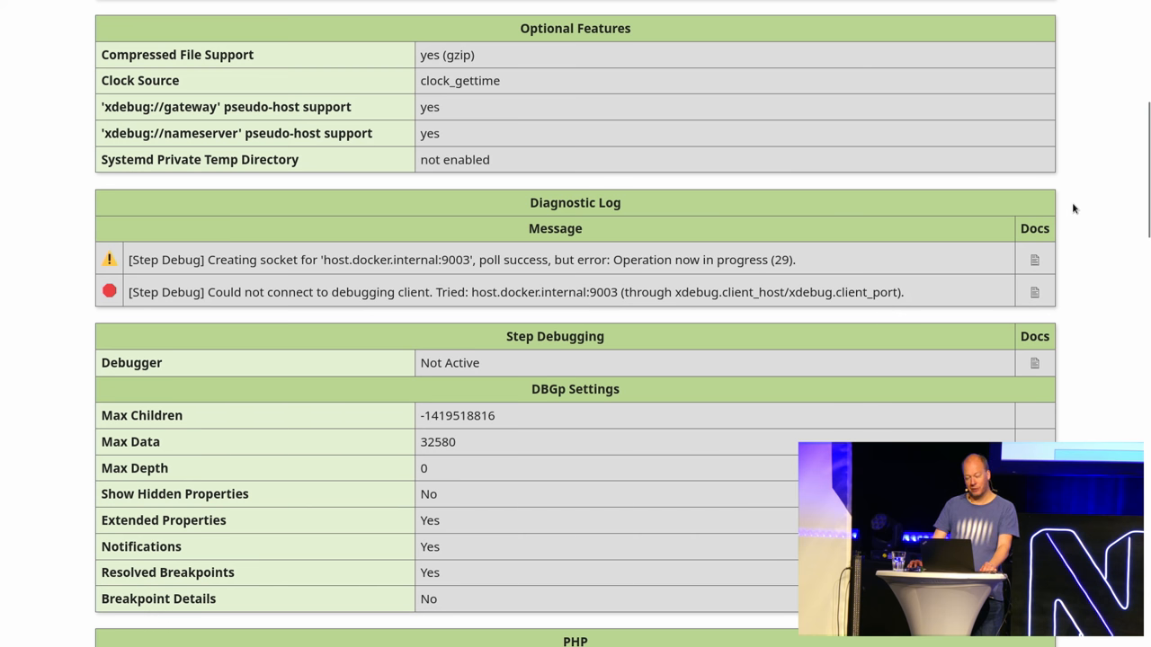
scroll("up", 3)
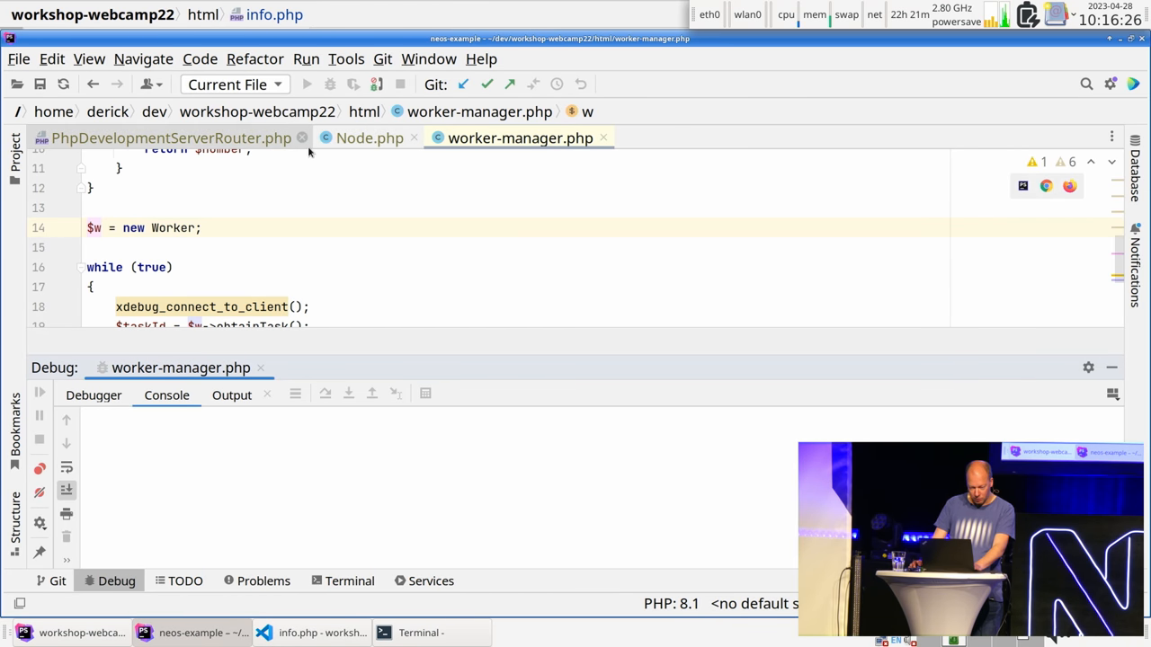
Switch to the VS Code window and show the html copy of info.php
left_click(320, 633)
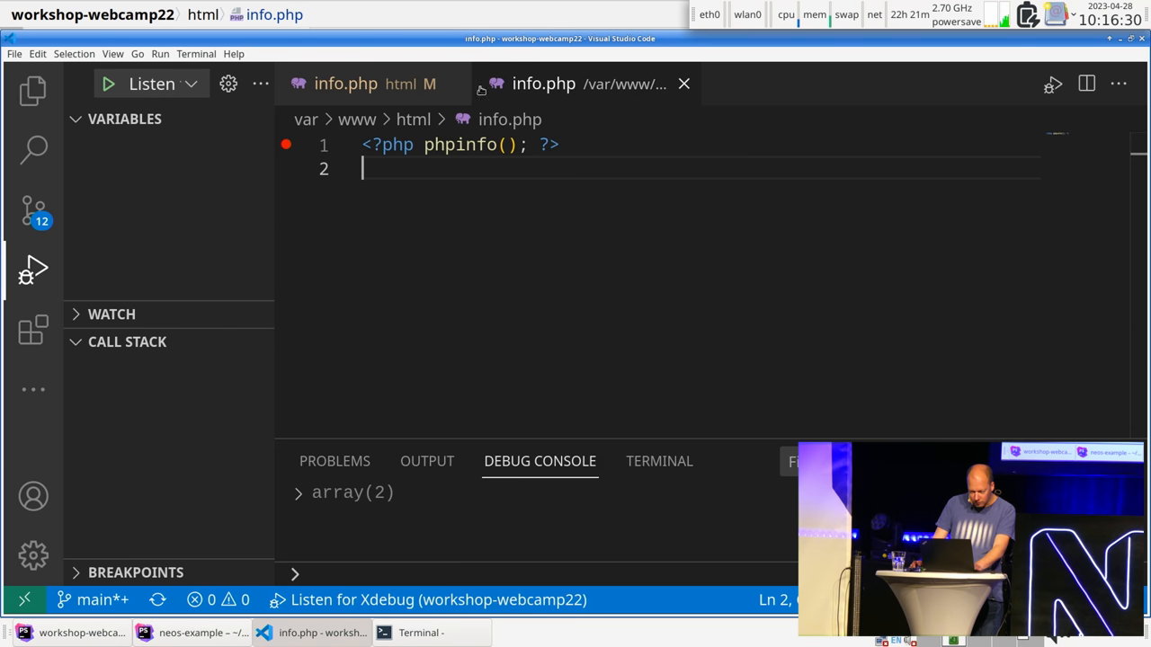
left_click(345, 84)
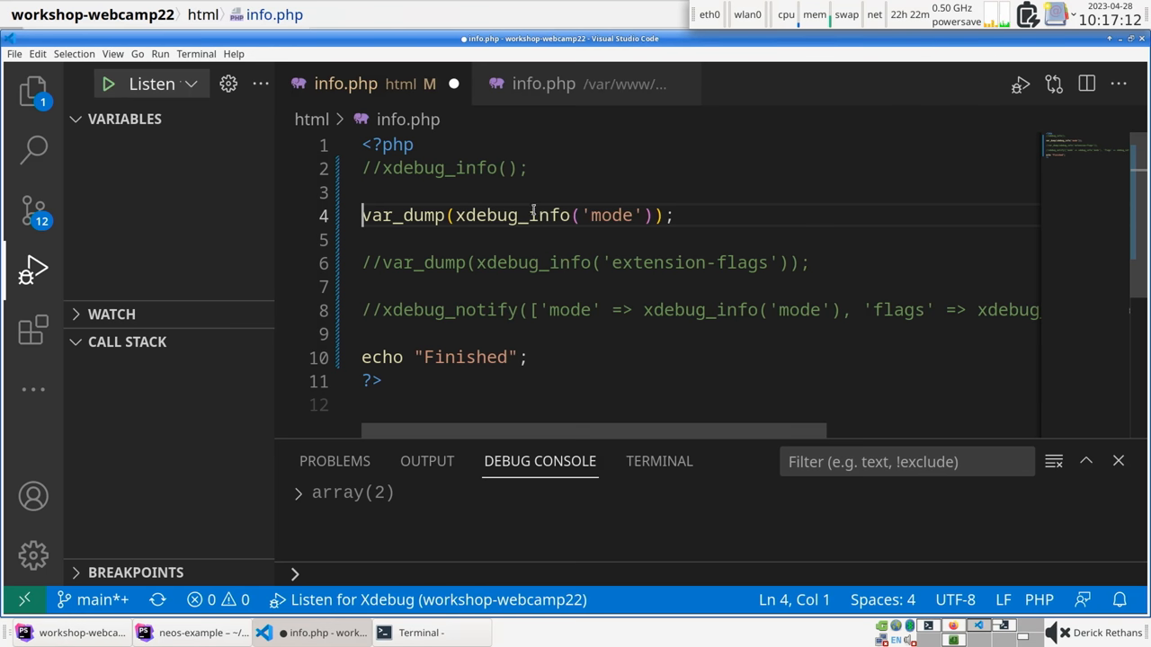
mouse_move(608, 223)
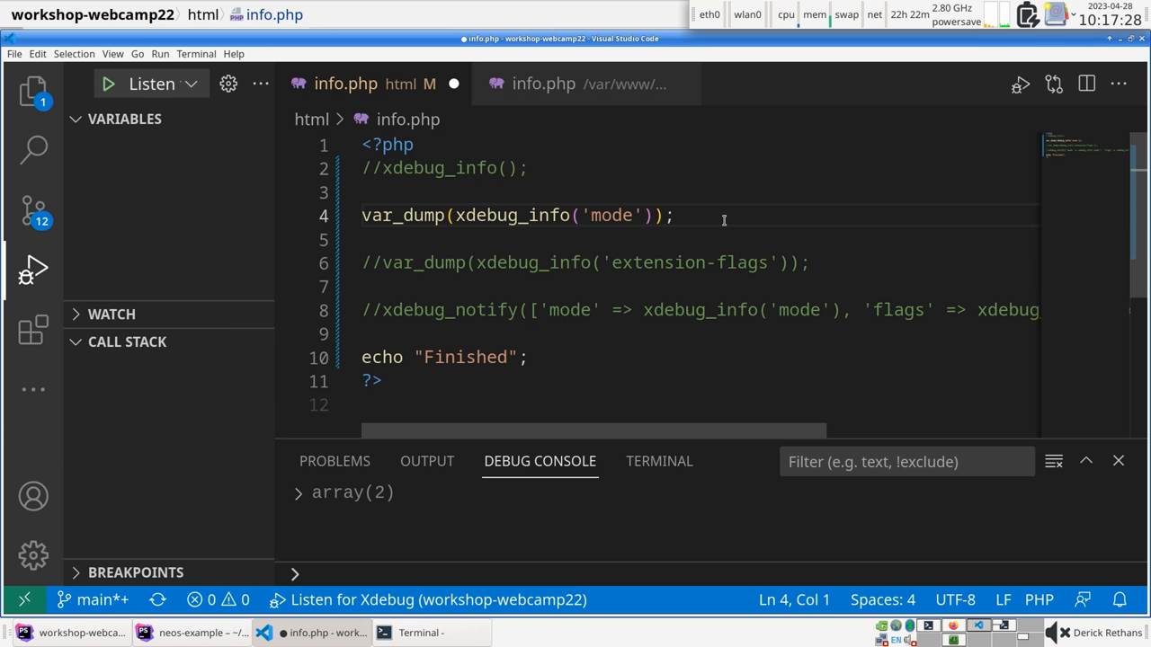
mouse_move(621, 219)
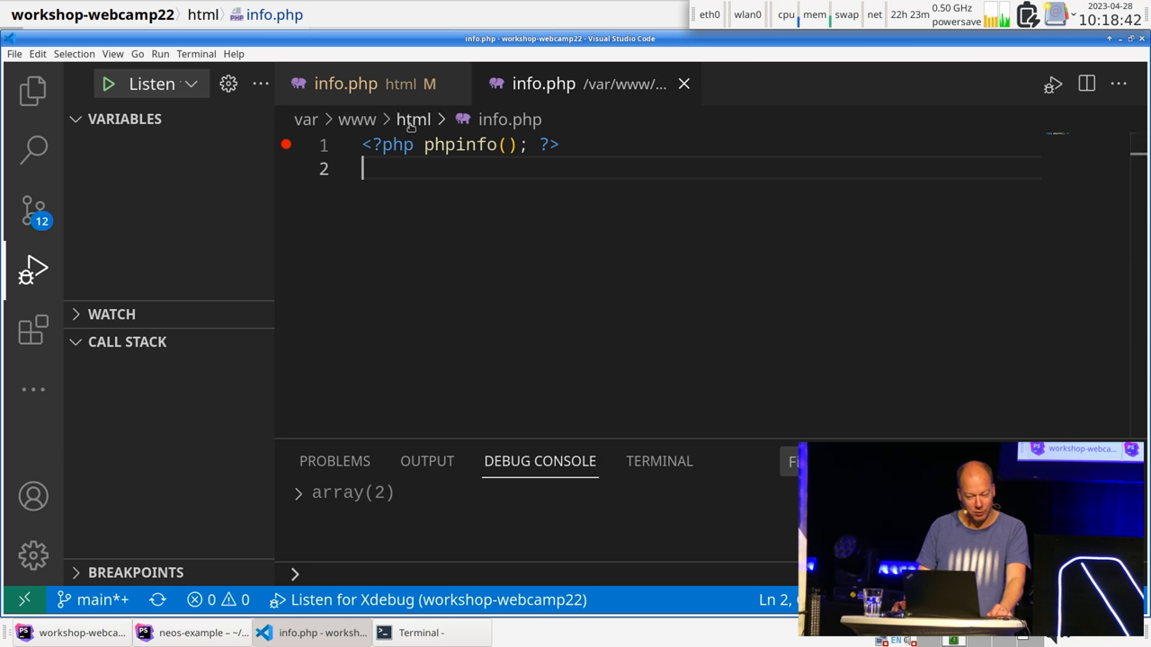
mouse_move(537, 278)
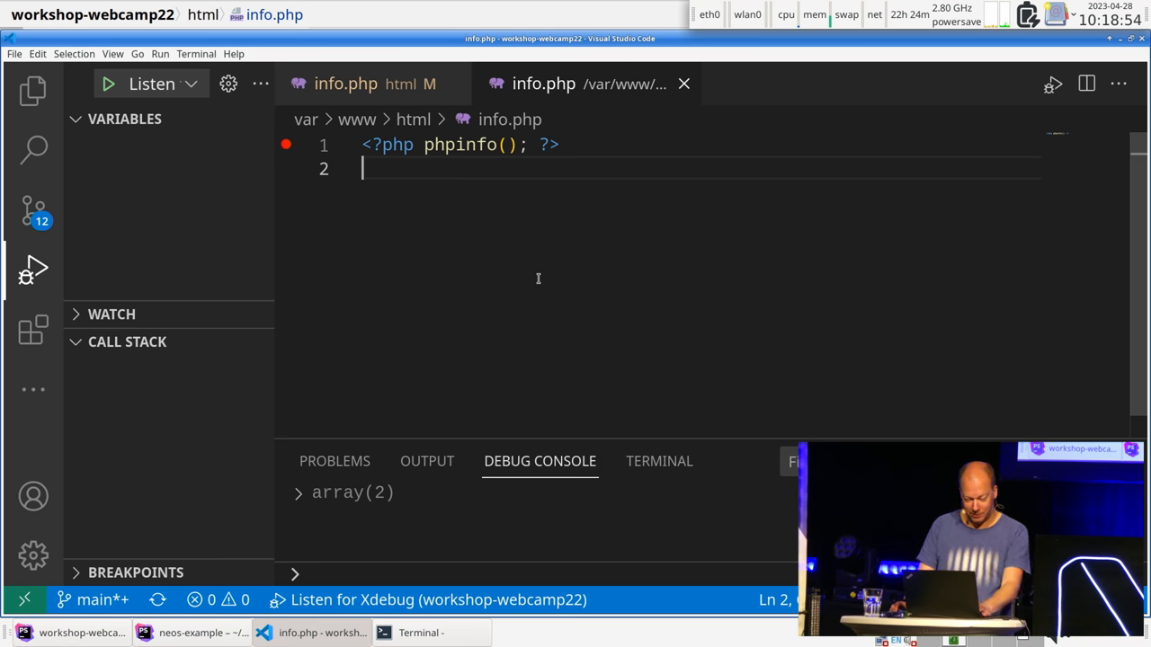
mouse_move(500, 169)
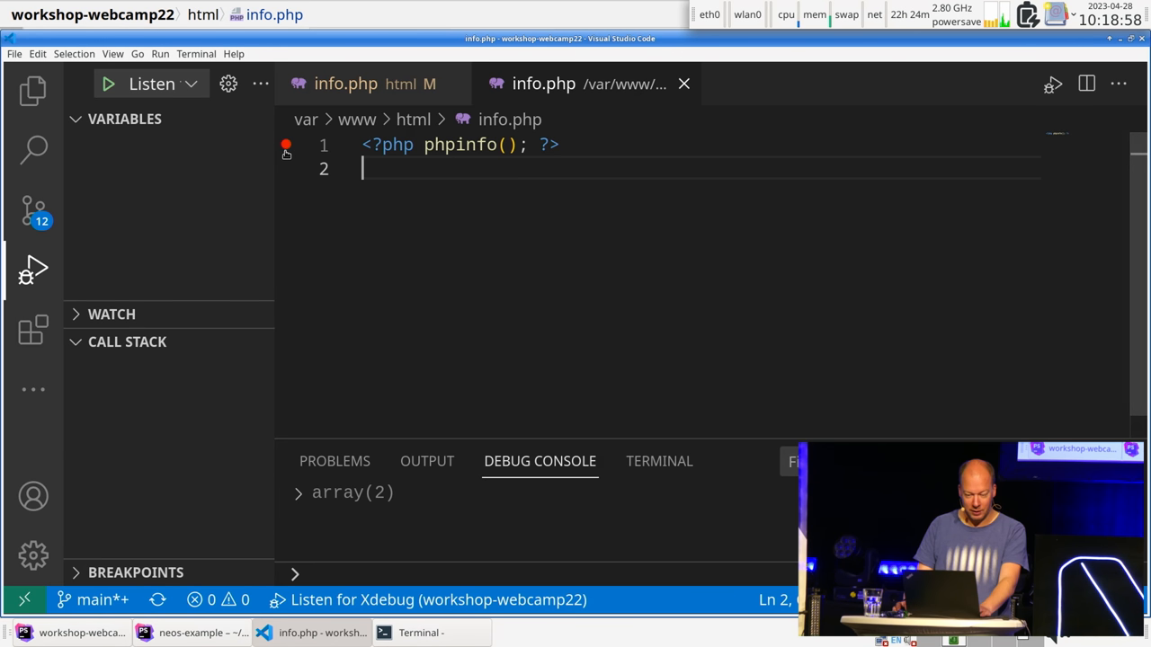
mouse_move(699, 295)
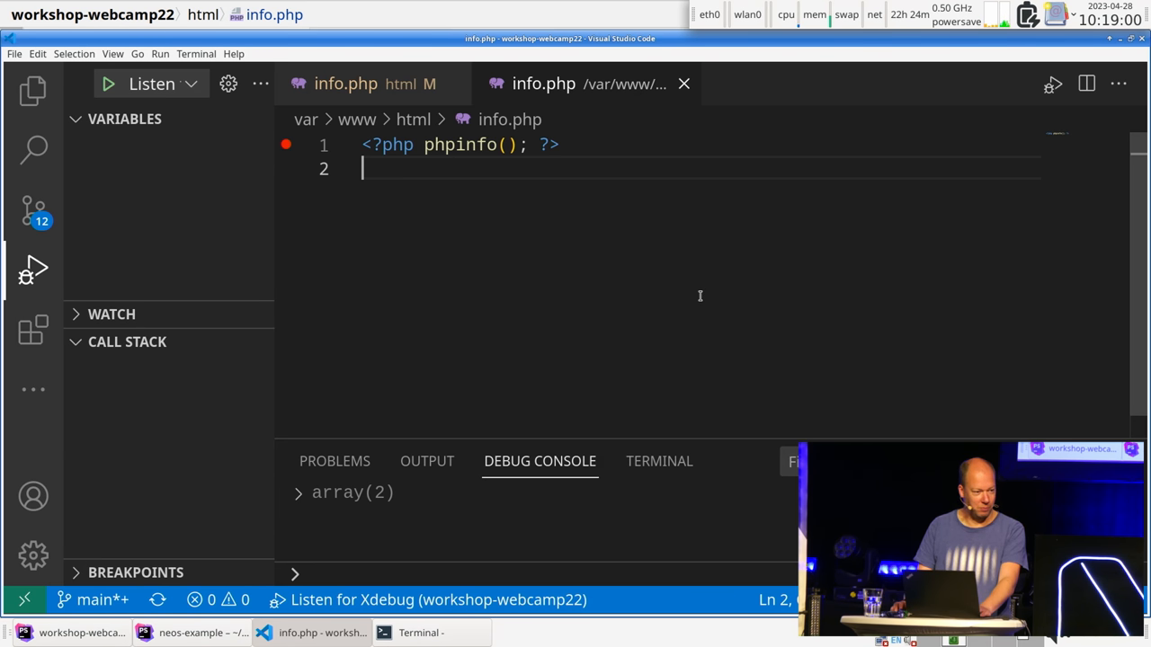
Switch back to the html copy of info.php
left_click(345, 84)
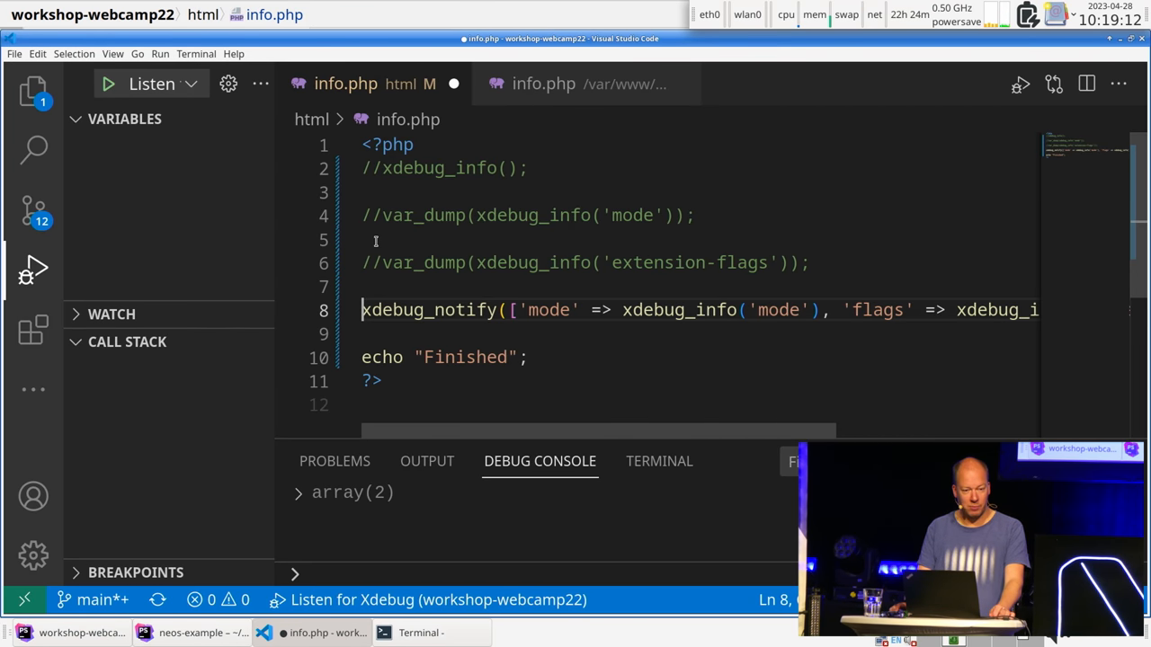
mouse_move(428, 309)
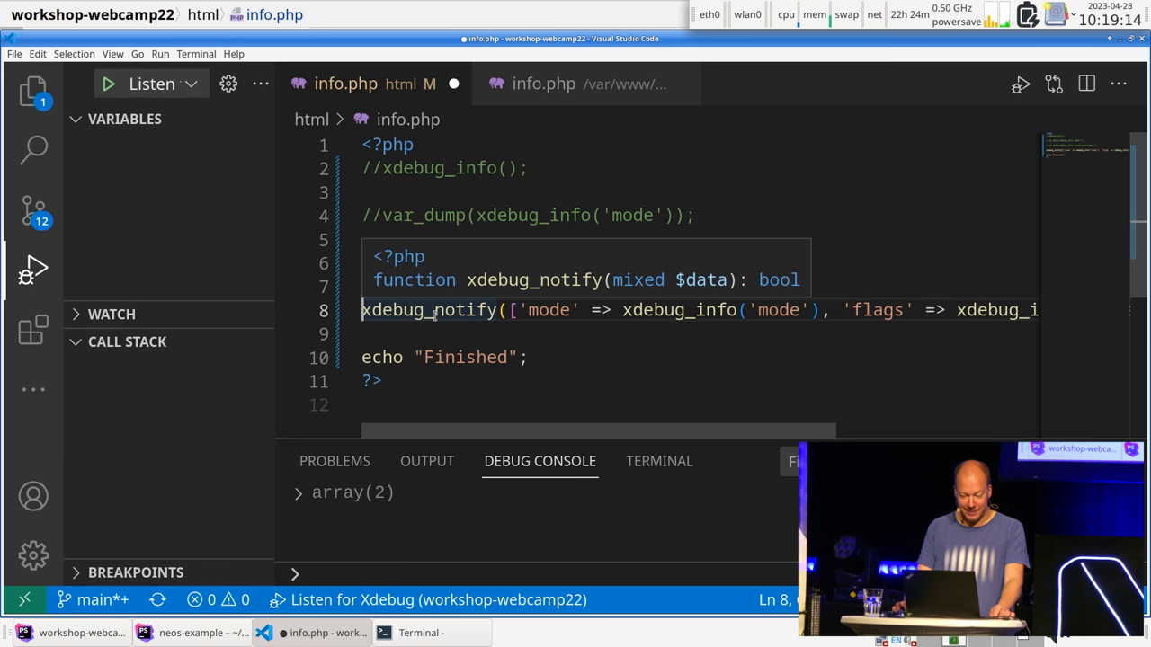
mouse_move(440, 309)
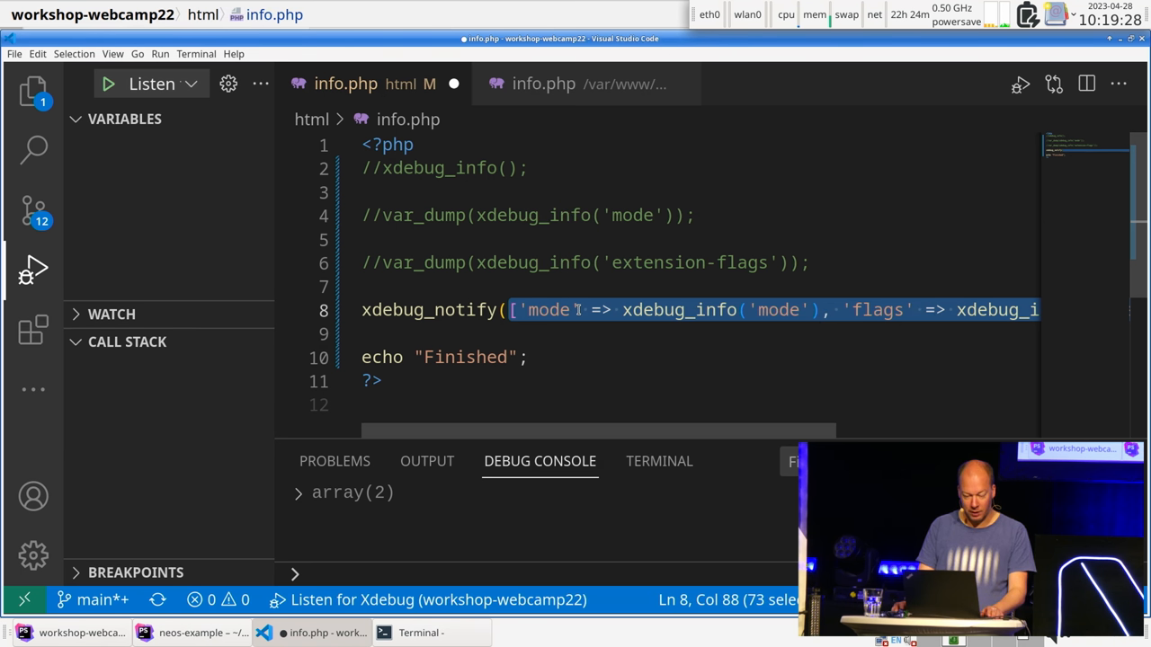
mouse_move(555, 439)
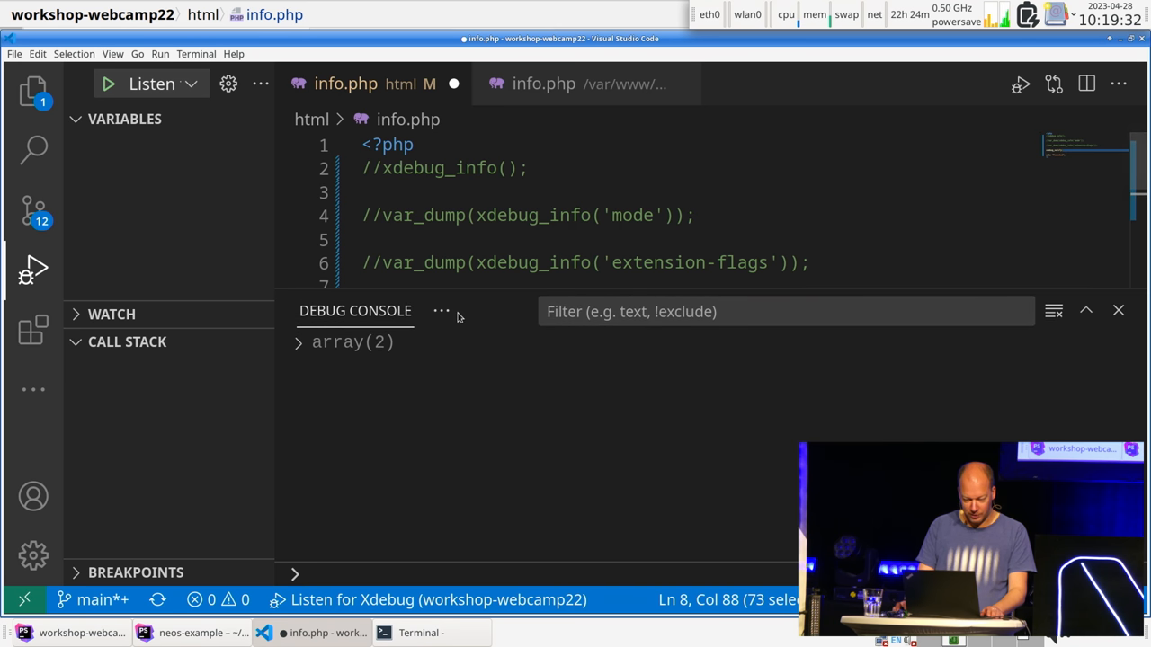
Restore the Debug Console panel to its normal size
left_click(108, 84)
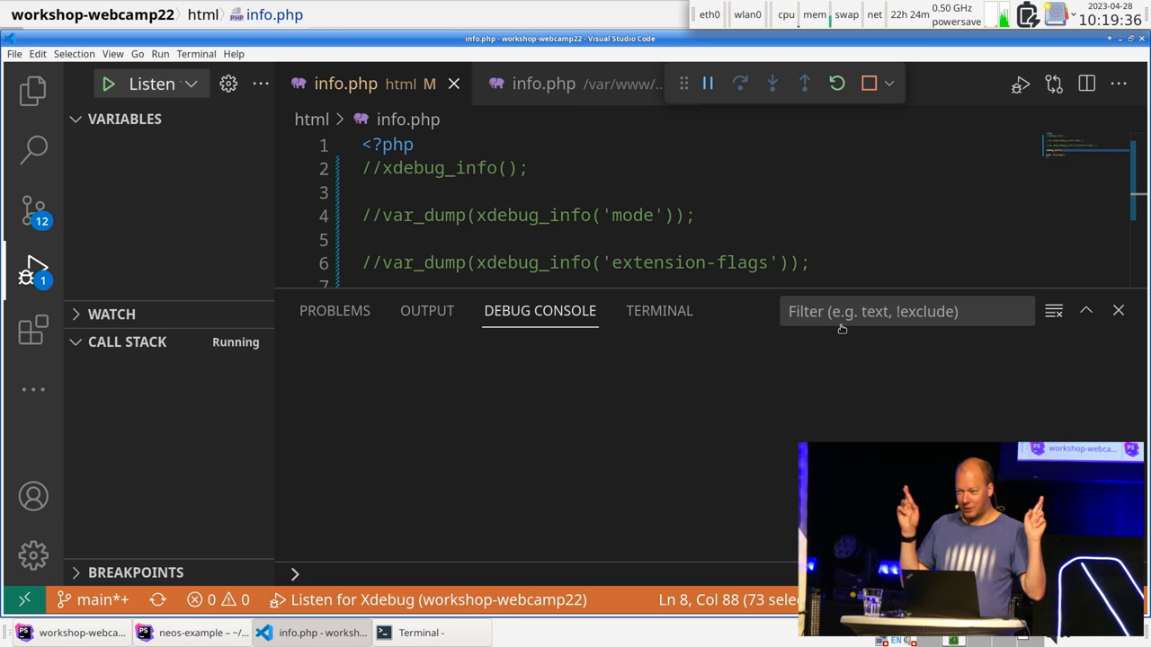
mouse_move(805, 216)
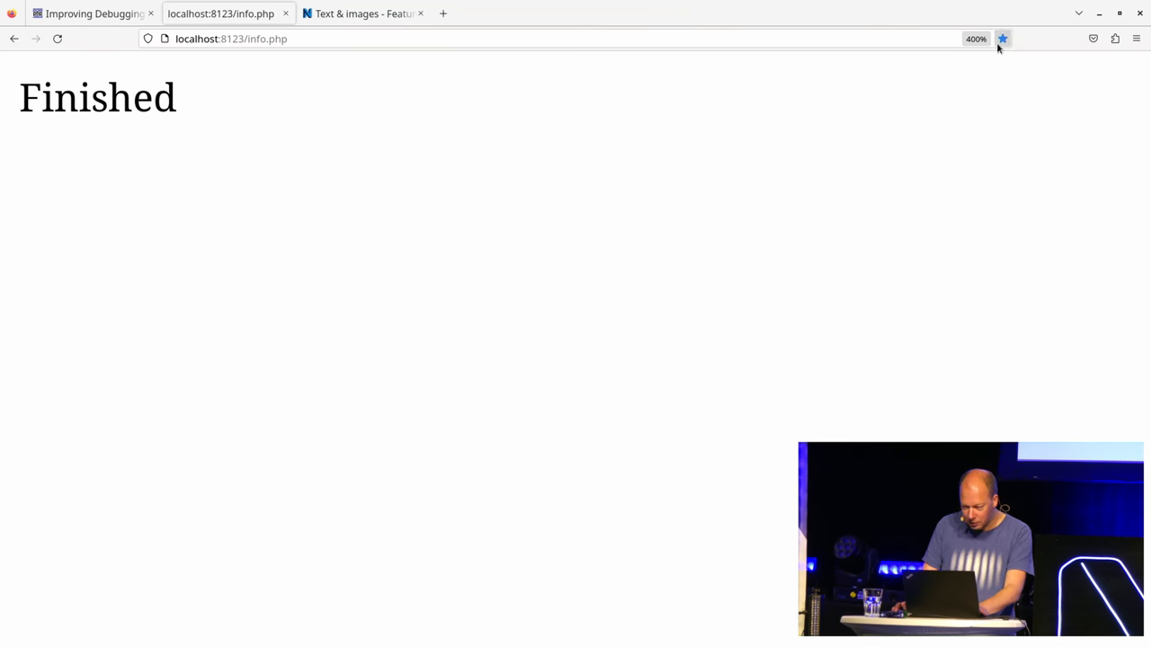
mouse_move(564, 6)
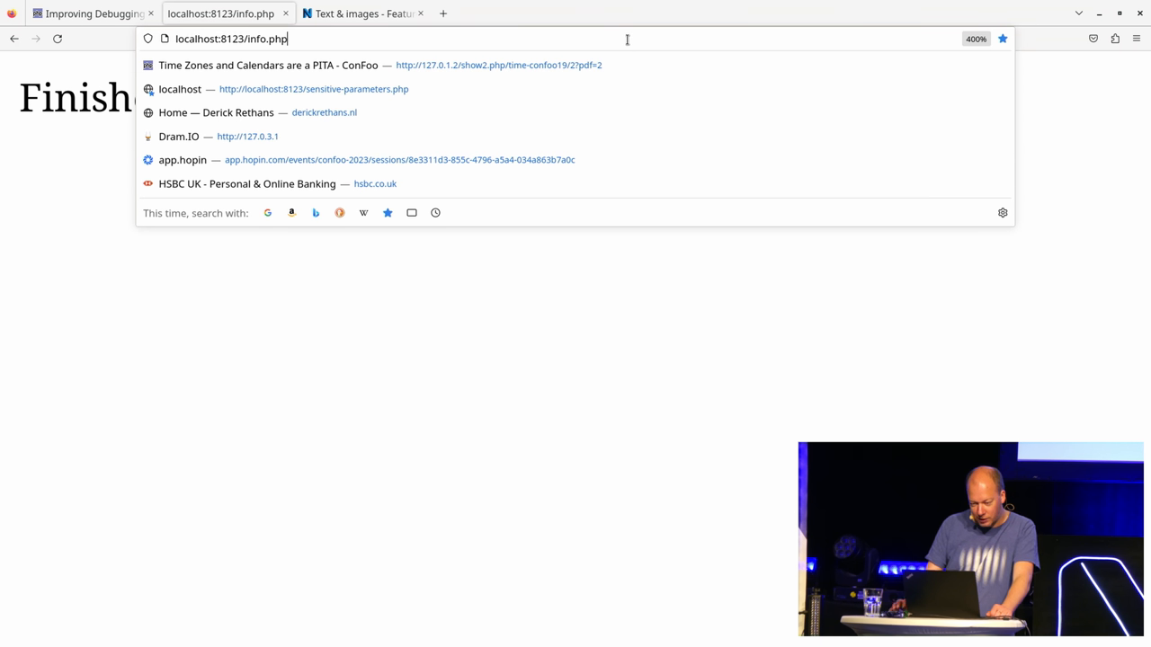
Reload localhost:8123/info.php with ?XDEBUG_START appended to the URL
type("?XDEB")
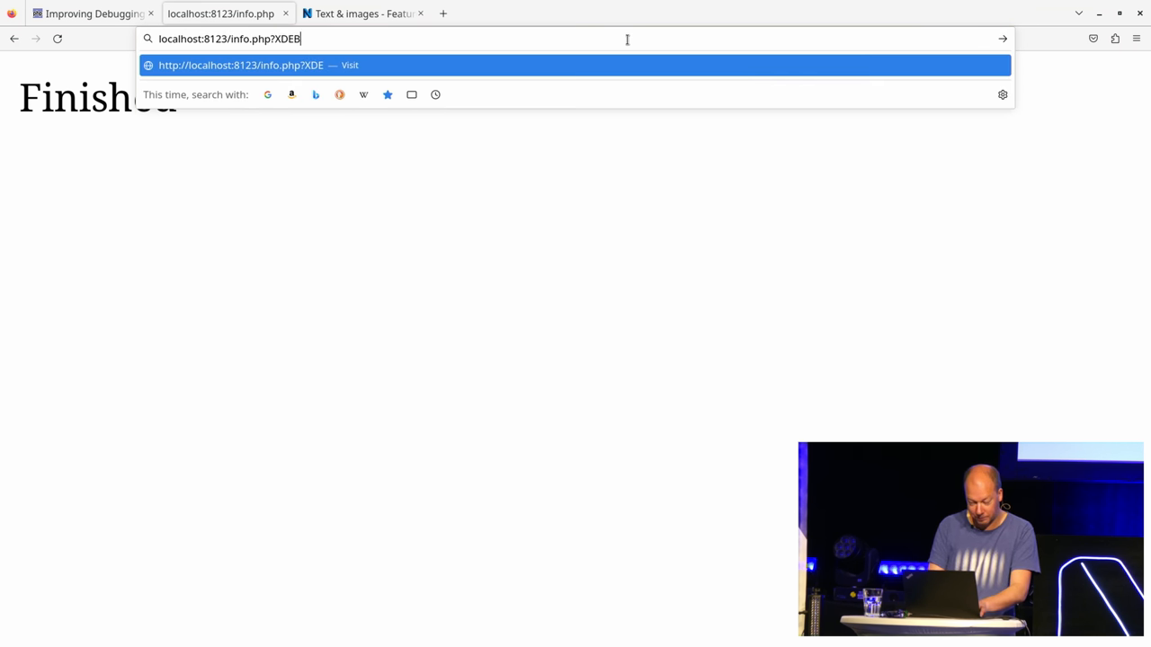
type("BUG_STAR")
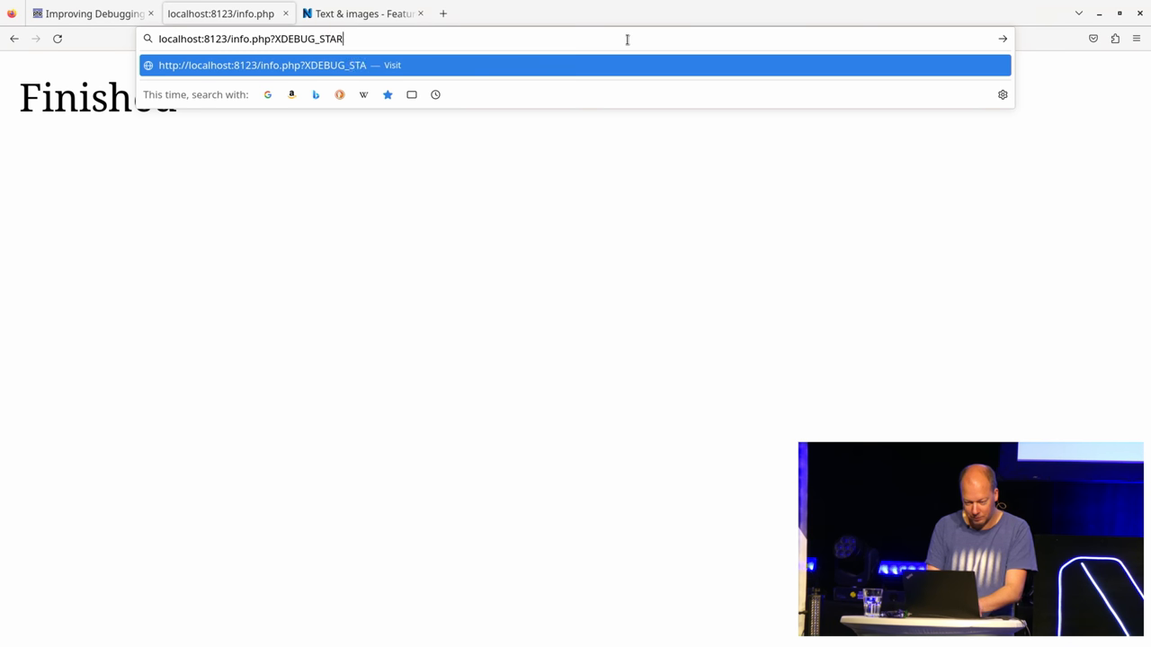
key("Return")
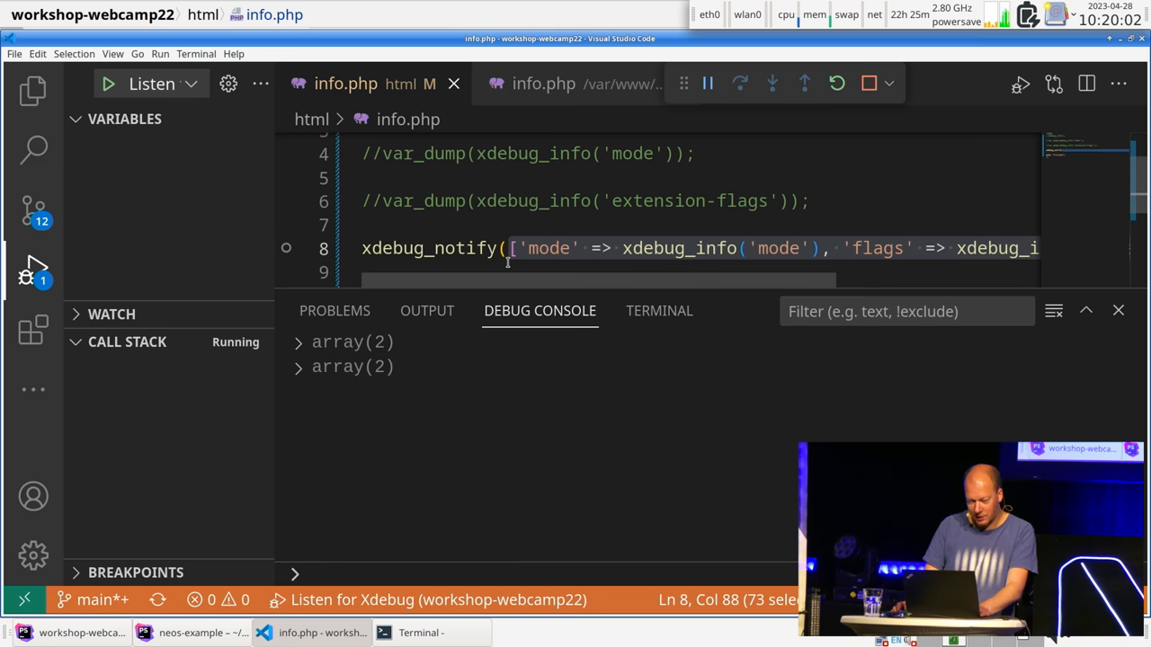
Show launch.json from the Run and Debug view and start the Listen for Xdebug session
scroll("up", 3)
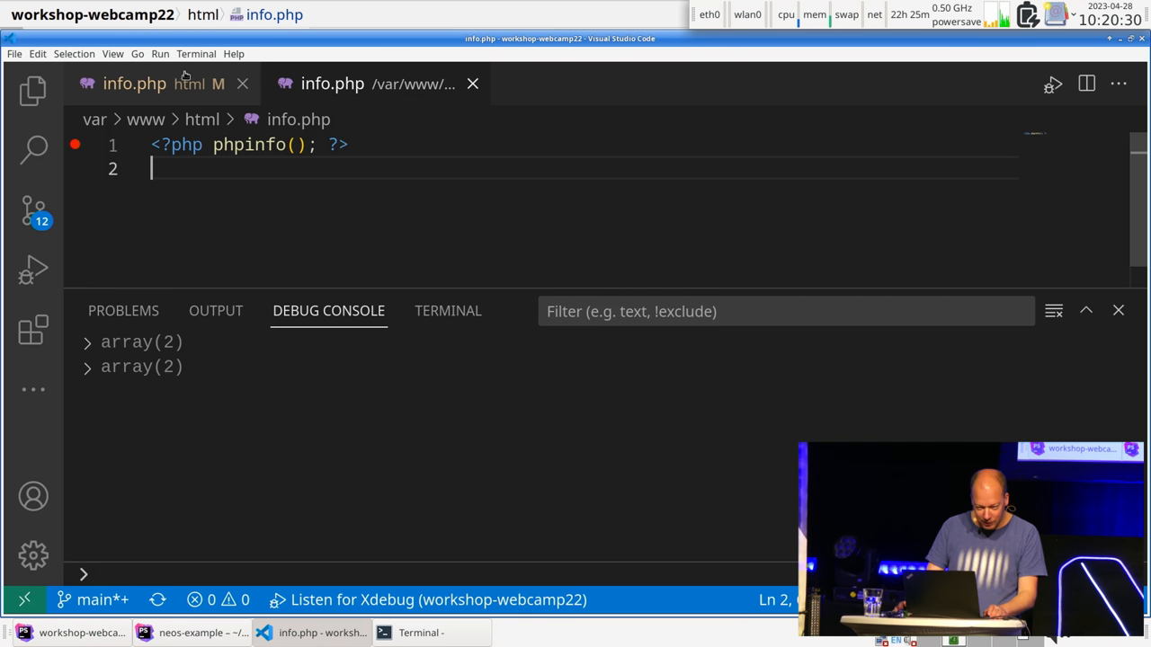
left_click(32, 267)
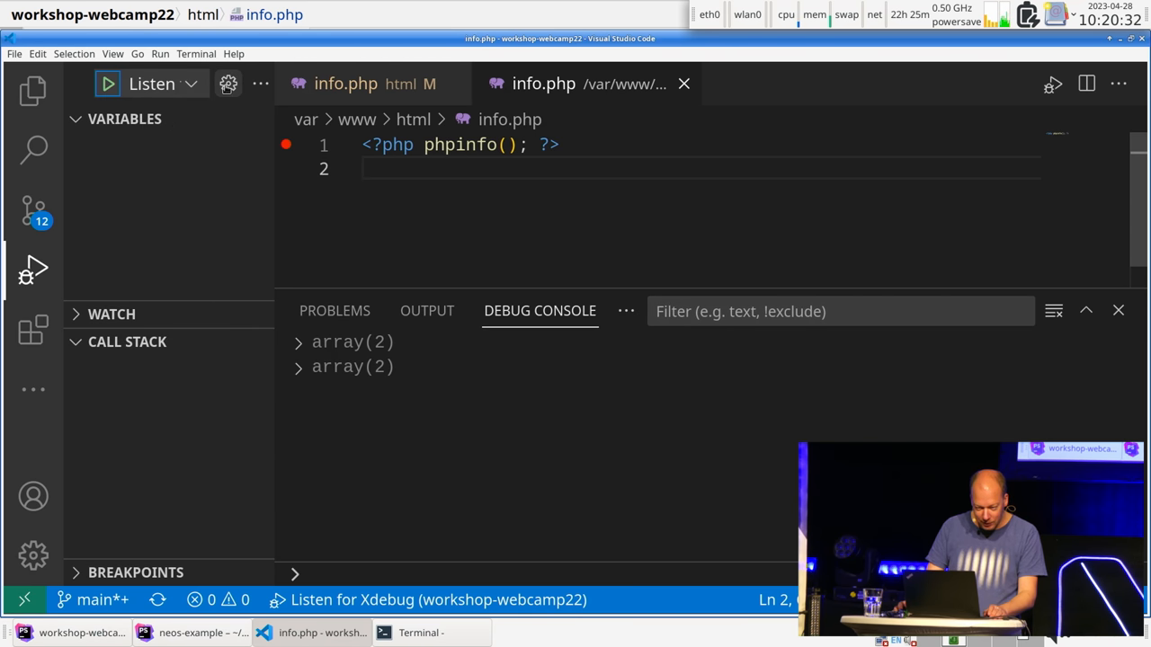
left_click(790, 85)
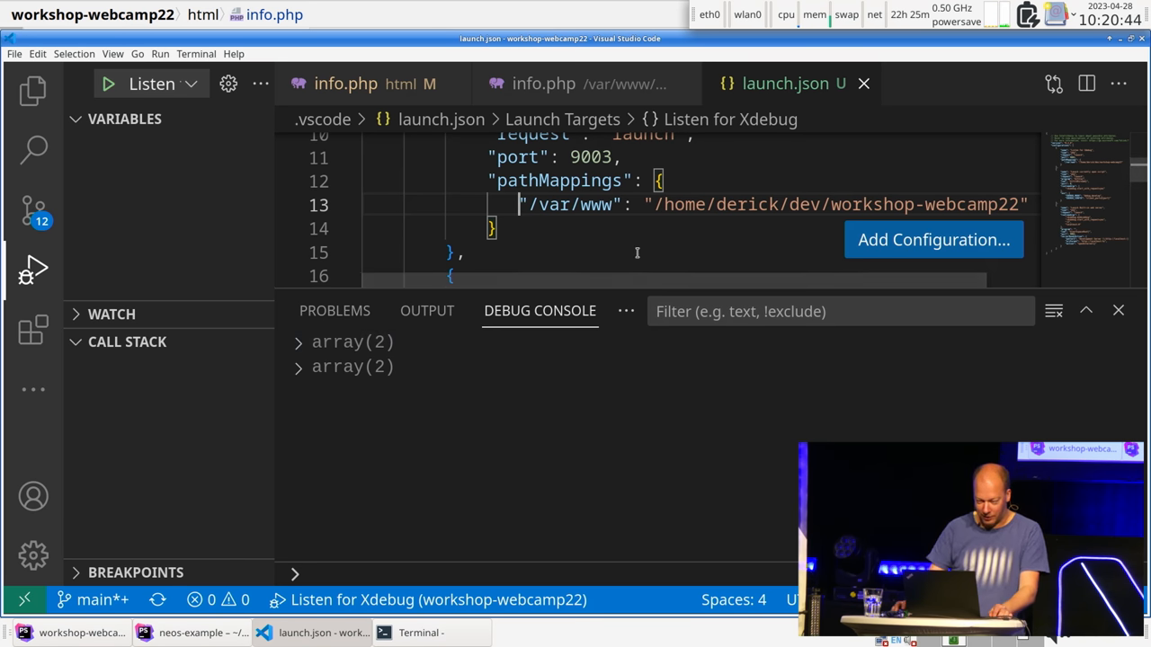
left_click(108, 84)
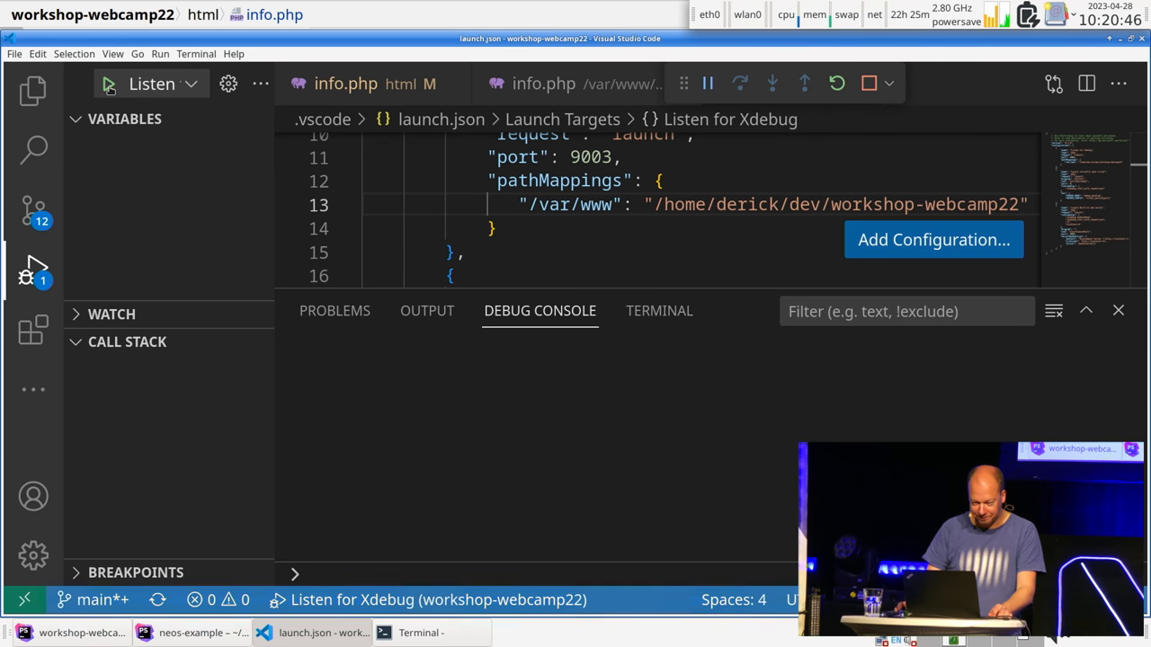
Step over the xdebug_notify call in info.php and expand array(2) into mode and flags in the console
left_click(345, 84)
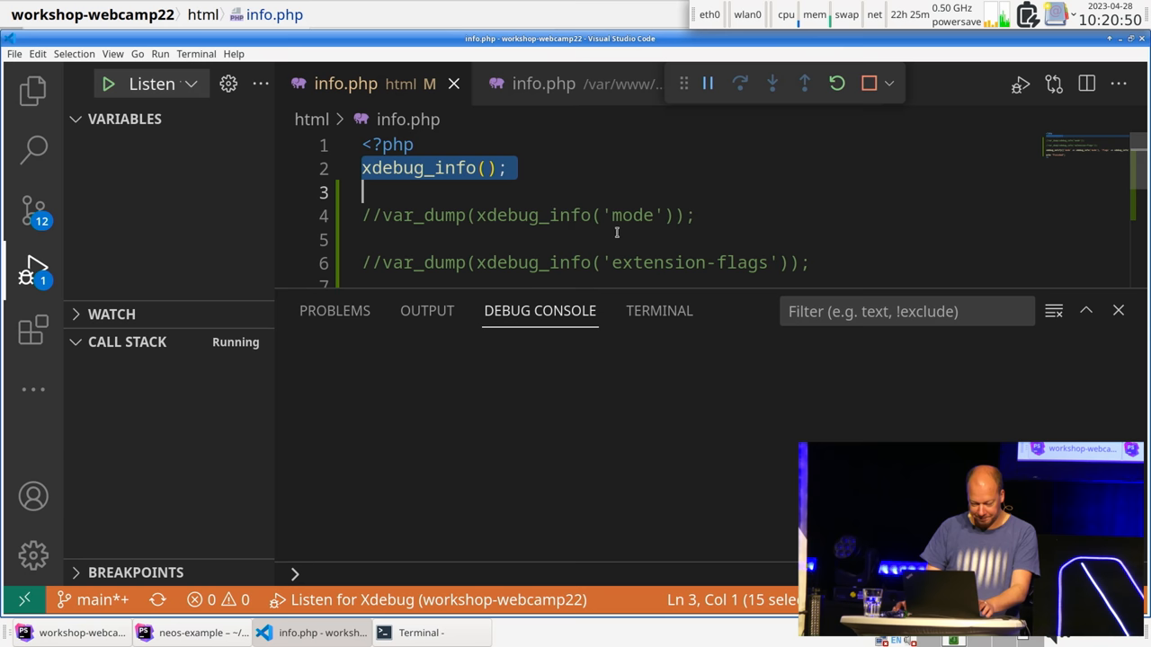
left_click(287, 169)
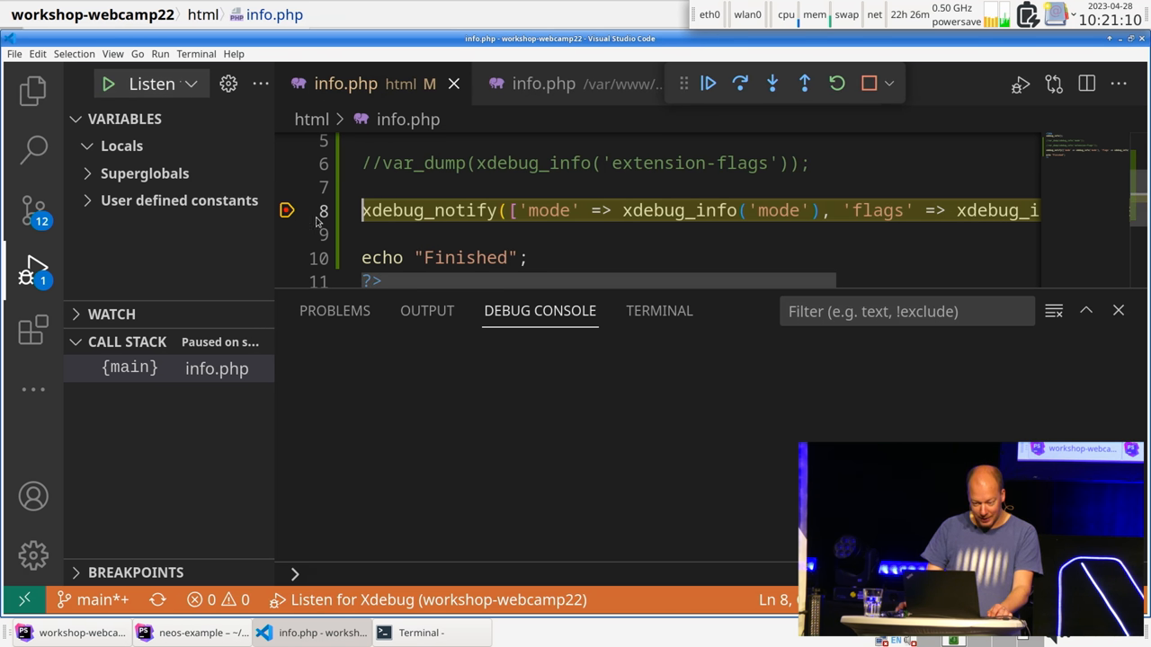
left_click(741, 83)
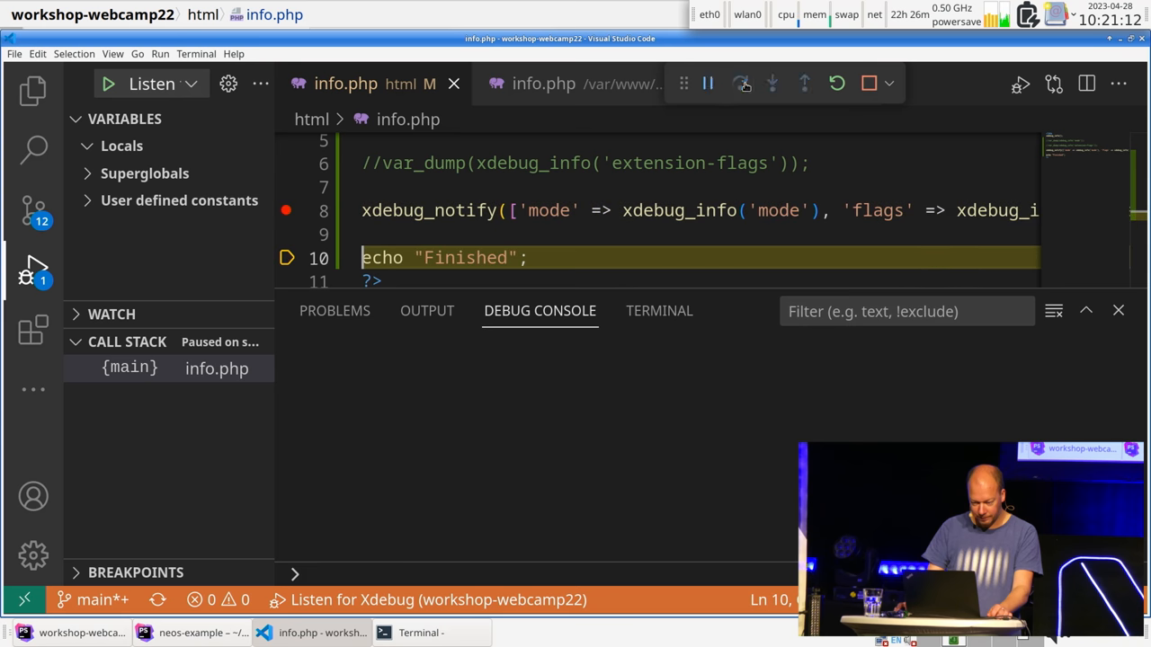
left_click(708, 82)
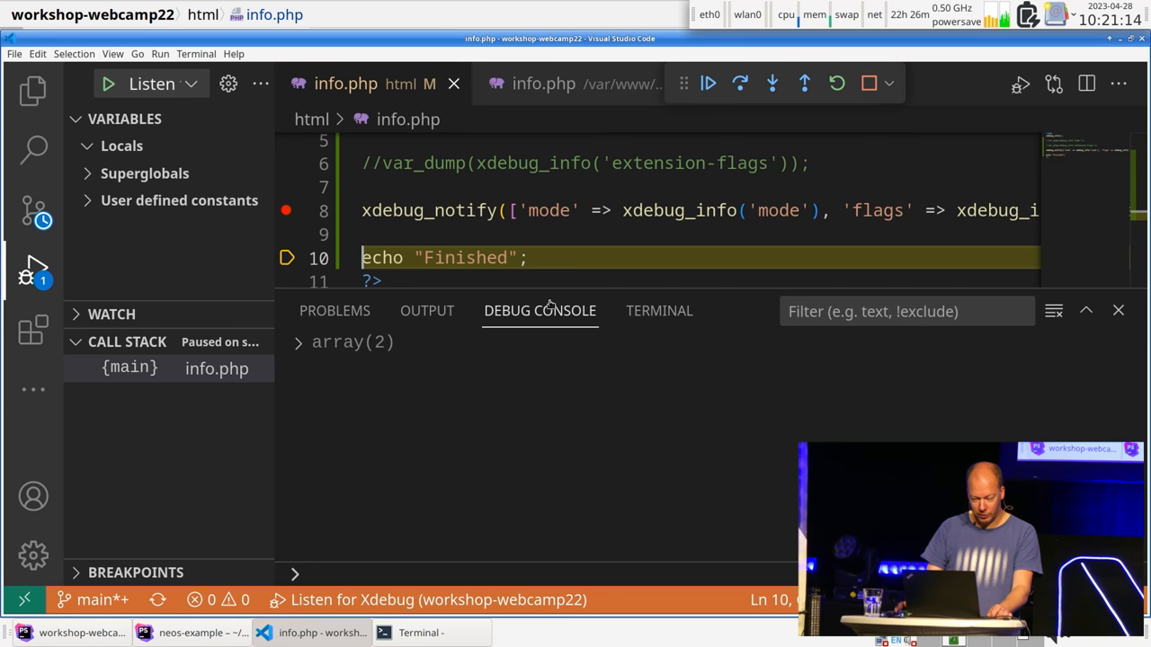
left_click(298, 342)
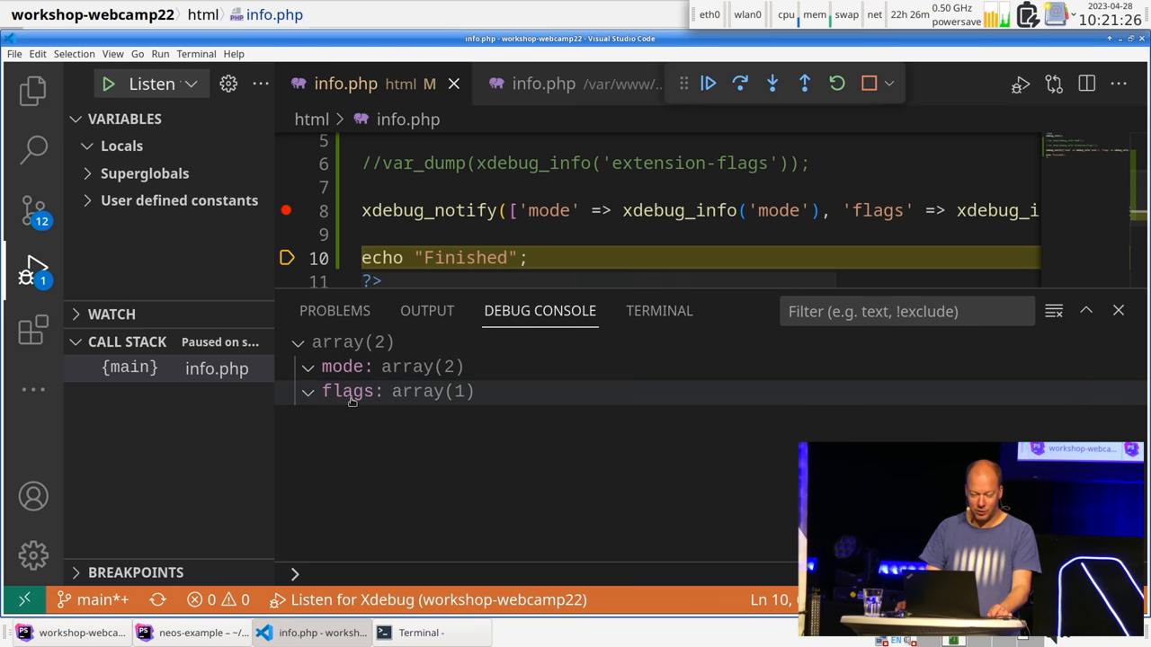
mouse_move(349, 392)
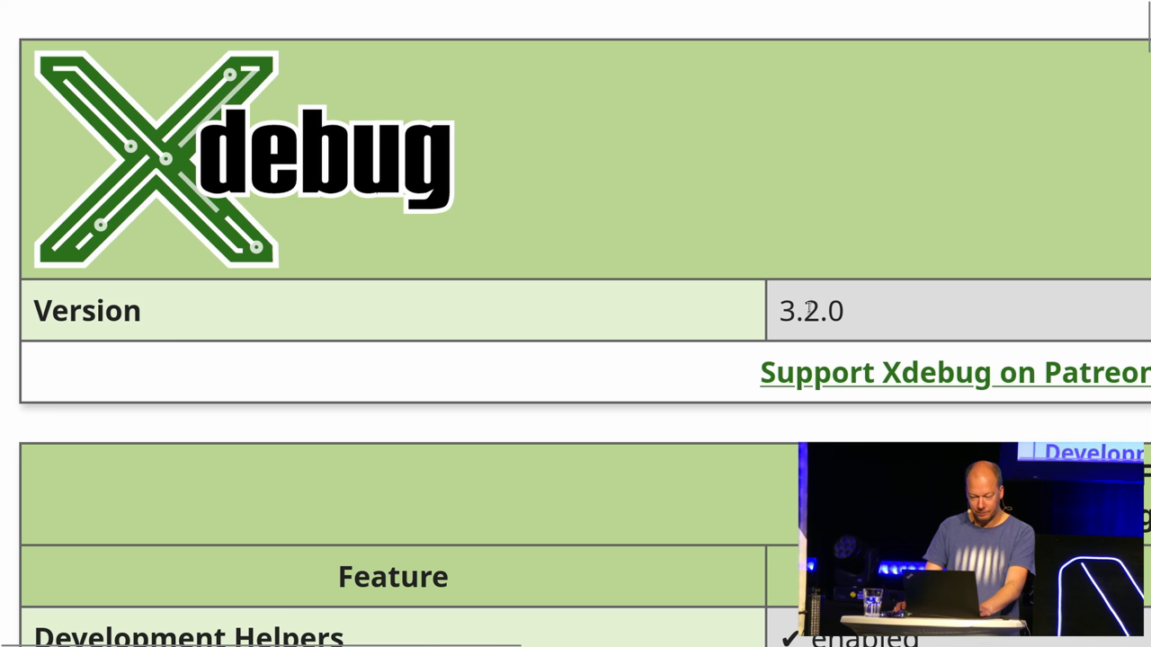
mouse_move(831, 223)
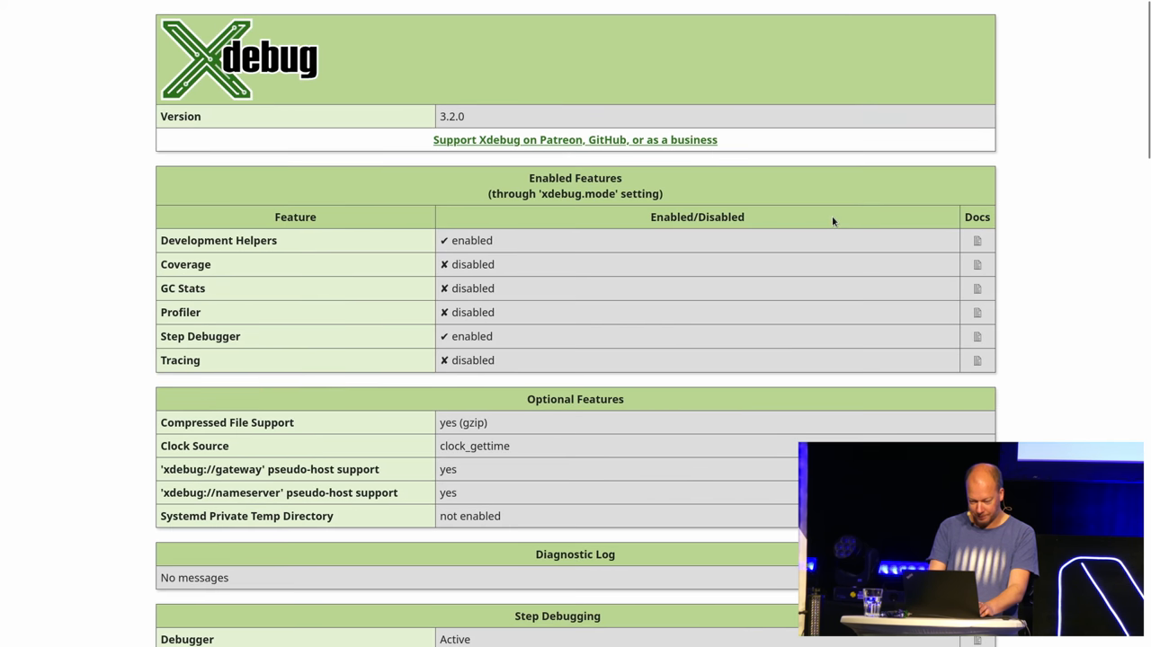
scroll("down", 3)
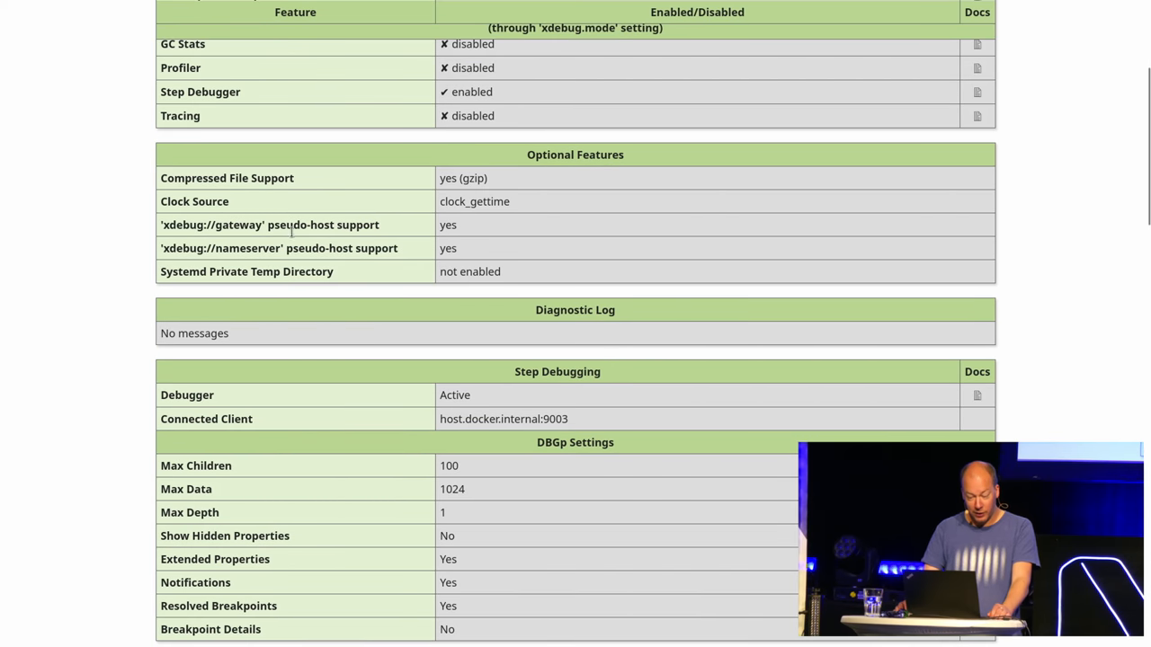
scroll("down", 3)
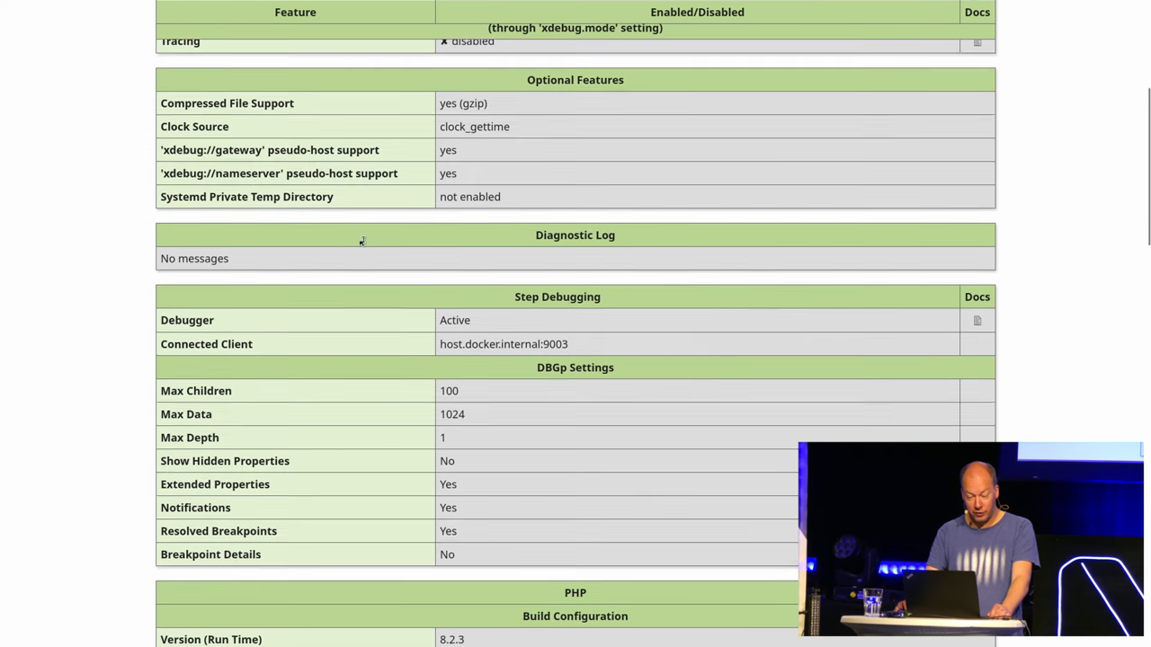
scroll("down", 3)
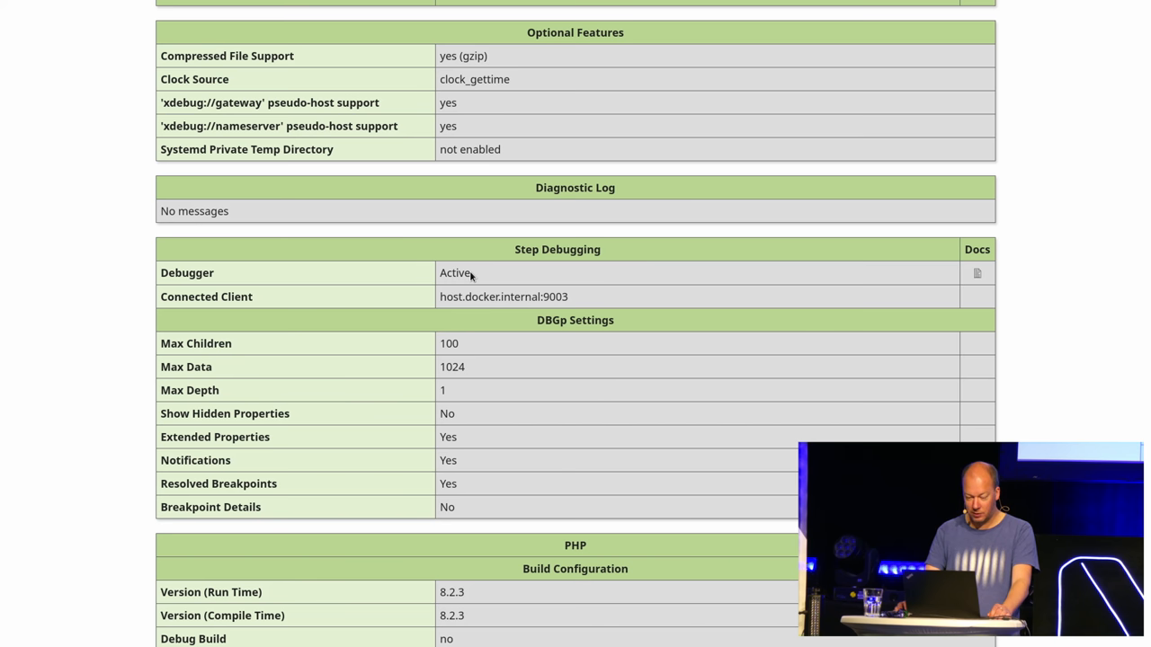
scroll("down", 3)
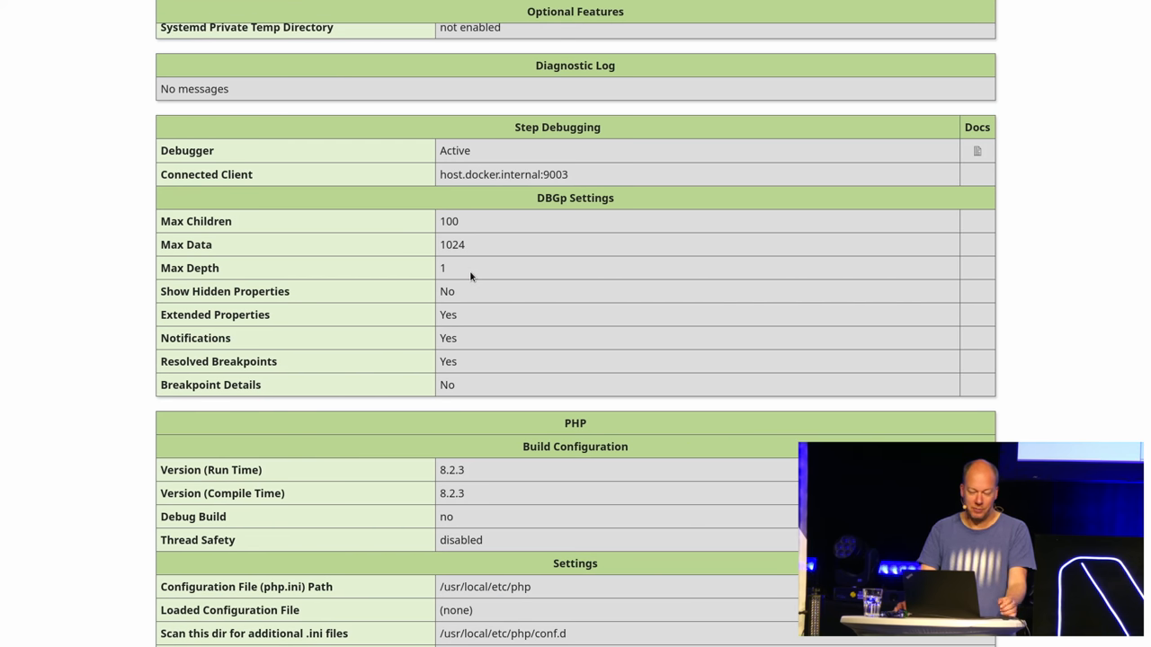
scroll("down", 3)
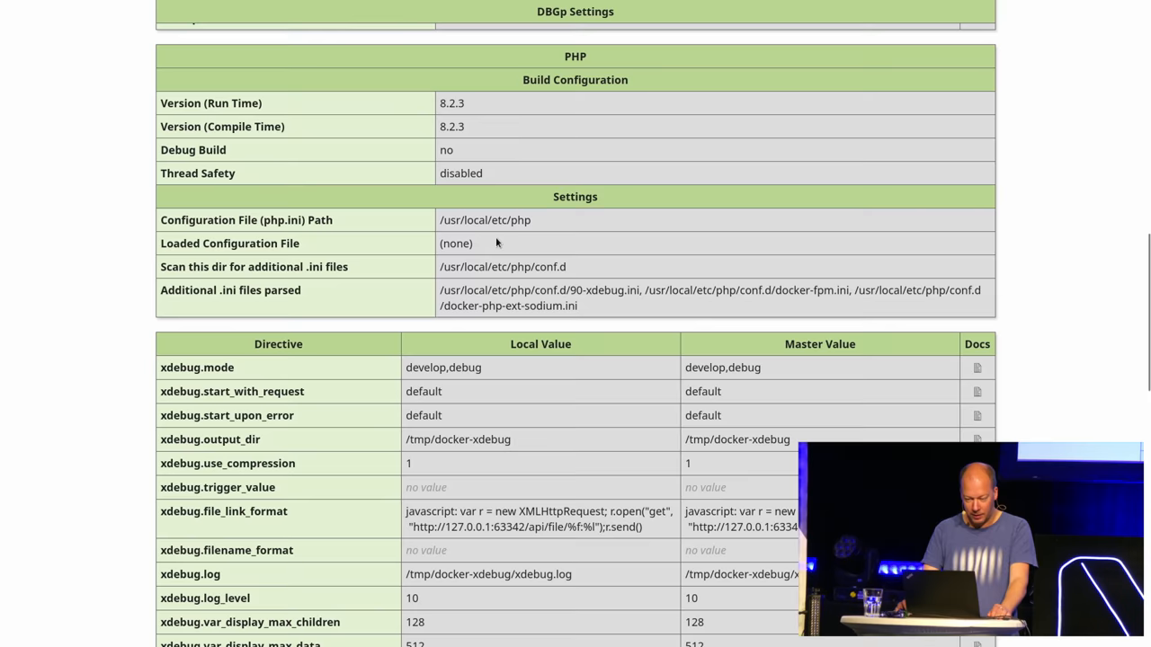
scroll("up", 3)
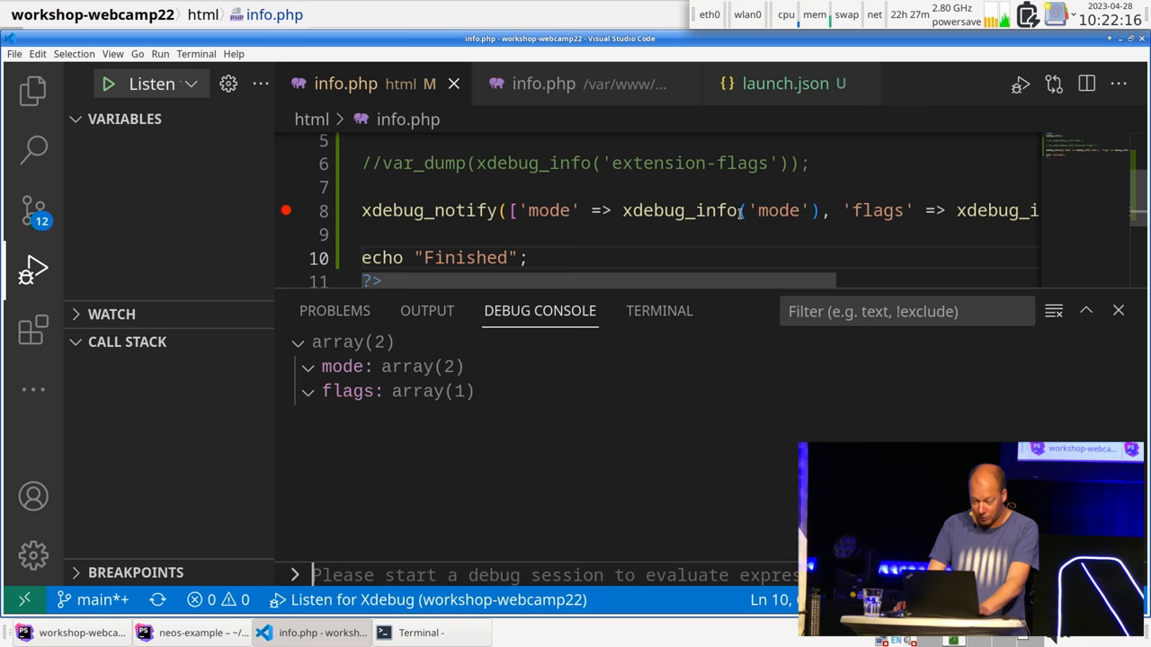
left_click(190, 633)
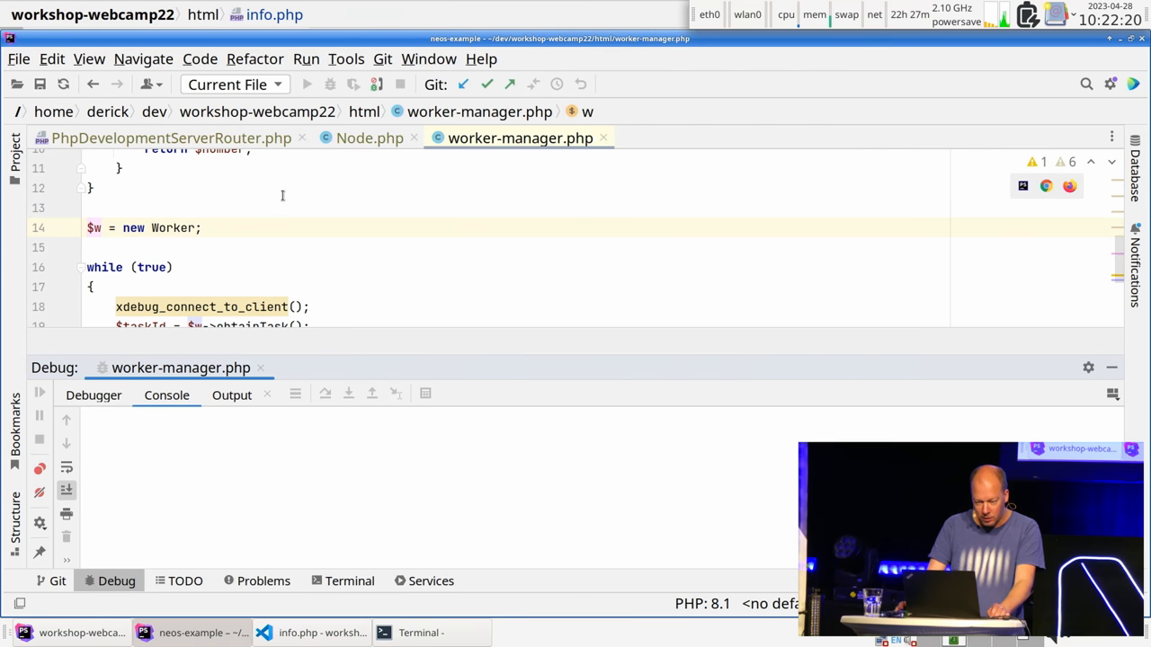
mouse_move(14, 153)
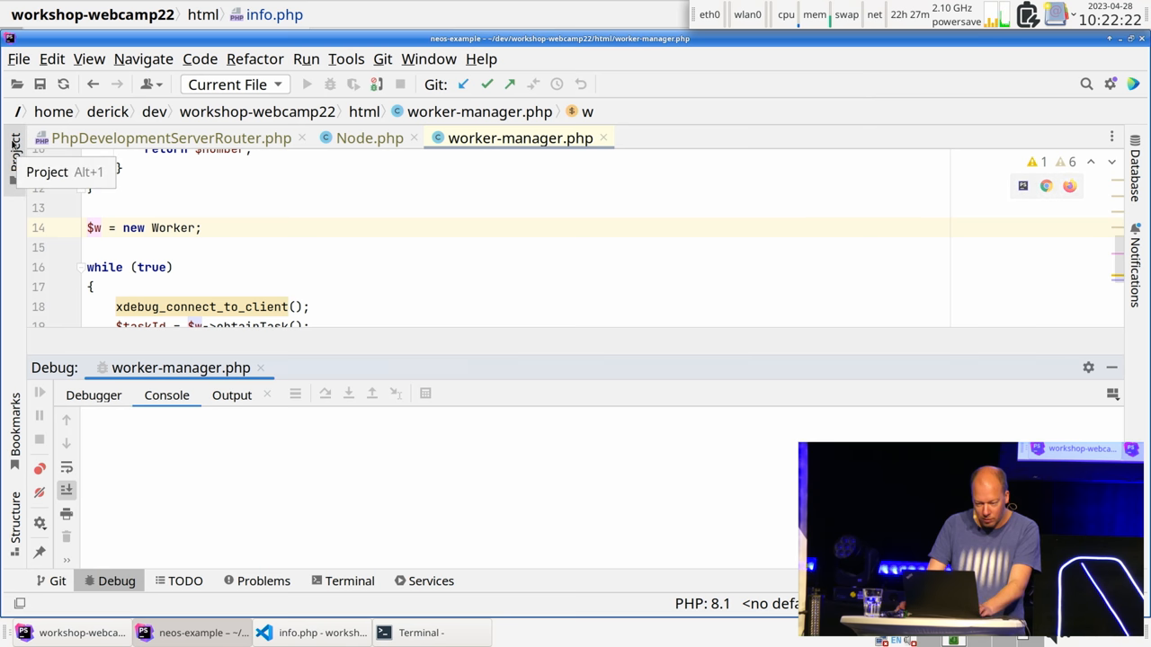
left_click(313, 633)
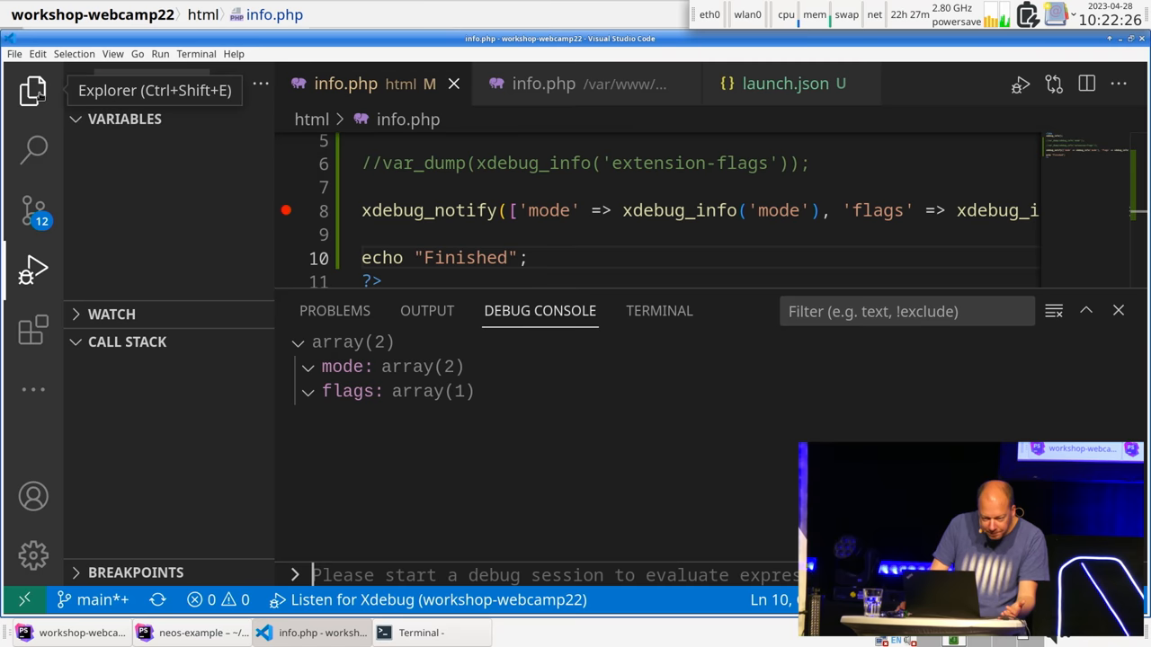
Open static-properties.php from the Explorer and add a breakpoint on line 5 of counter
left_click(32, 91)
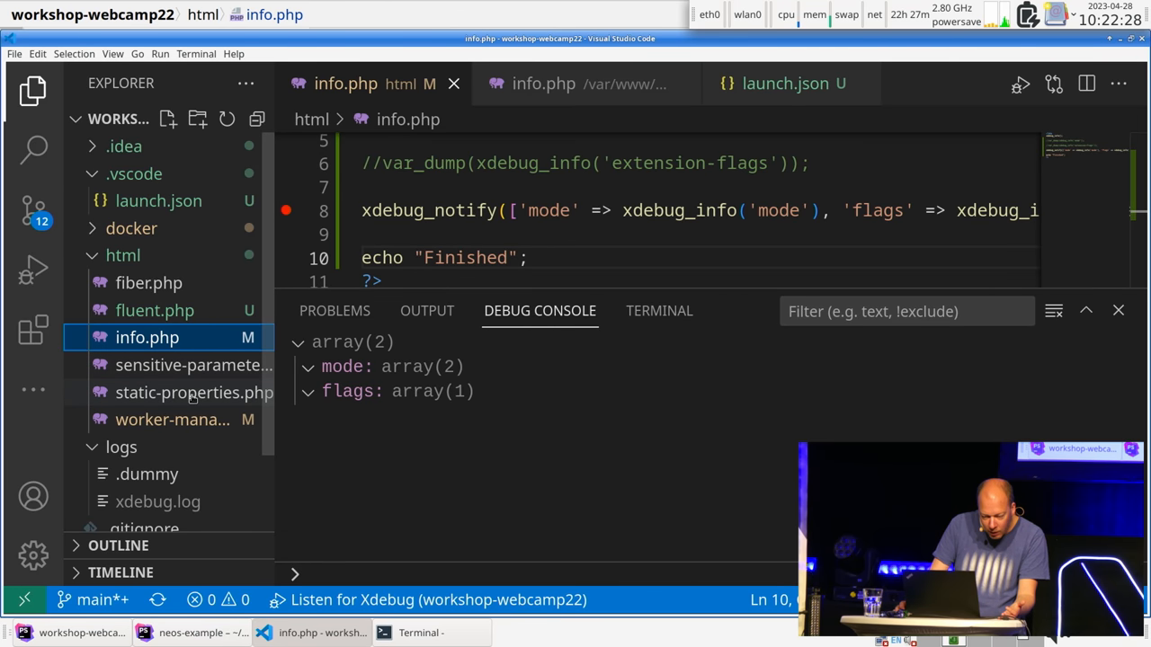
left_click(194, 392)
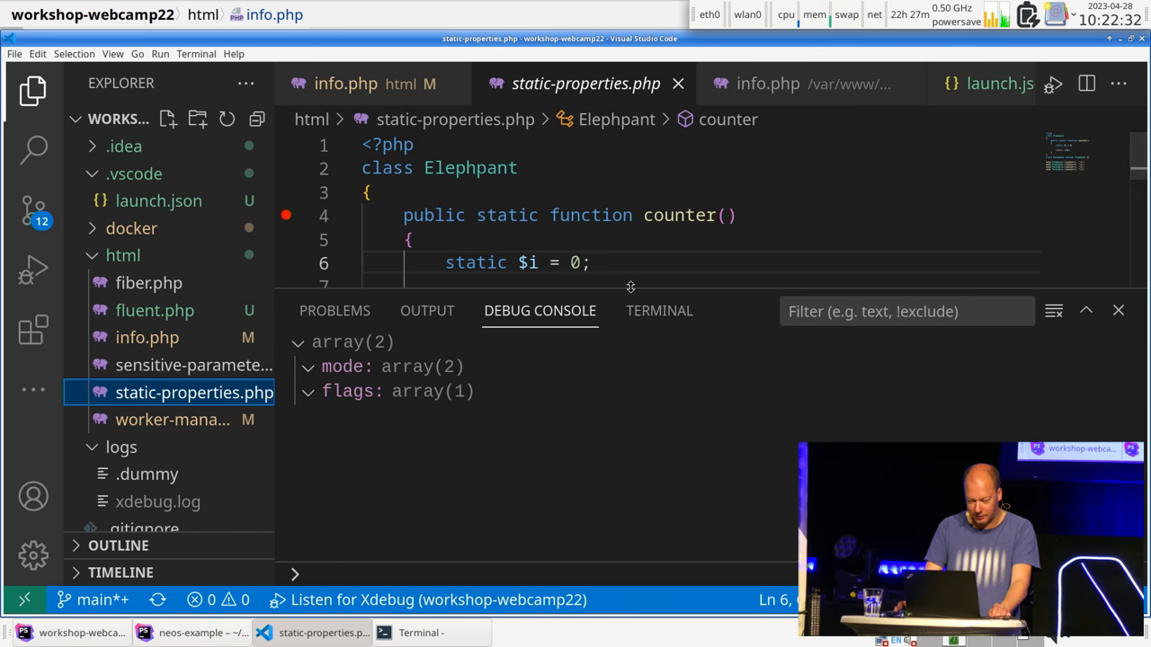
left_click_drag(629, 286, 629, 392)
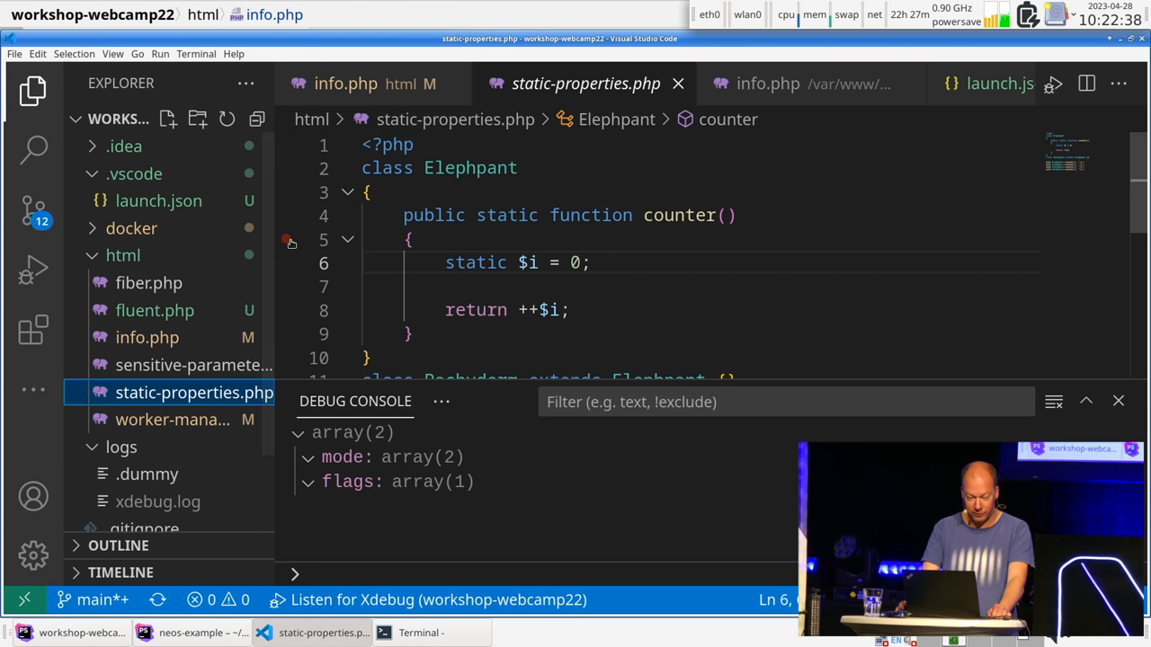
left_click(286, 239)
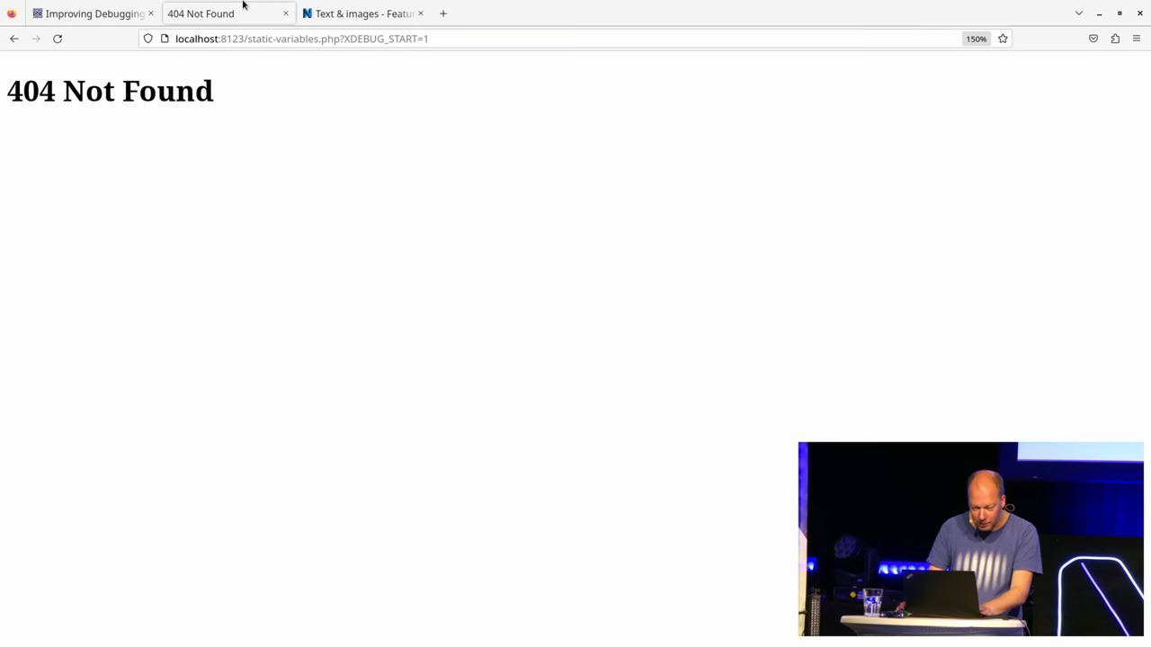
Change the address to static-properties.php with ?XDEBUG_START=1 and load it, printing 1 2 3 4
left_click(306, 38)
type("properties")
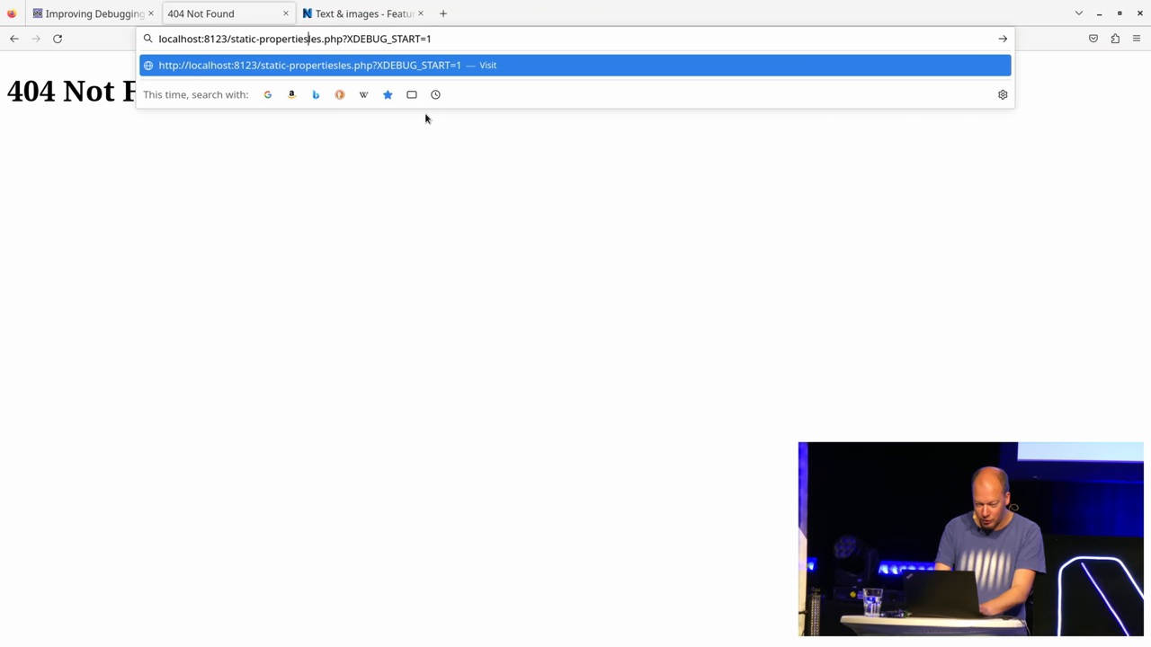
key("Return")
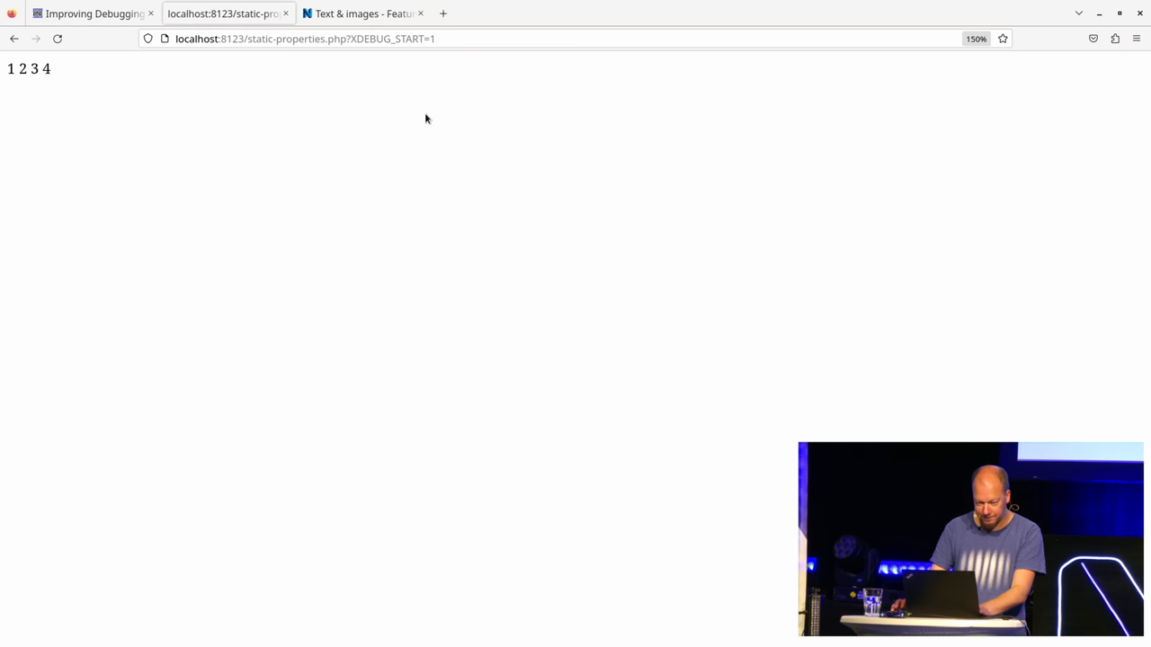
mouse_move(312, 180)
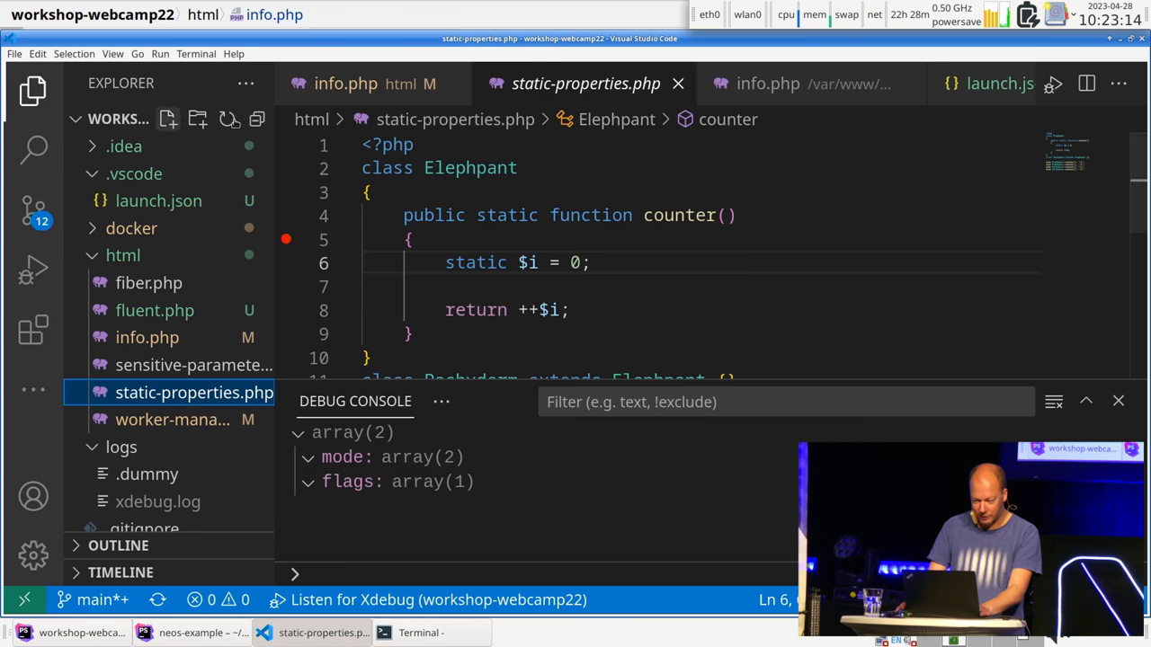
left_click(32, 209)
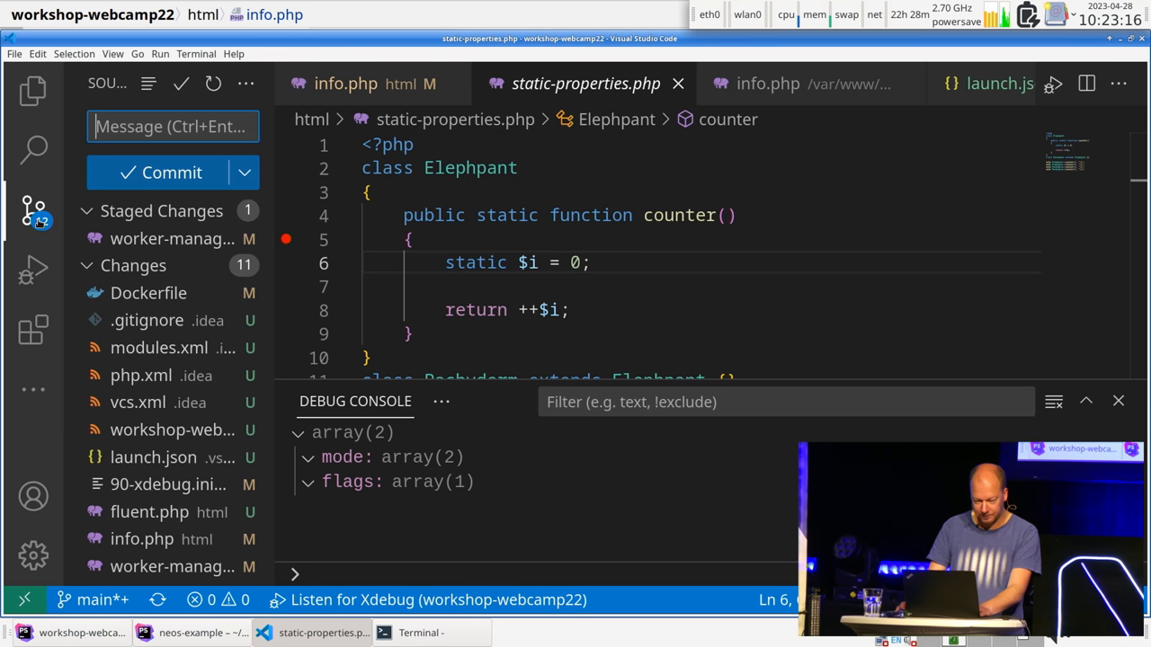
left_click(32, 266)
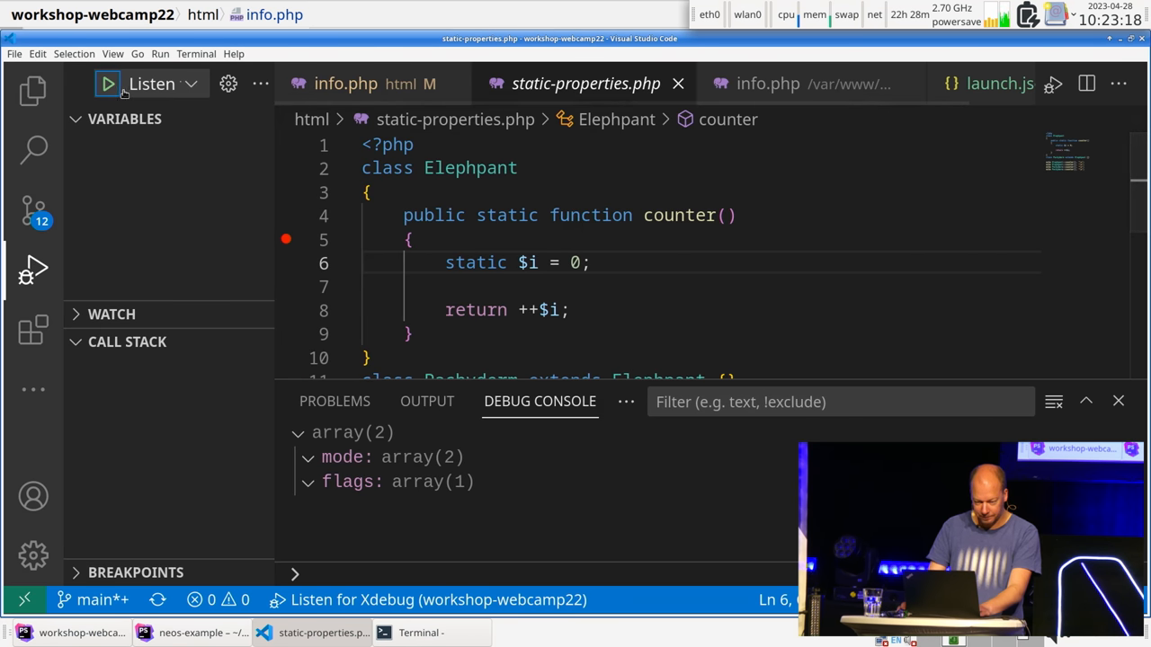
left_click(81, 633)
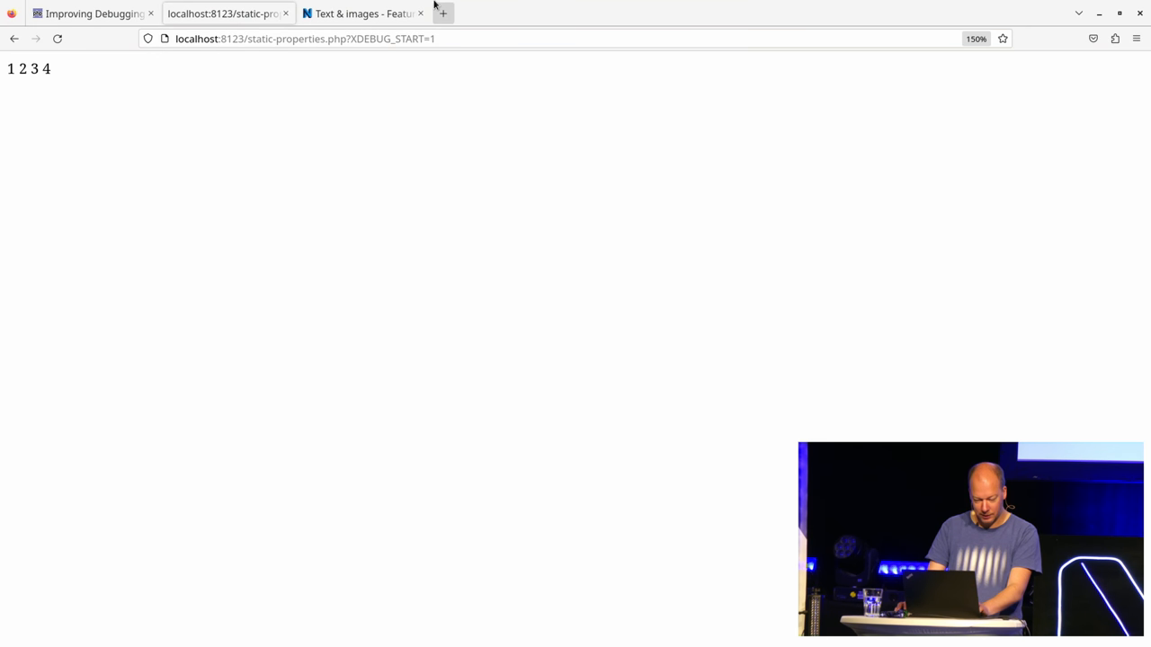
left_click(262, 633)
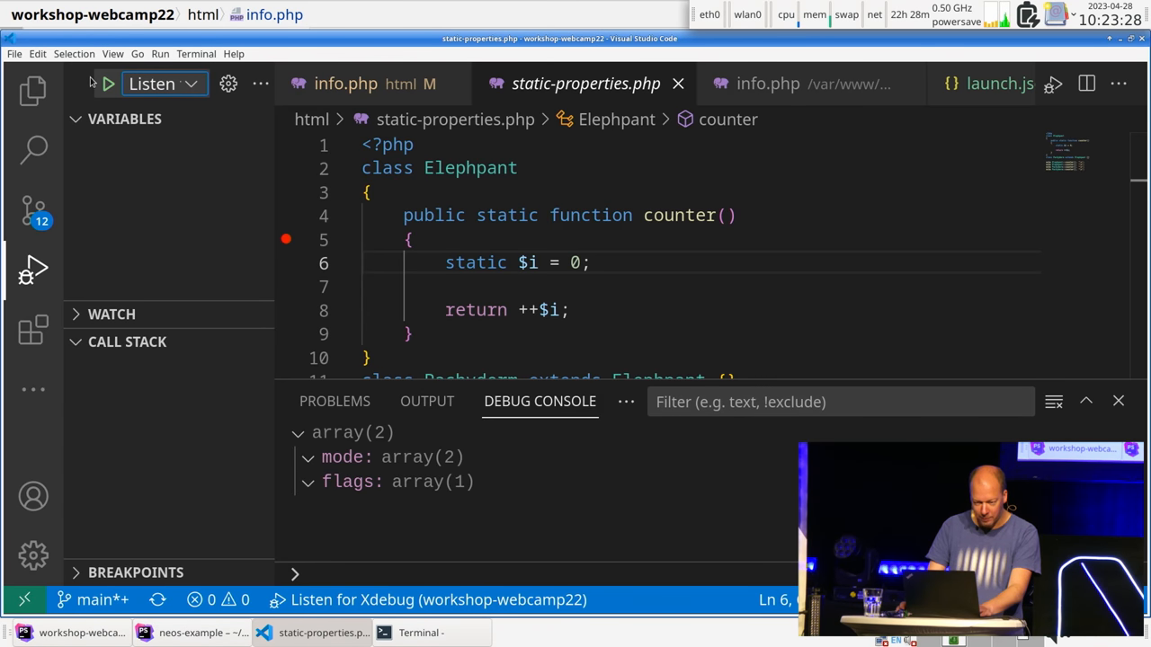
left_click(108, 85)
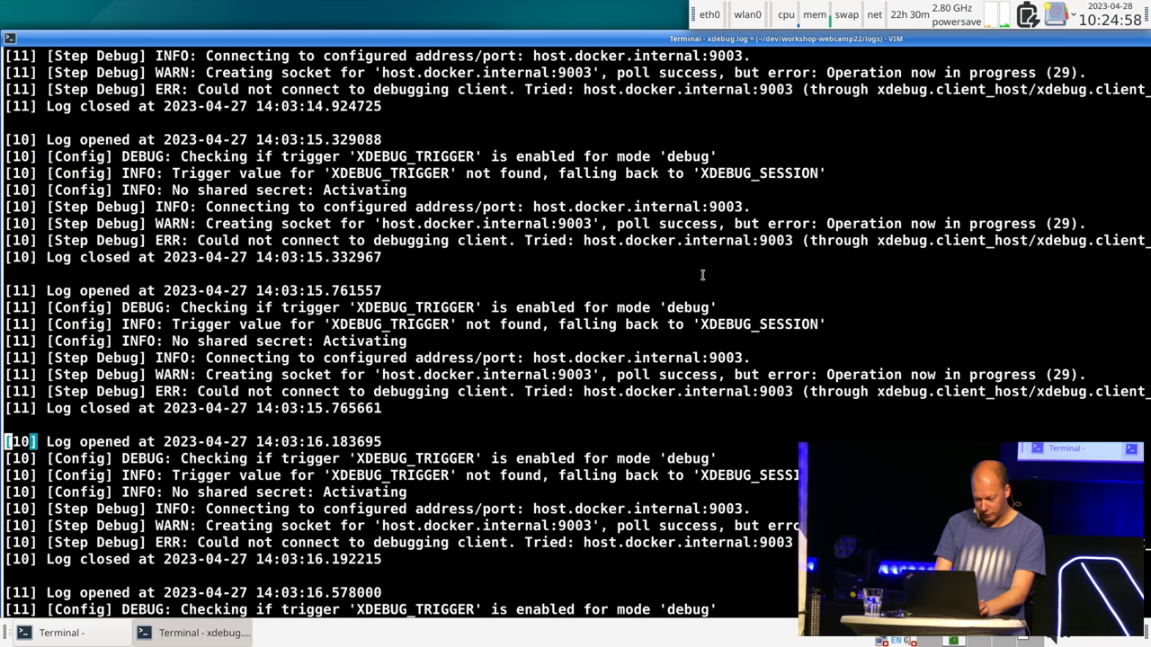
Scroll xdebug.log down past the connection lines to the breakpoint_set commands
scroll("down", 3)
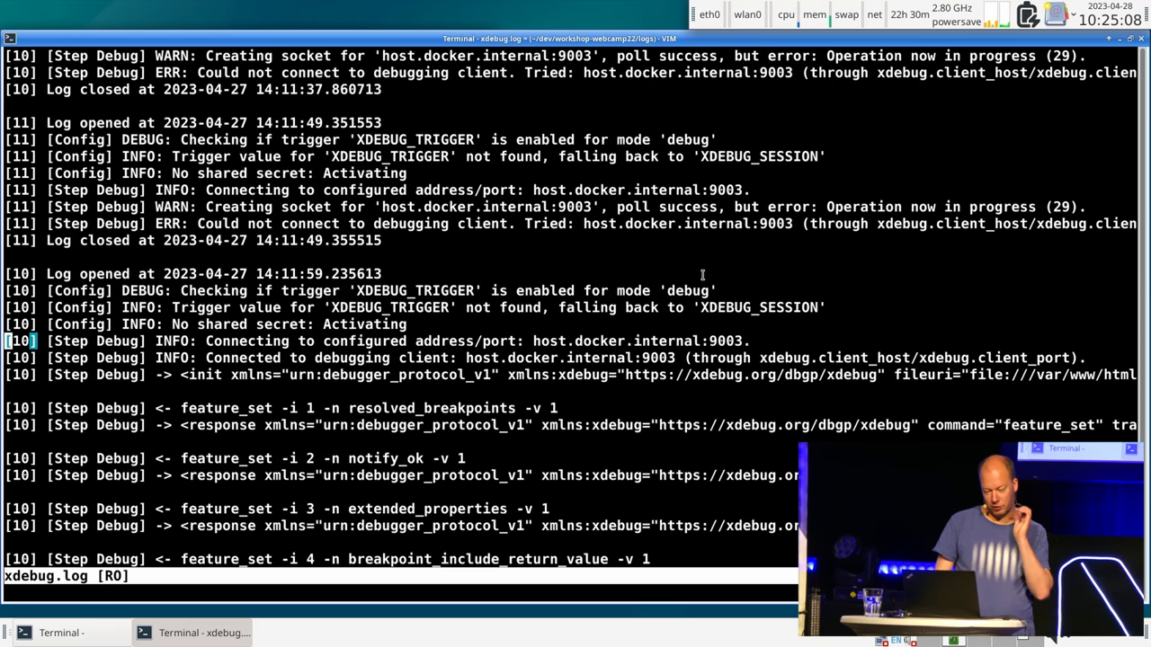
scroll("down", 3)
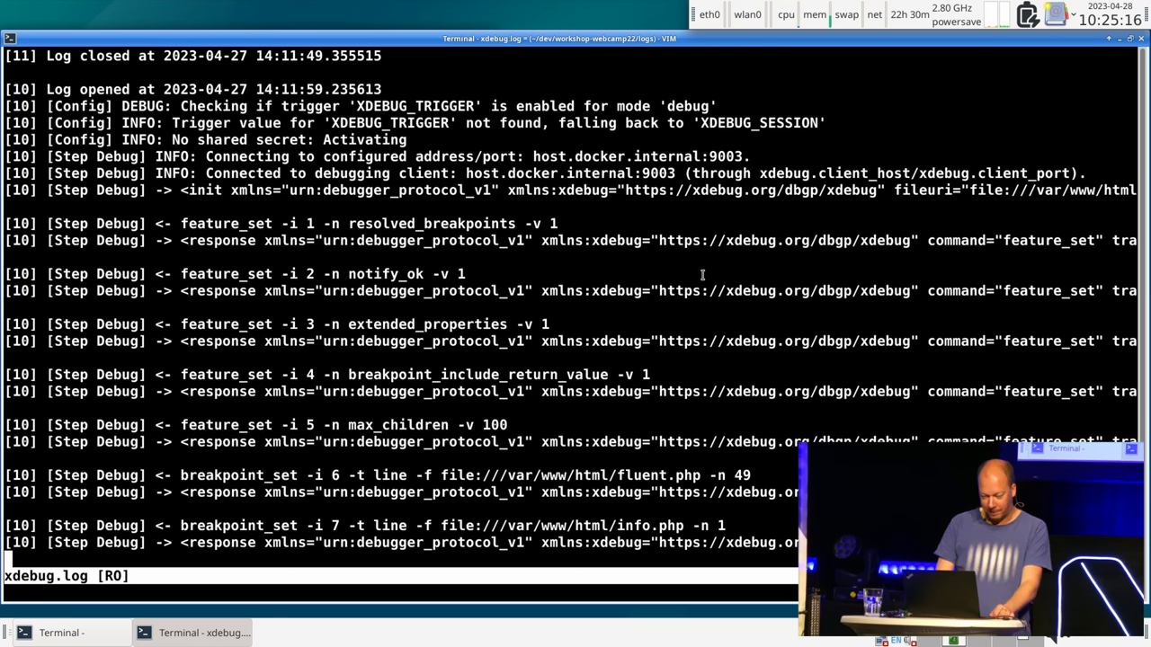
scroll("down", 3)
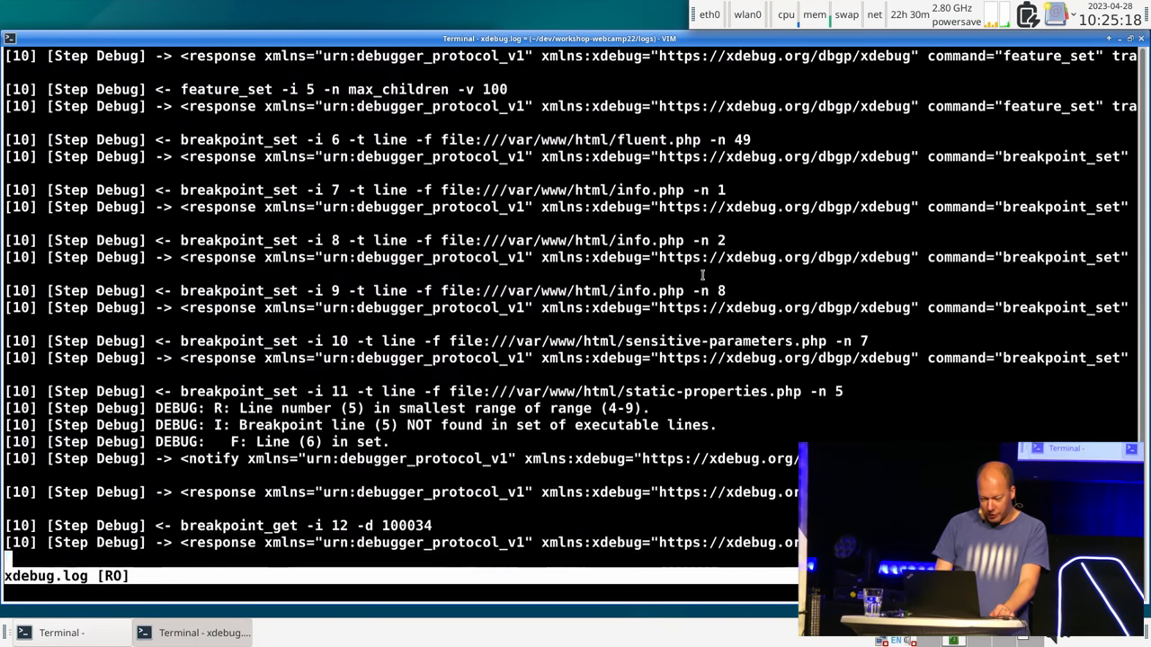
scroll("down", 3)
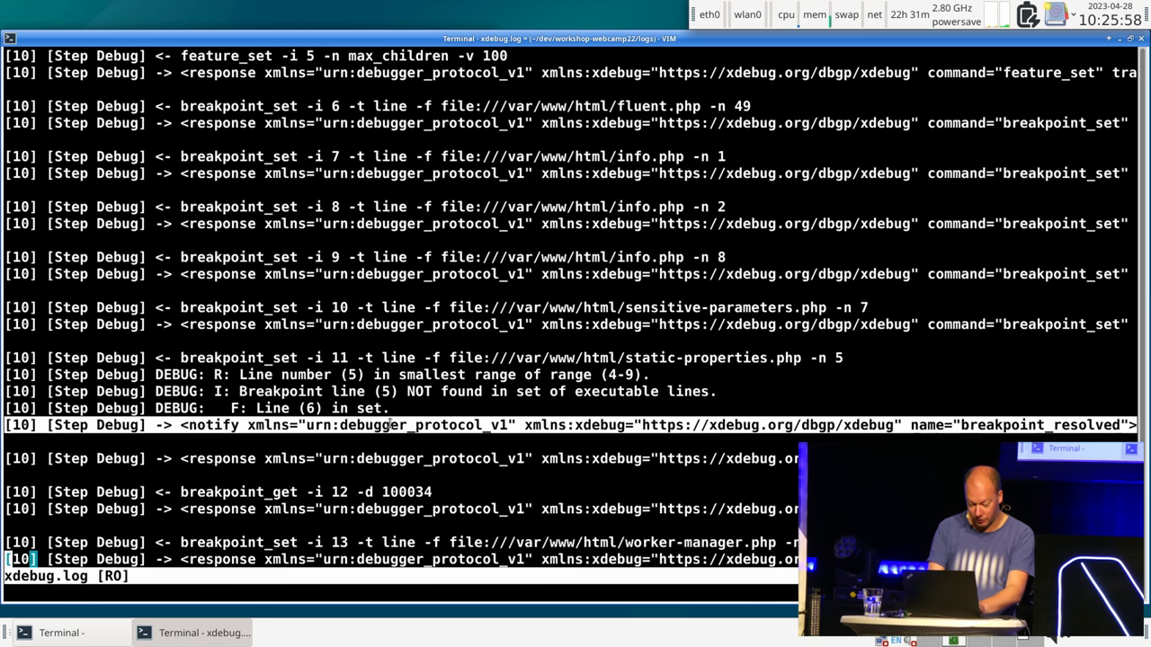
Apply :set wrap to the log and line-select the breakpoint responses while reading them
type(":set wrap")
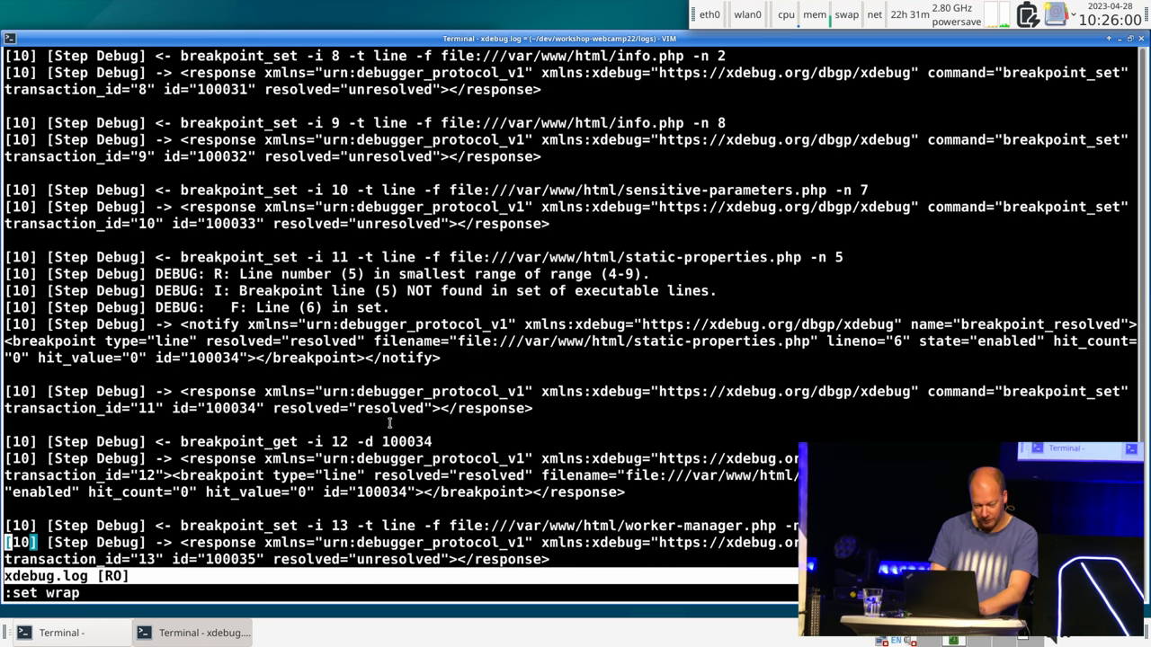
key("V")
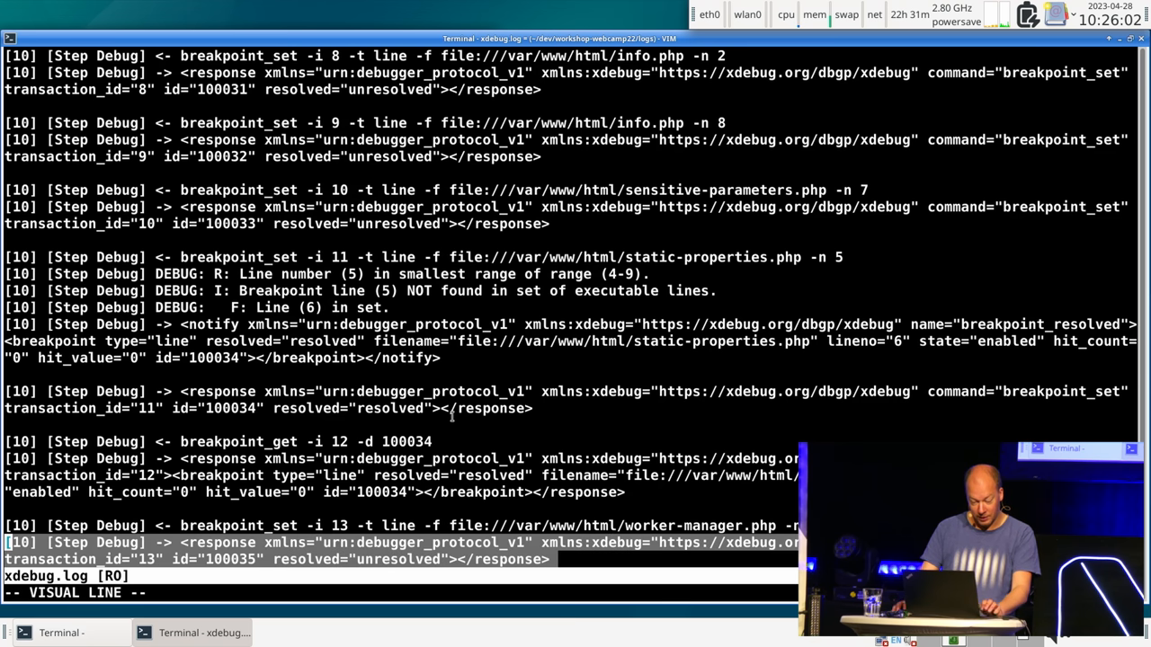
scroll("down", 3)
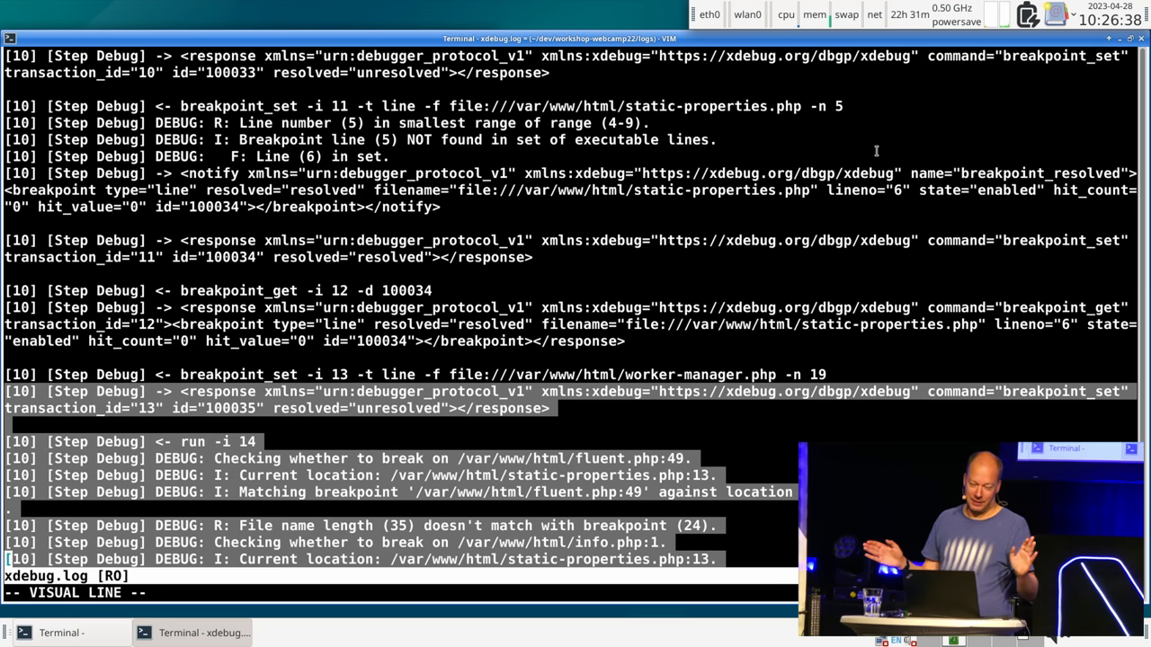
key("Escape")
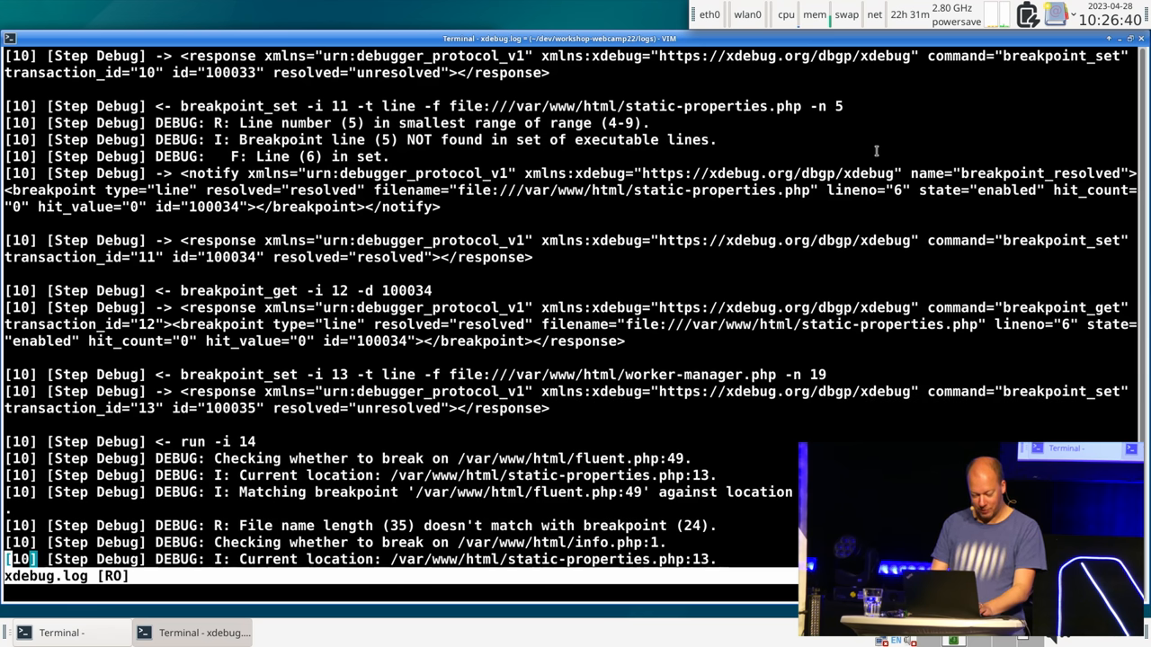
left_click(61, 633)
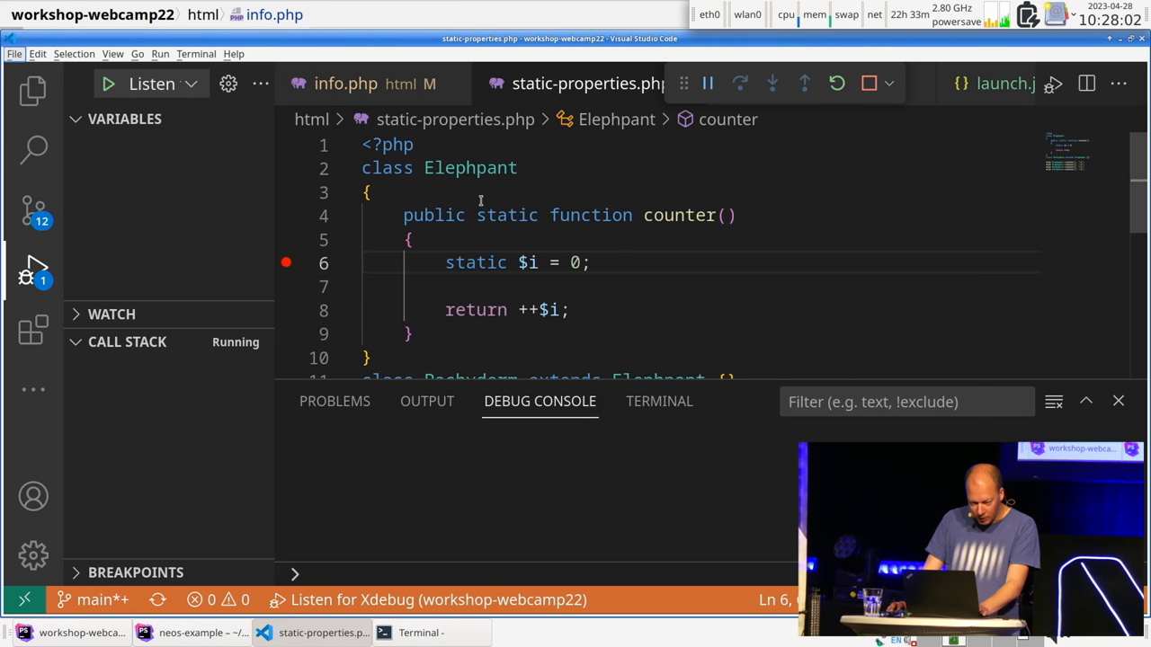
Open html/fluent.php from the Explorer tree and enlarge the editor area
left_click(32, 91)
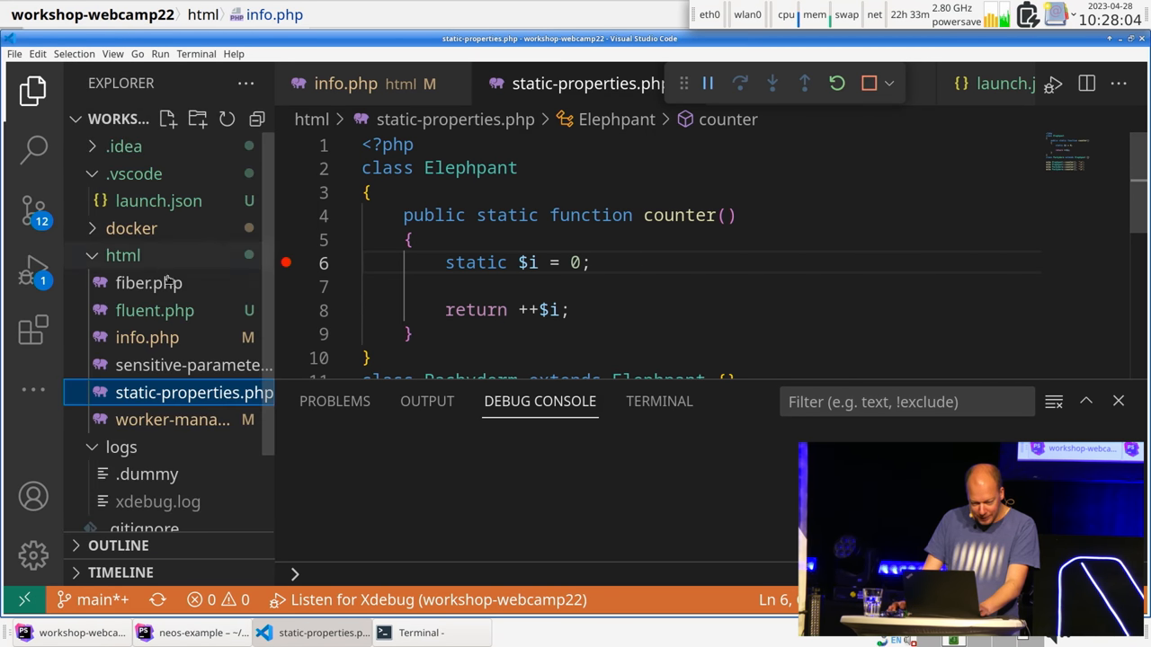
left_click(154, 309)
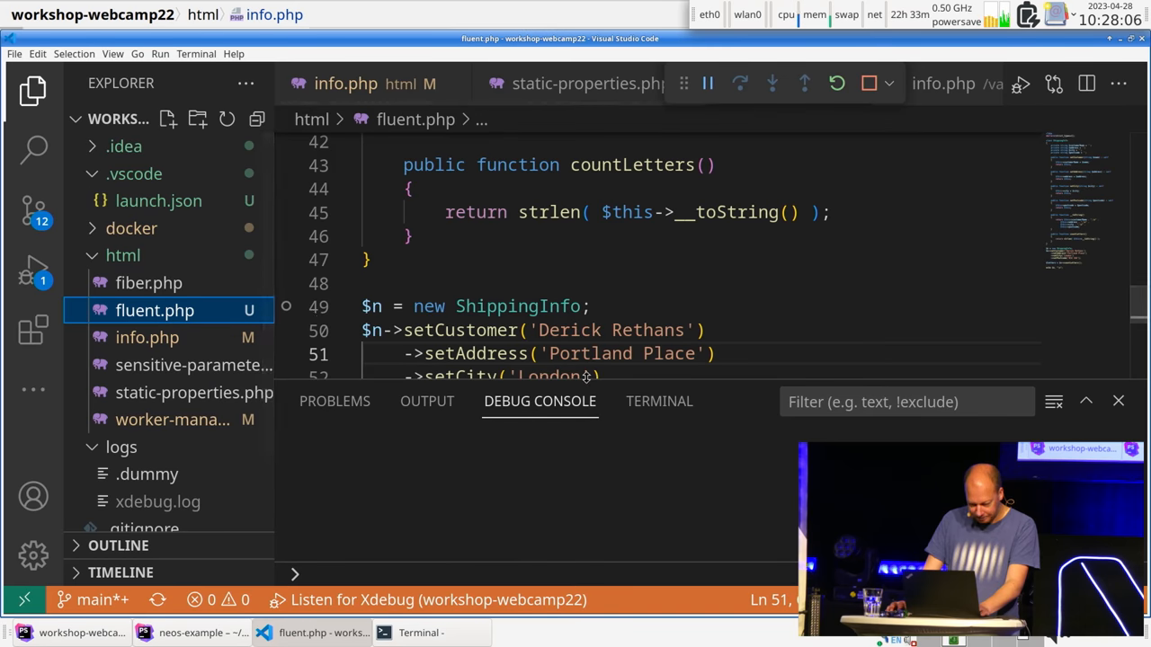
left_click_drag(585, 395, 584, 500)
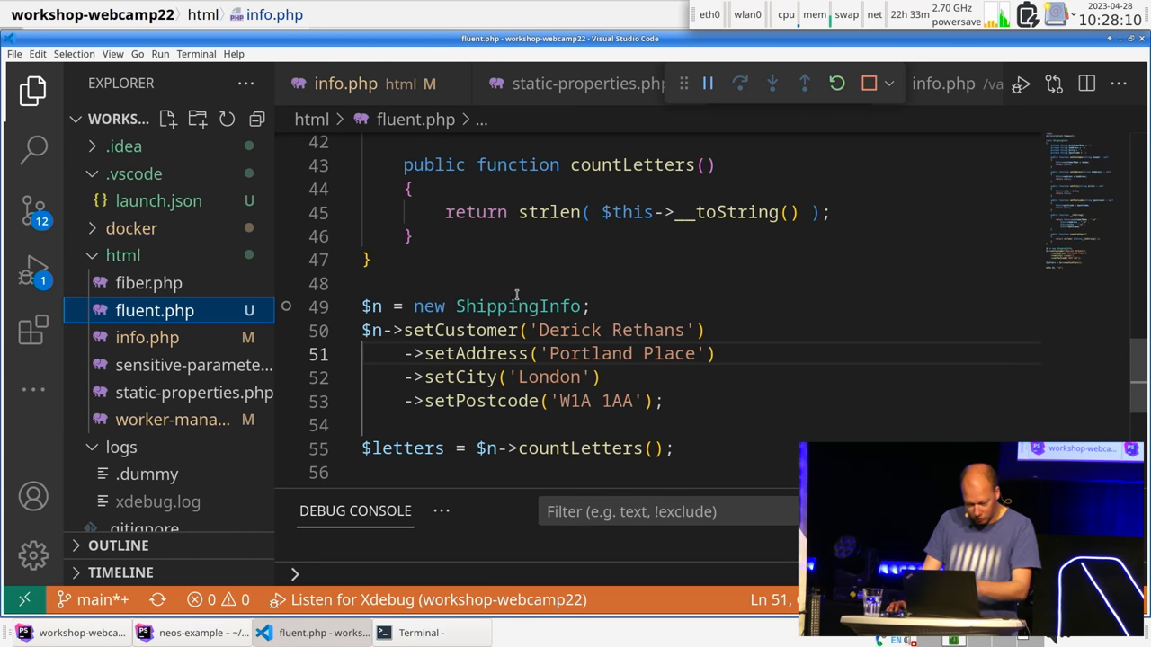
Read through the ShippingInfo class, its chained setters and the __toString letter count
scroll("up", 3)
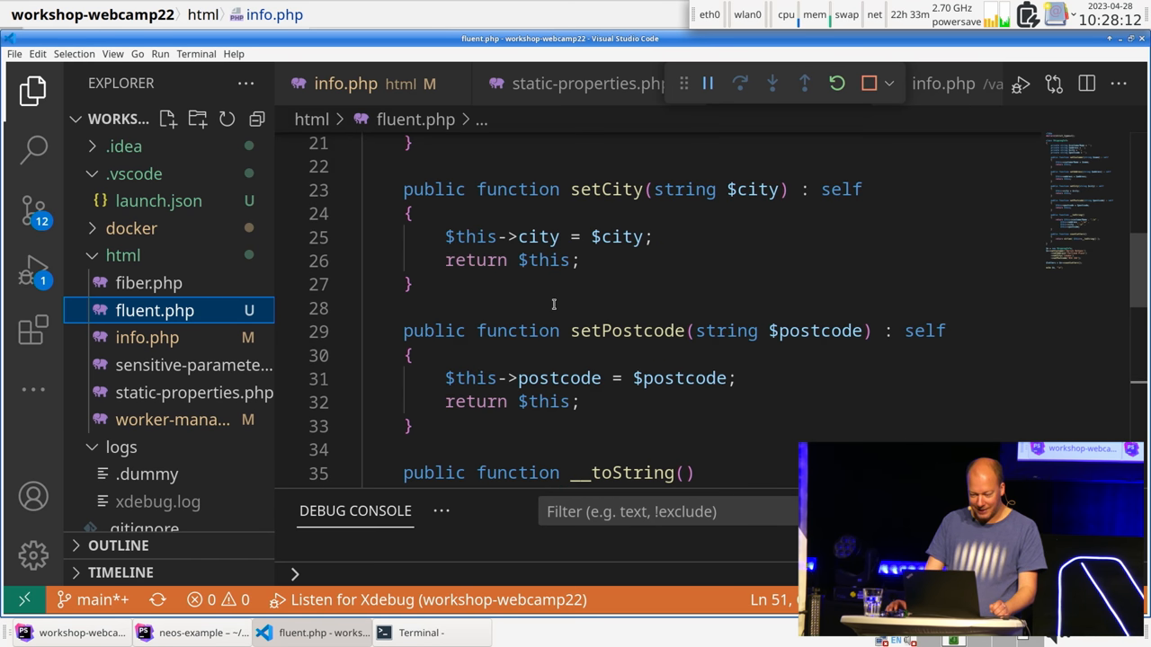
scroll("up", 3)
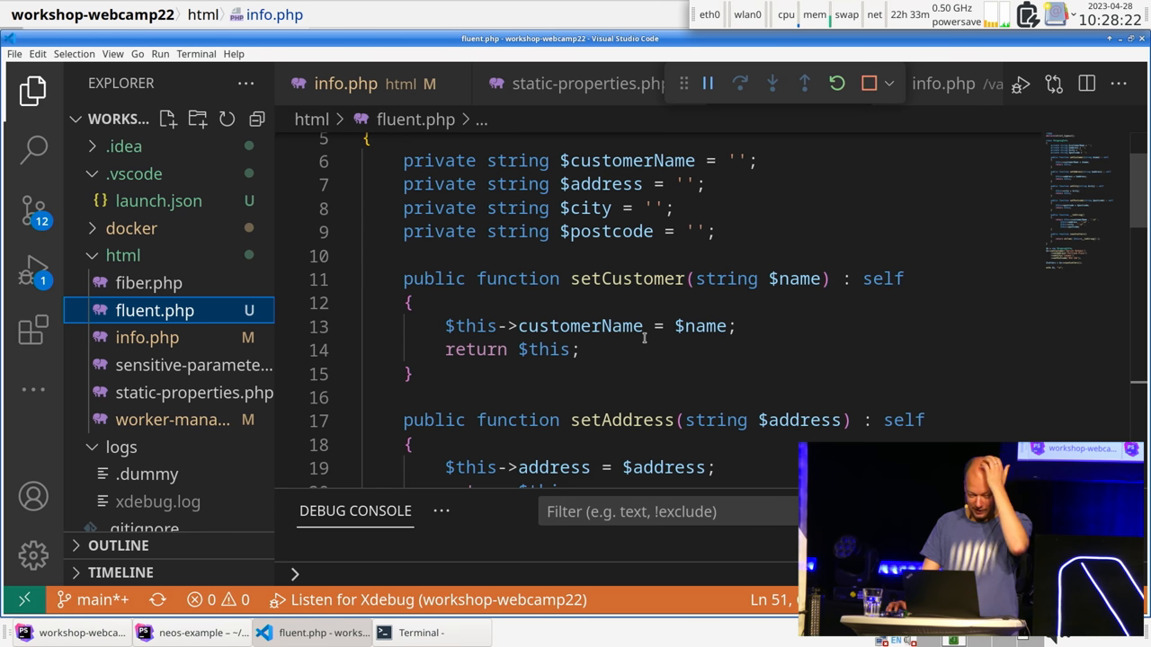
scroll("down", 3)
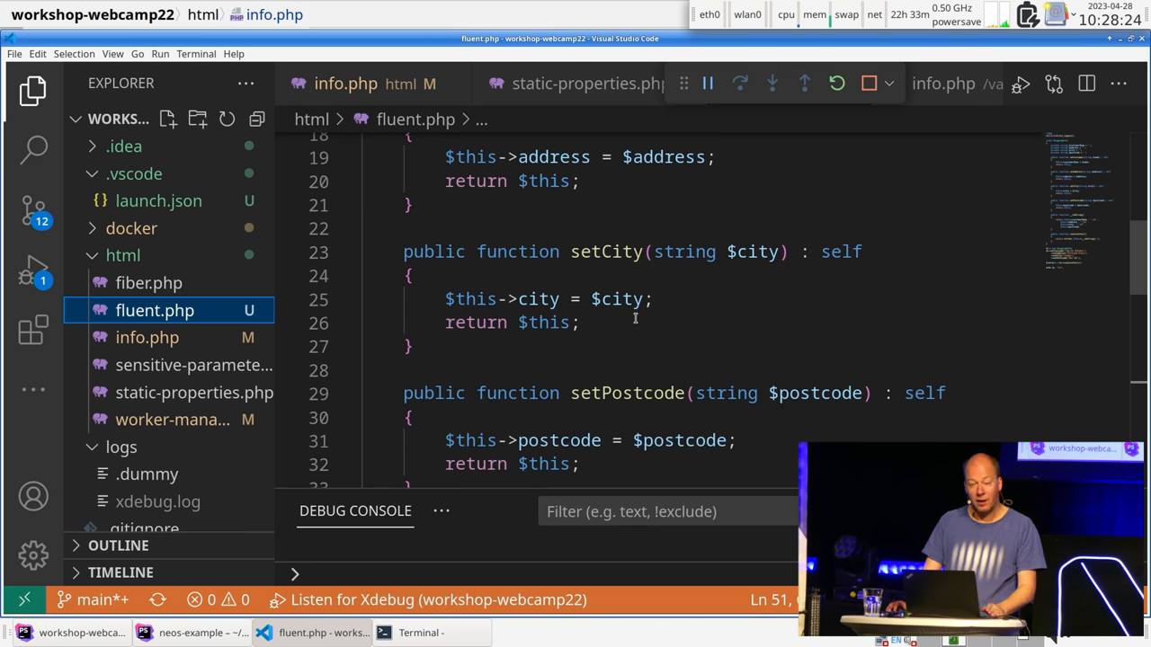
mouse_move(638, 314)
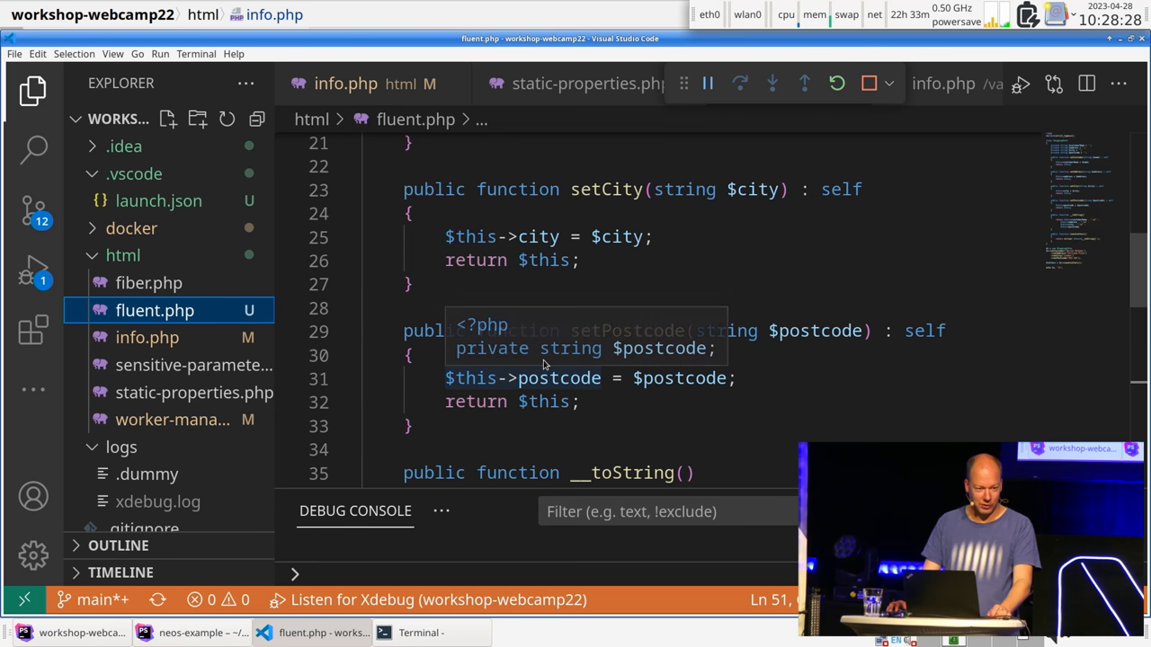
scroll("down", 3)
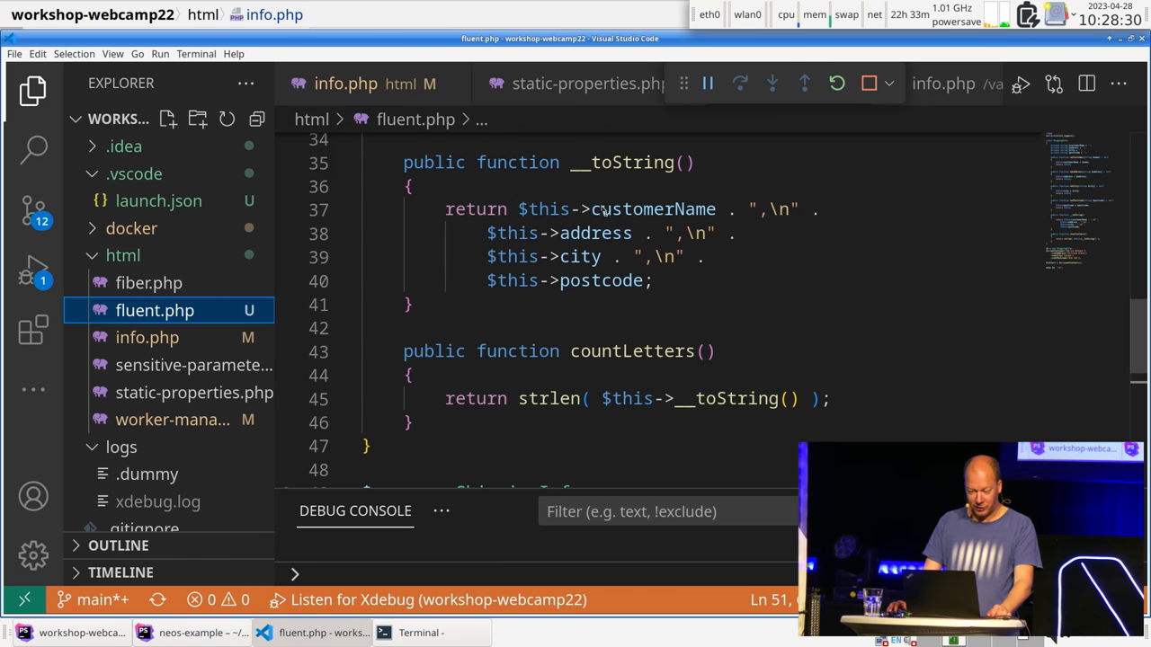
scroll("down", 3)
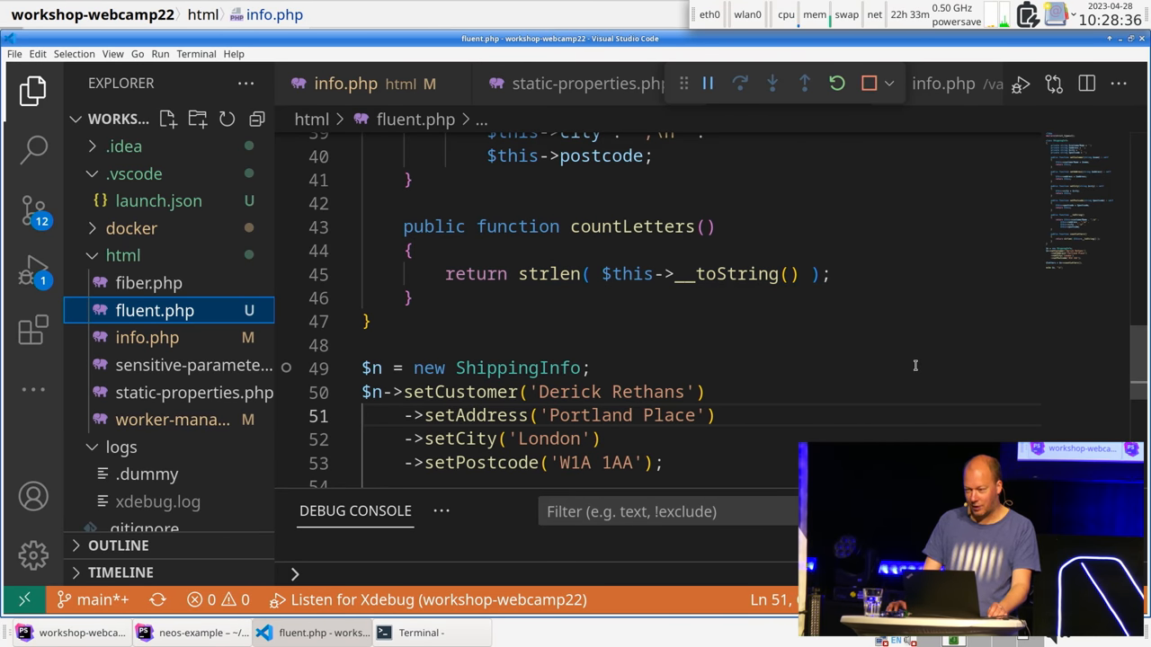
scroll("down", 3)
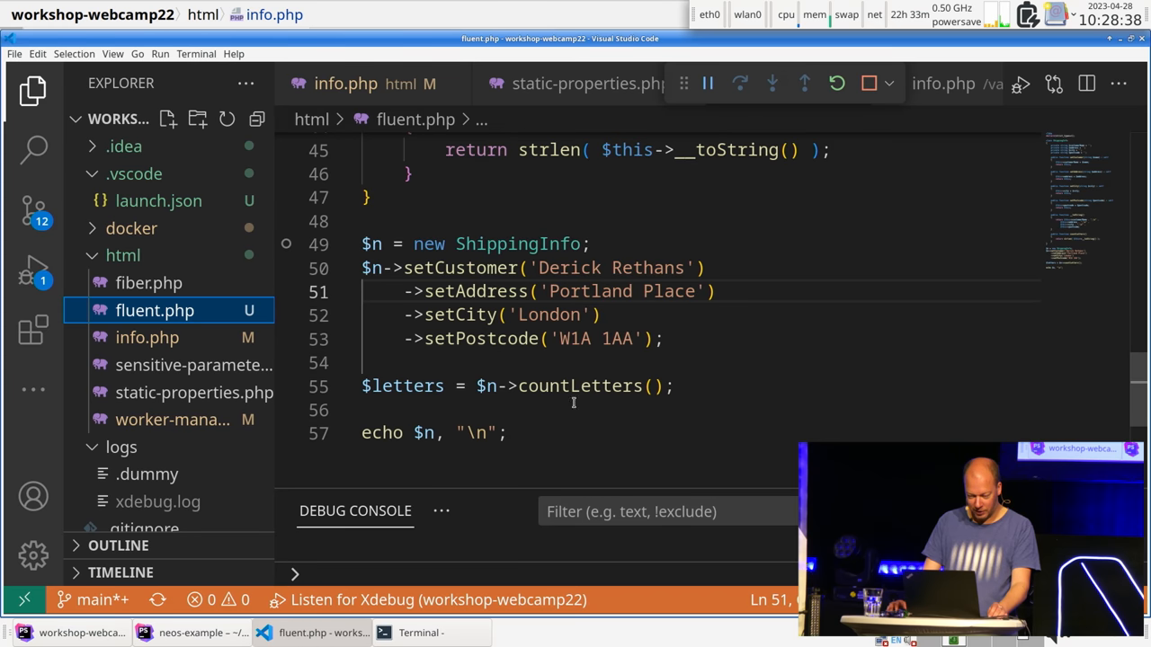
mouse_move(349, 235)
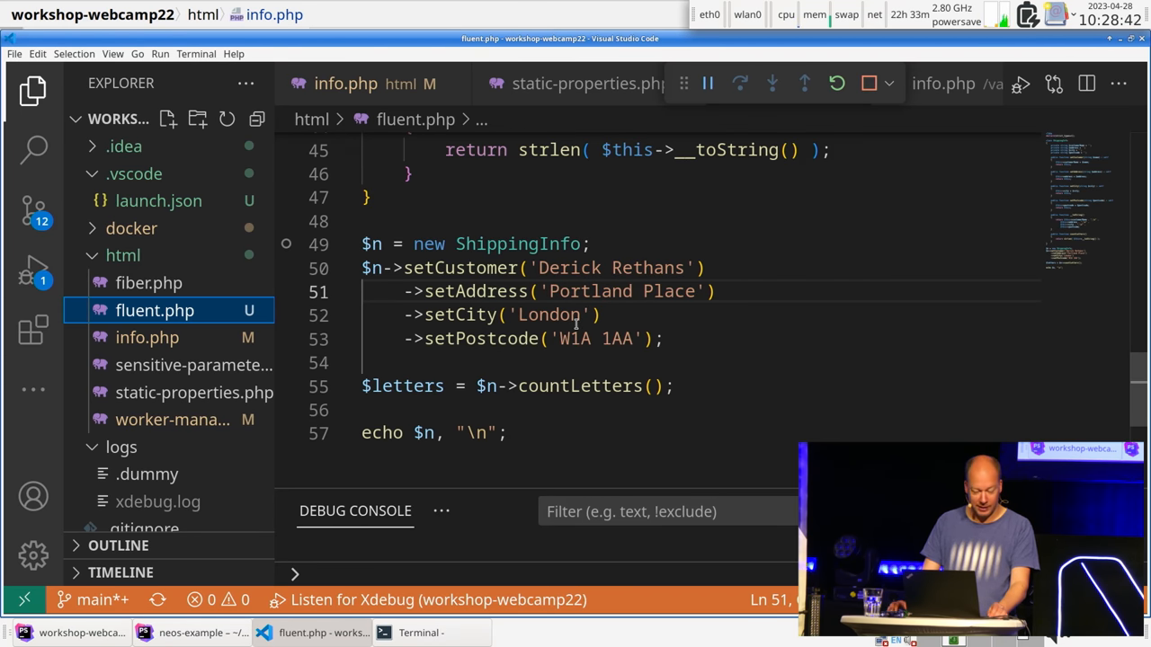
mouse_move(285, 244)
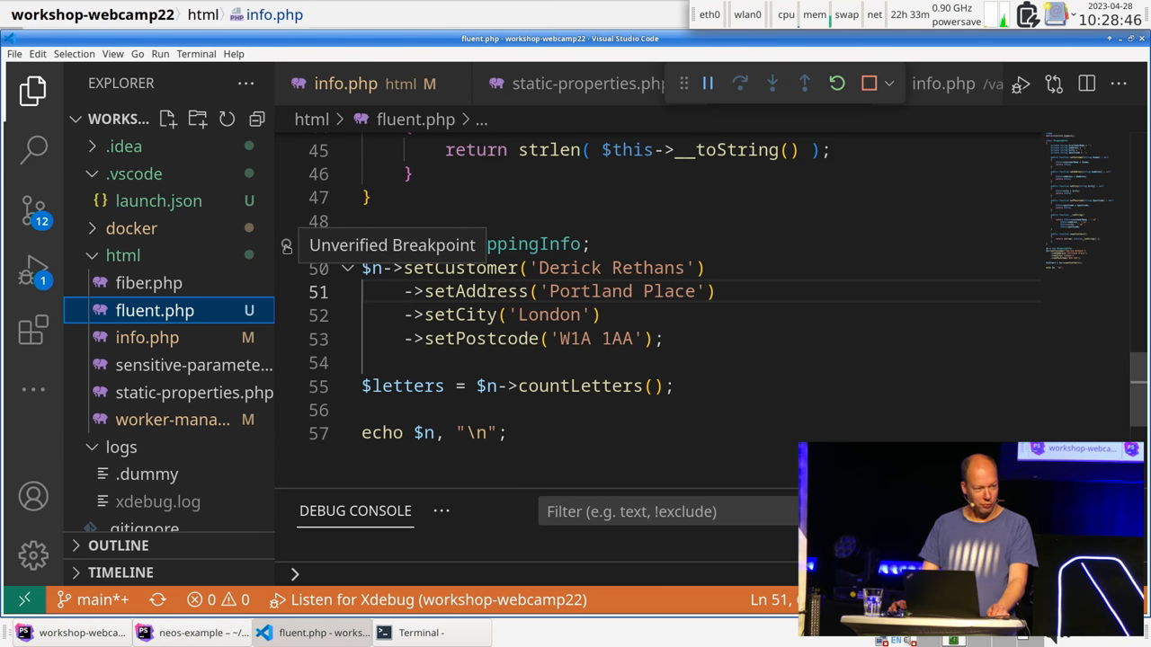
mouse_move(647, 239)
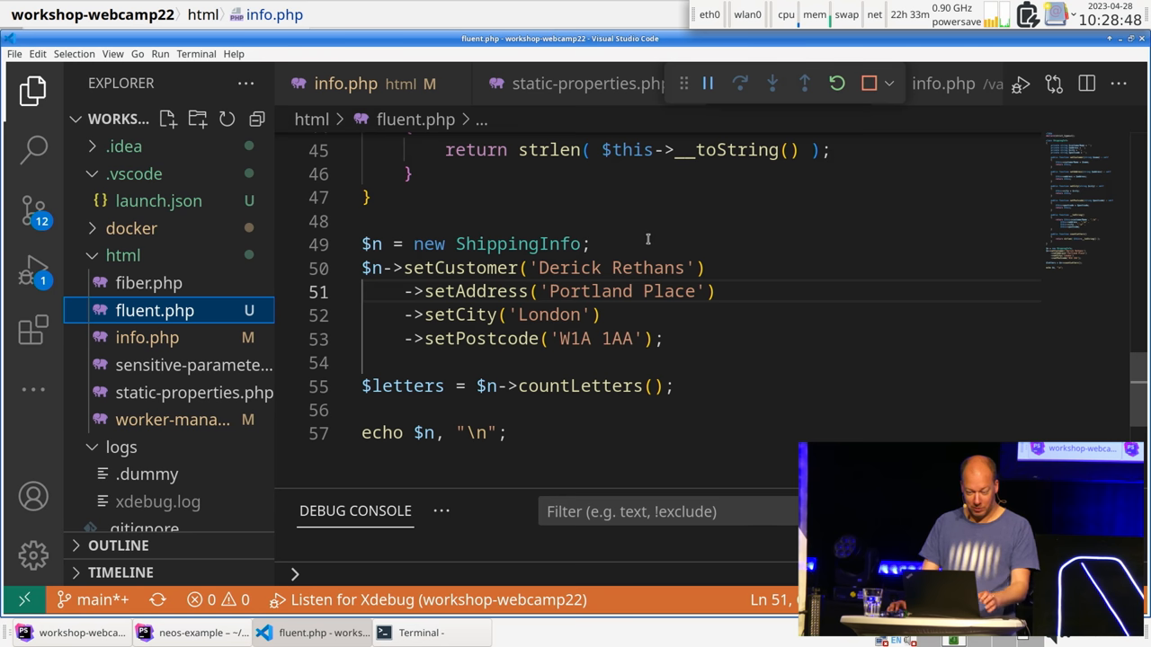
Step into setCustomer from line 50 and advance to return $this with $name = Derick Rethans
left_click(286, 245)
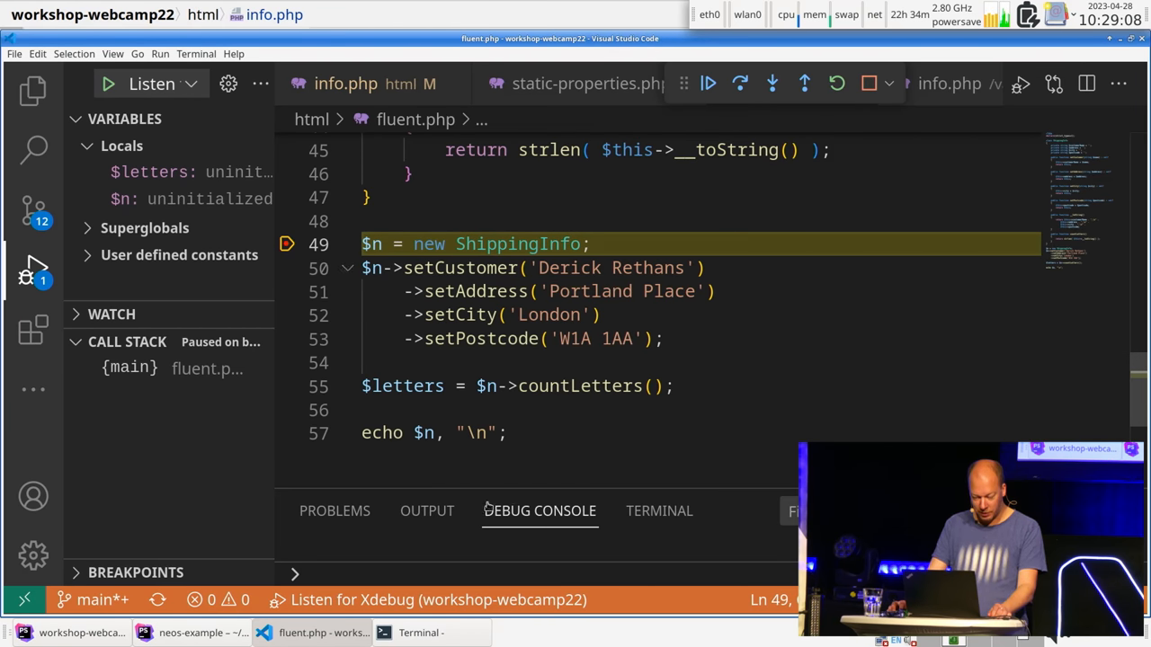
left_click(539, 511)
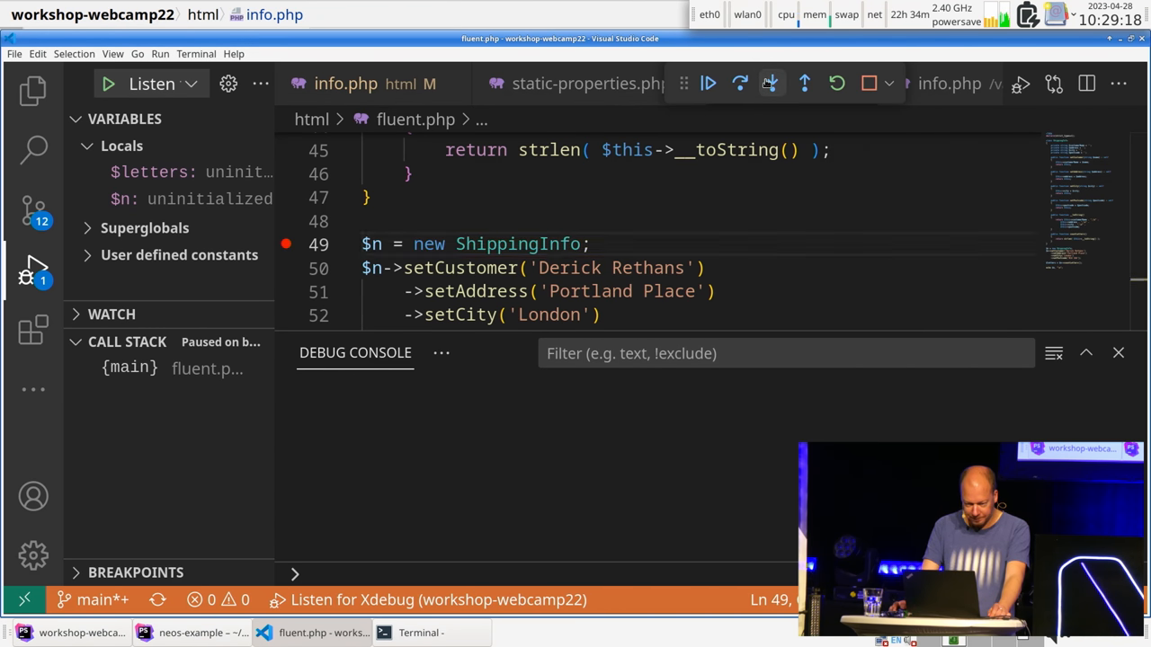
left_click(771, 85)
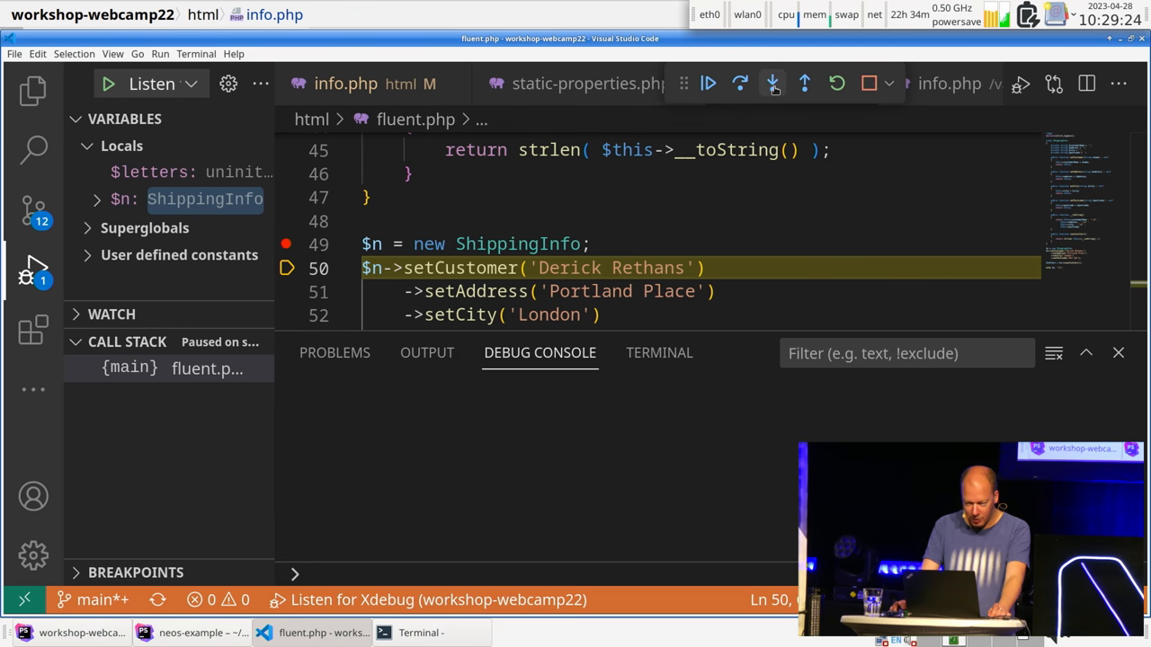
left_click(771, 83)
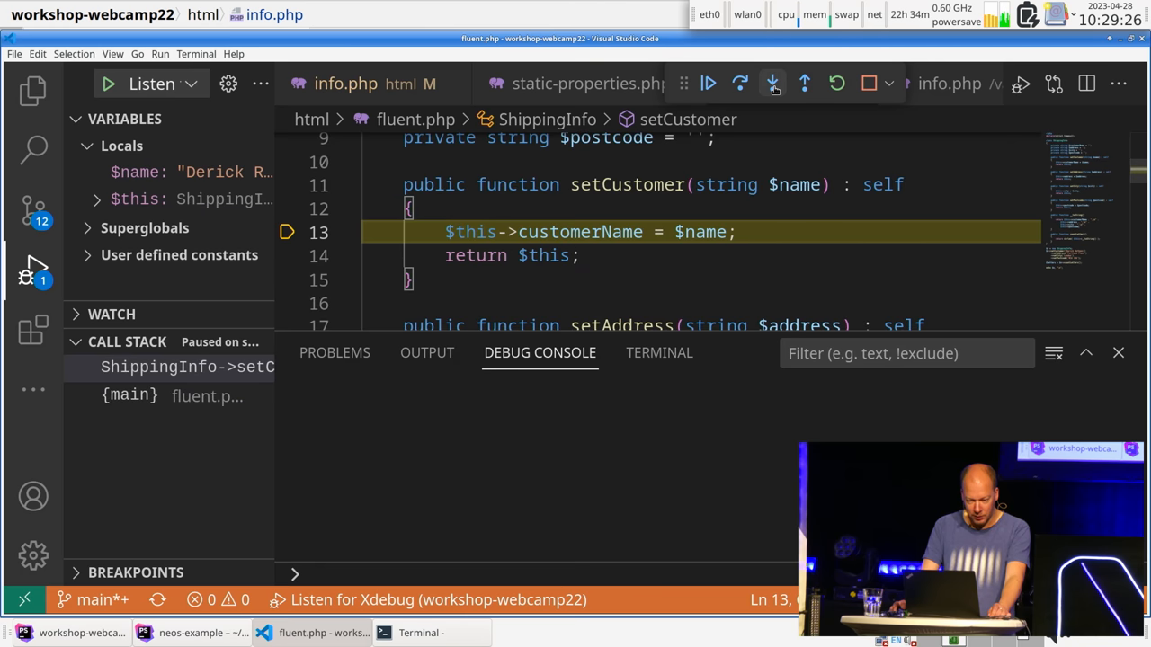
left_click(772, 83)
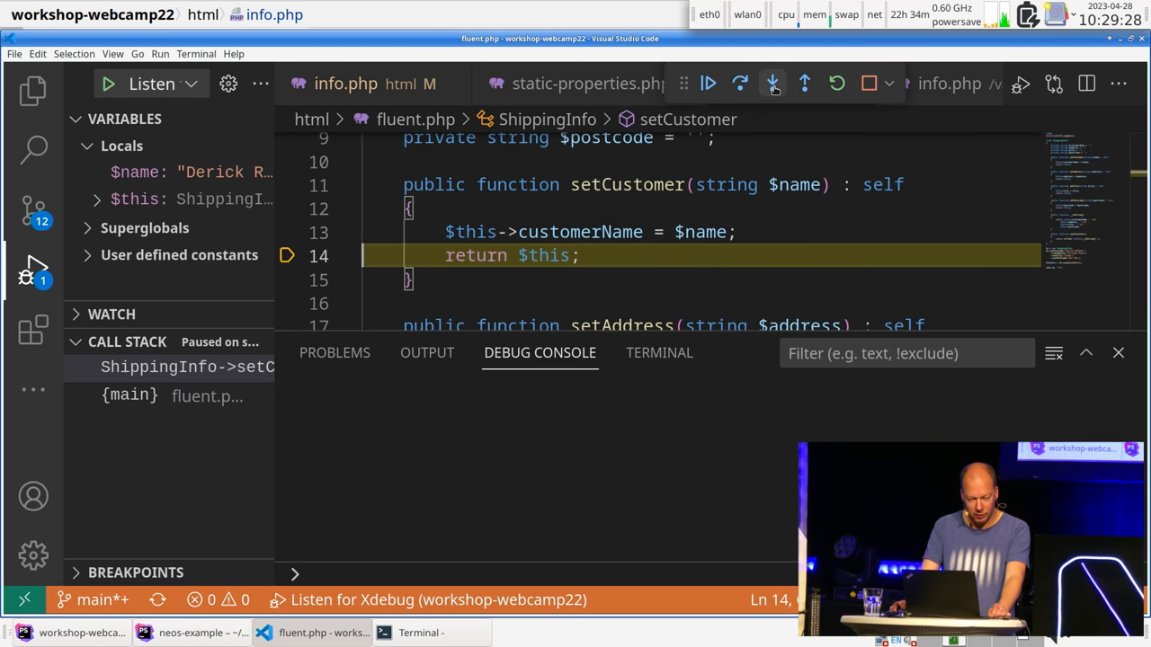
Step out, confirm $__RETURN_VALUE ShippingInfo has customerName Derick Rethans, and stop debugging
left_click(771, 85)
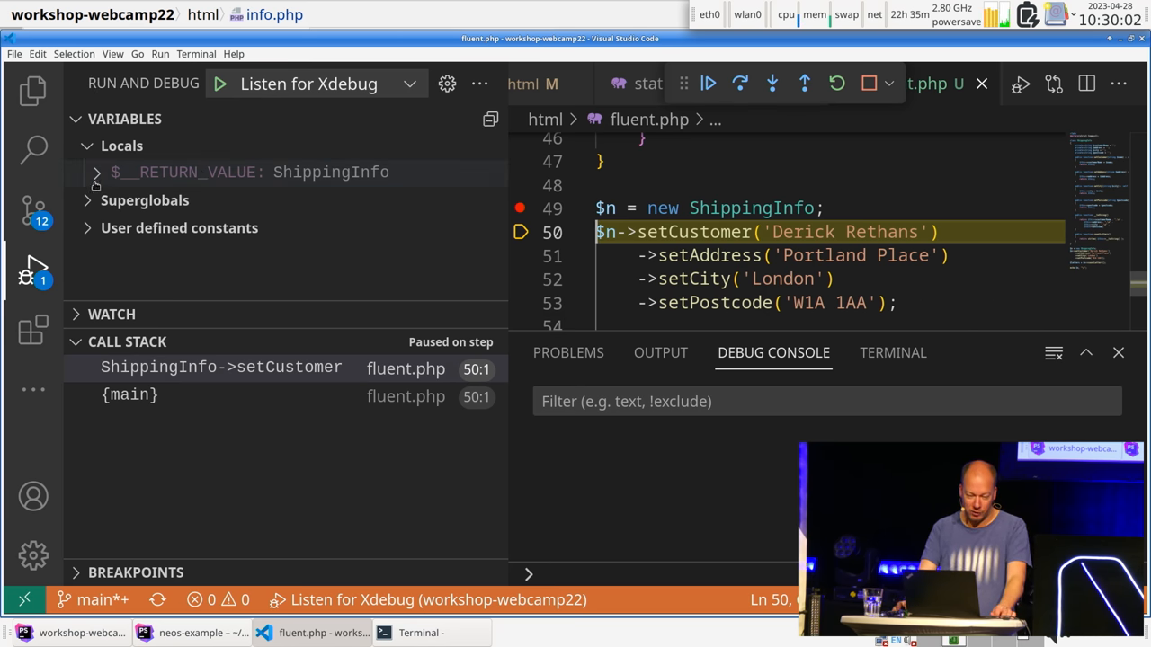
left_click(97, 173)
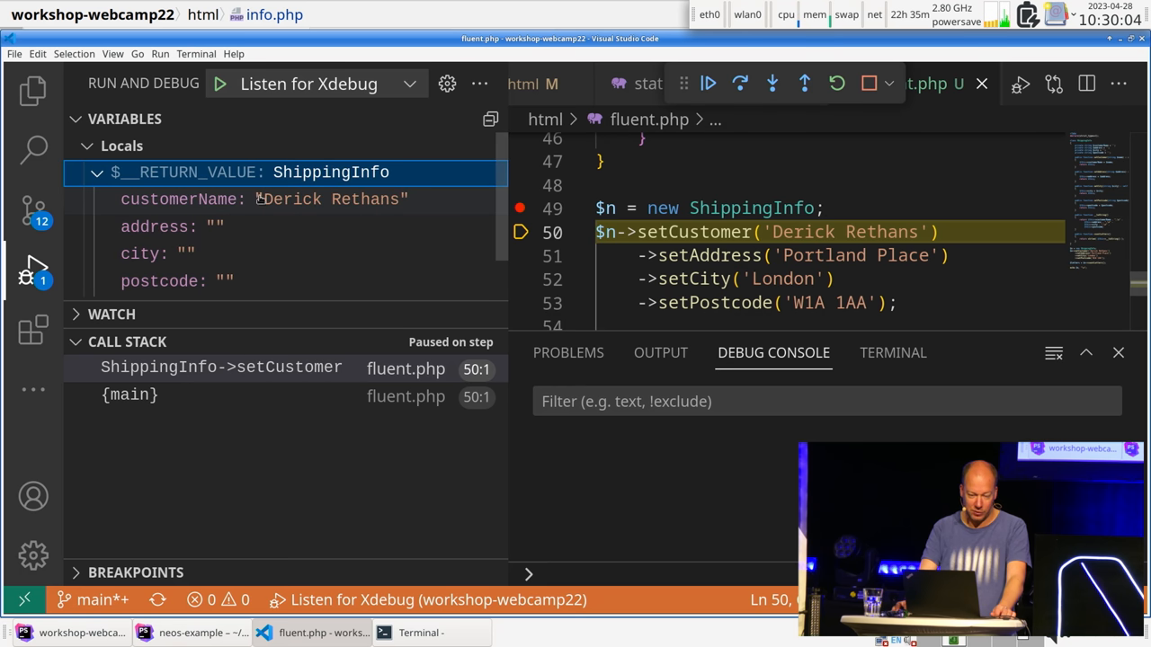
scroll("up", 3)
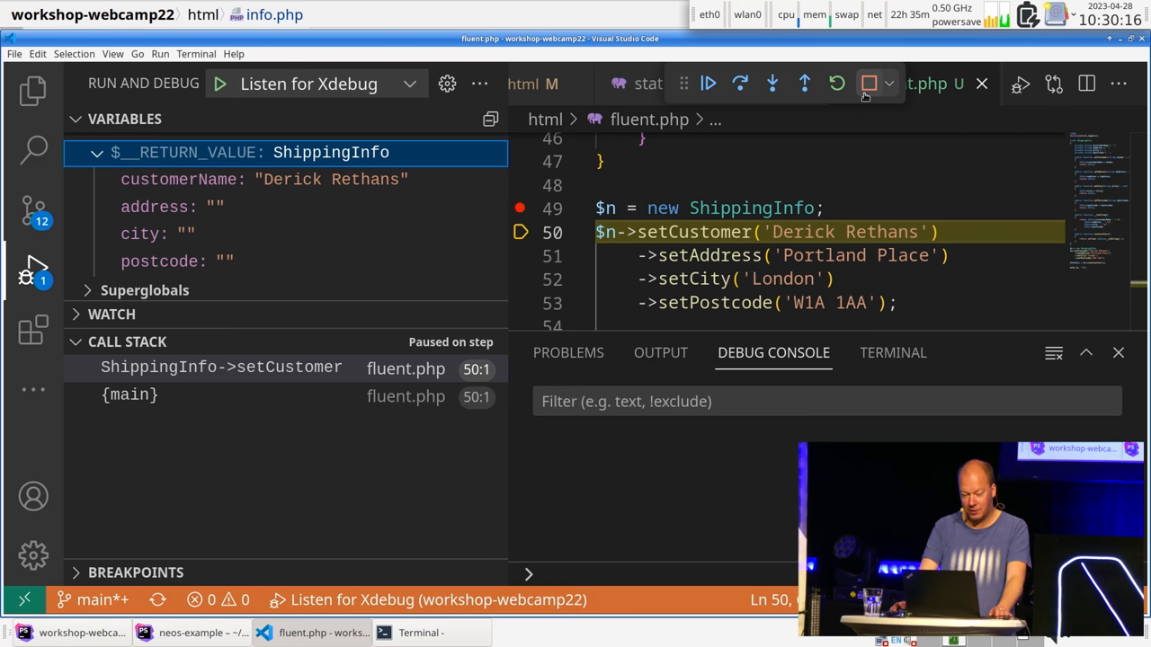
left_click(868, 83)
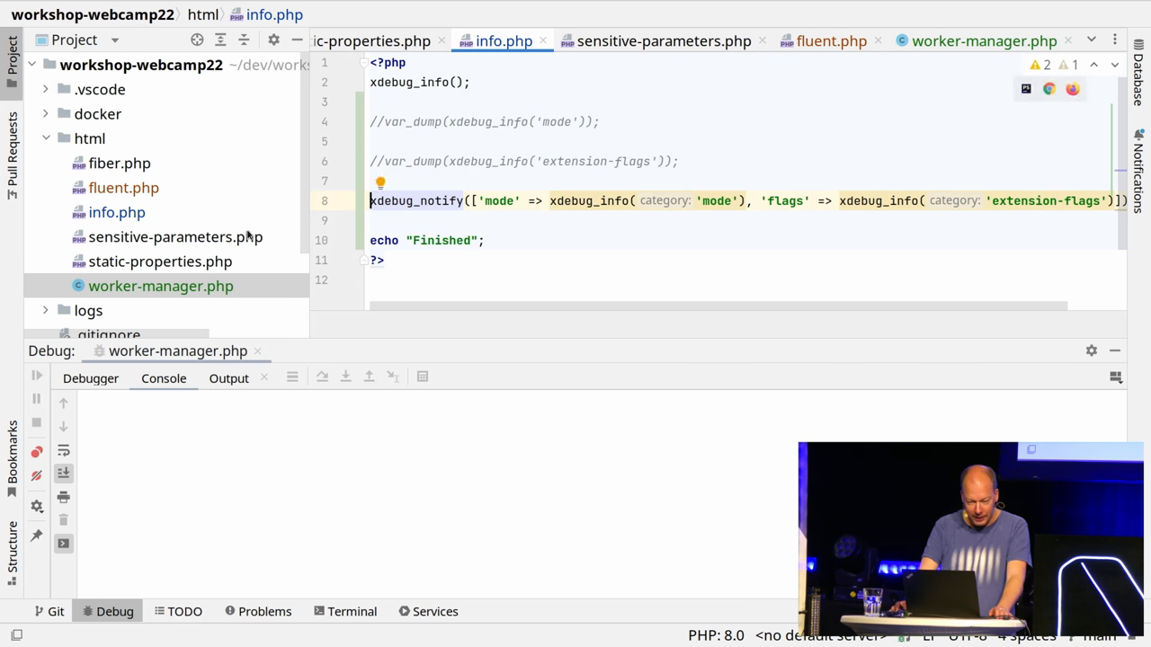
mouse_move(140, 191)
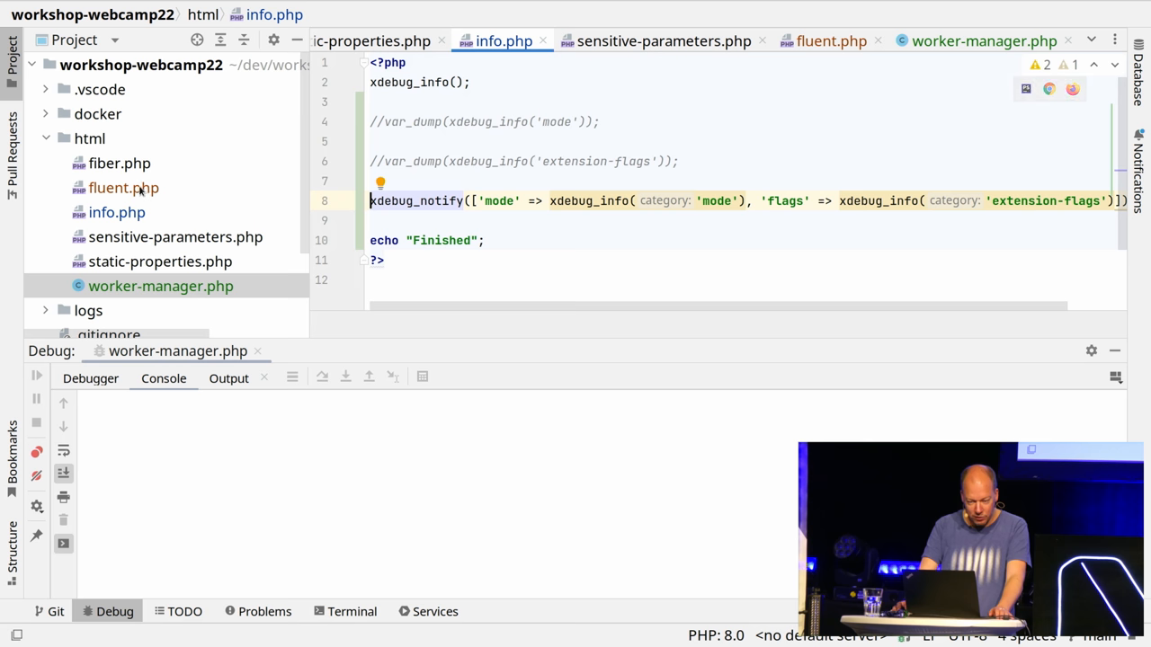
Open fluent.php in the PhpStorm editor and scroll to the breakpoint on line 49
left_click(830, 40)
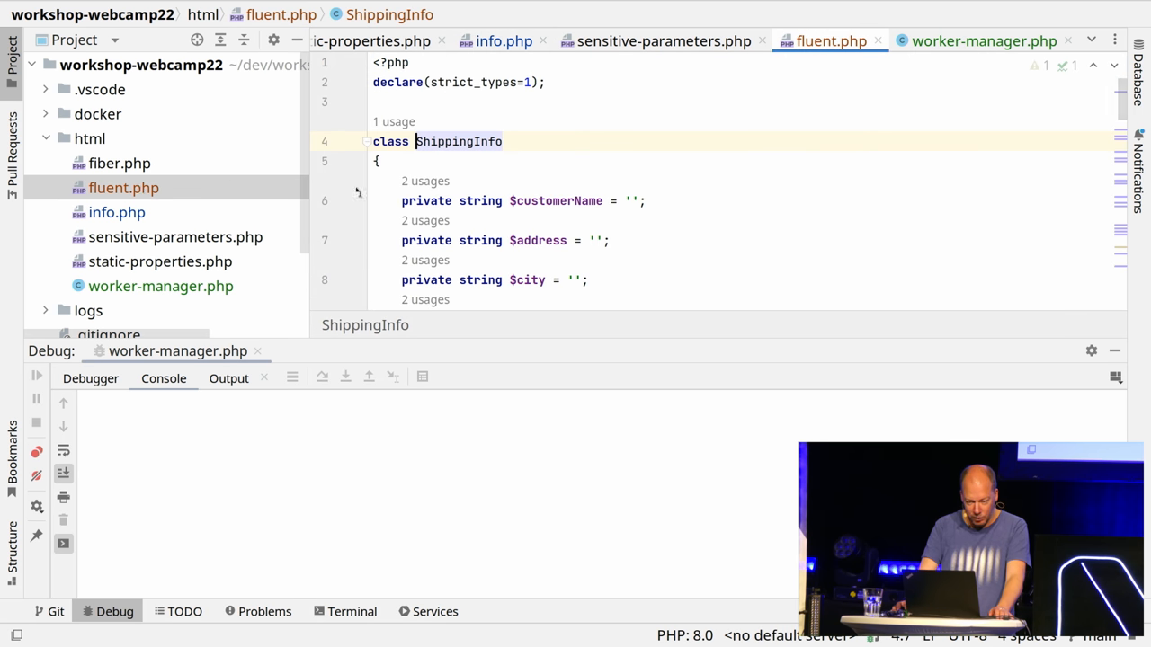
scroll("down", 3)
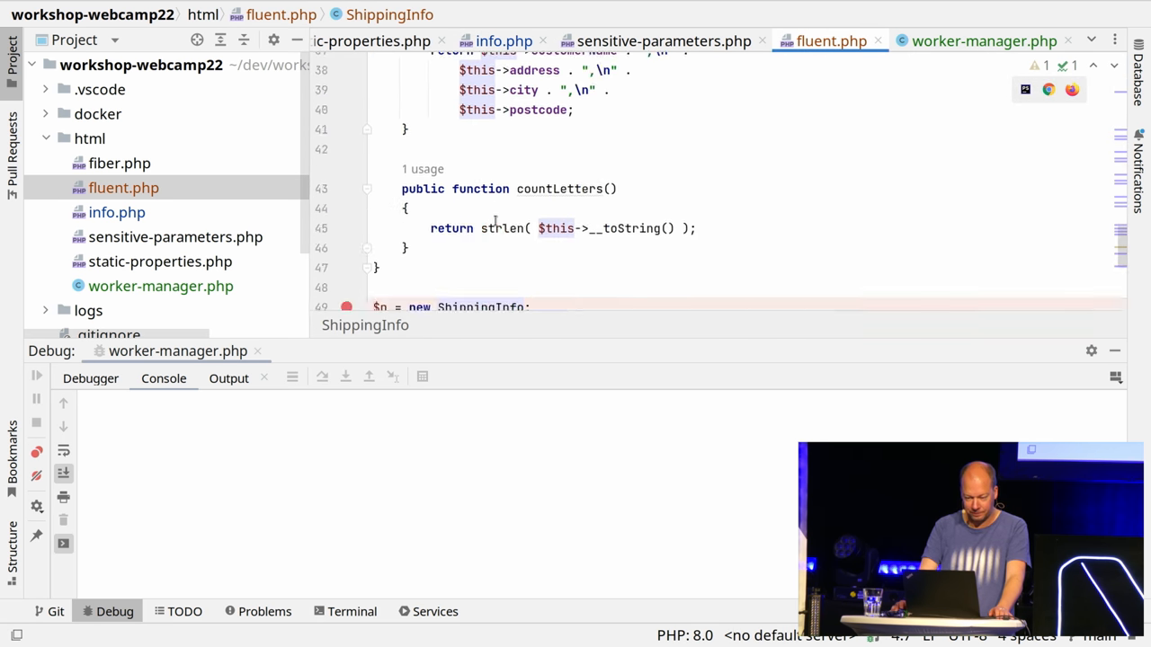
scroll("down", 3)
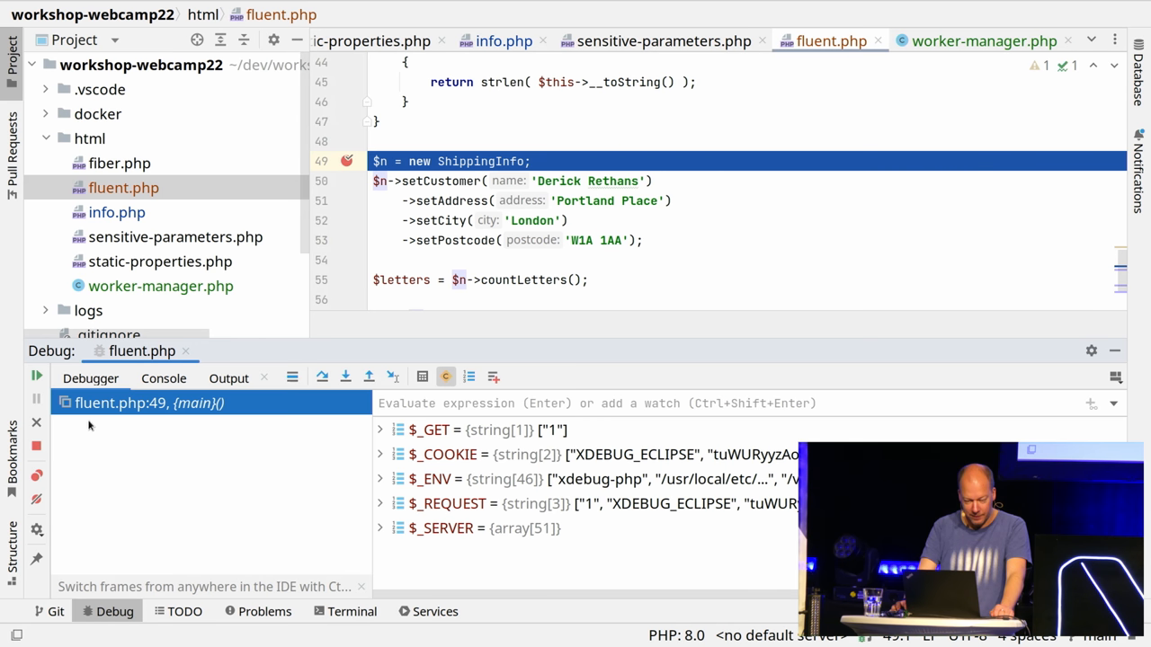
Step past new ShippingInfo, inspect $n's properties, and step into setCustomer
left_click(345, 378)
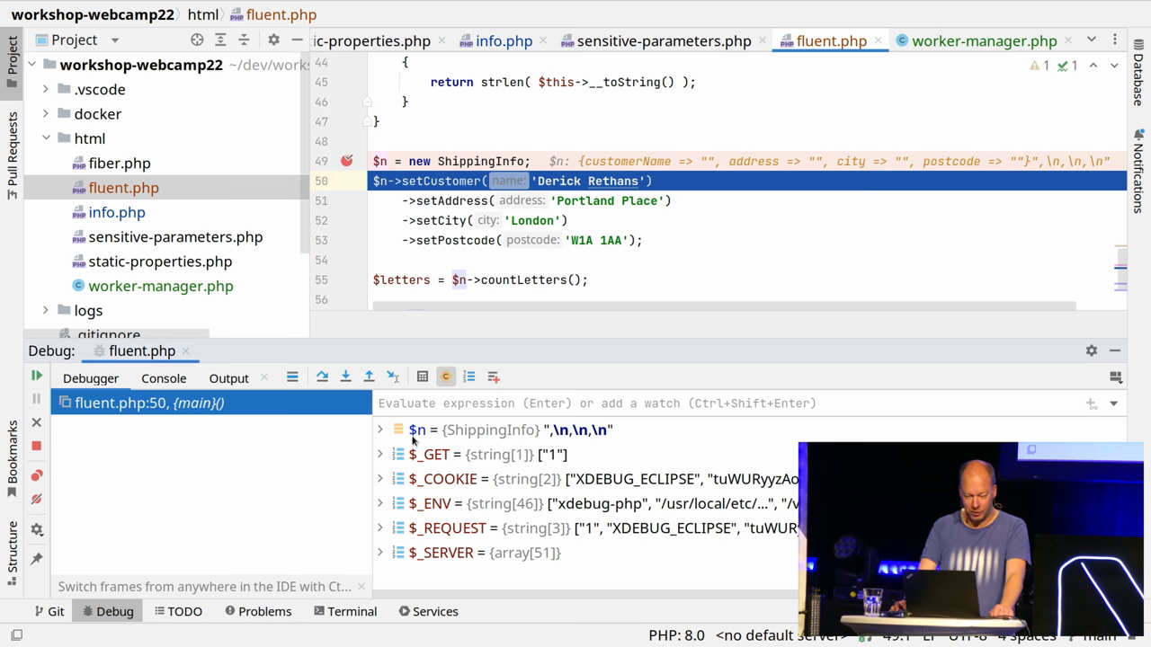
left_click(381, 430)
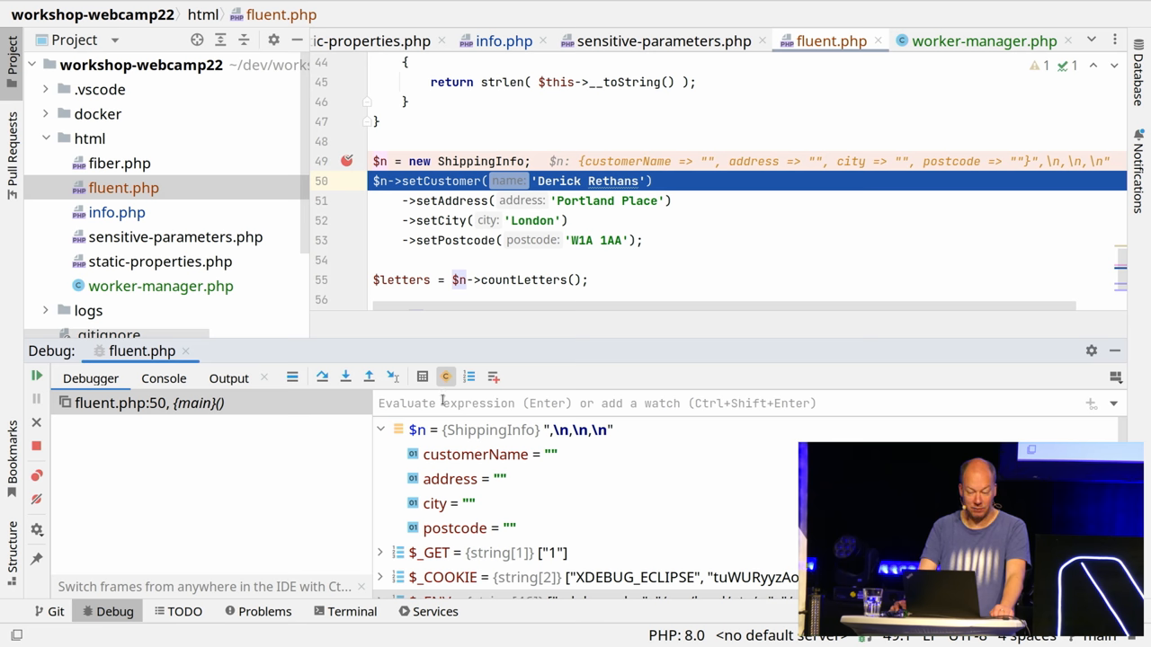
mouse_move(346, 378)
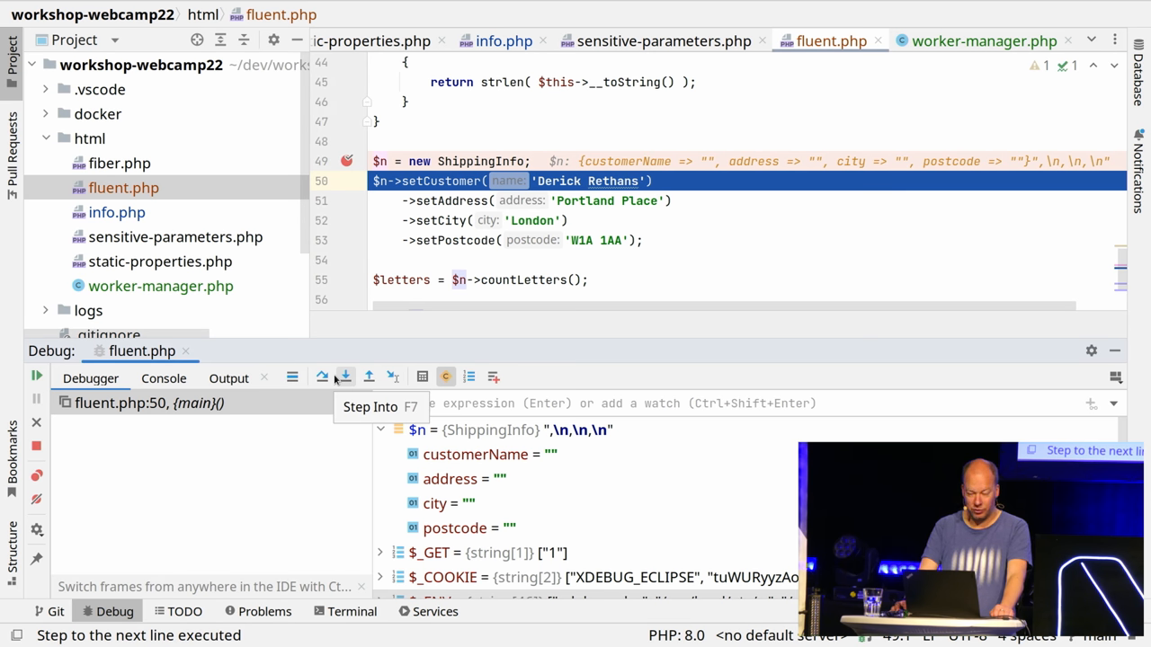
left_click(345, 377)
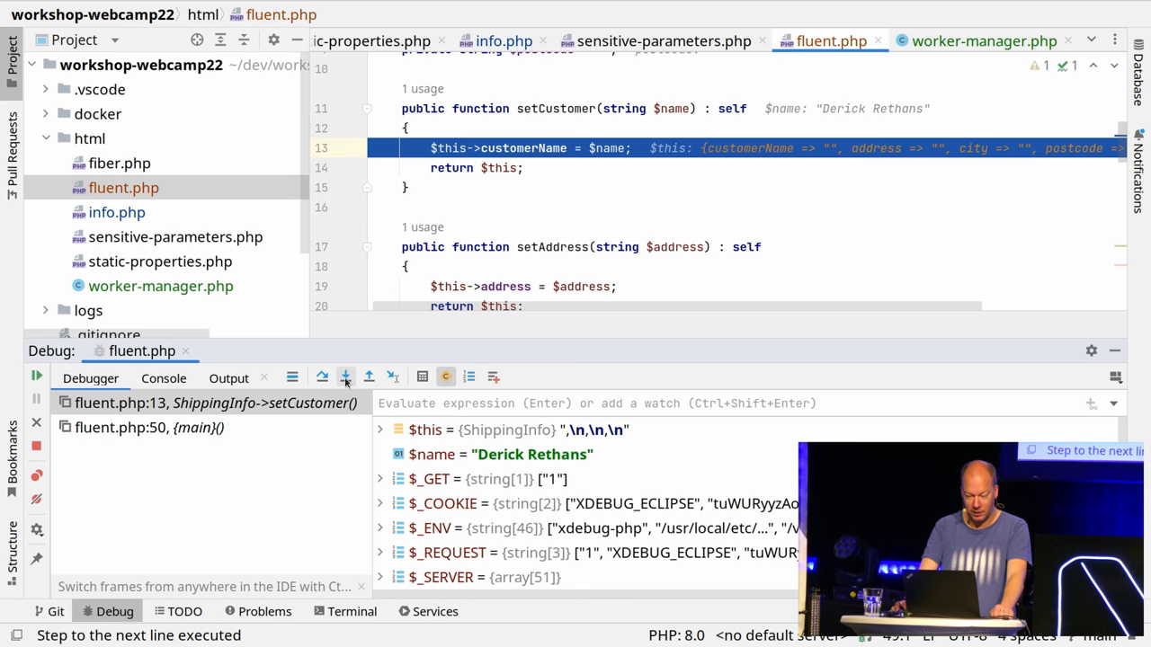
Reach line 14, confirm $this->customerName is Derick Rethans, and step out to line 50
left_click(346, 378)
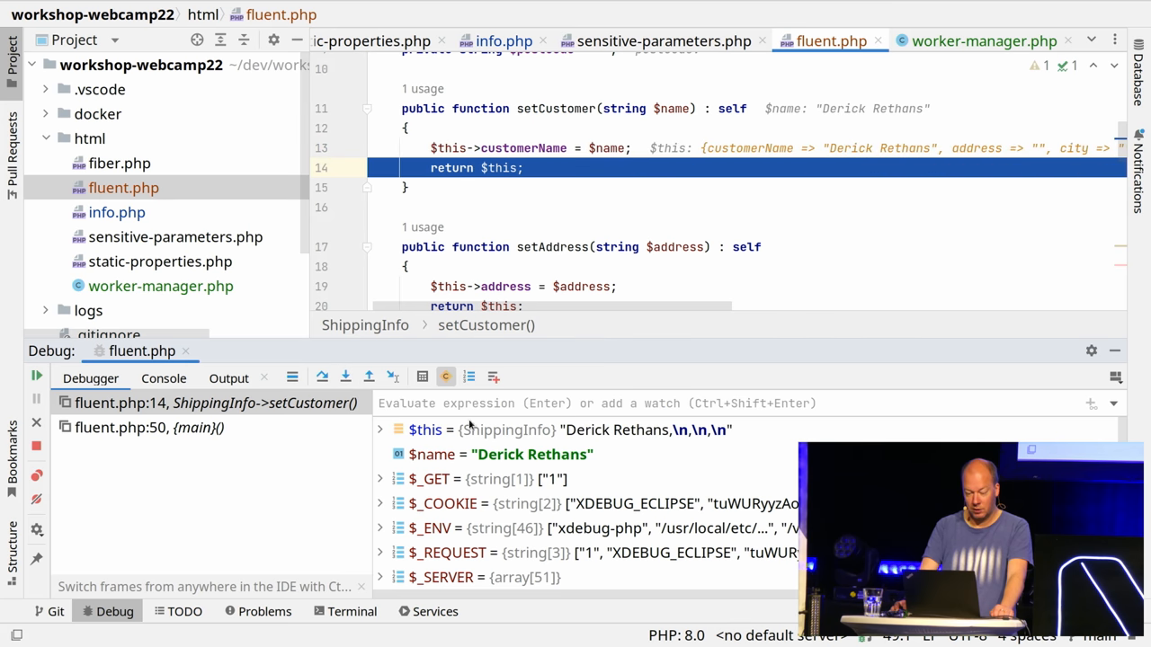
left_click(381, 430)
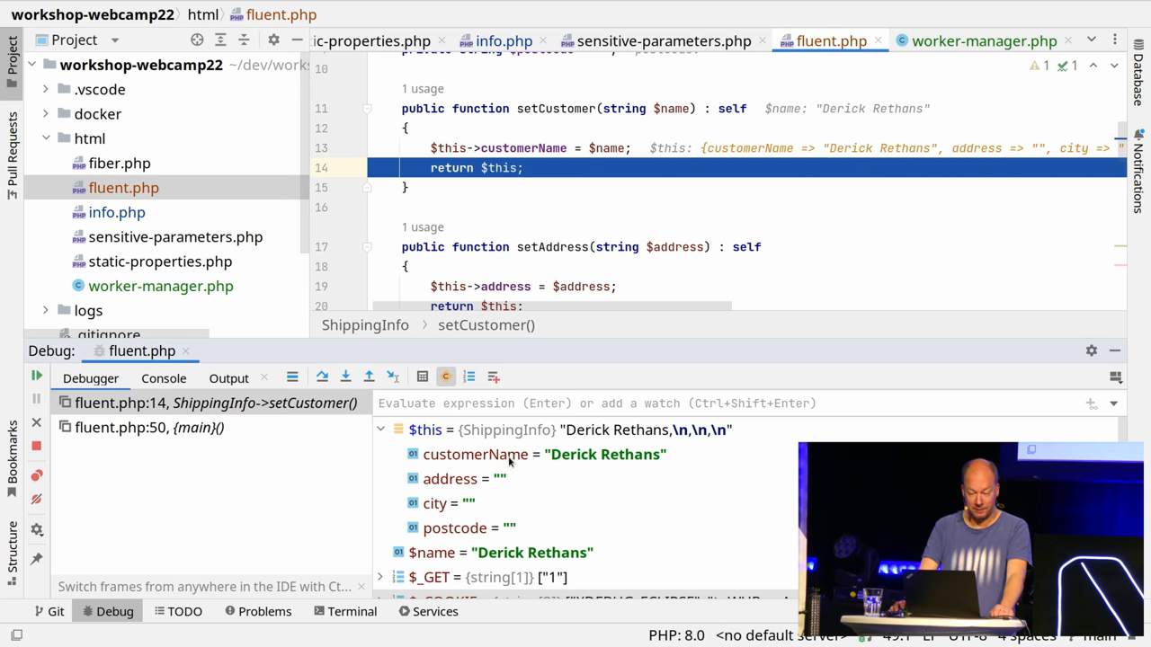
left_click(345, 378)
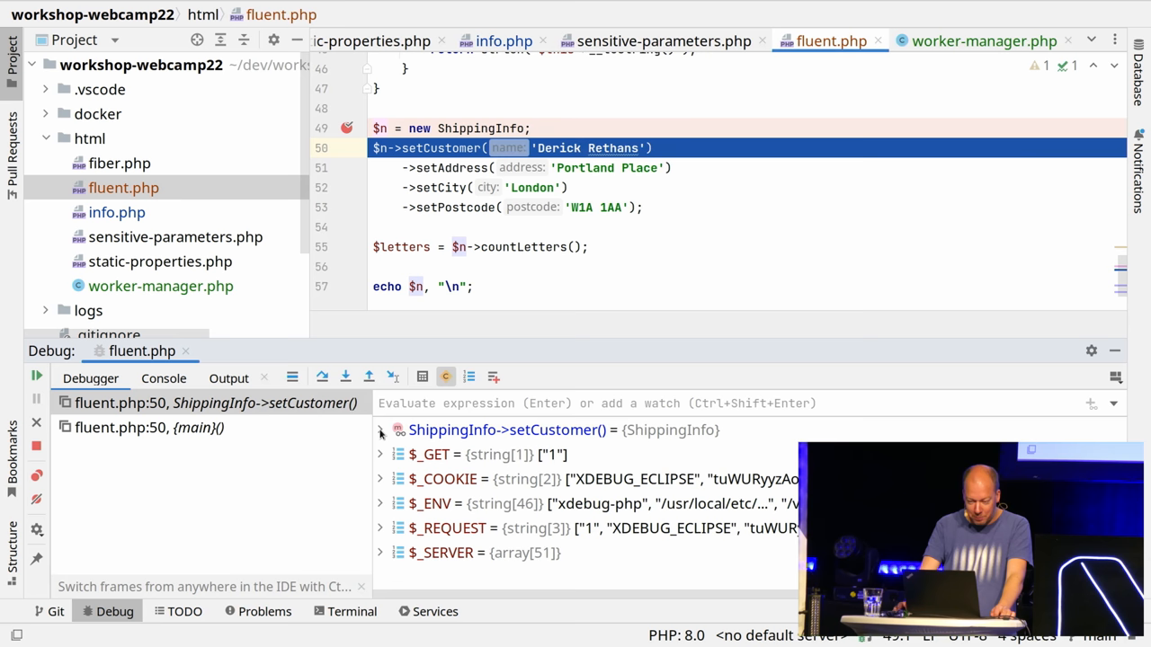
Inspect the returned ShippingInfo, then step through setAddress, setCity and setPostcode into countLetters
left_click(381, 430)
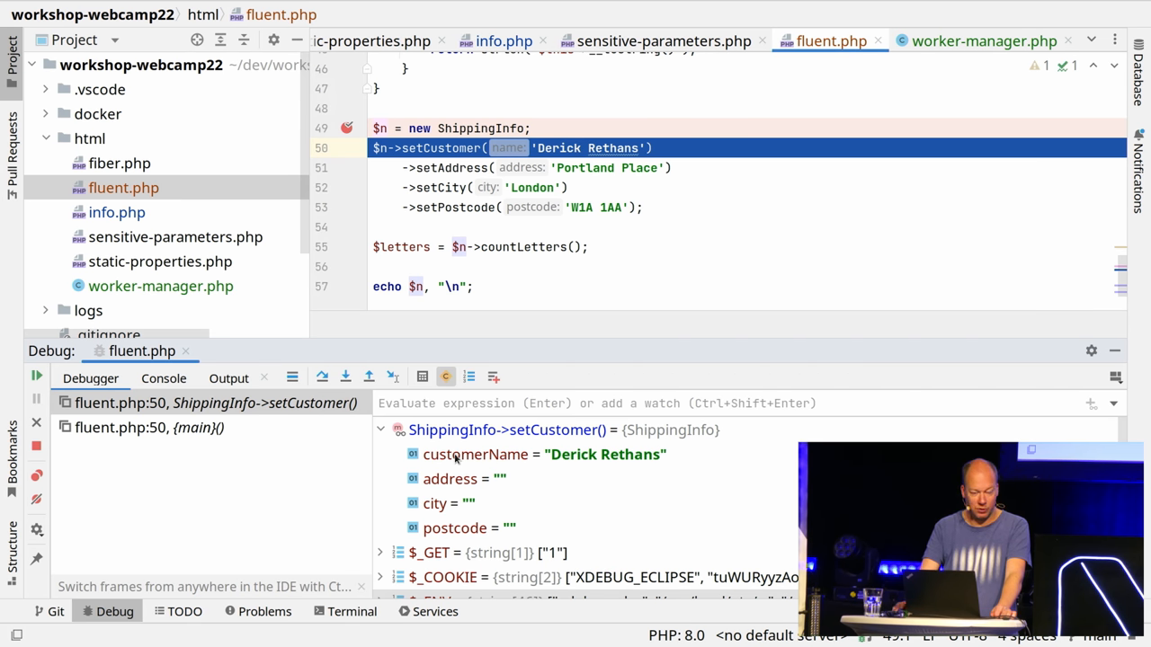
mouse_move(529, 484)
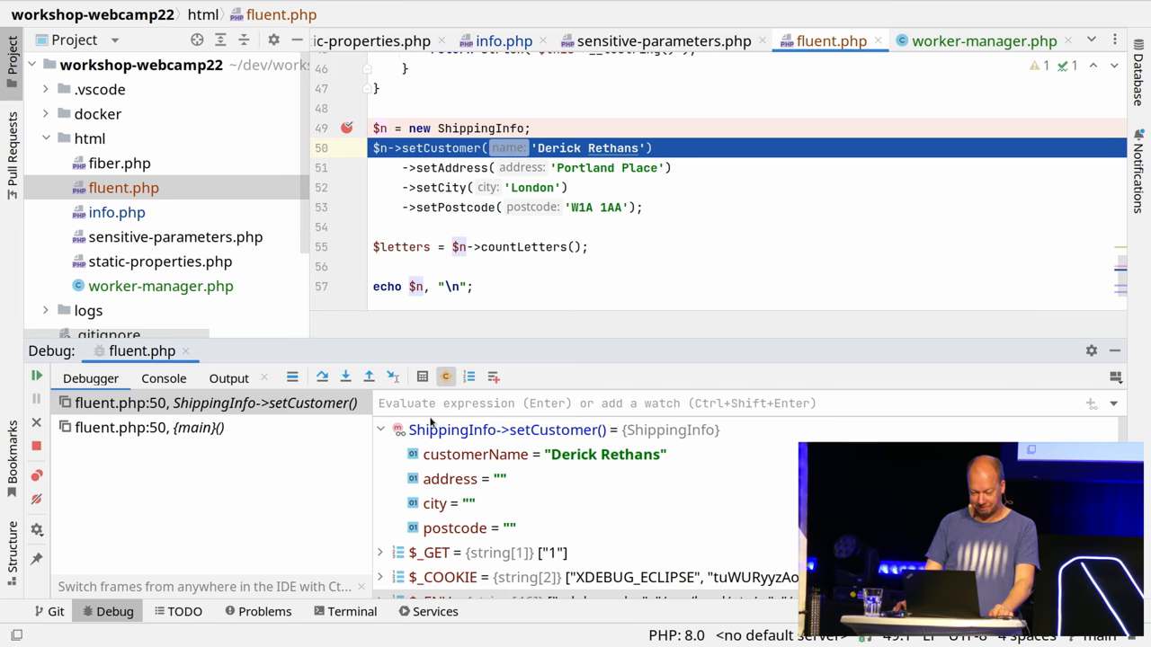
left_click(346, 378)
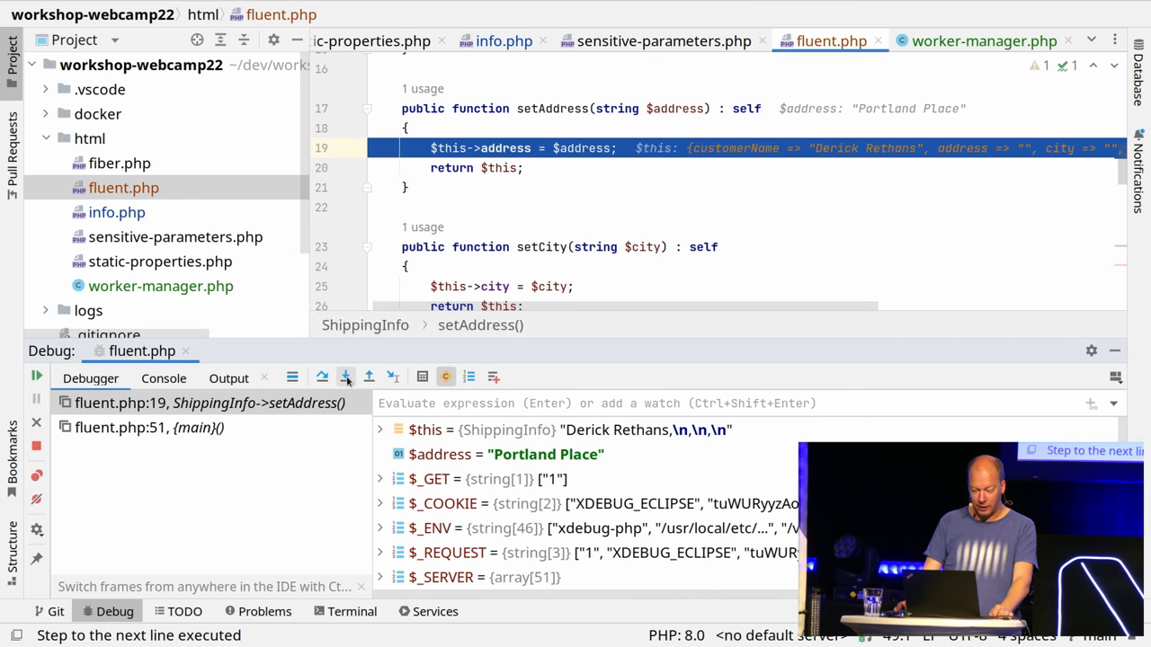
mouse_move(345, 378)
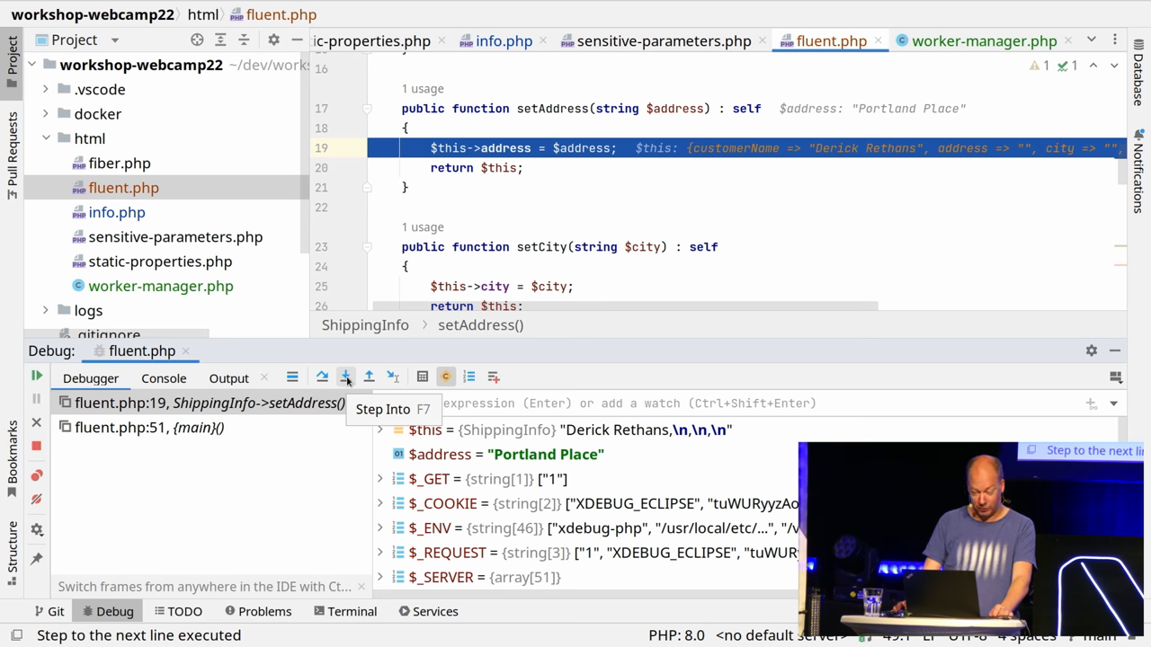
left_click(345, 378)
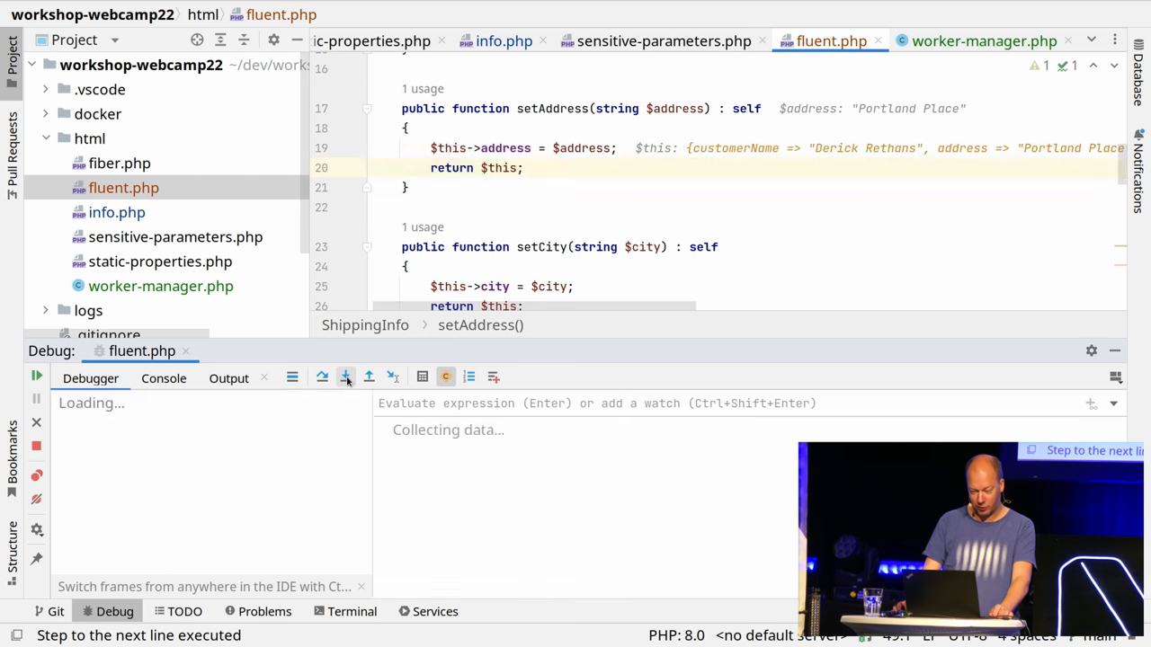
left_click(346, 377)
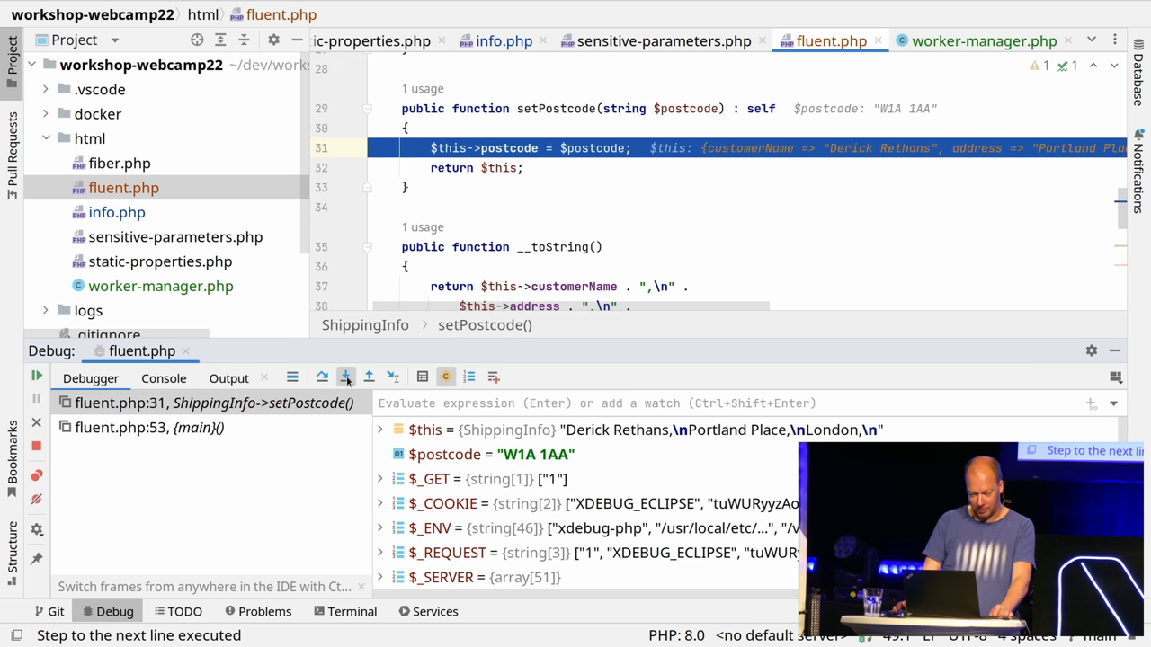
left_click(345, 376)
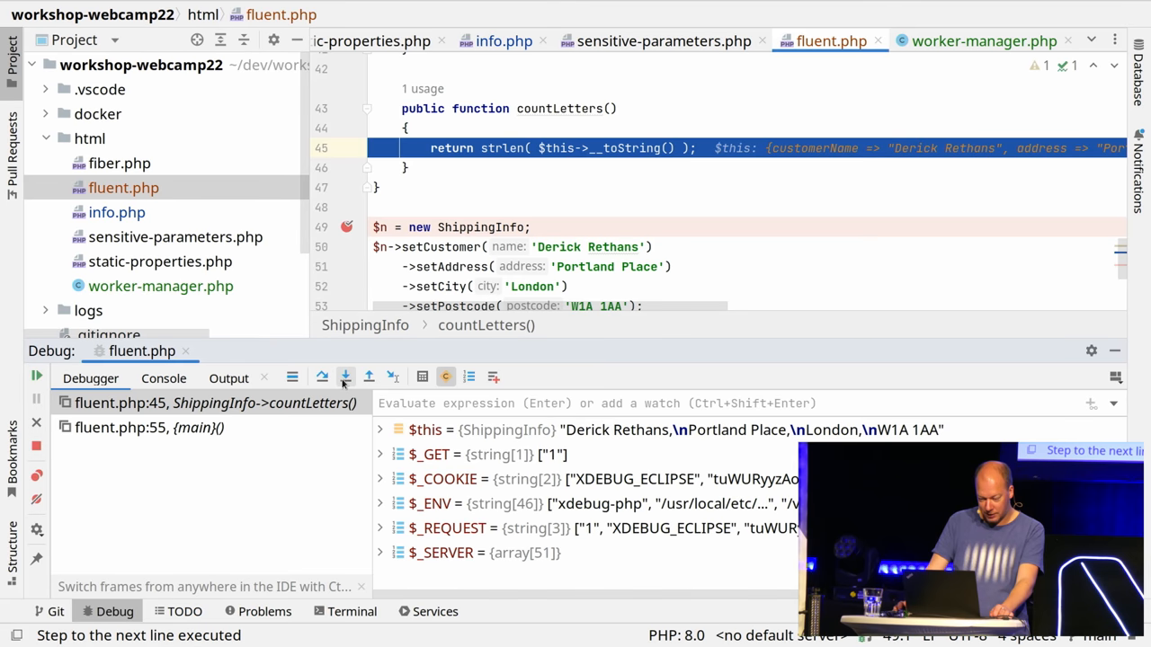
Step through __toString and out of countLetters so $letters = 47, landing on echo line 57
left_click(345, 378)
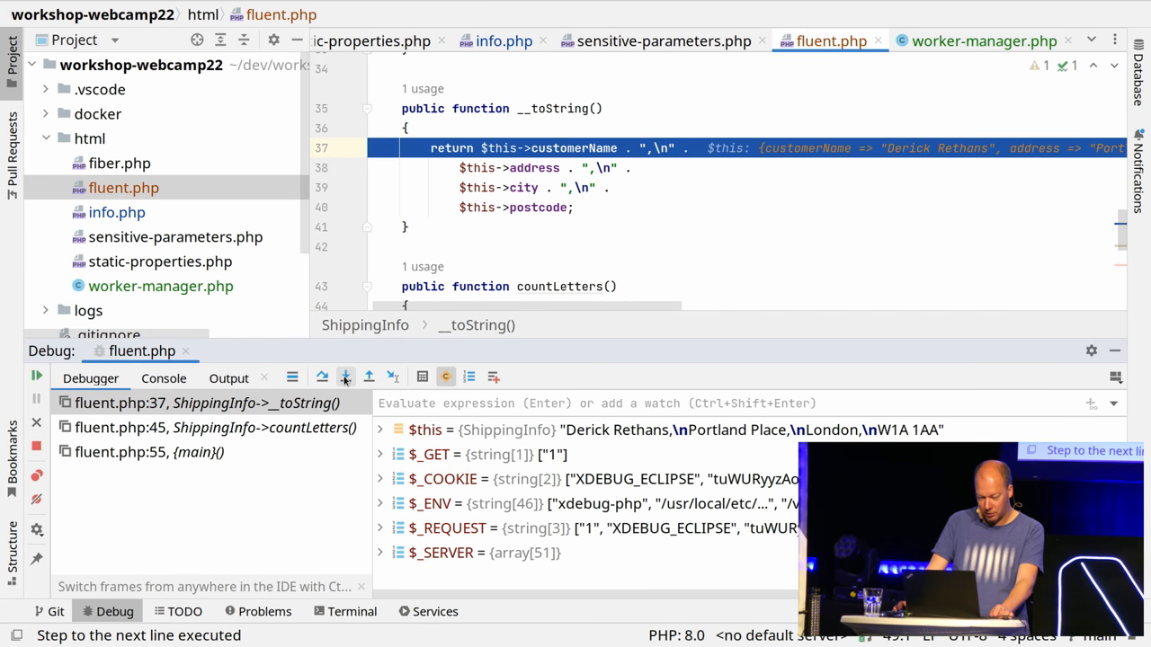
mouse_move(345, 375)
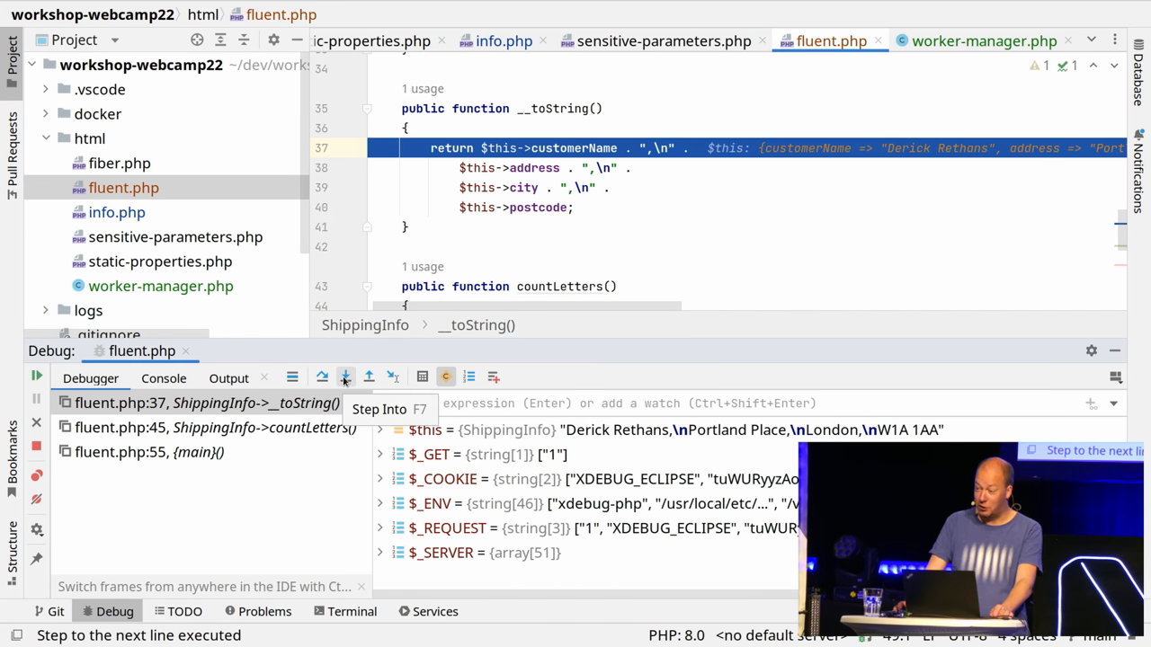
left_click(345, 377)
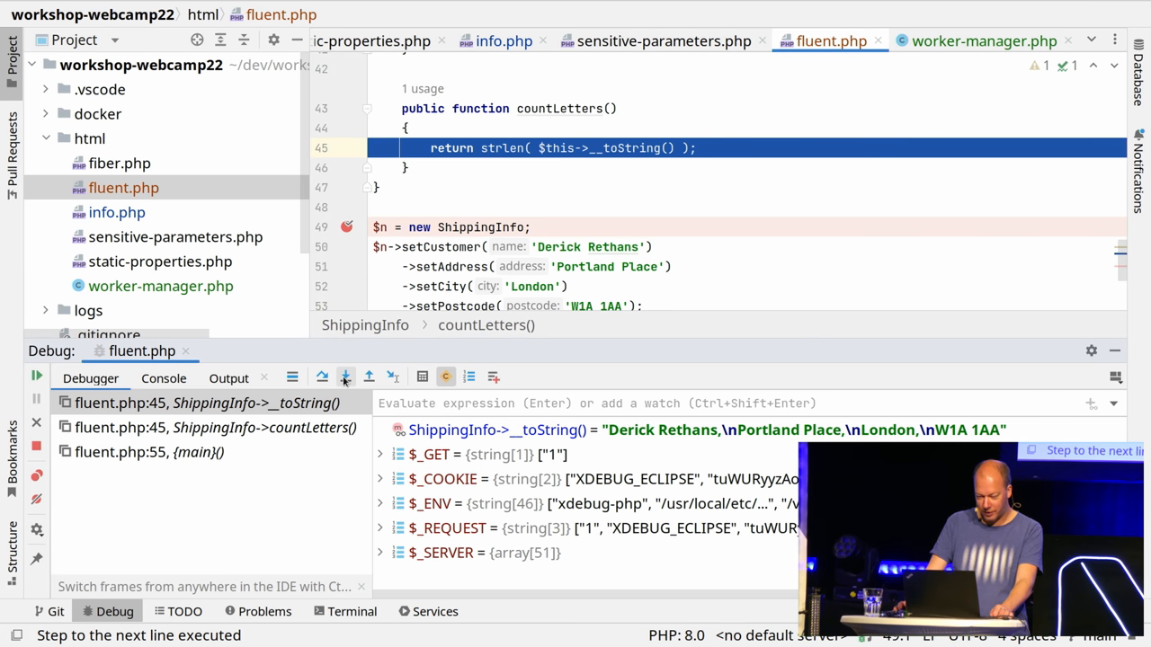
mouse_move(441, 441)
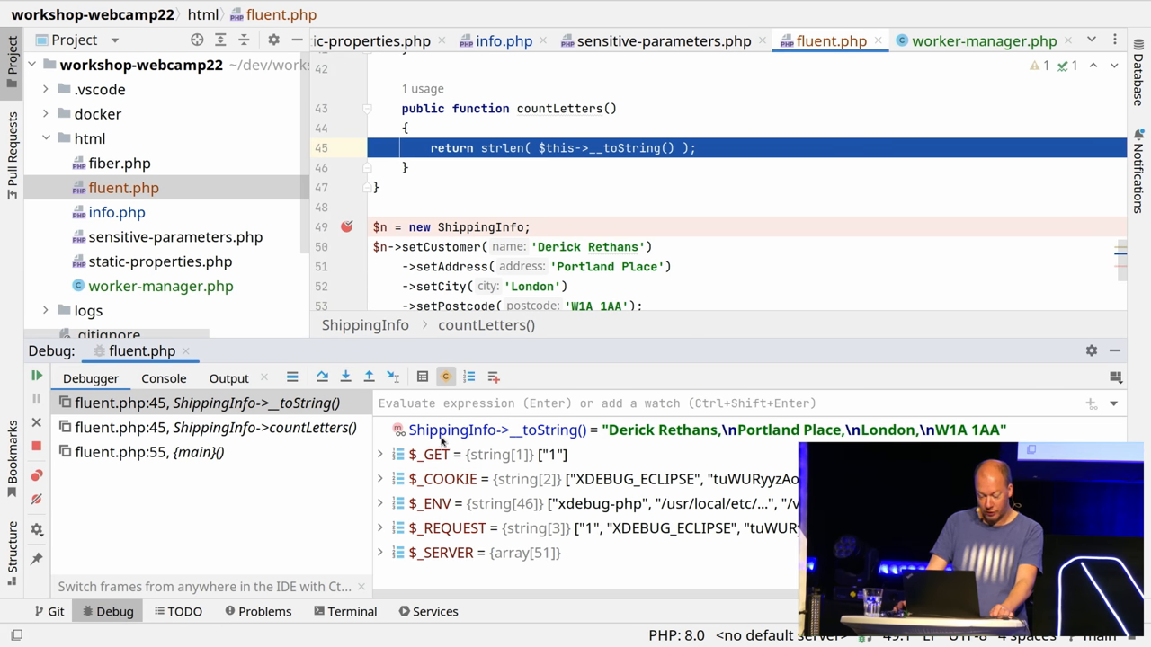
mouse_move(494, 429)
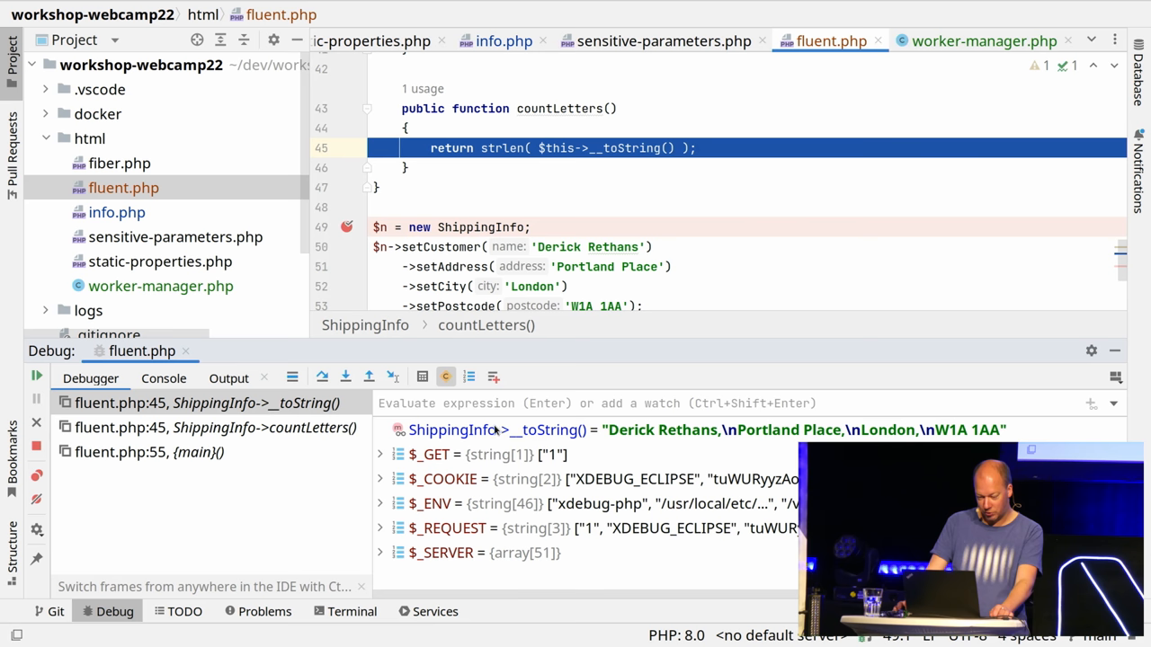
mouse_move(345, 378)
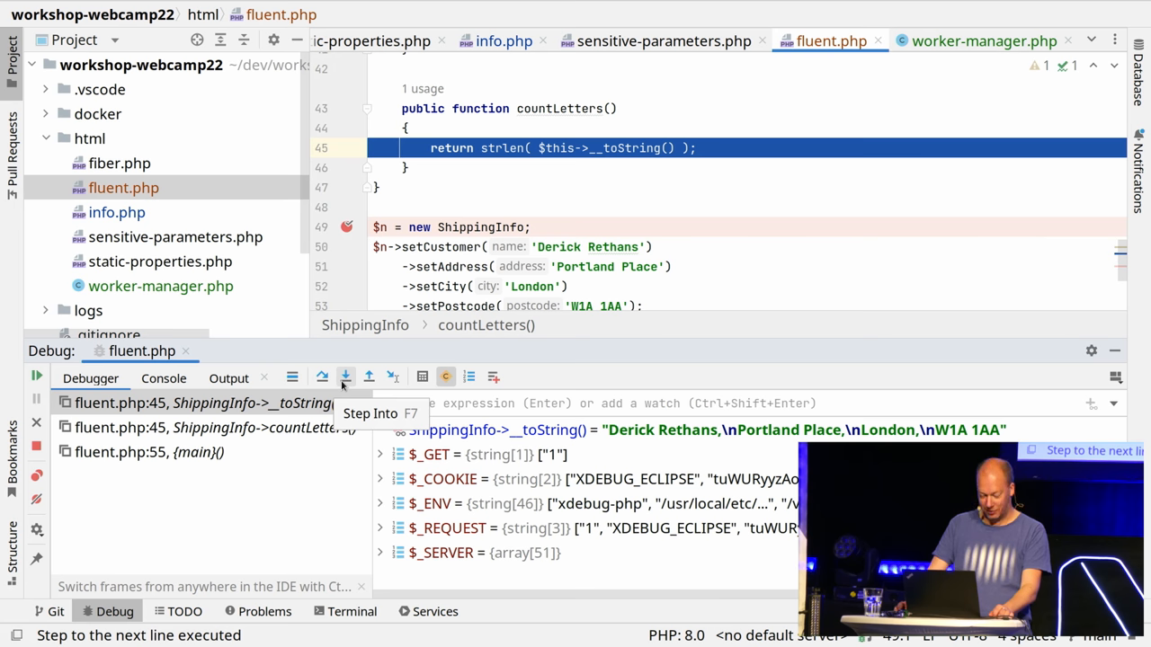
left_click(346, 378)
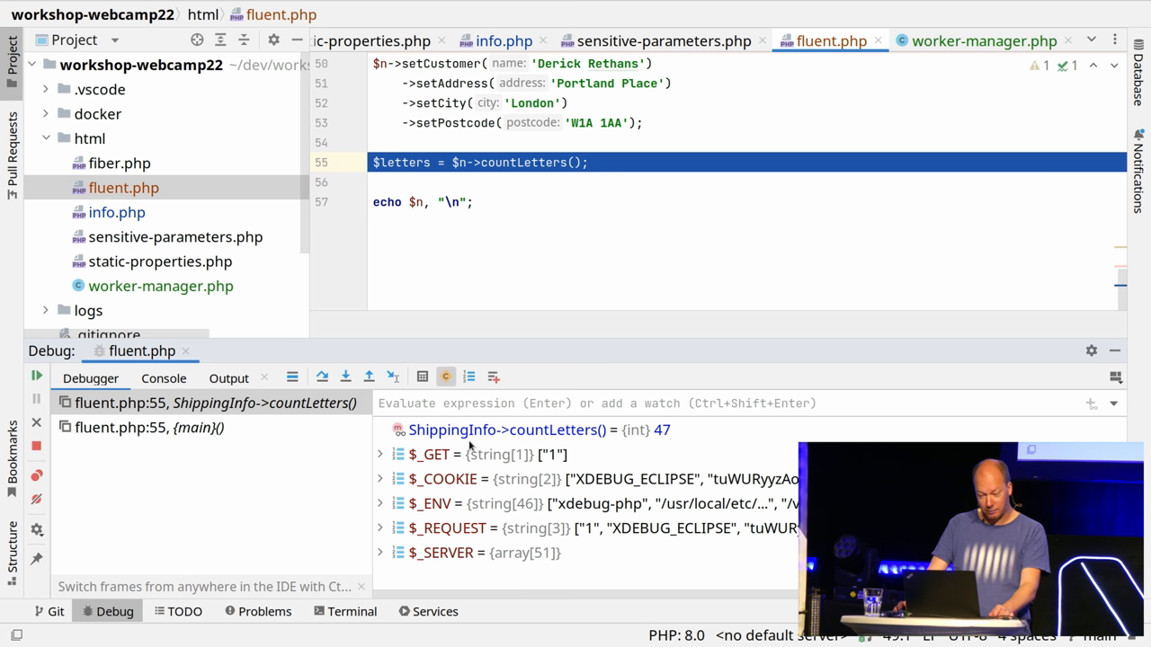
mouse_move(643, 439)
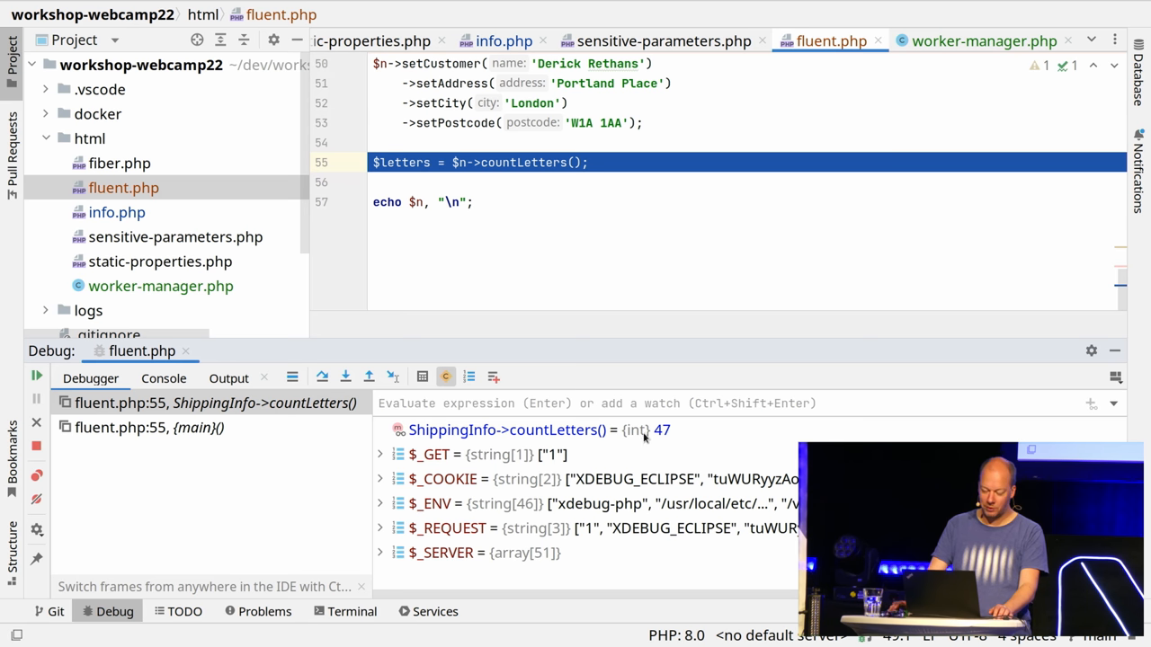
left_click(345, 378)
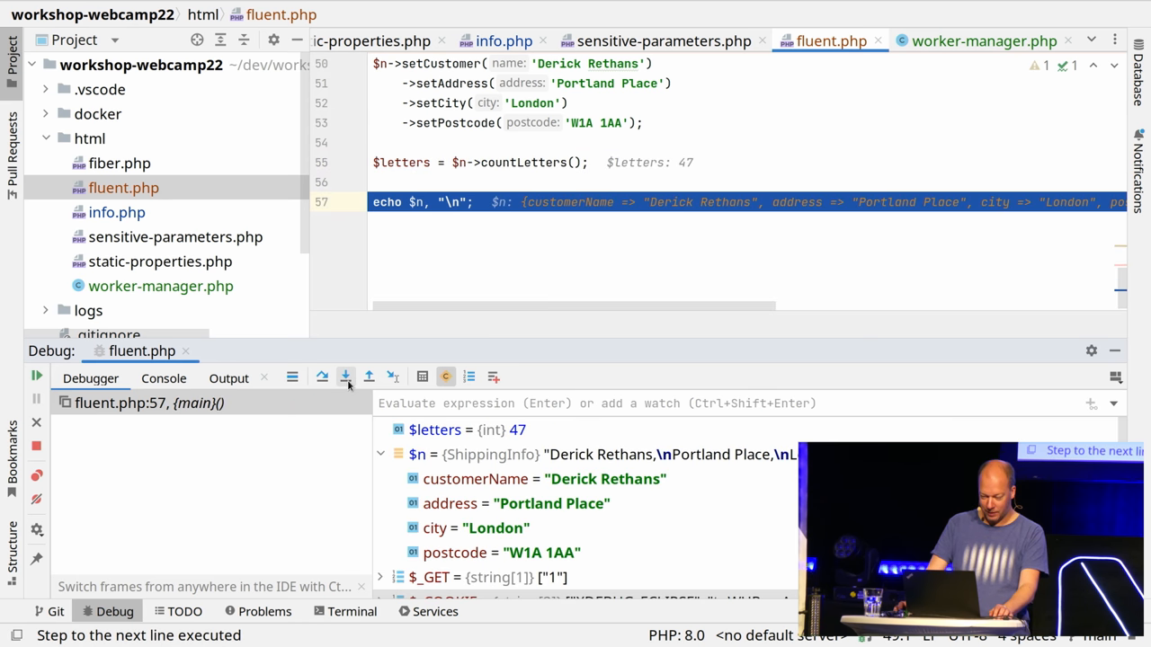
mouse_move(345, 378)
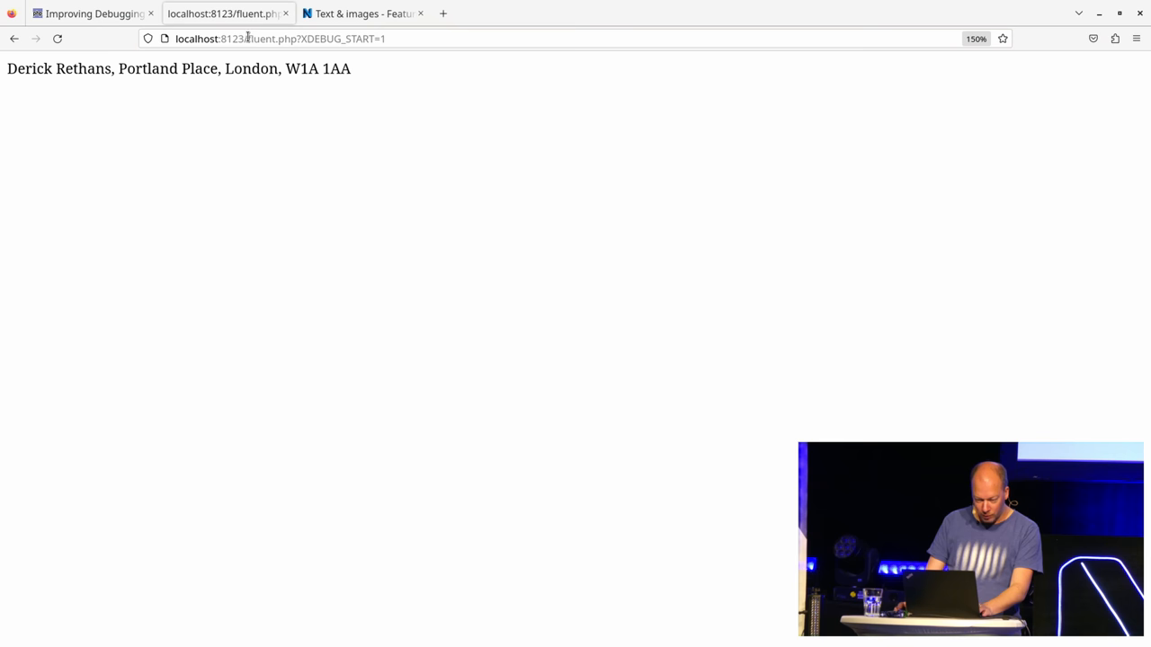
Select the fluent script name in the Firefox address bar to load a different page
left_click(279, 37)
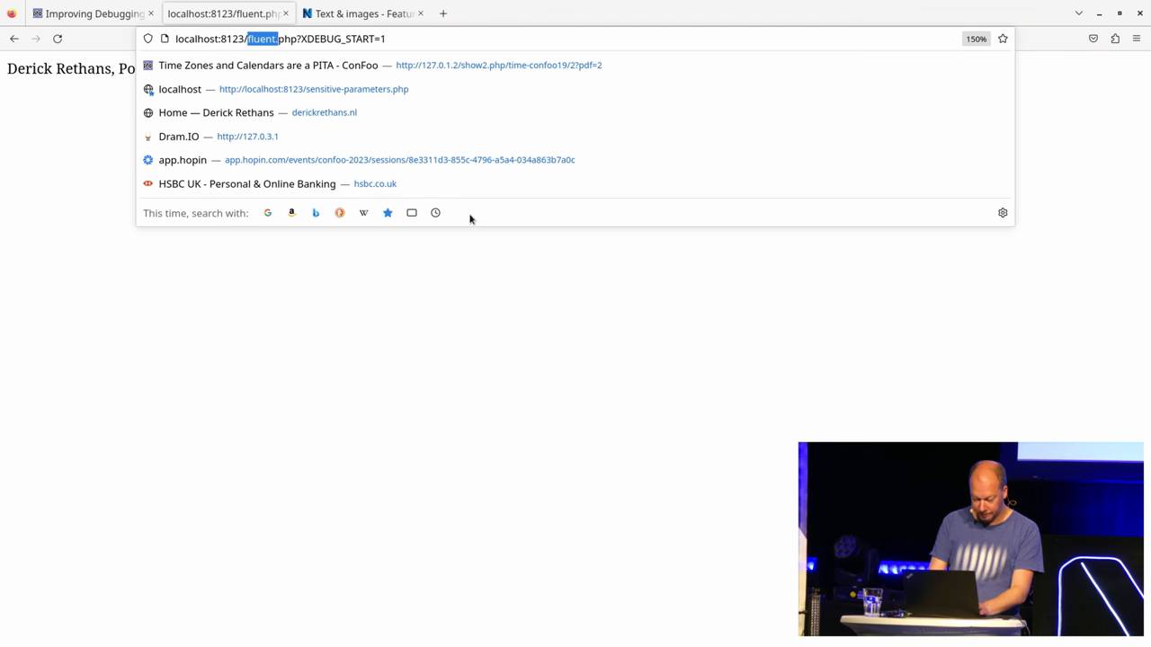
key("Return")
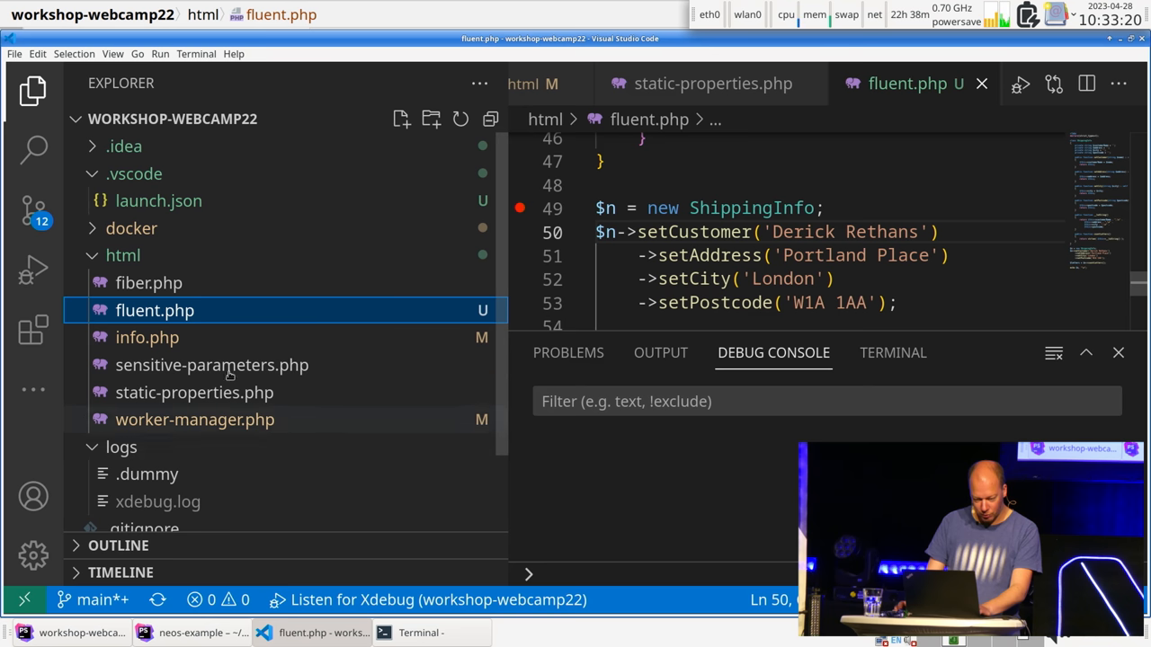
Show the Run and Debug breakpoints list with fluent.php, info.php and static-properties.php entries
left_click(33, 267)
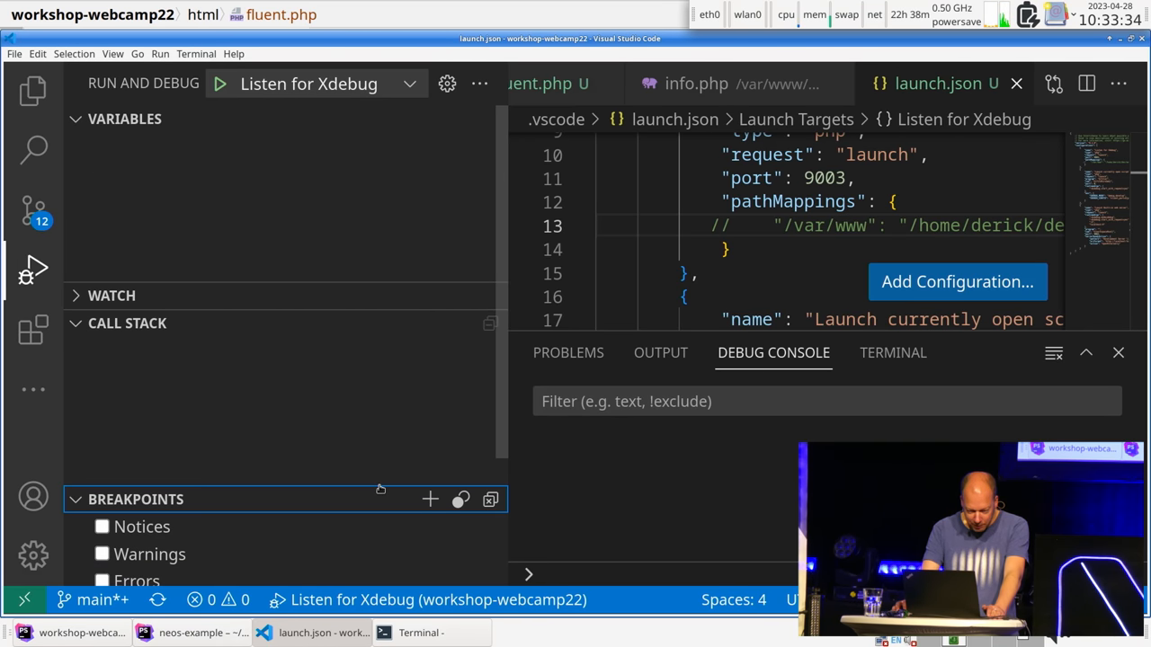
mouse_move(342, 543)
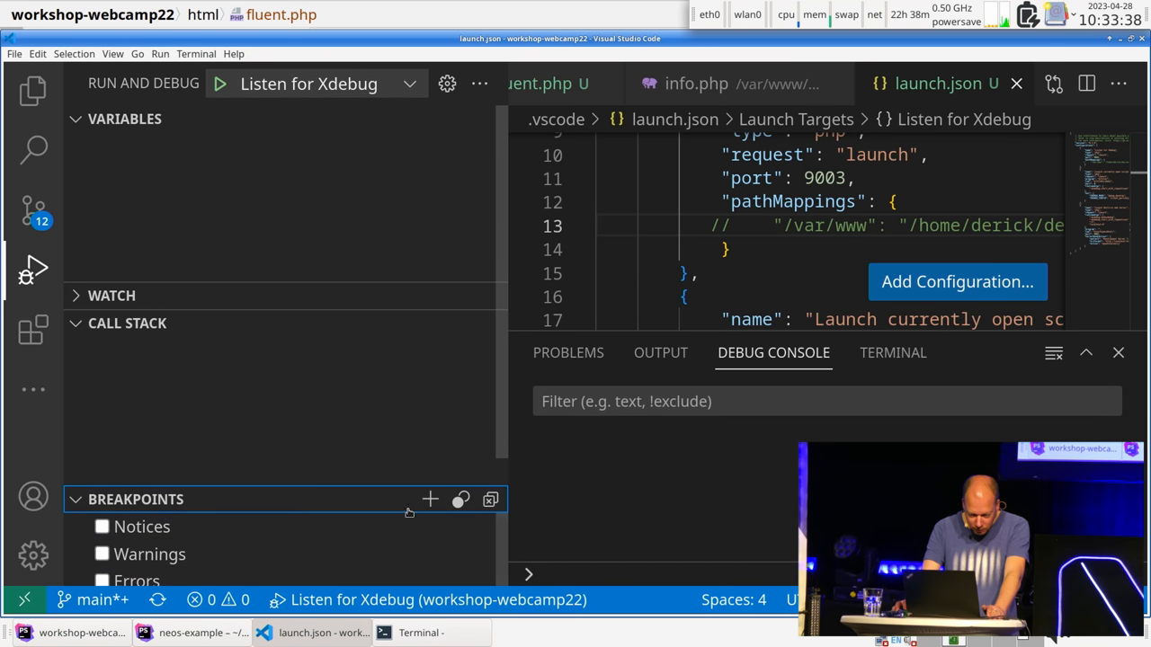
mouse_move(333, 304)
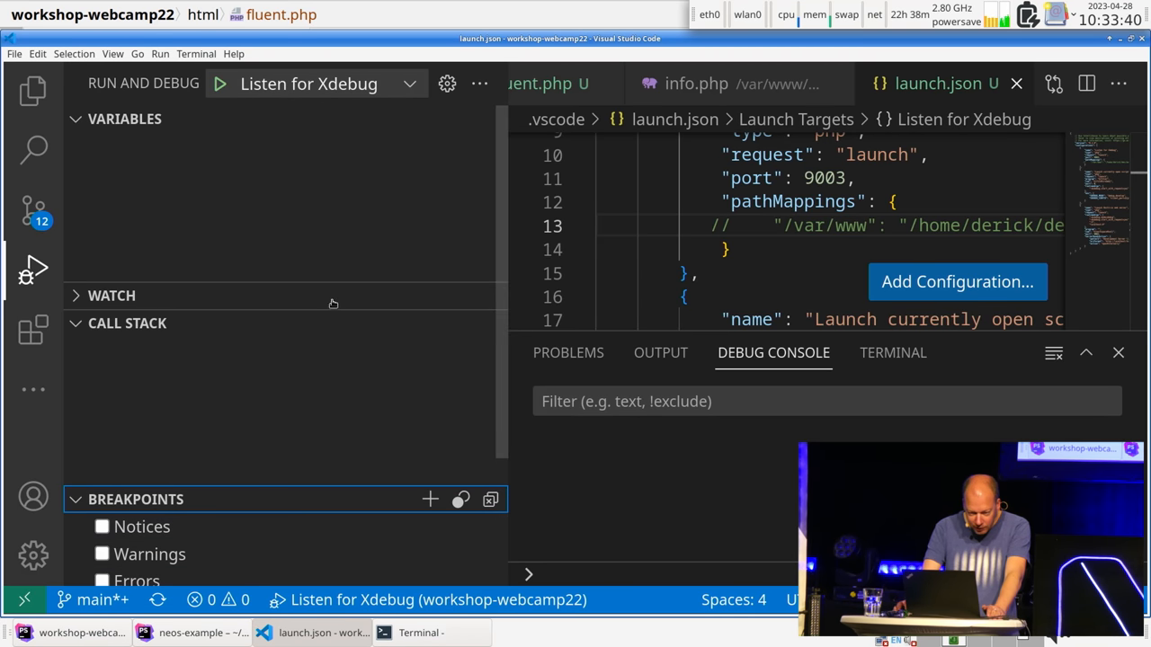
left_click(126, 323)
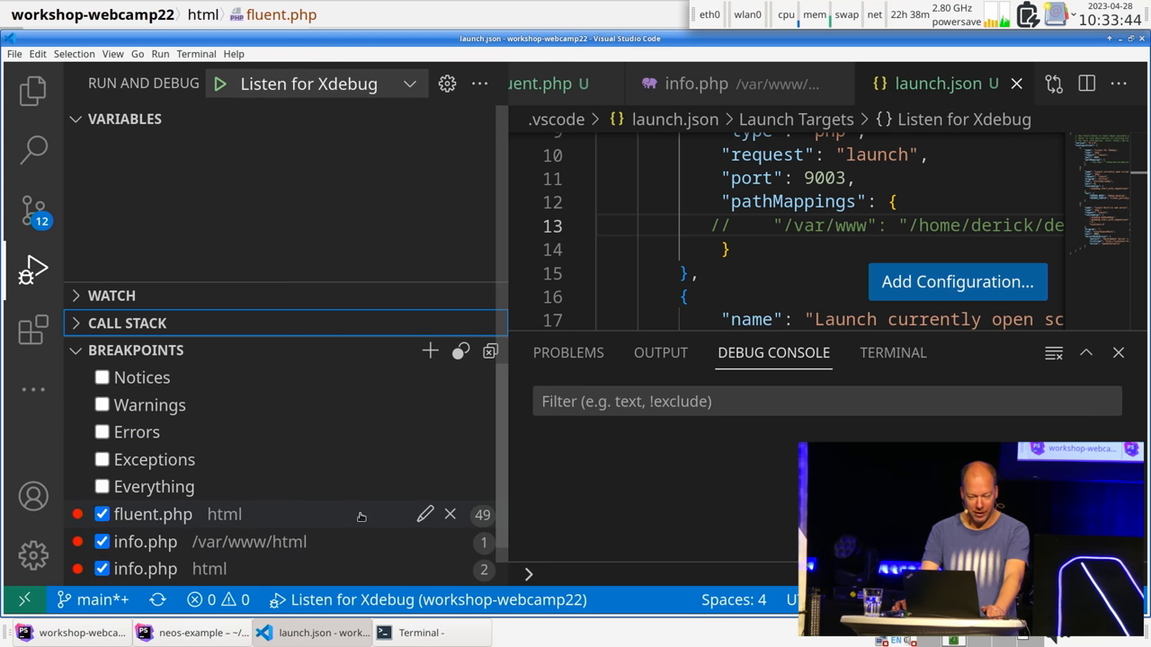
mouse_move(360, 518)
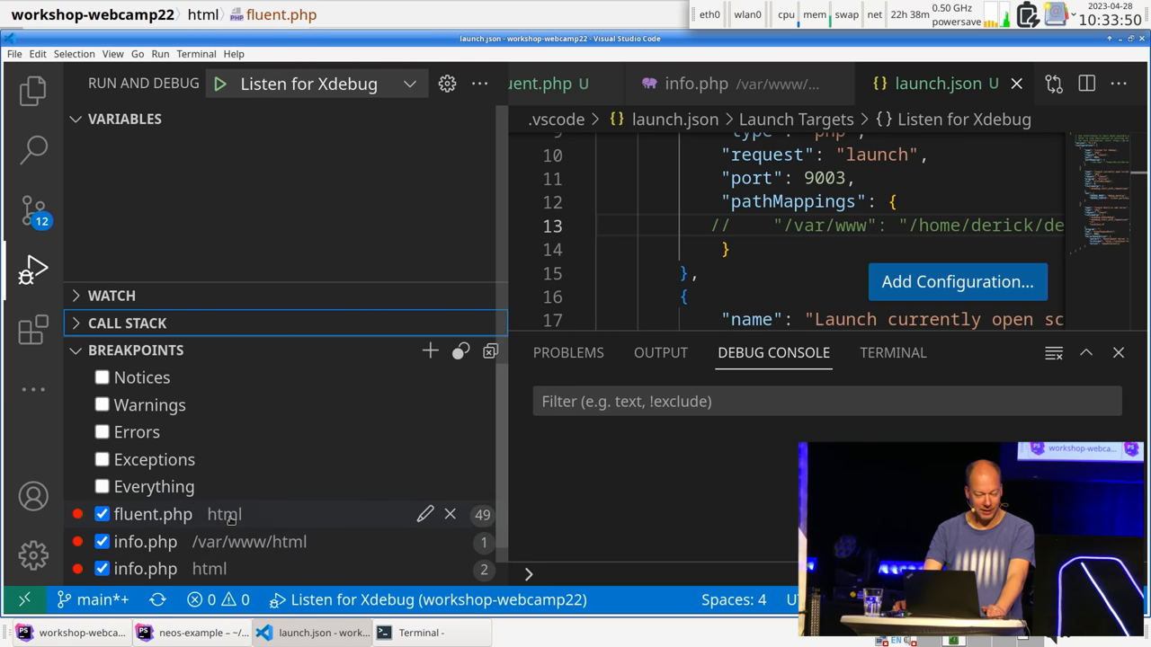
scroll("down", 3)
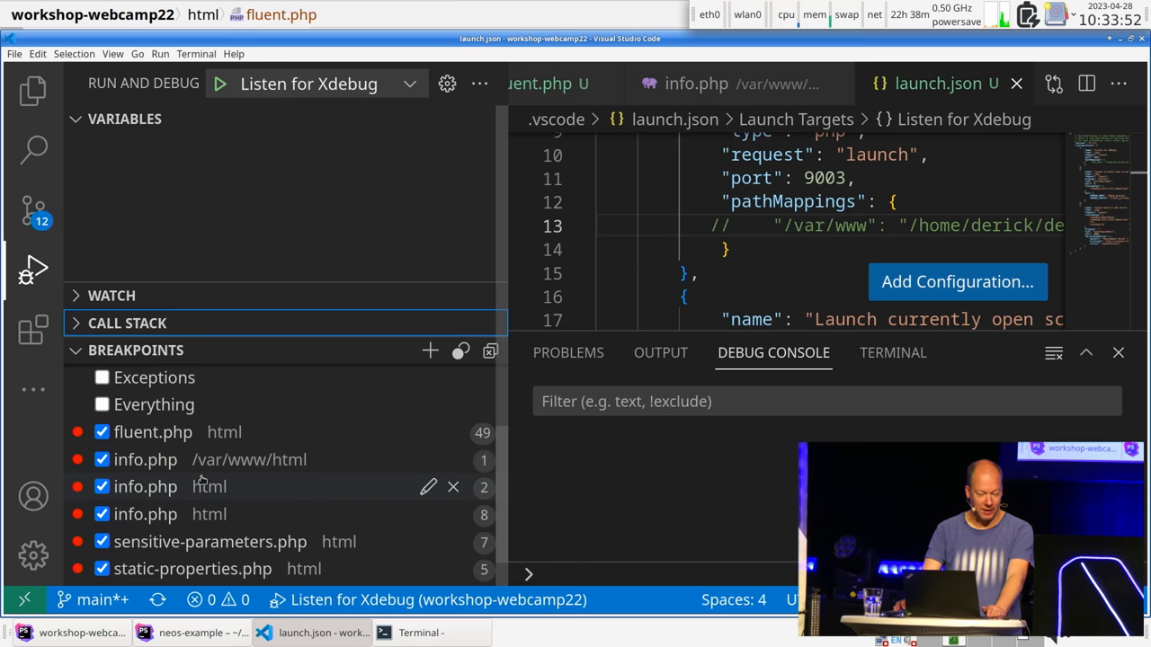
mouse_move(314, 523)
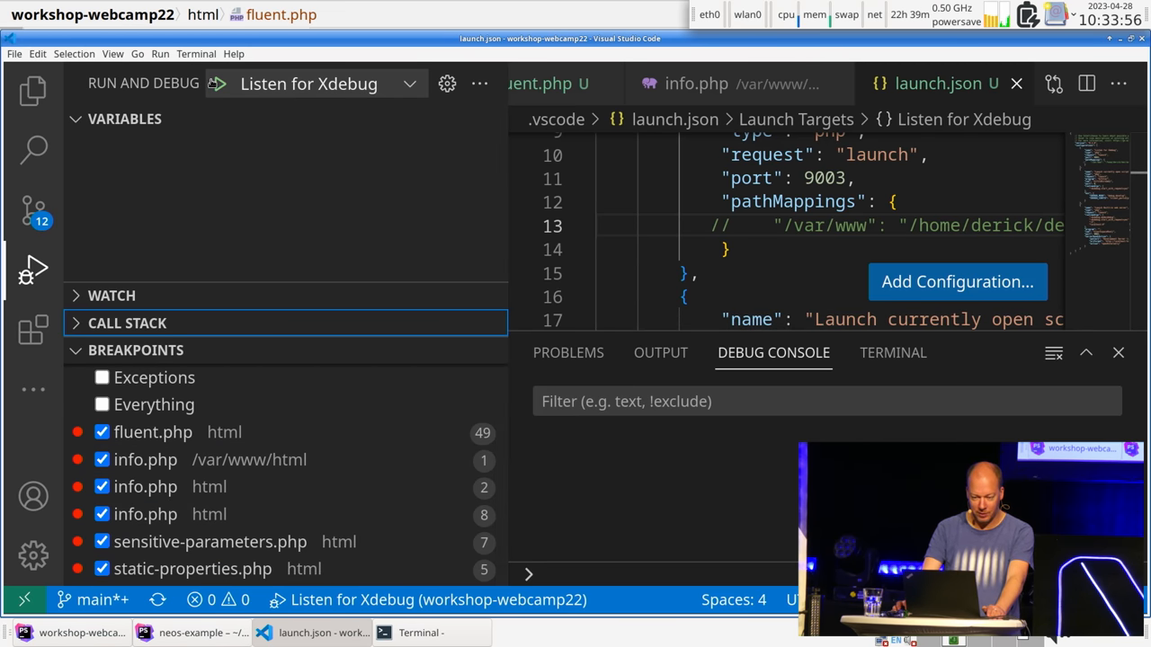
Continue the paused info.php request and highlight the first 'Breakpoint file name does not exist' warning for fluent.php
left_click(219, 84)
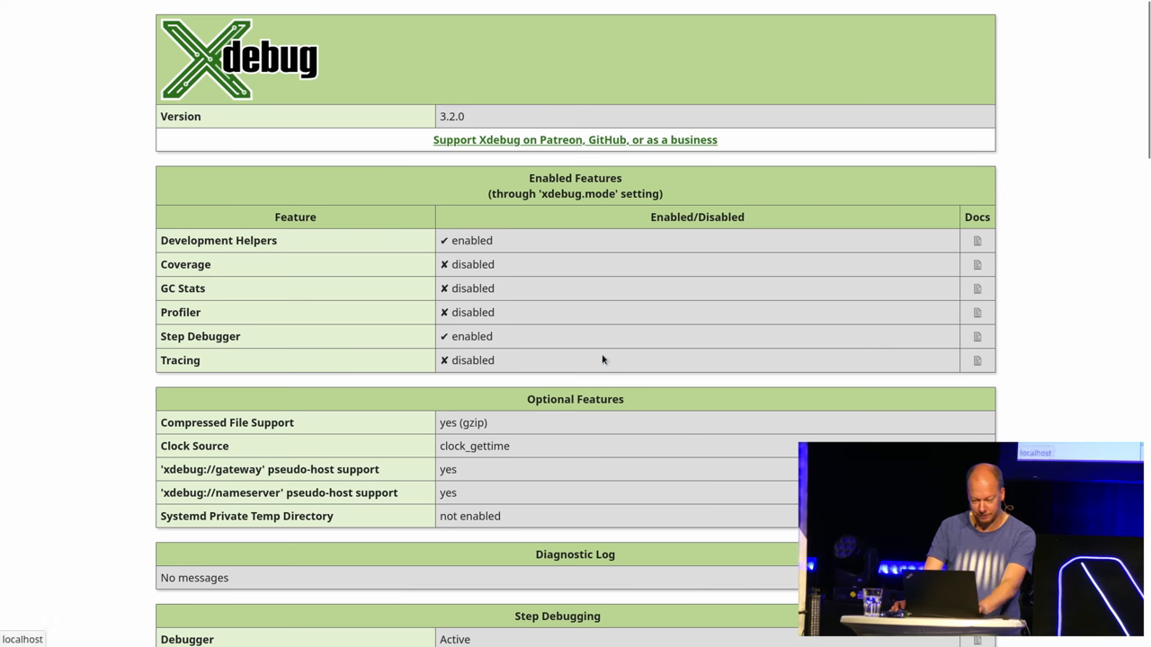
scroll("down", 3)
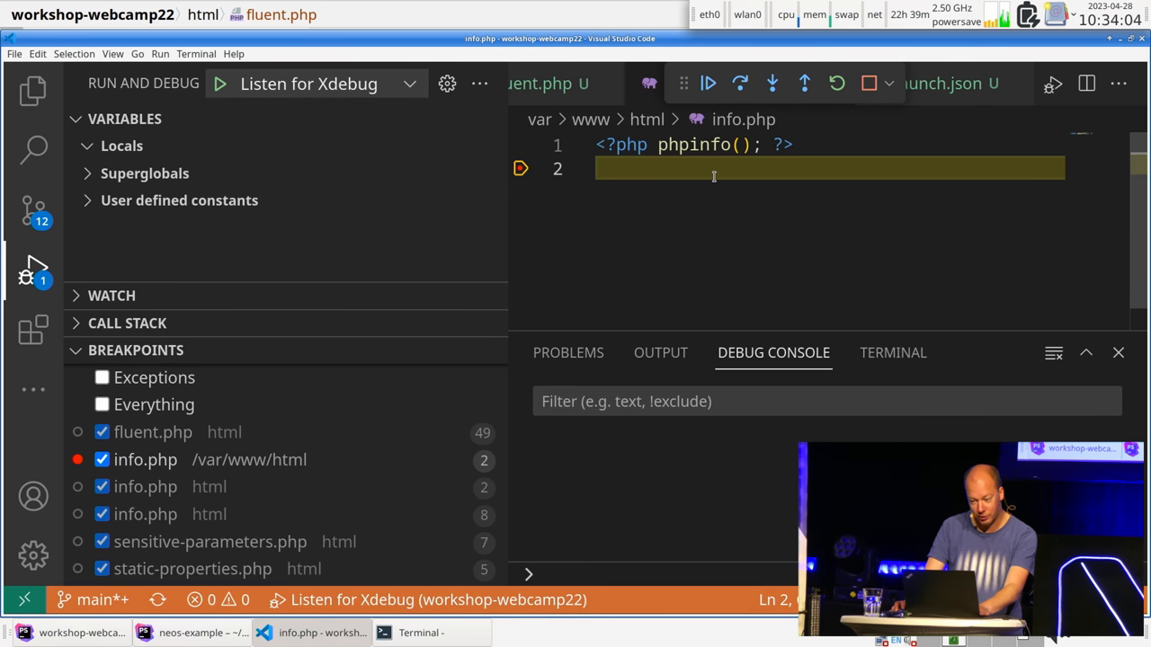
left_click(709, 83)
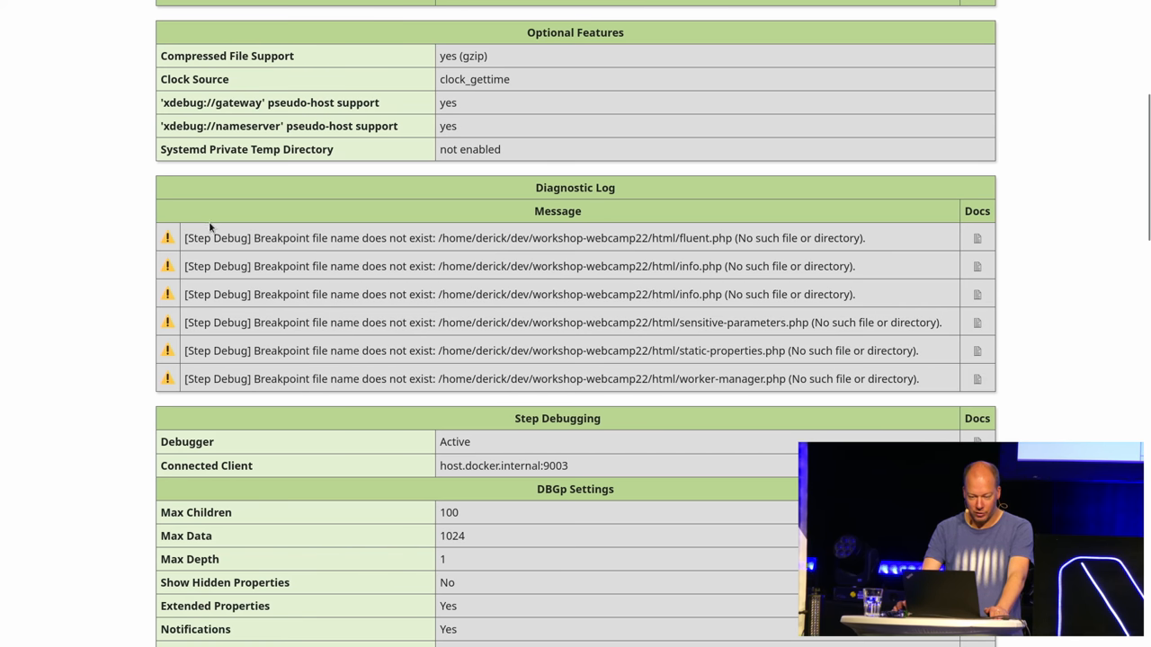
left_click_drag(183, 237, 867, 377)
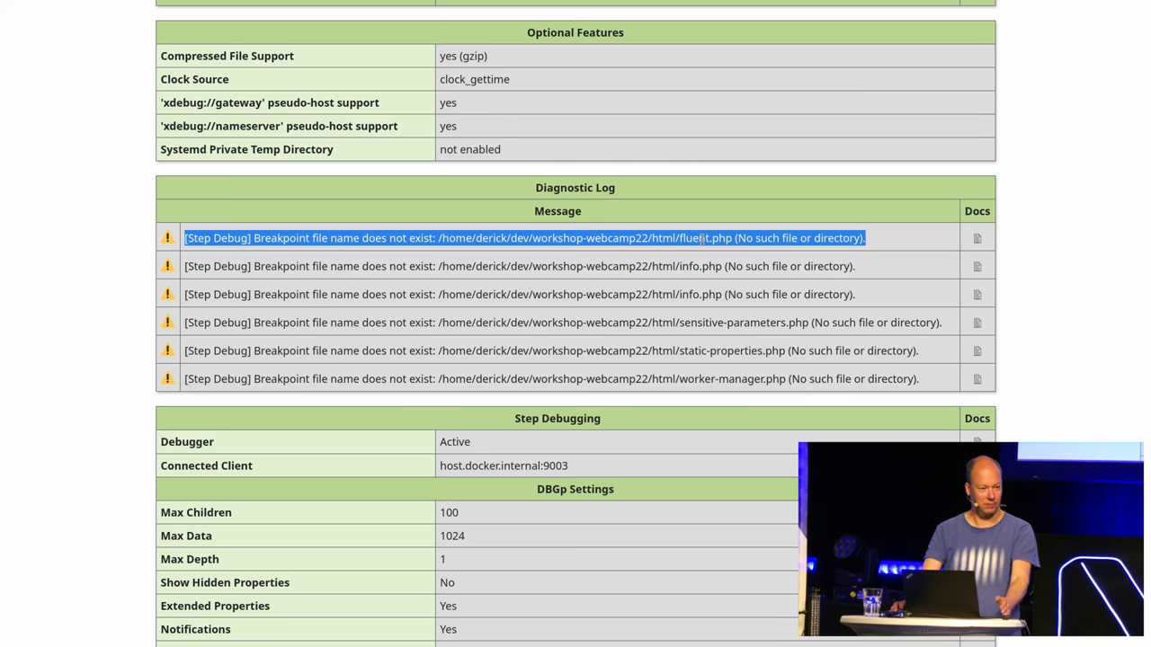
mouse_move(978, 238)
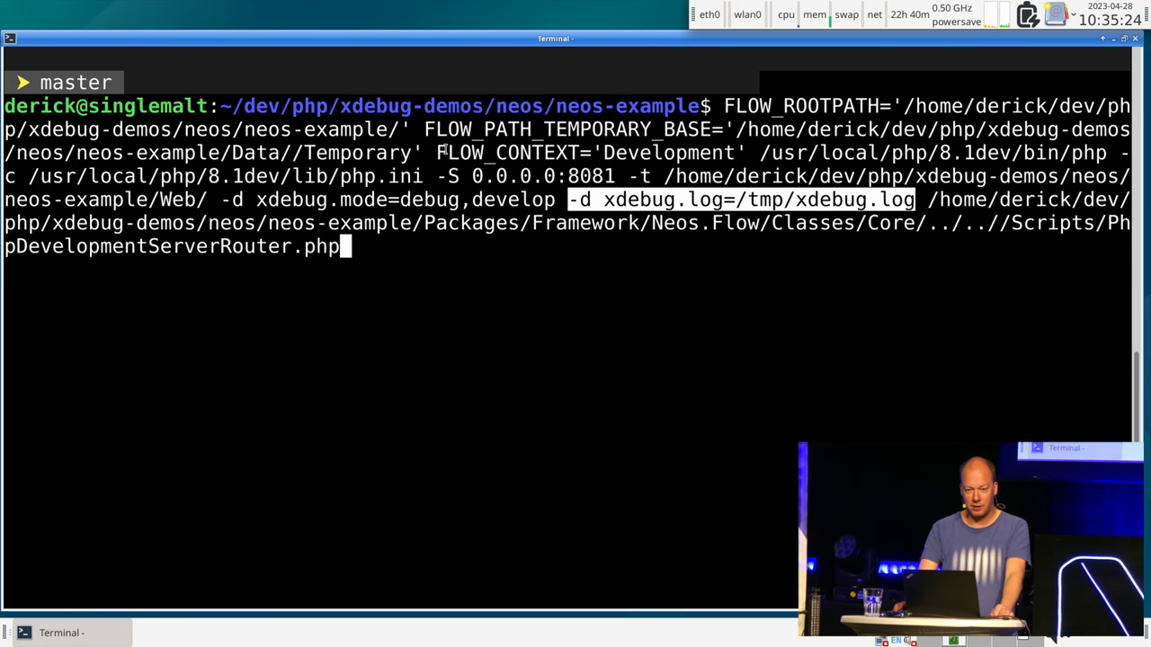
mouse_move(578, 309)
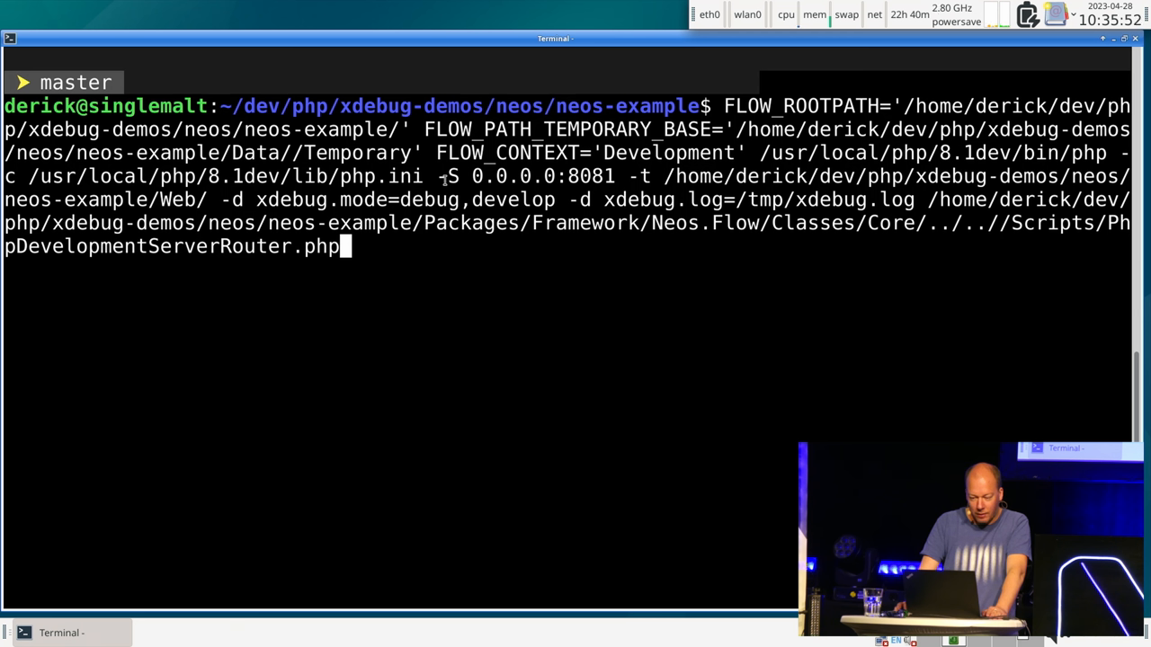
mouse_move(836, 378)
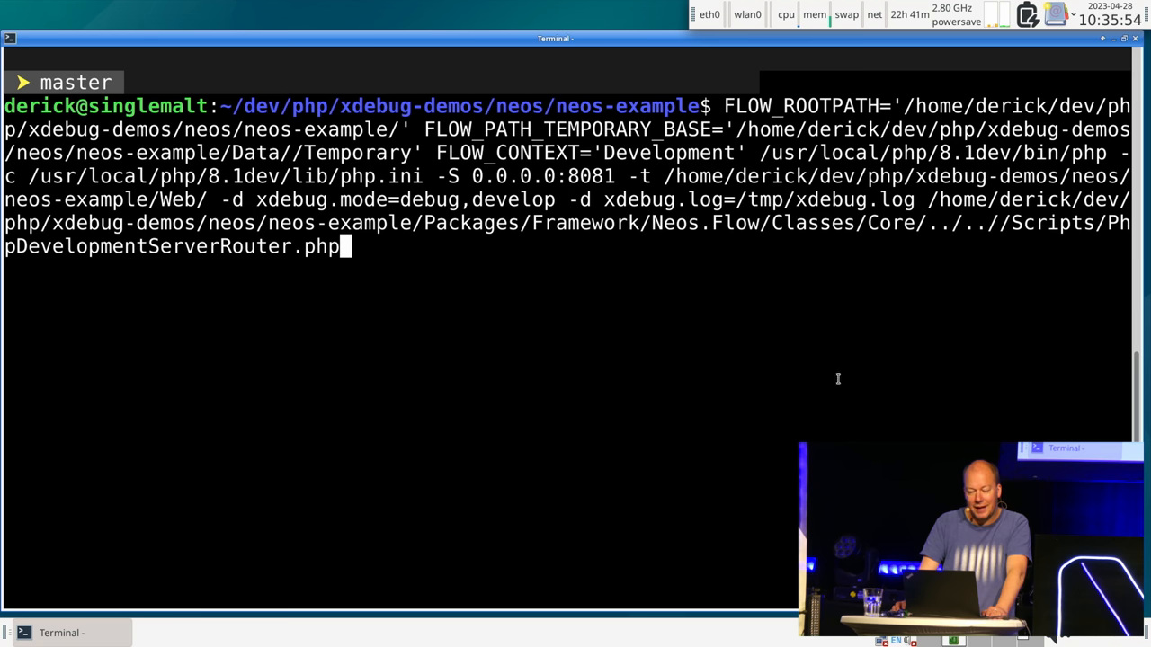
Remove the XDEBUG_MODE prefix and start the Neos PHP development server on 0.0.0.0:8081
key("Home")
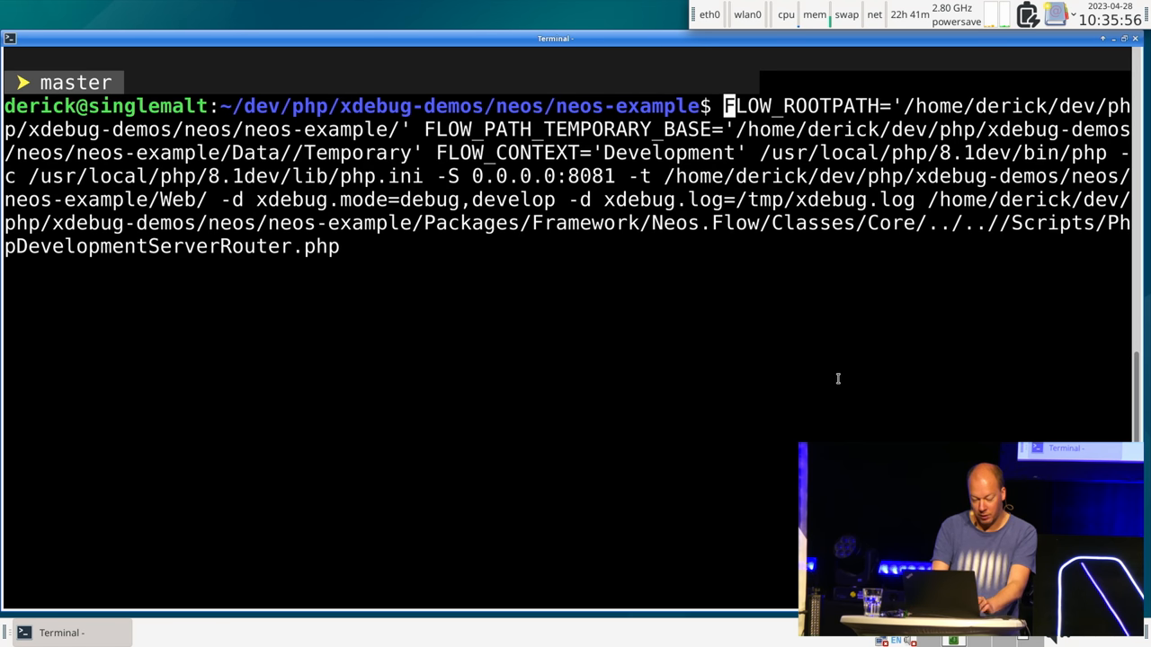
type("XDEBUG_MODE=")
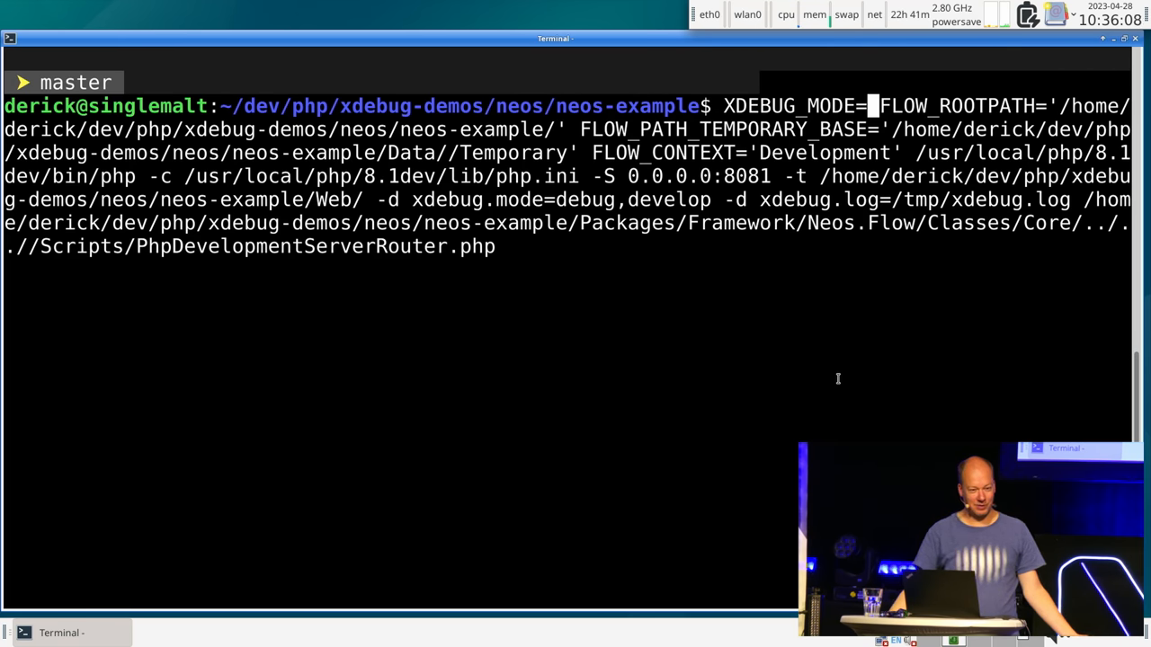
key("BackSpace")
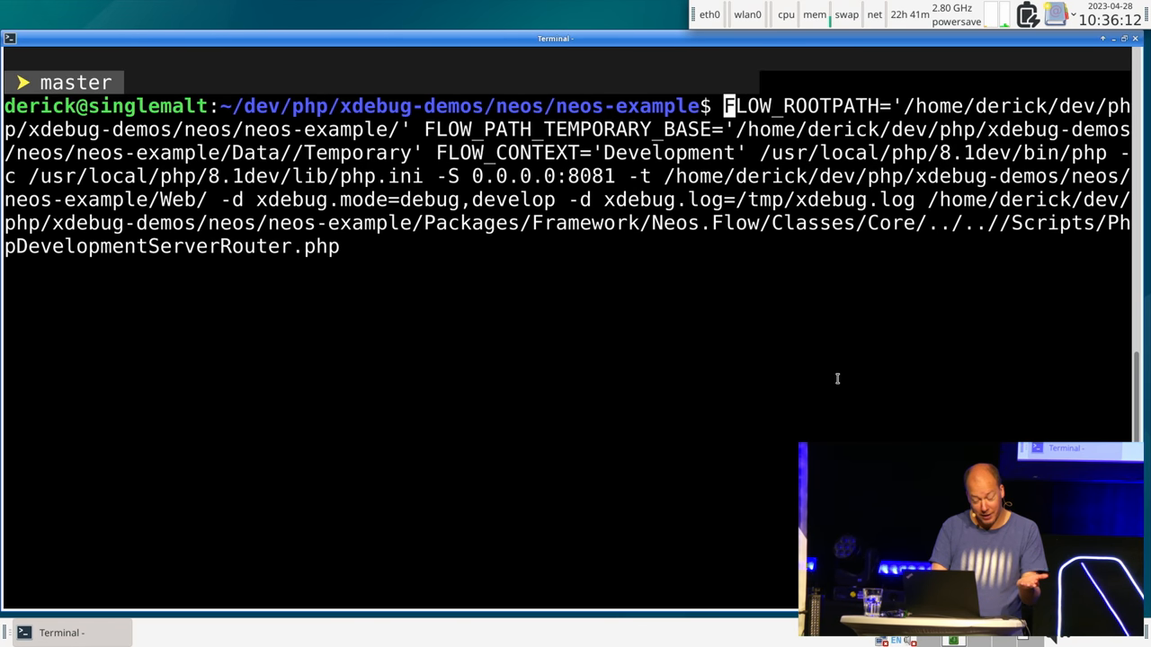
key("Return")
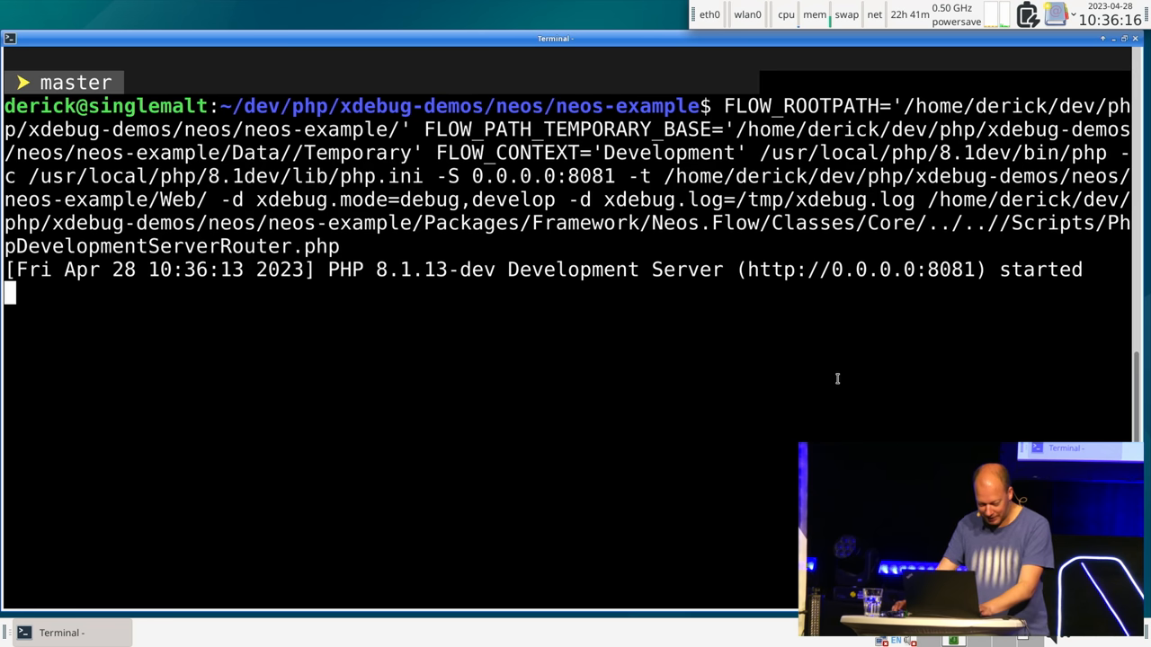
mouse_move(838, 381)
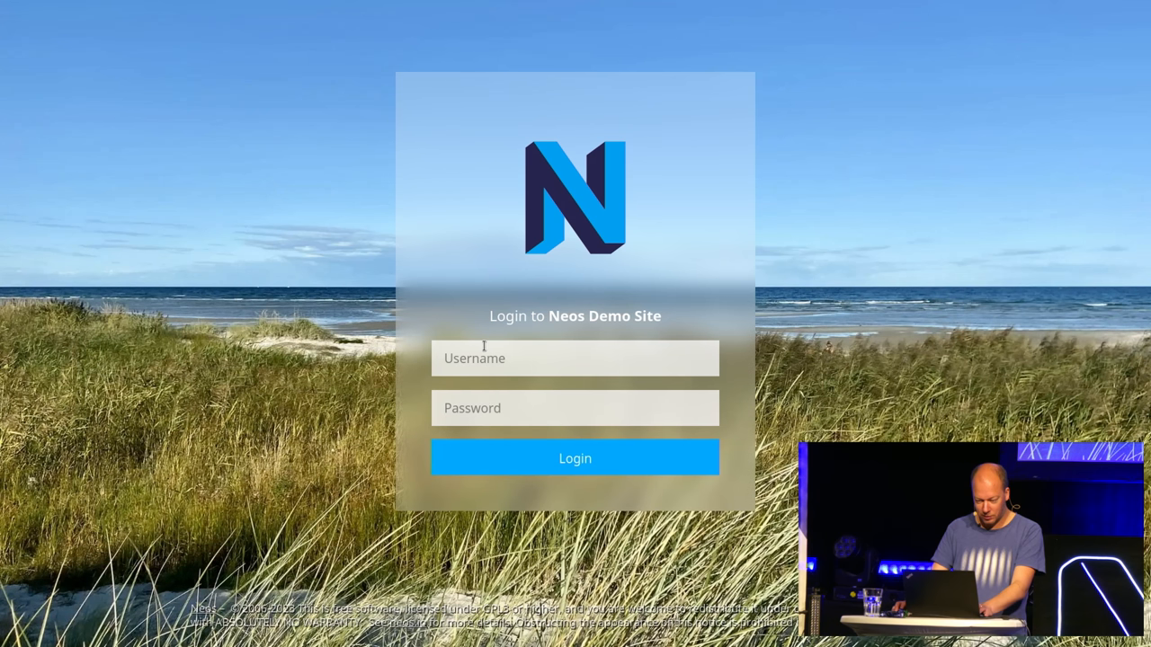
Log in to the Neos backend as derick and decline the browser's save-login prompt
left_click(575, 358)
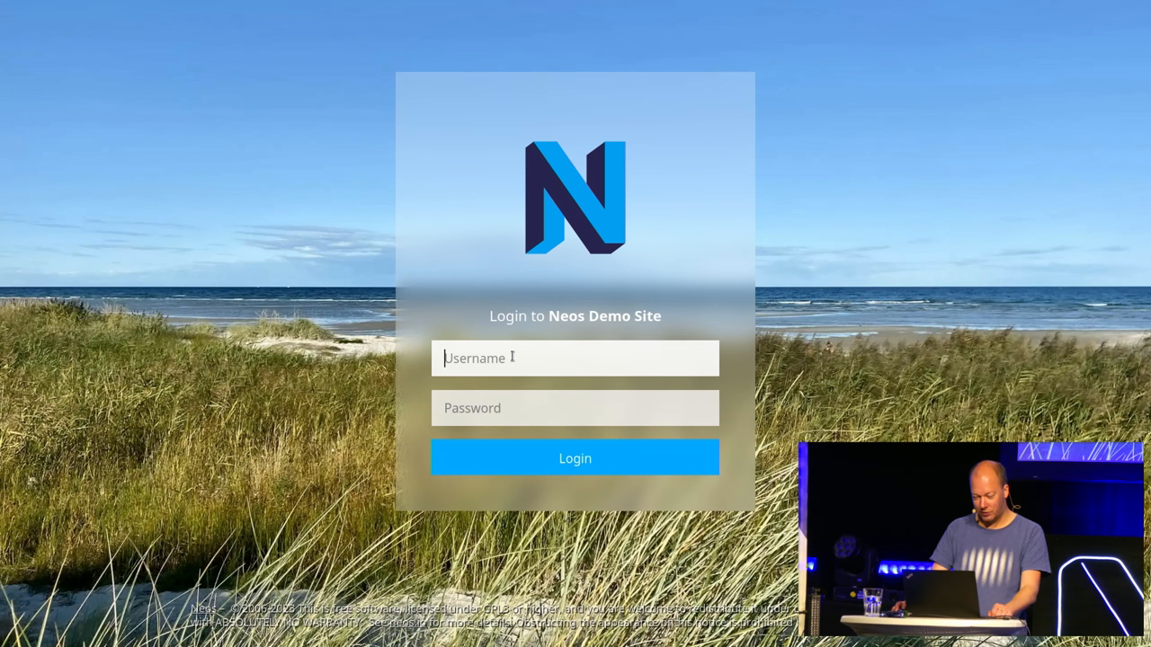
type("derick")
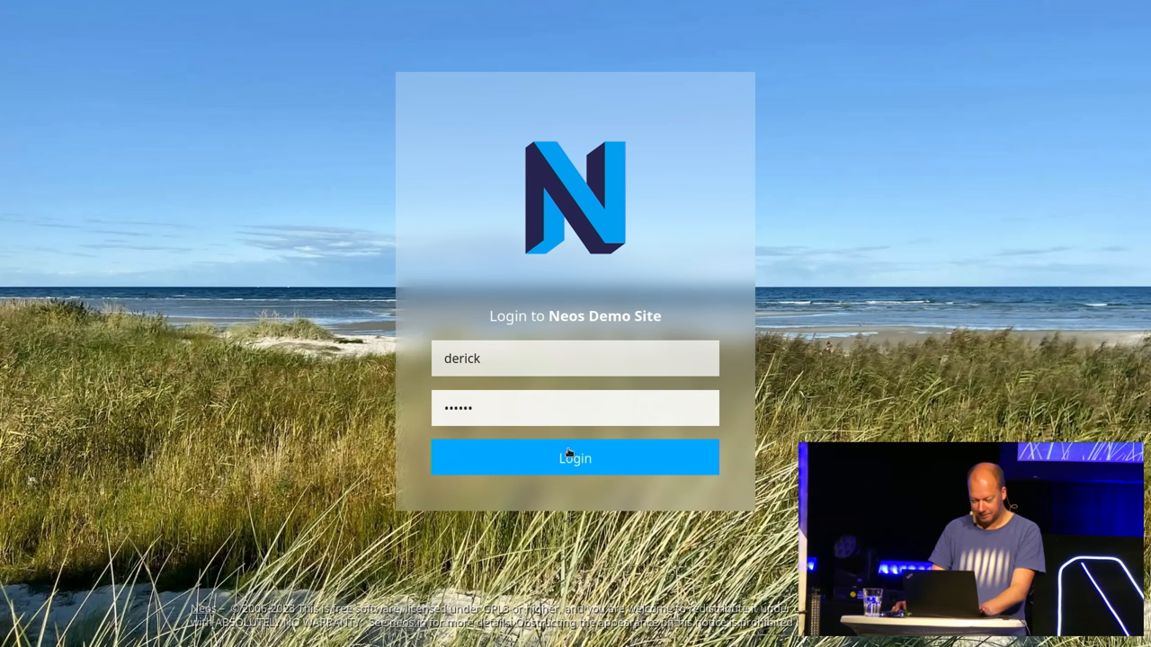
left_click(576, 458)
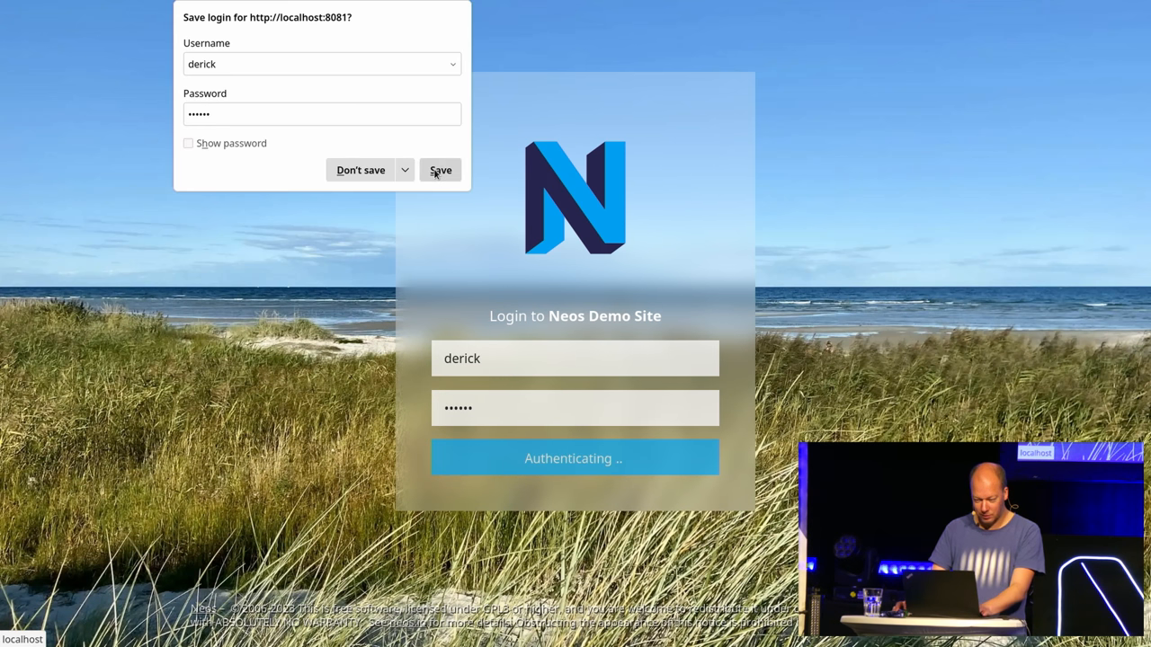
left_click(440, 169)
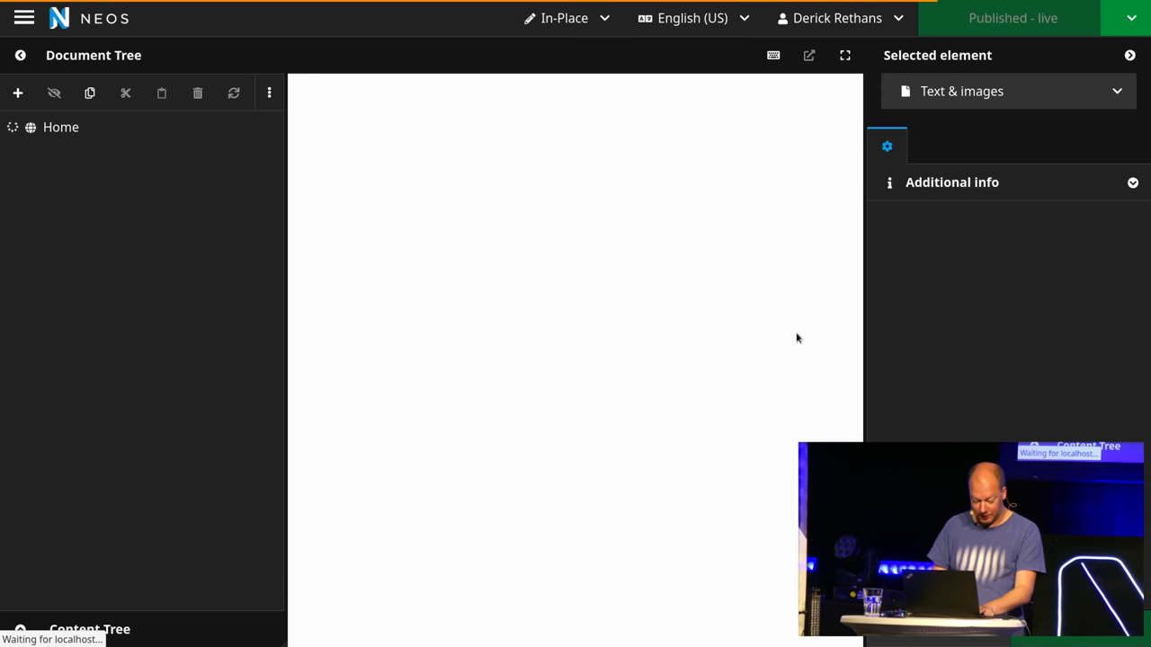
left_click(61, 633)
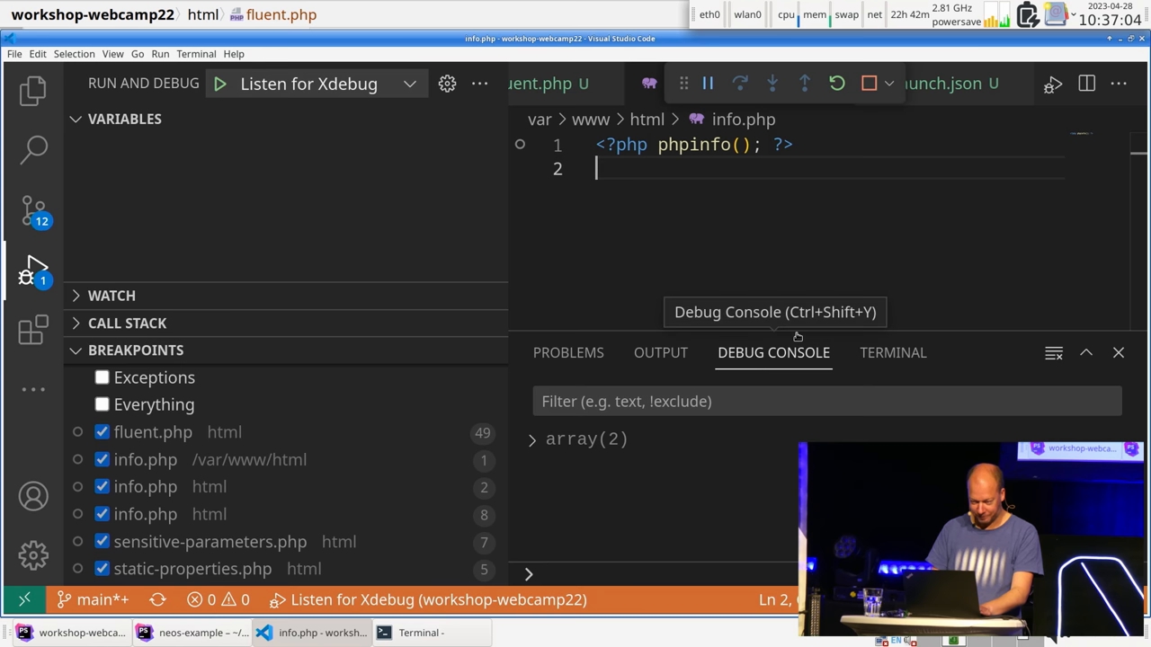
mouse_move(350, 372)
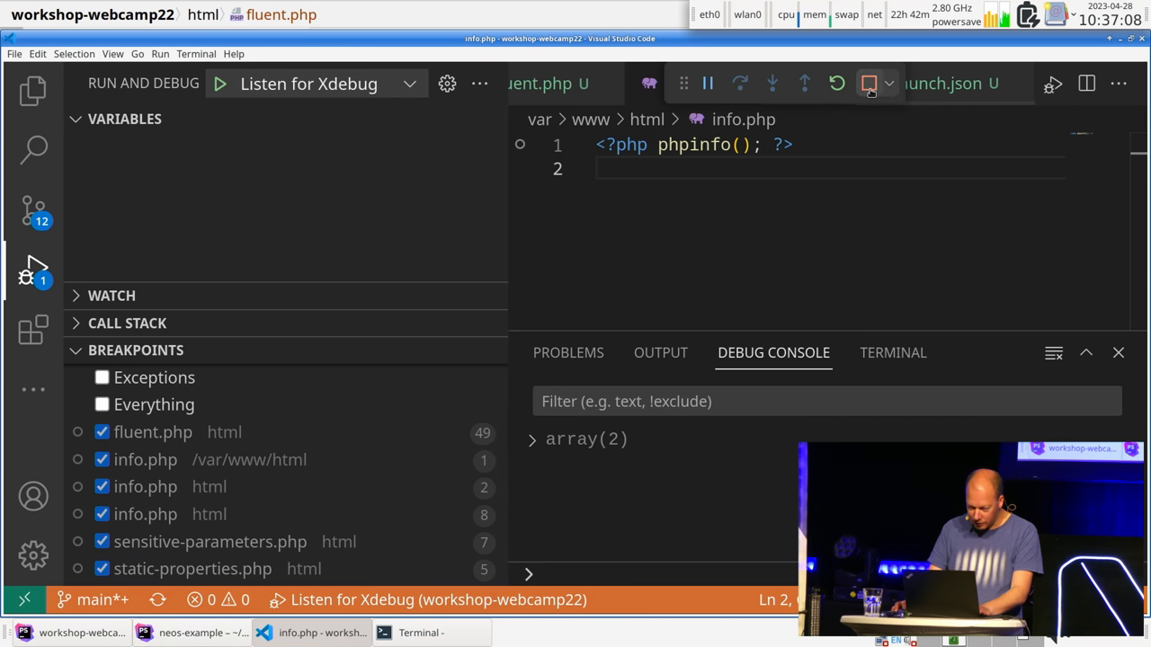
Stop VS Code's listener and have PhpStorm listen for debug connections on PhpDevelopmentServerRouter.php
left_click(190, 633)
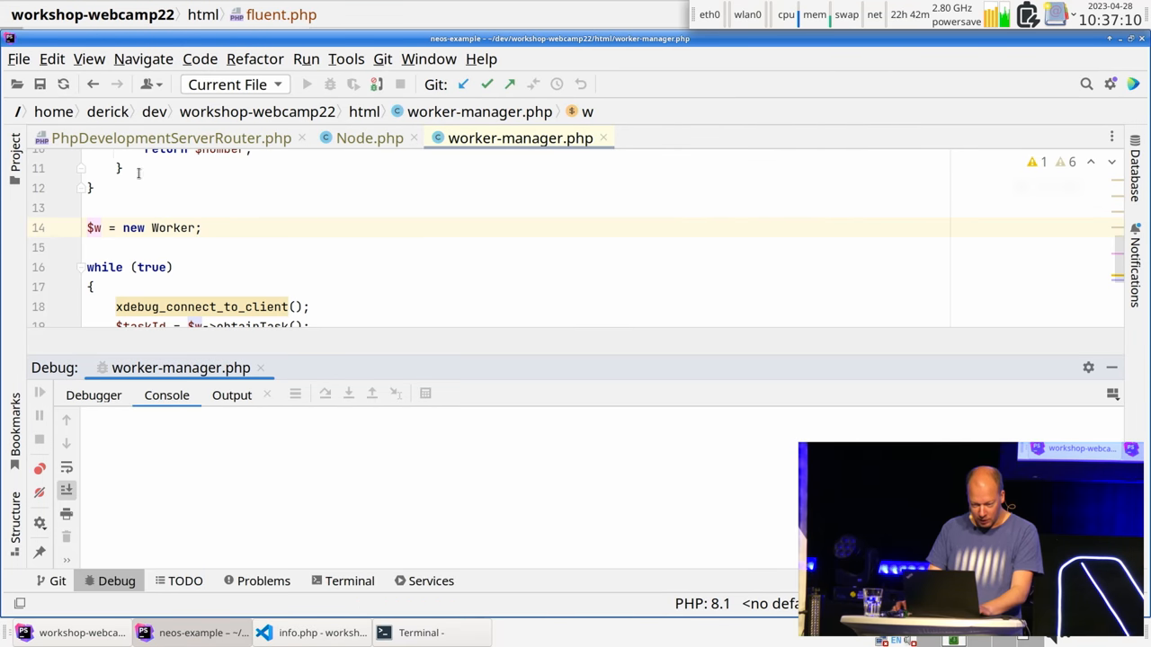
left_click(171, 137)
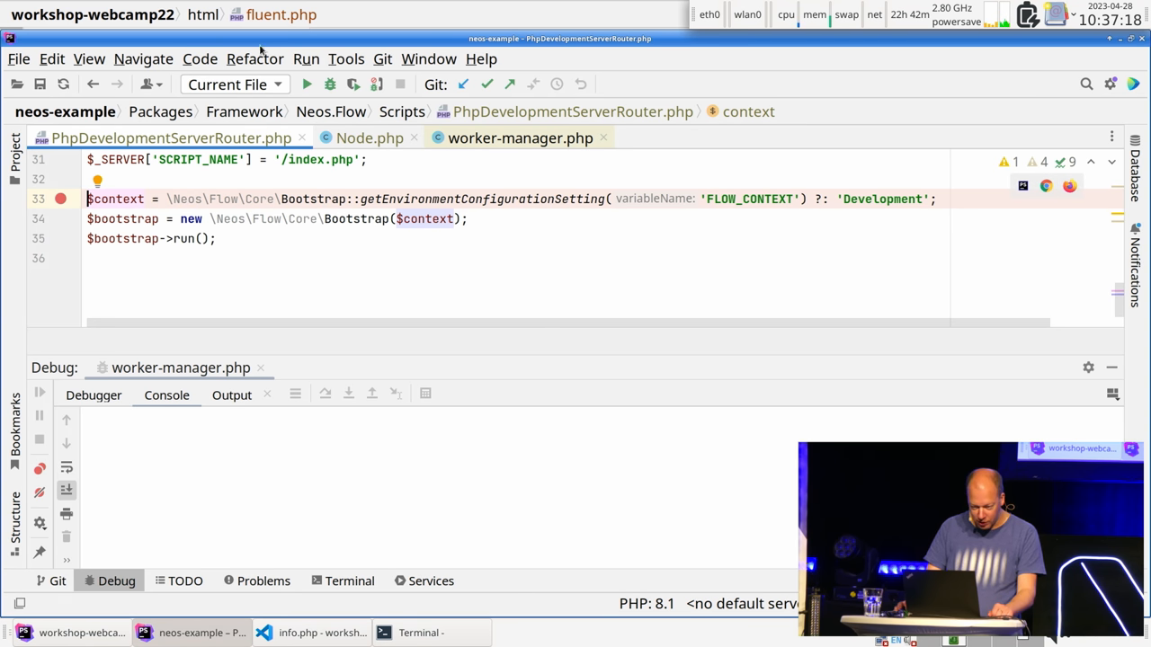
left_click(306, 57)
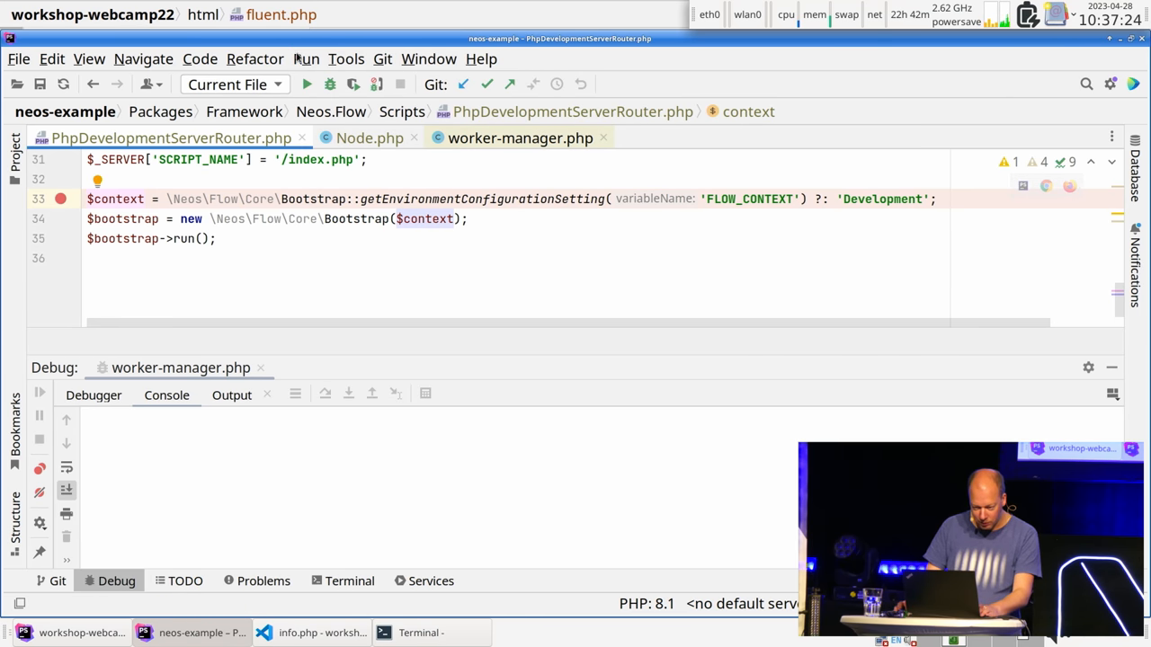
left_click(305, 58)
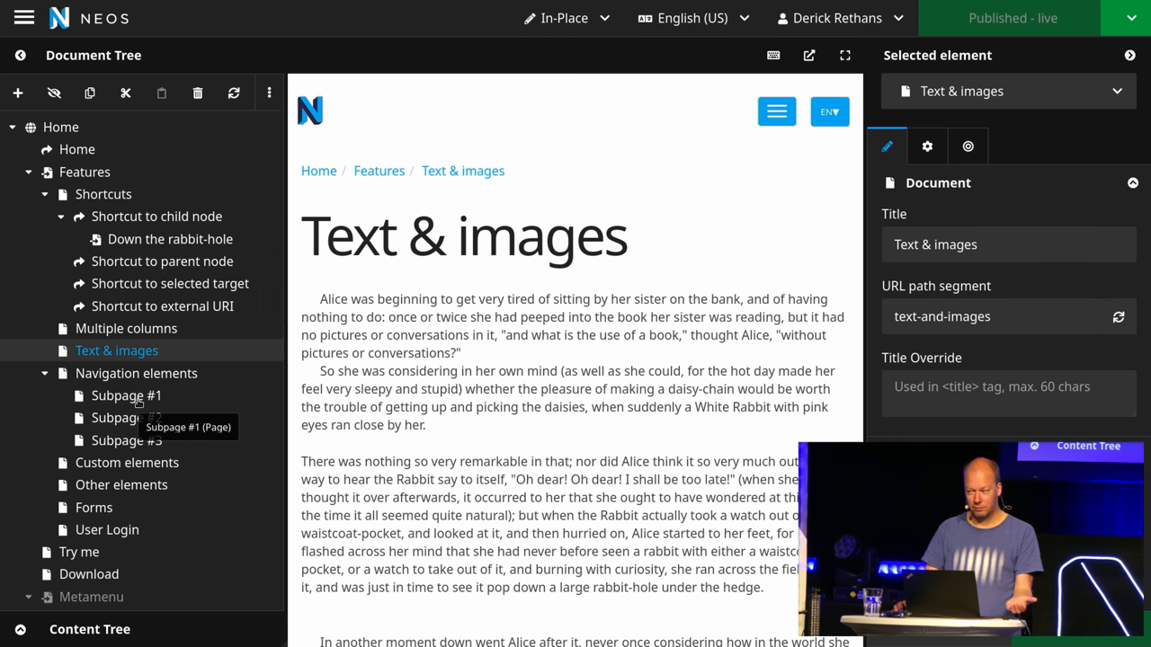
Load Subpage #1 in Neos so the request pauses at the router's line 33 breakpoint
left_click(126, 396)
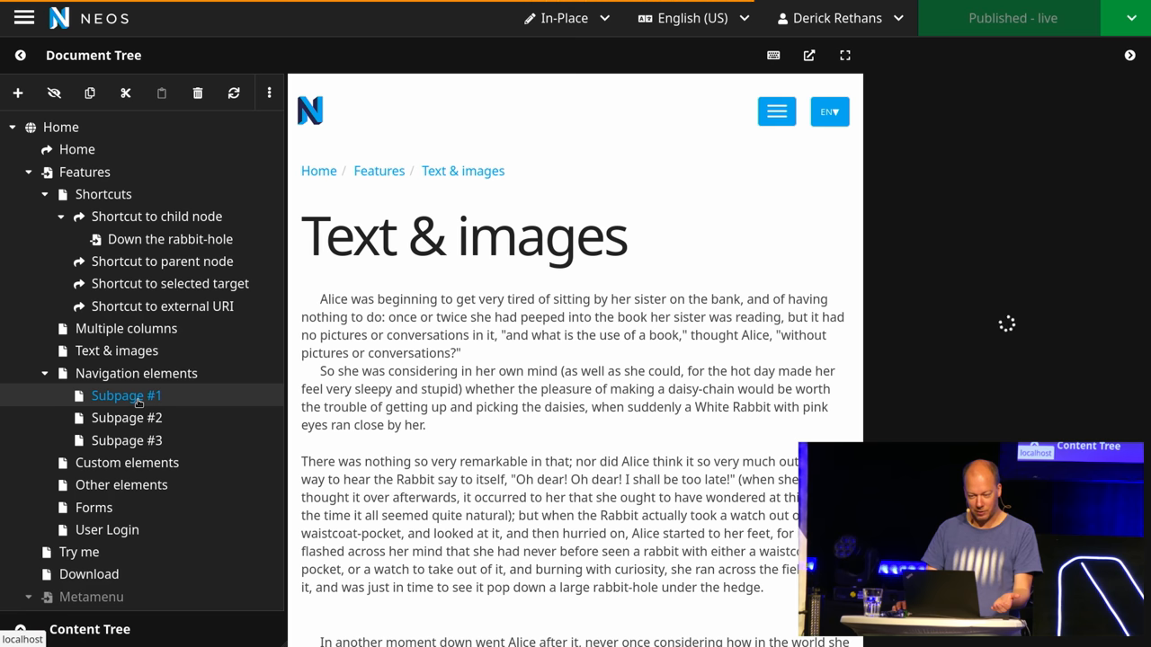
left_click(270, 94)
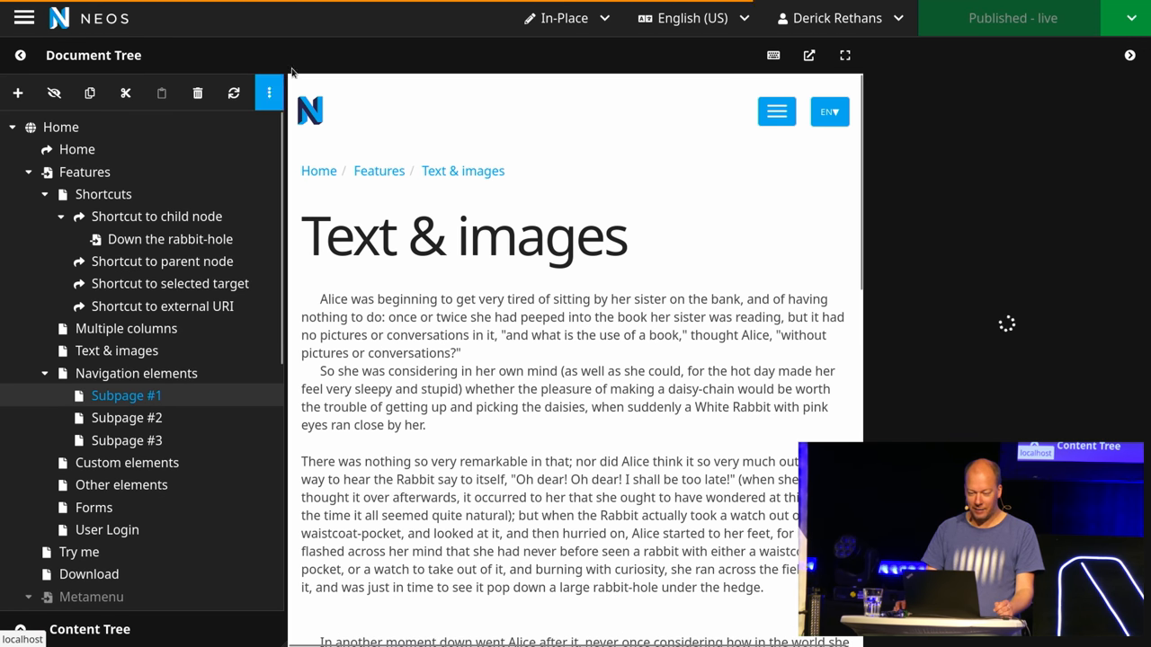
left_click(575, 359)
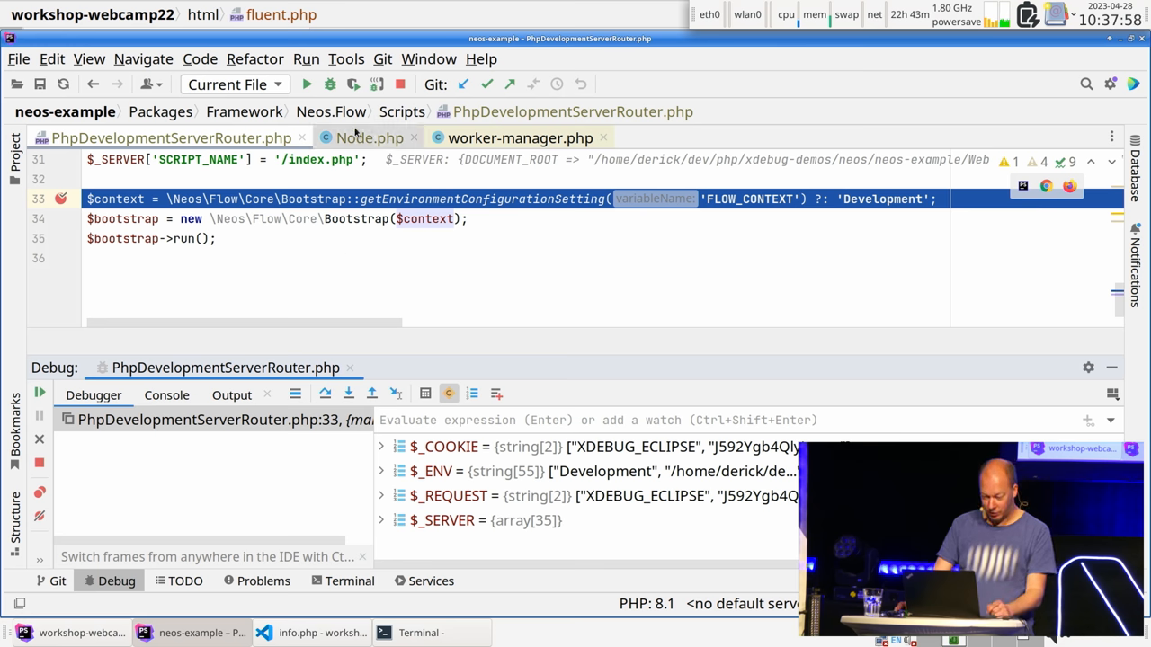
Switch to Node.php and resume so the debugger stops at the isRemoved() breakpoint on line 1366
left_click(371, 137)
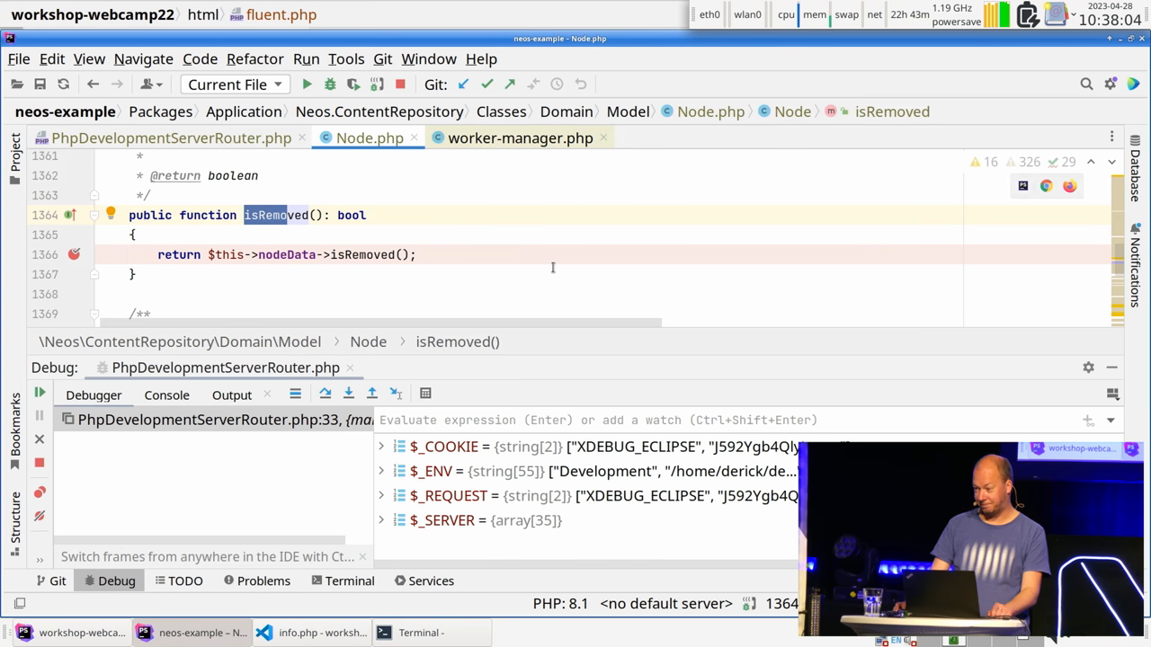
mouse_move(39, 396)
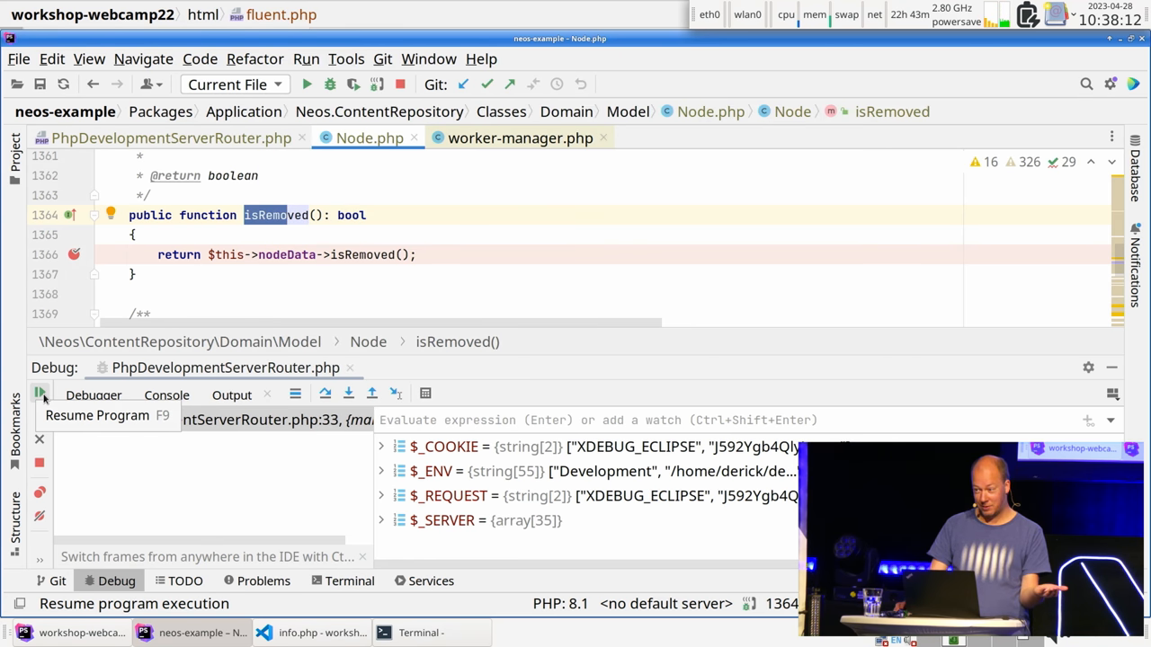
mouse_move(15, 426)
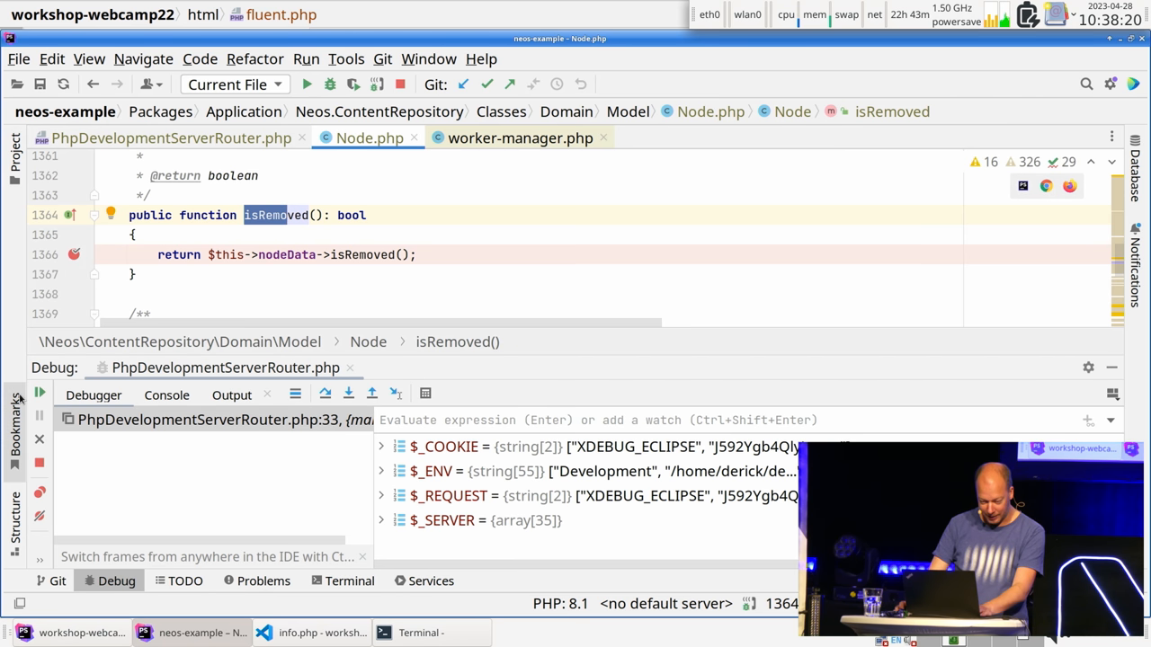
left_click(39, 395)
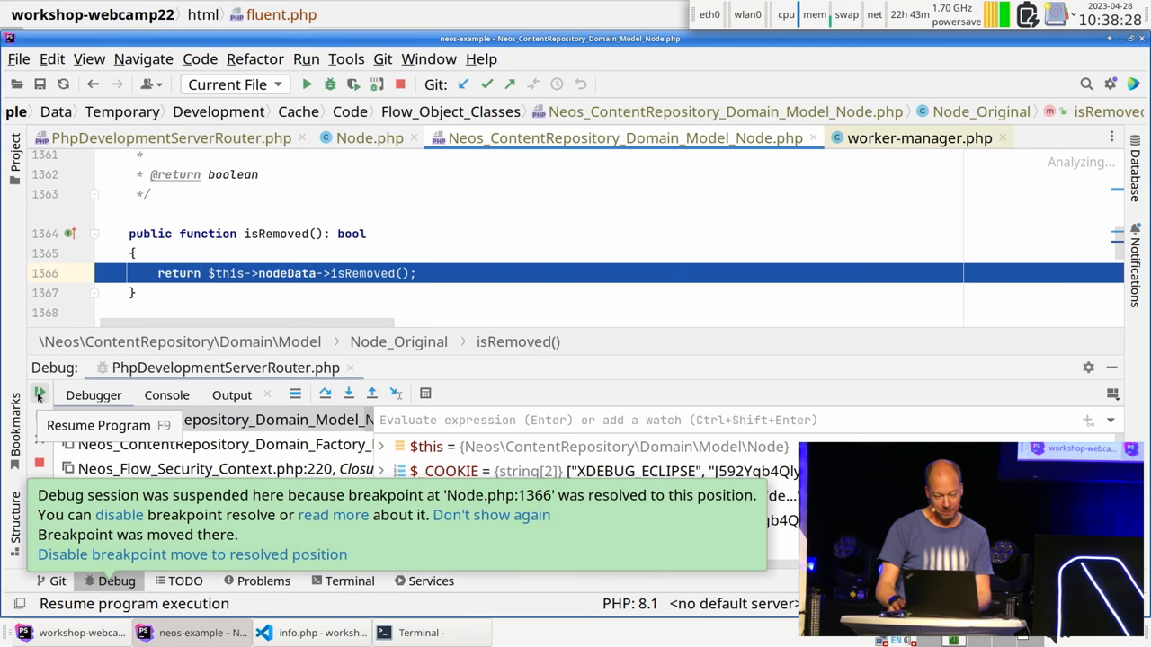
left_click(40, 392)
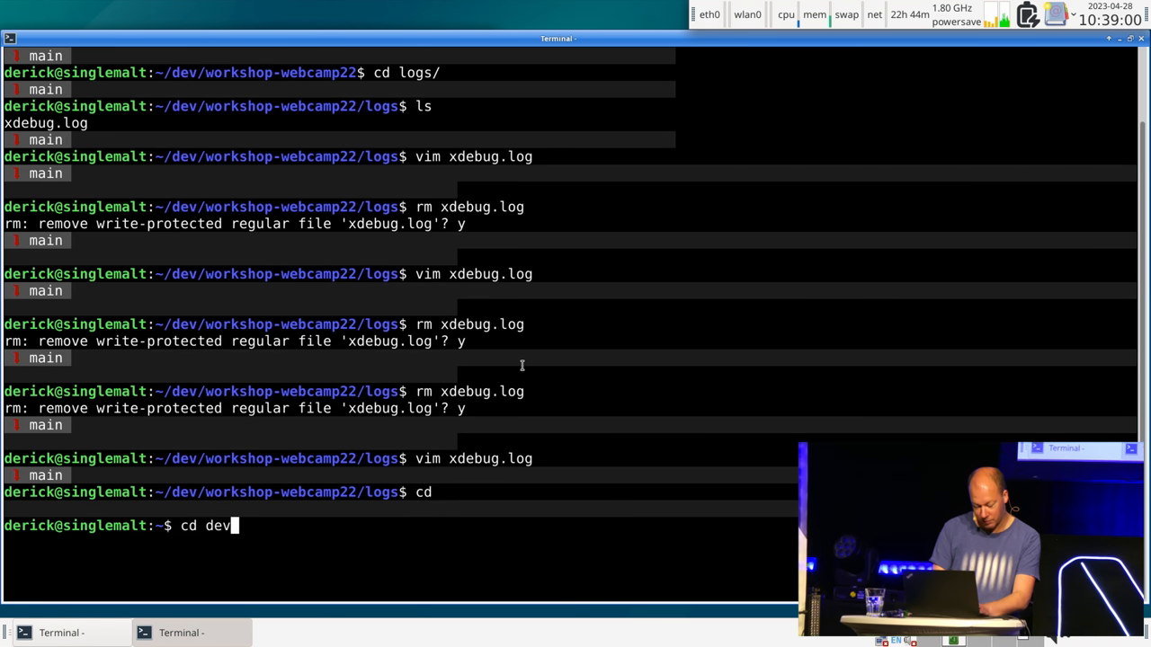
Change into dev/php/xdebug-demos/neos/neos-example and list the project folder contents
type("/")
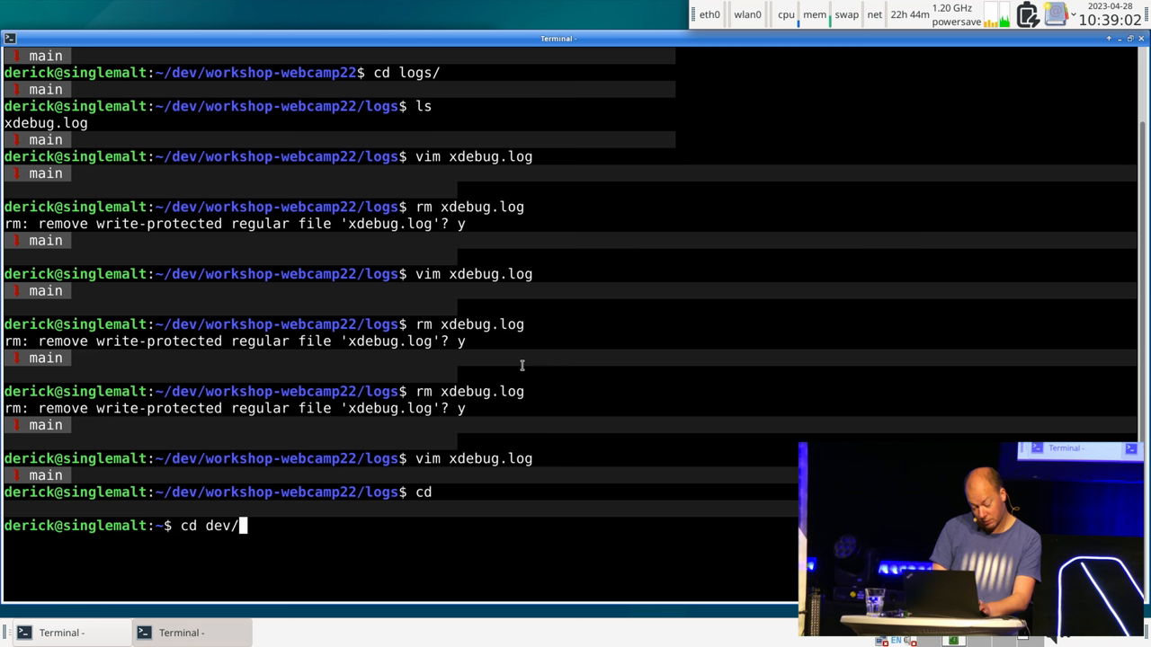
type("xdebug-")
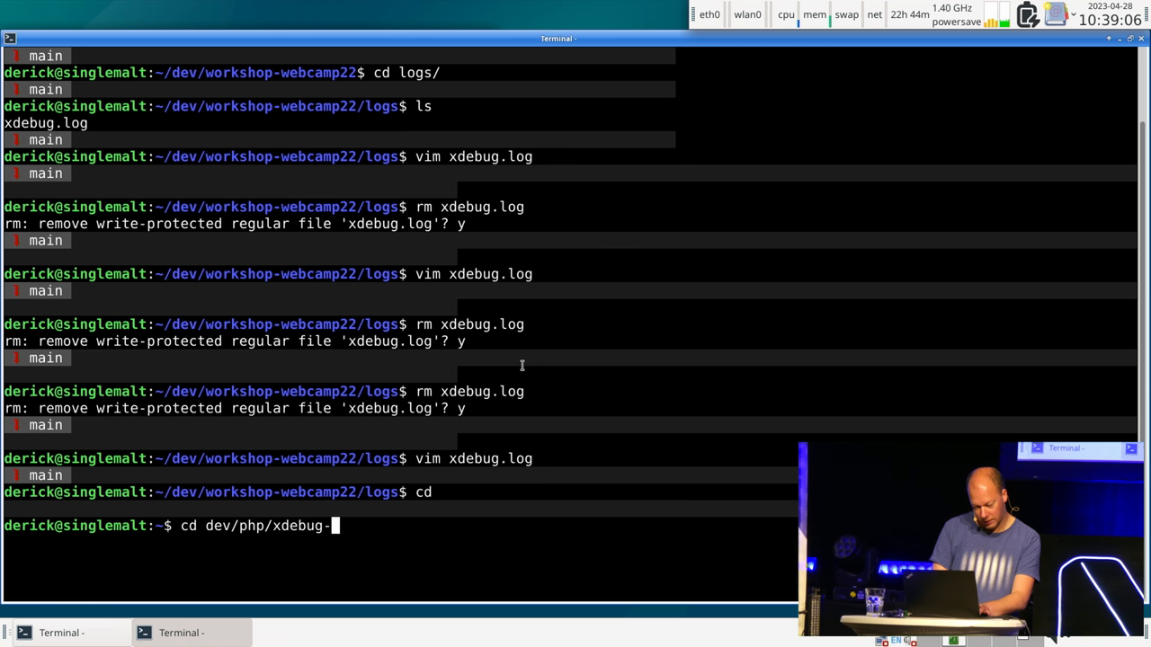
key("Tab")
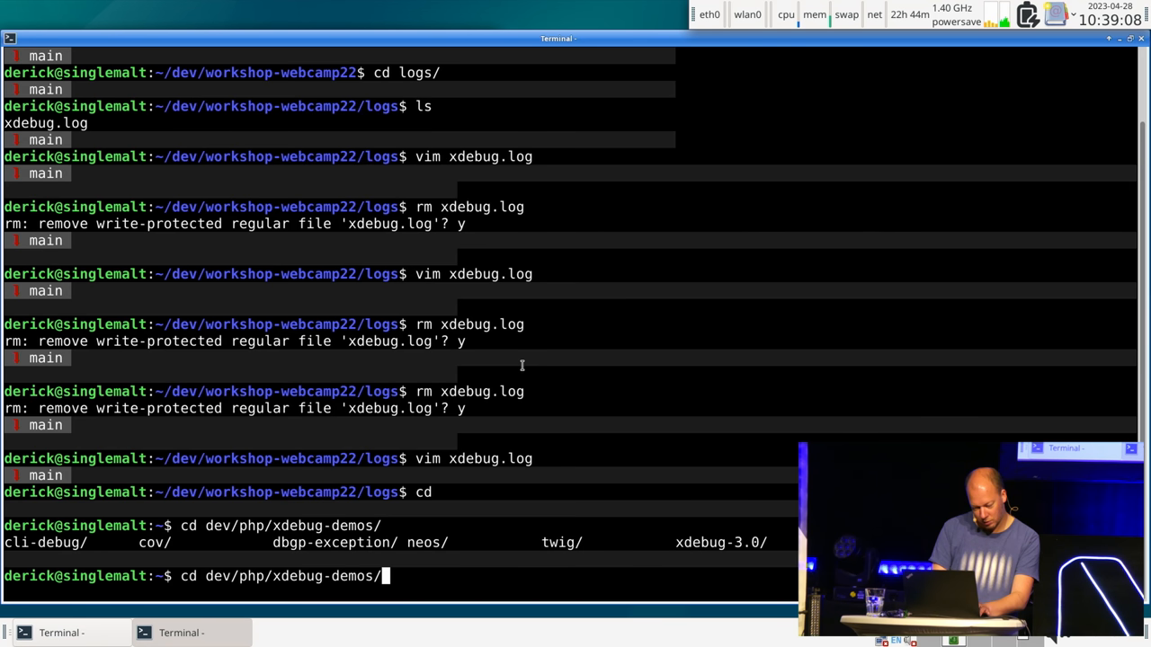
type("neos/neos-example/")
type("ls")
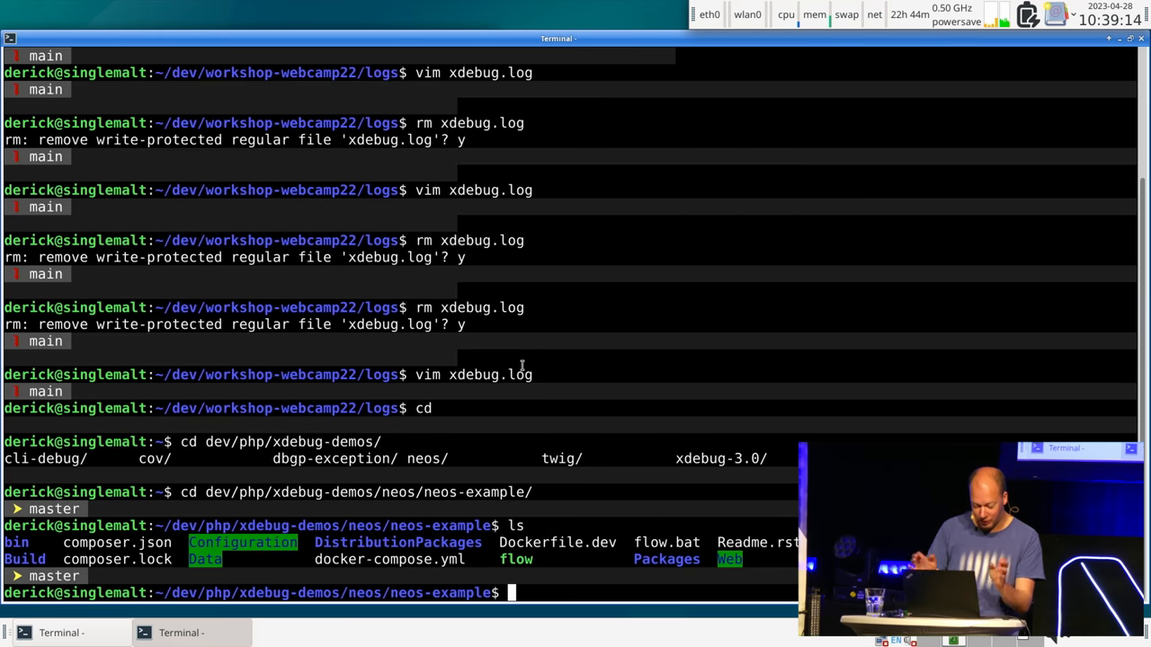
type("cd")
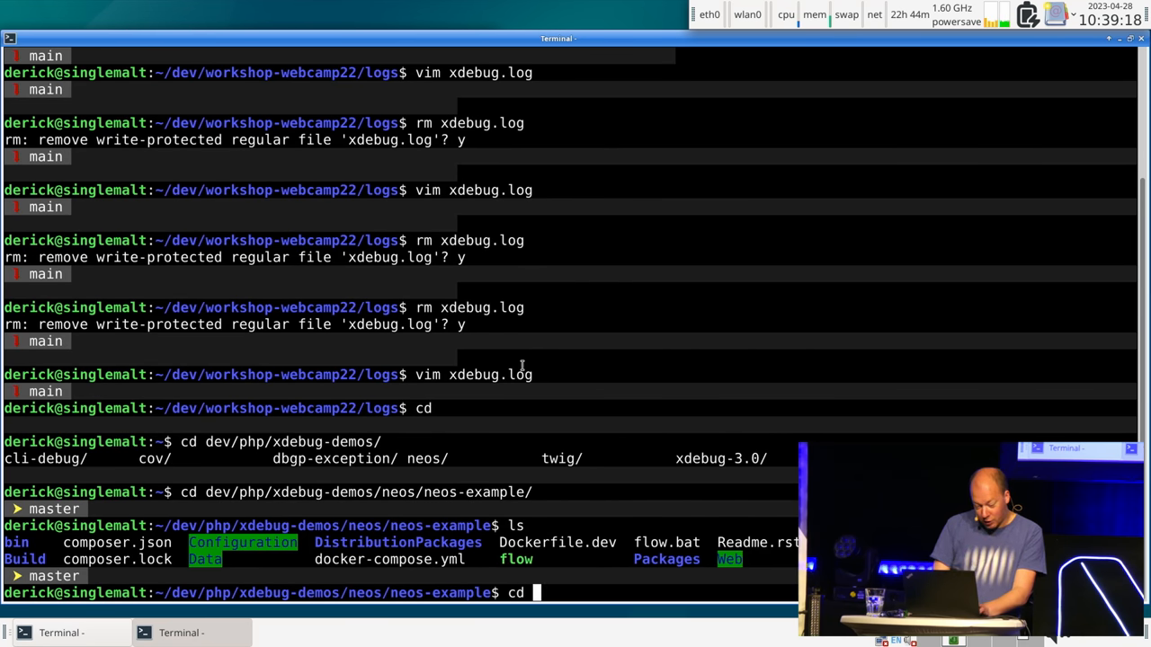
type("Fraa")
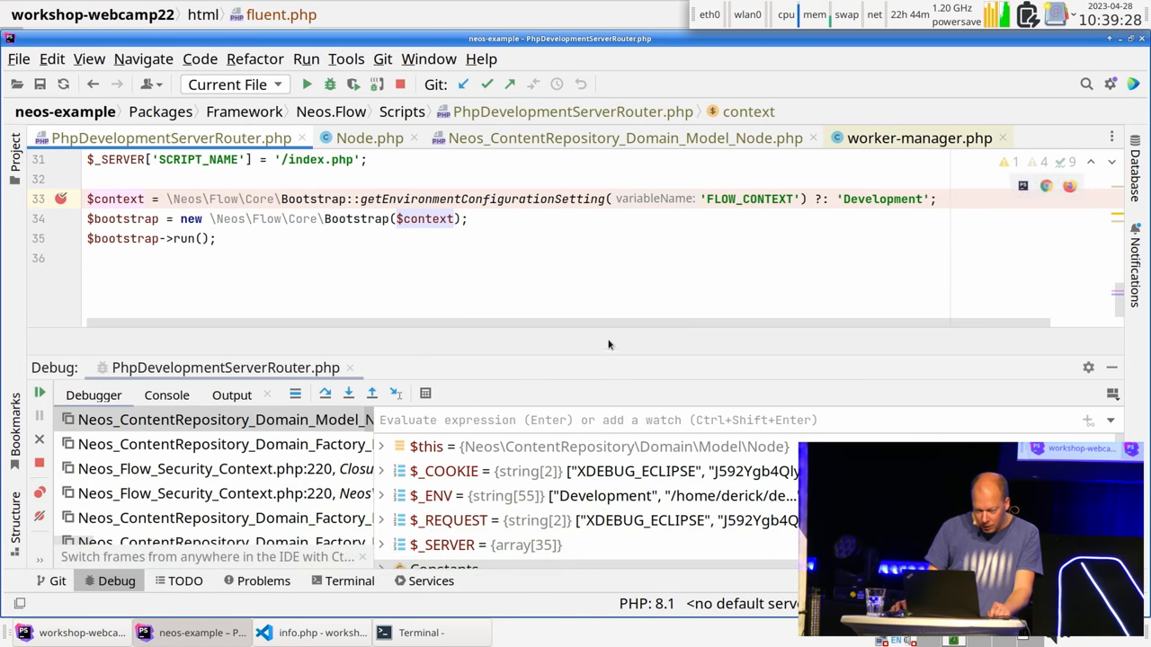
Select the source-map.txt path in the router's xdebug_set_source_map() call on line 13
scroll("up", 3)
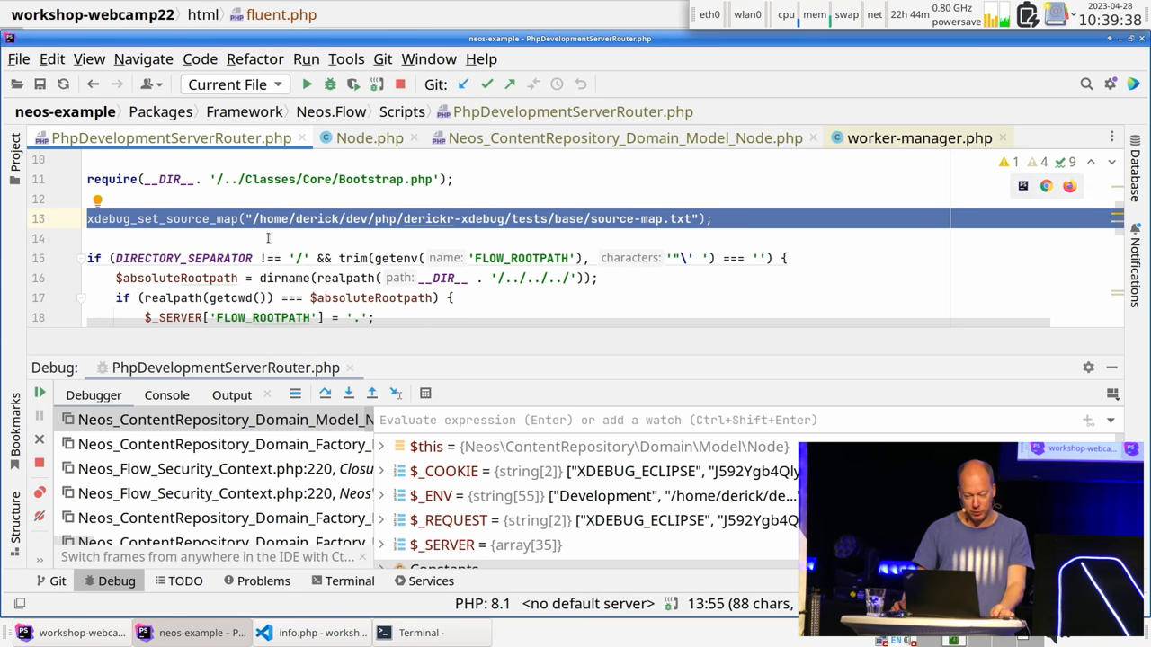
left_click(259, 220)
type("vim")
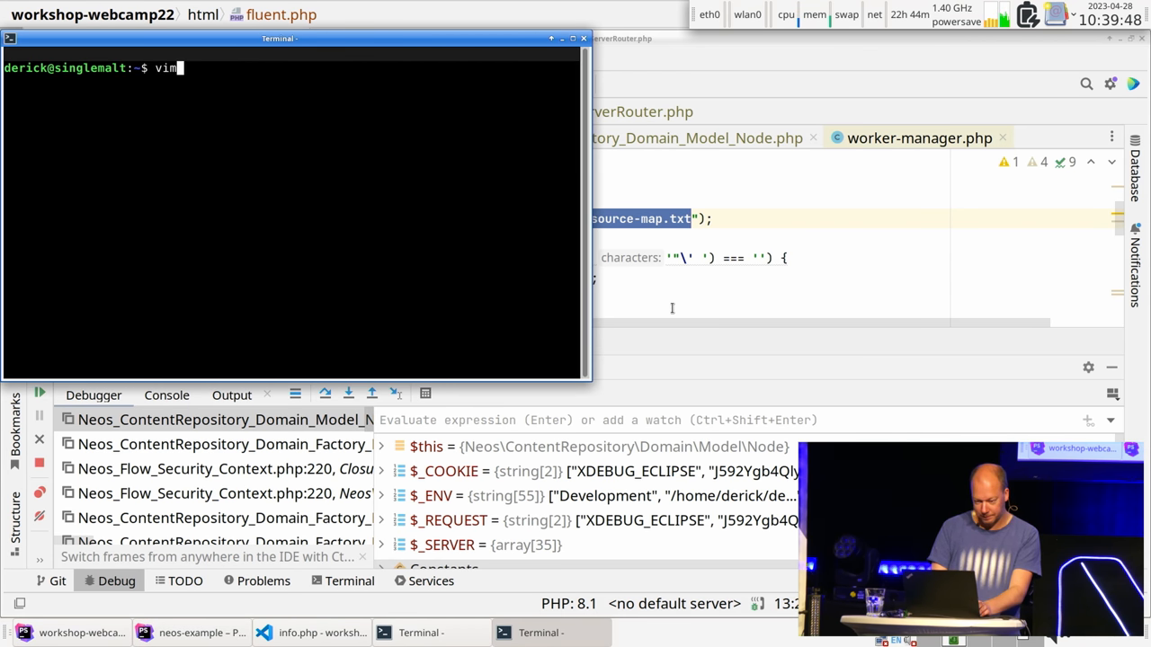
Open the pasted source-map.txt path in Vim
right_click(492, 251)
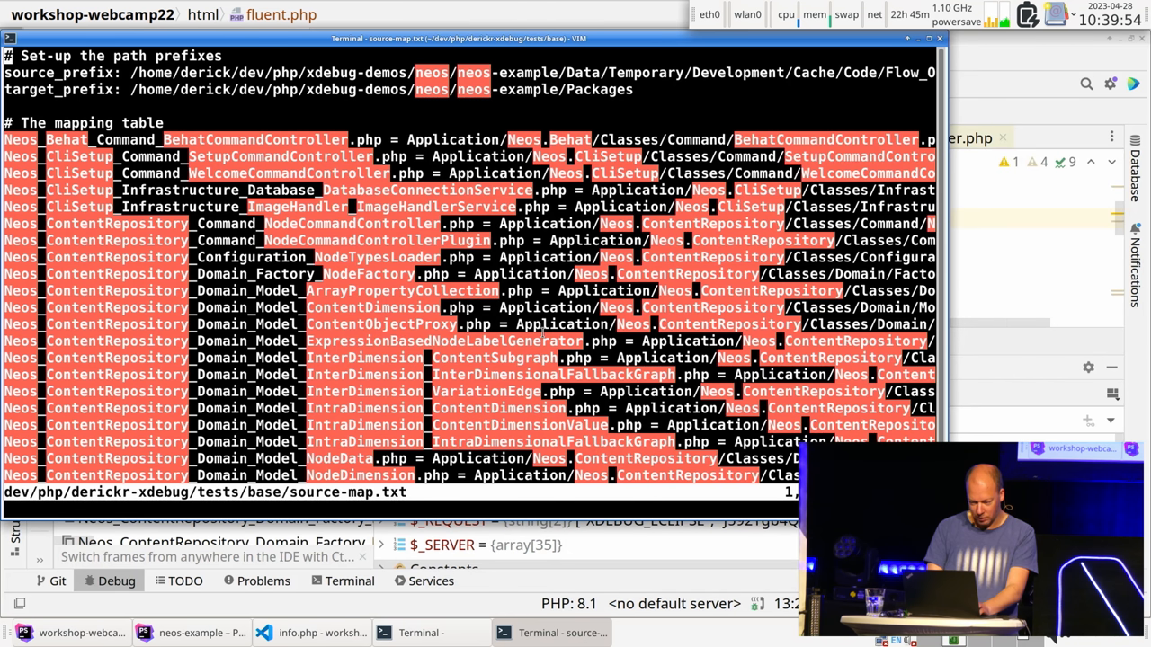
type(":syn off")
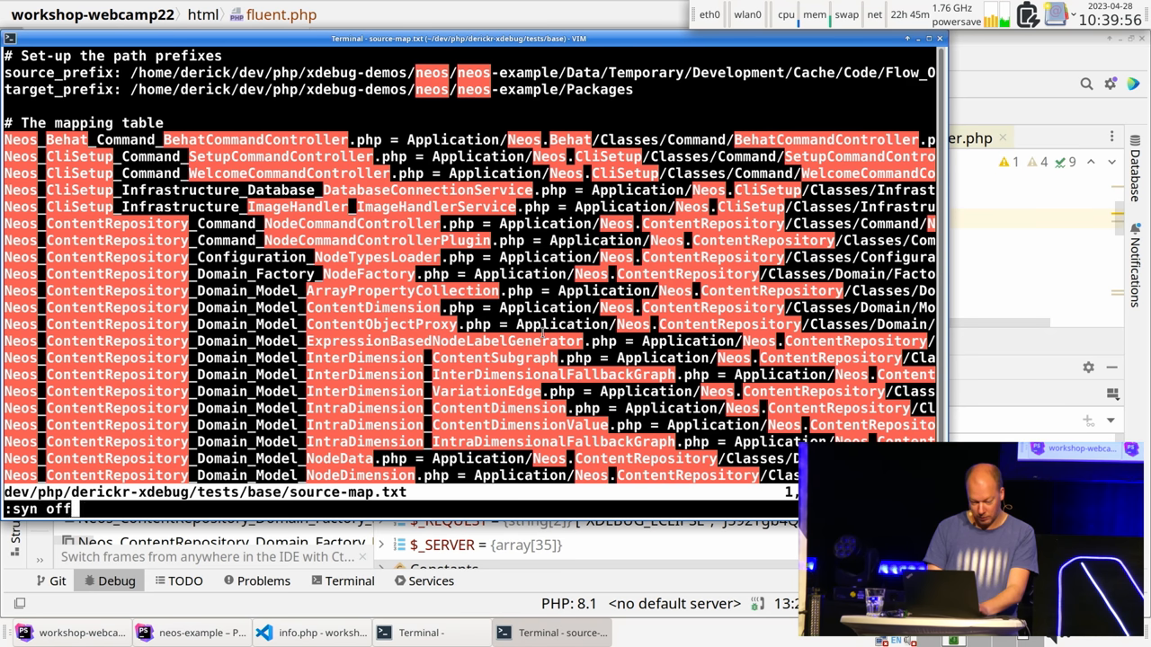
key("Return")
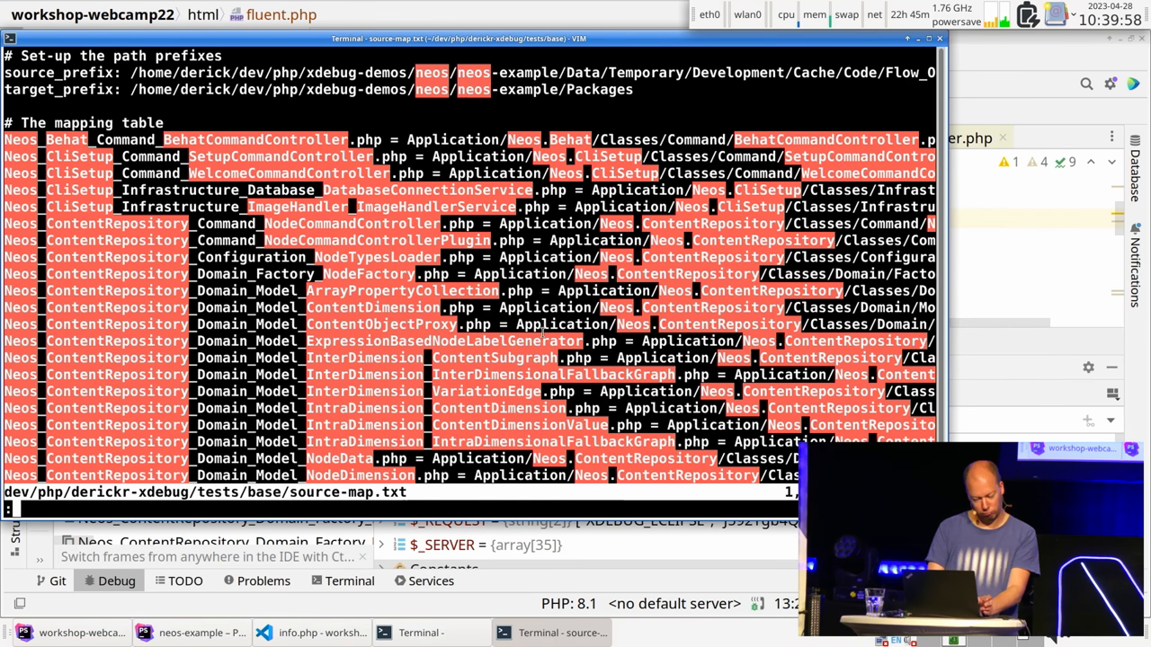
Turn off syntax highlighting and spell checking with :syn off and :set nospell
type(":syn")
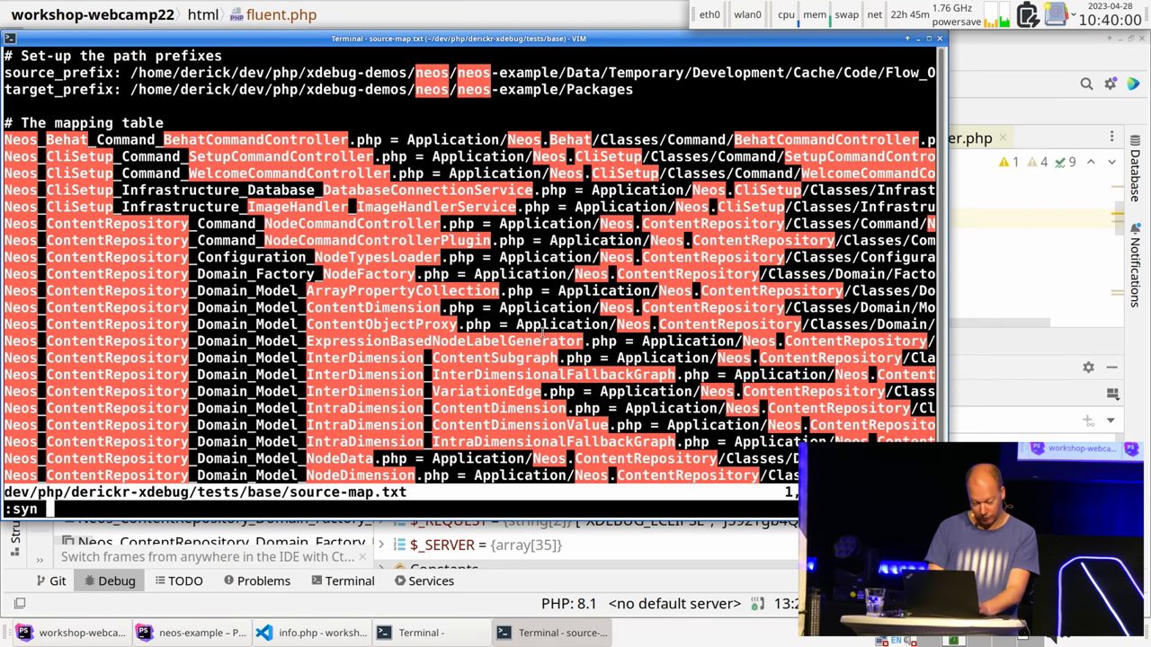
type("off")
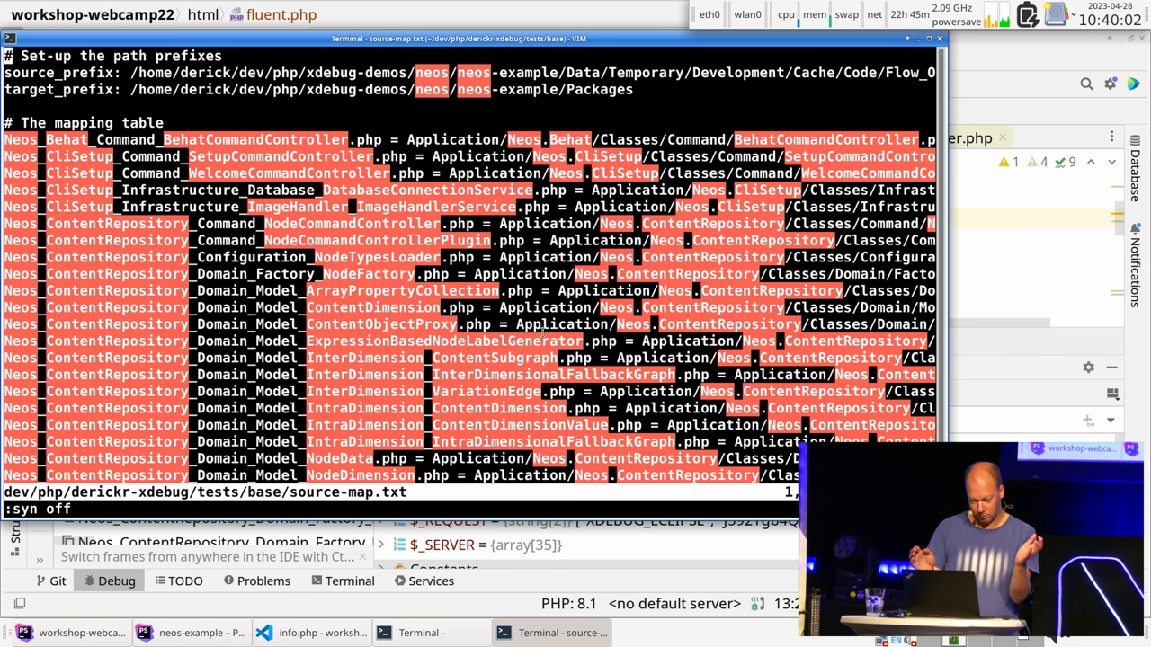
type("set nos")
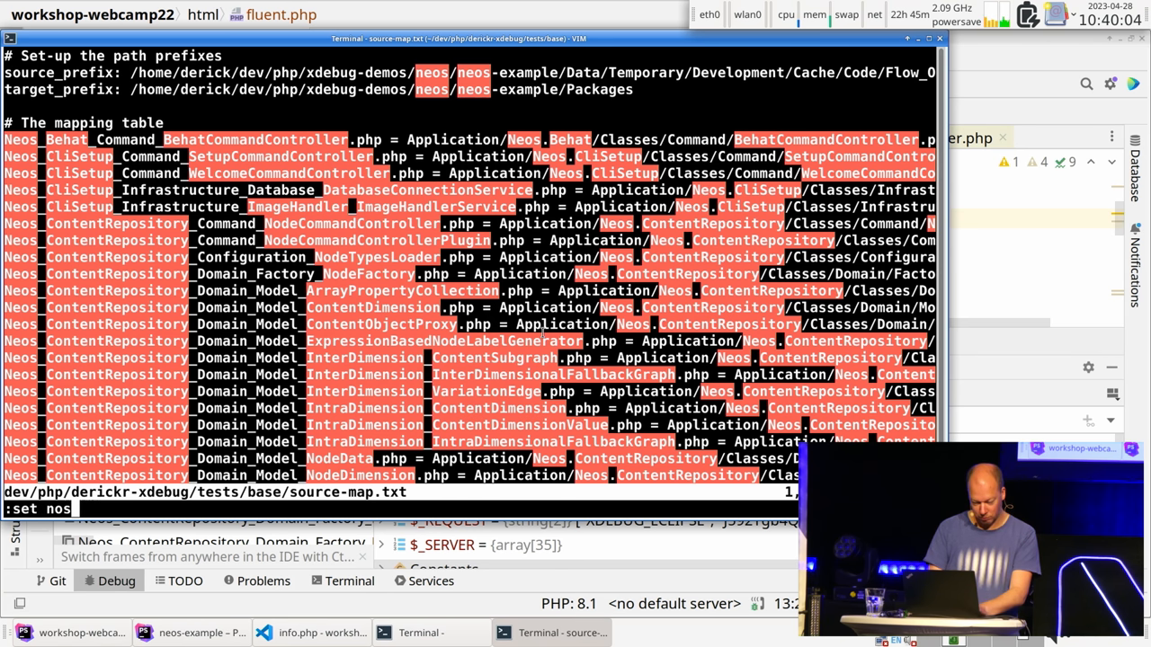
type("pell")
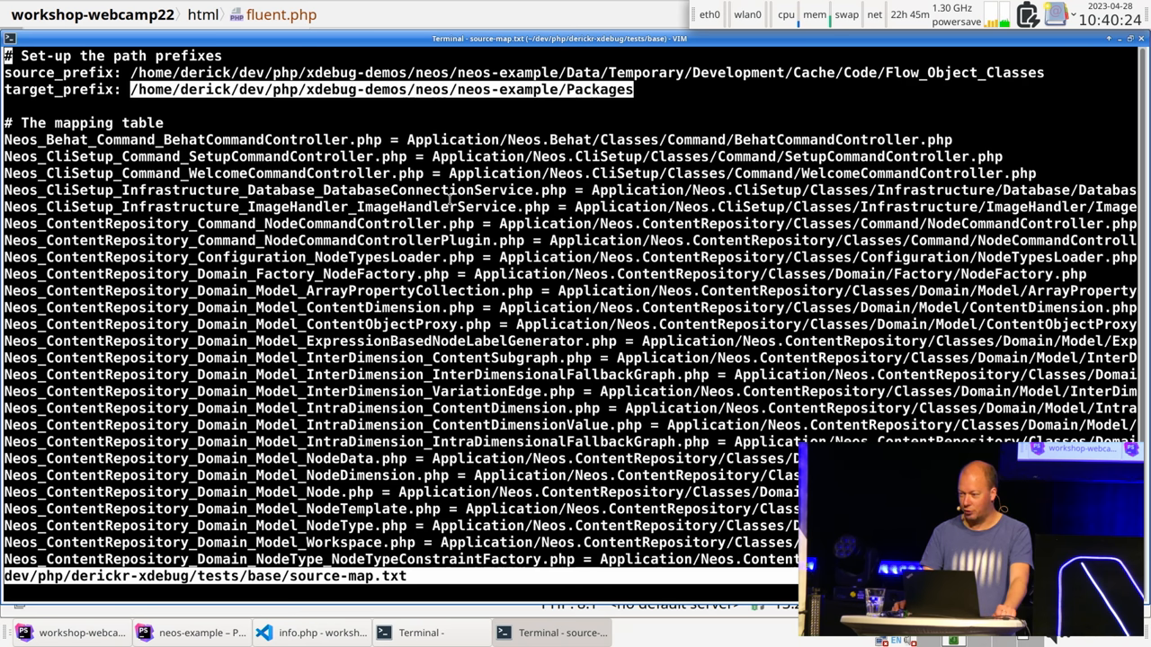
mouse_move(178, 133)
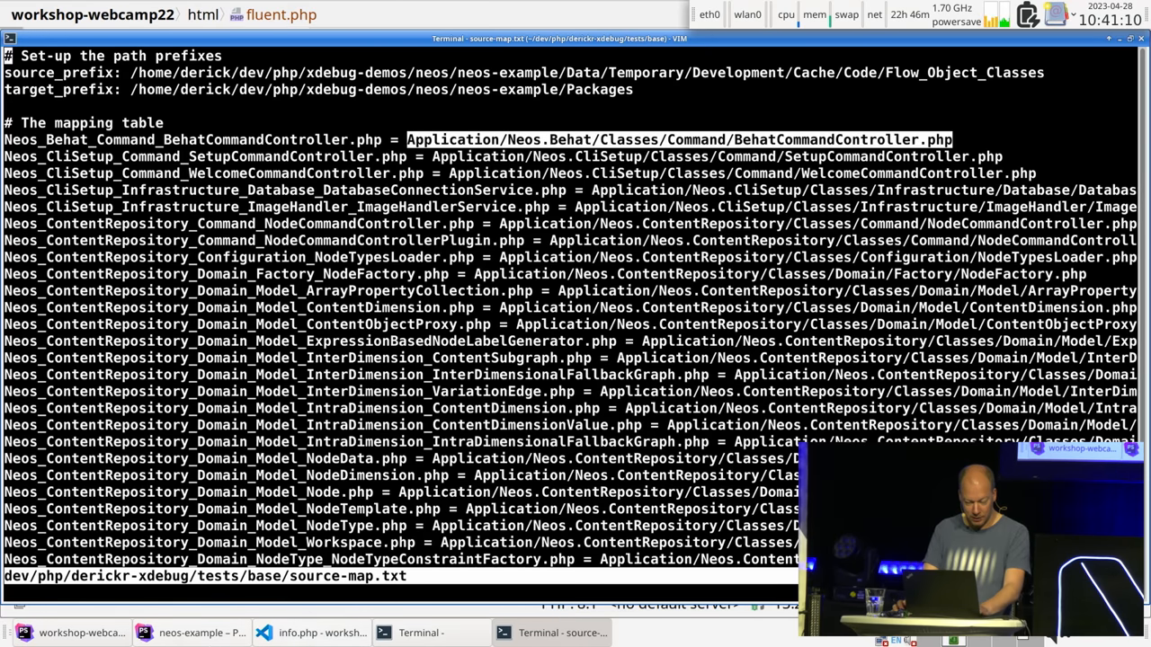
Return to PhpStorm, view the generated proxy Node class, then the original Node.php source
left_click(201, 633)
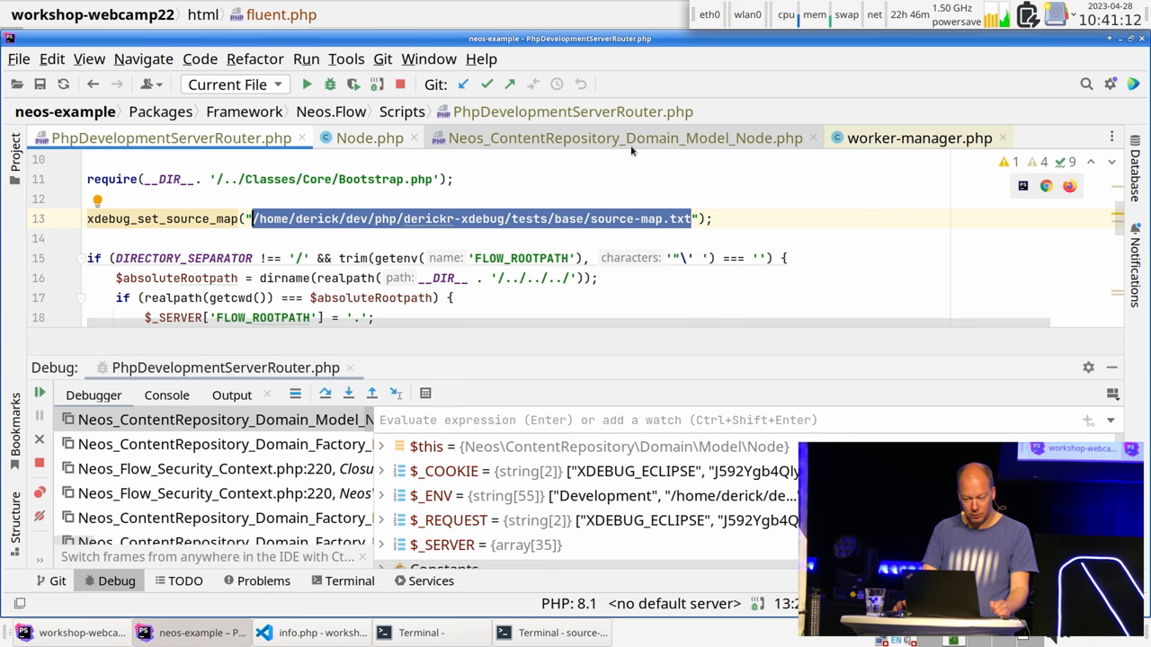
left_click(624, 137)
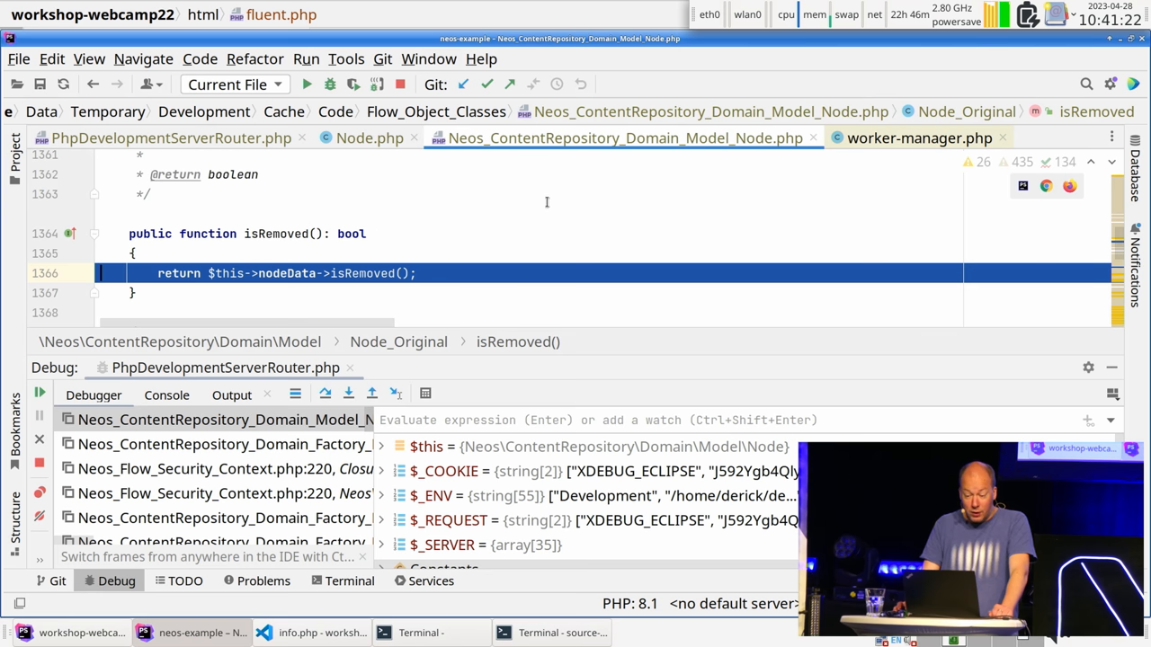
mouse_move(371, 137)
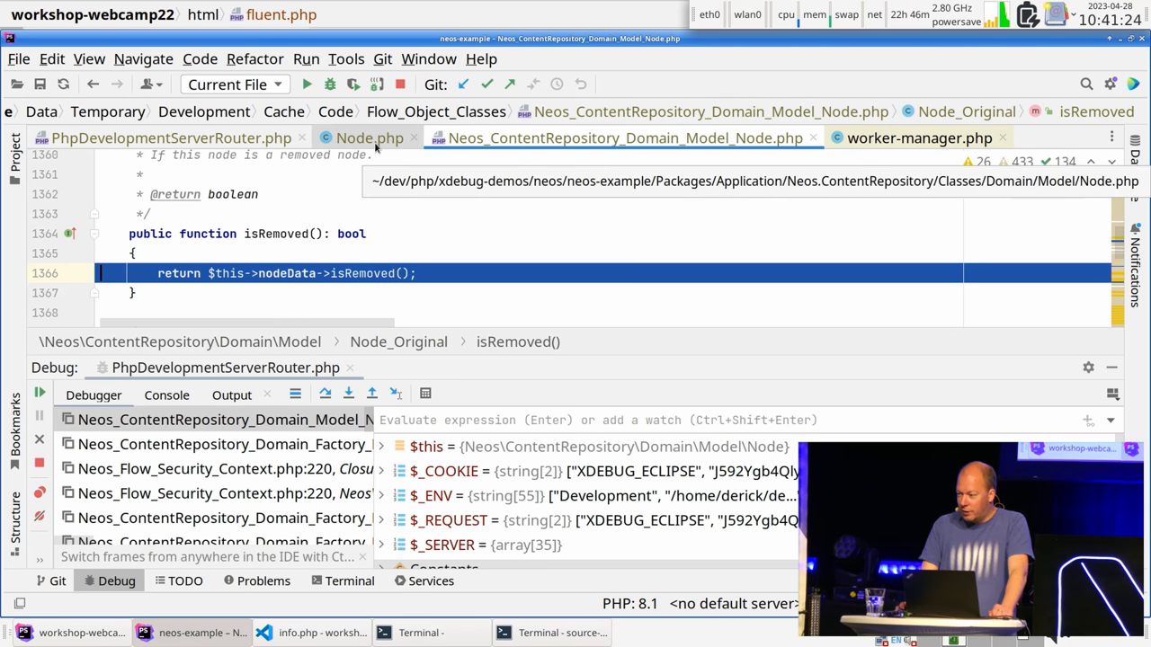
left_click(370, 137)
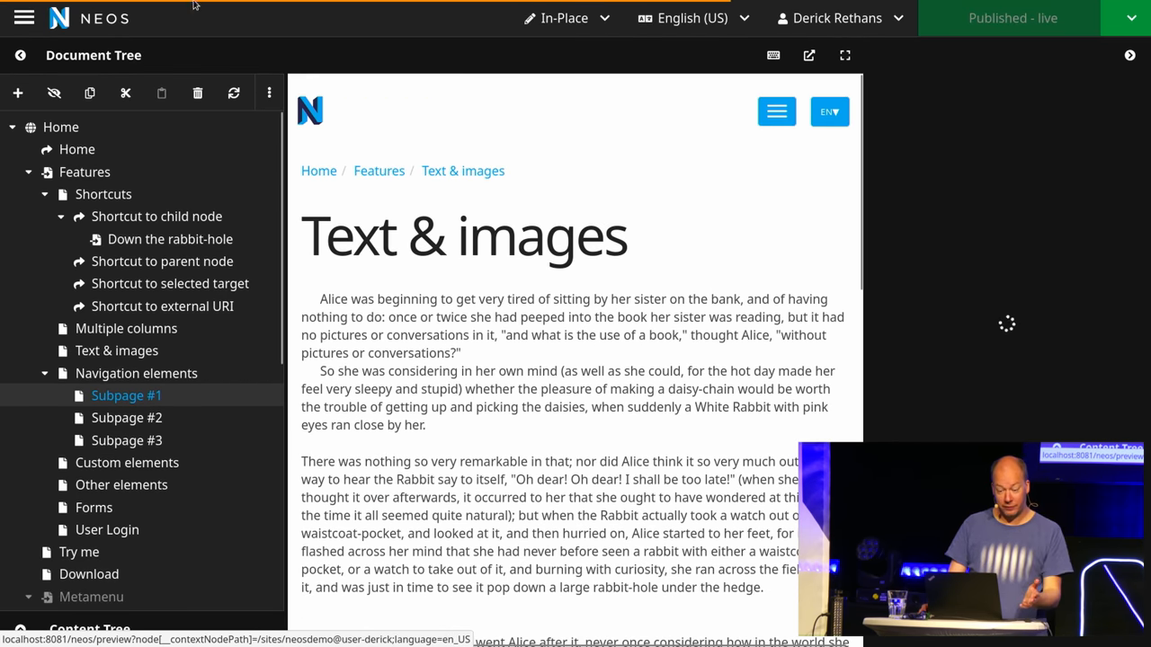
Select another page of the demo site from the Neos Document Tree
left_click(576, 359)
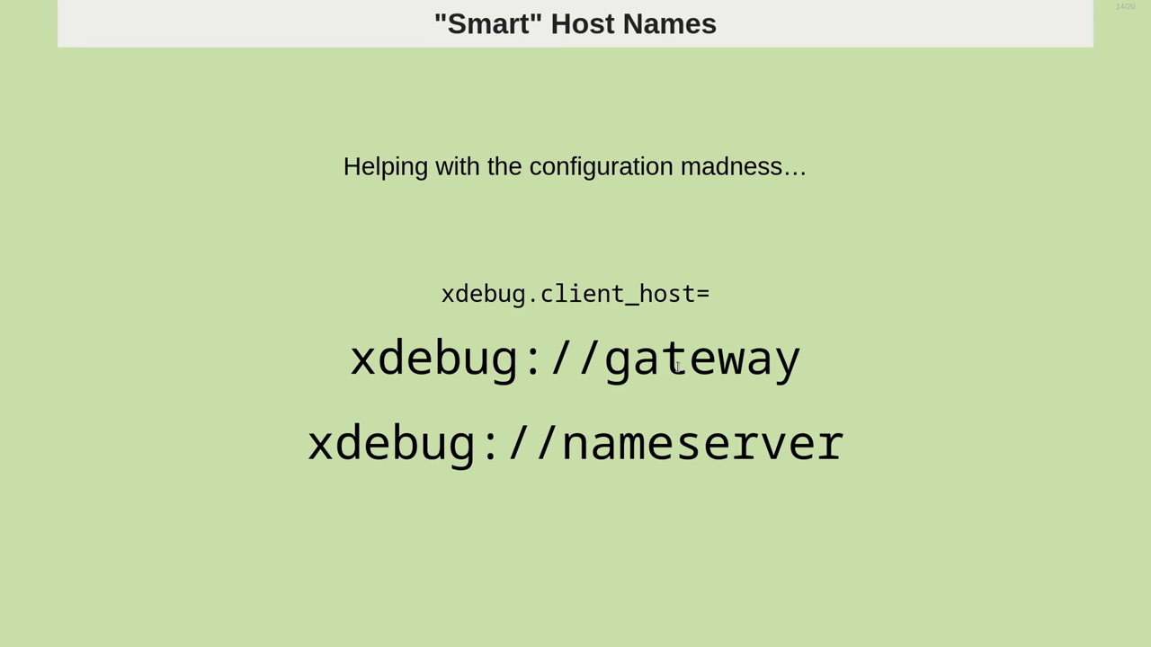
mouse_move(358, 360)
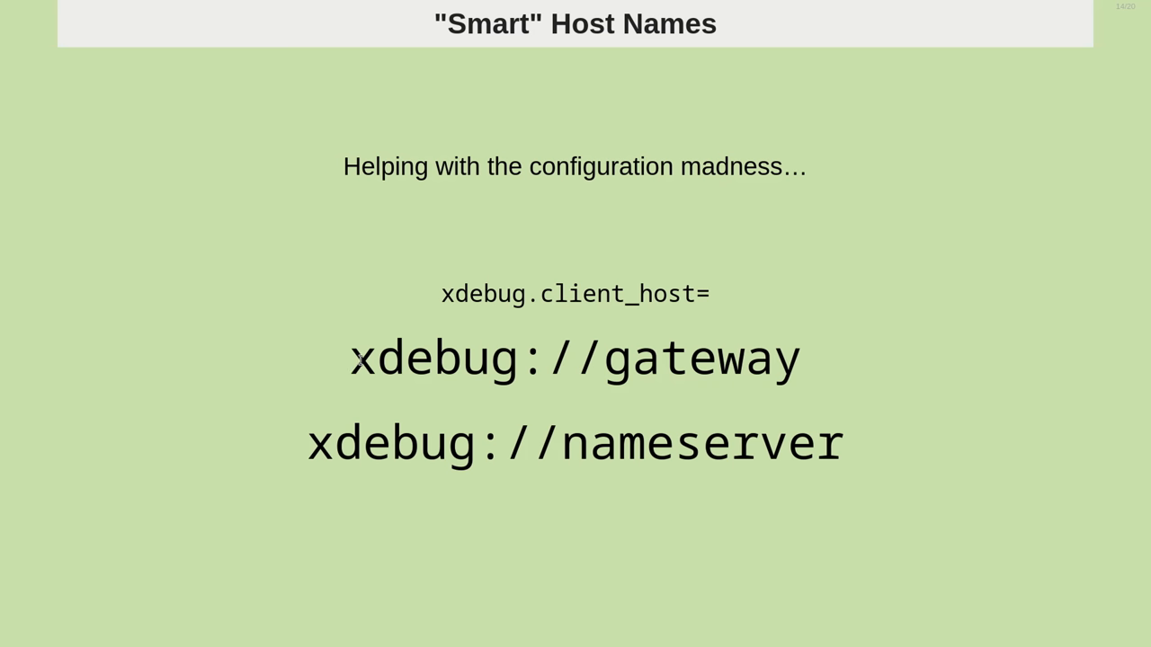
Highlight the xdebug://gateway client_host value on the Smart Host Names slide
double_click(575, 358)
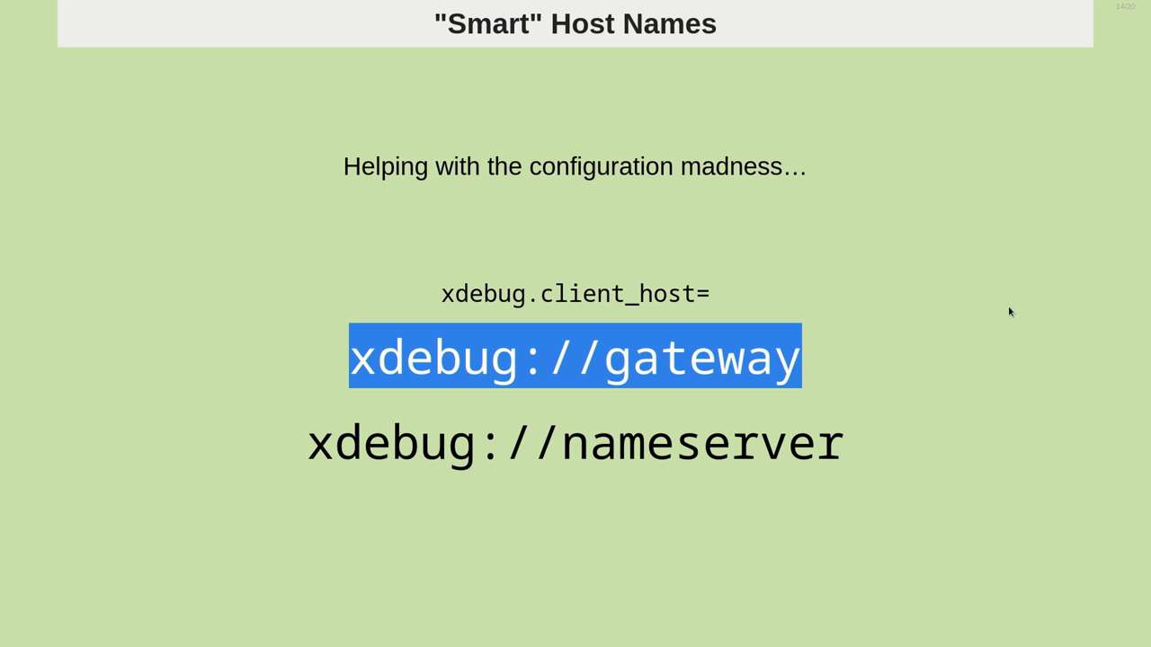
mouse_move(996, 311)
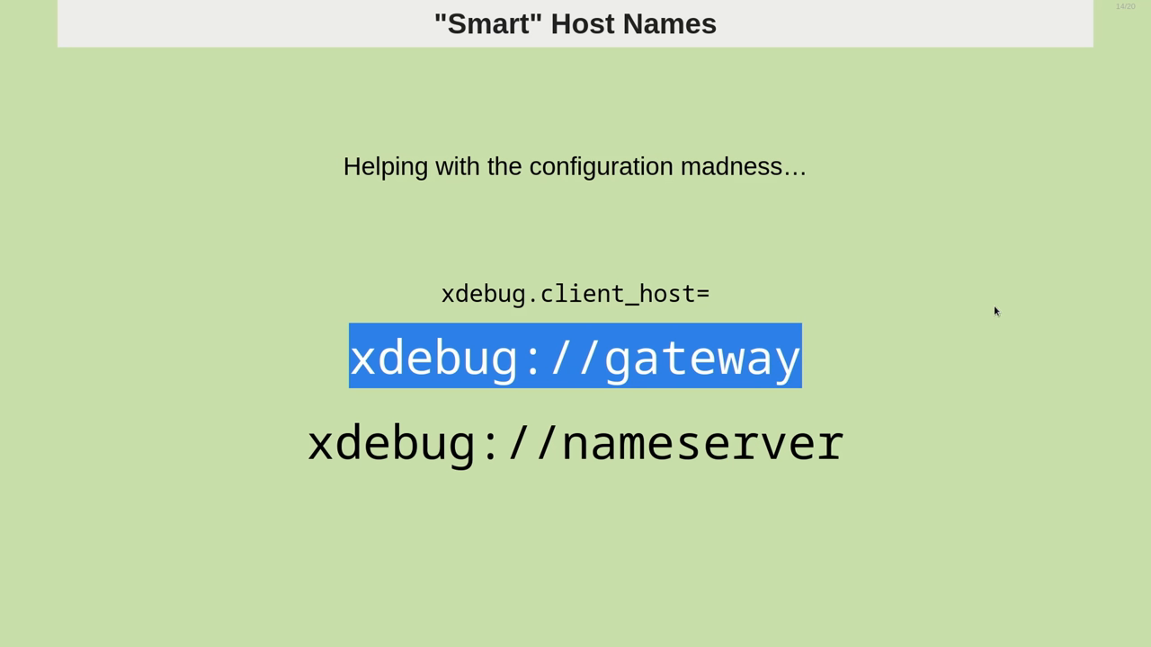
mouse_move(980, 285)
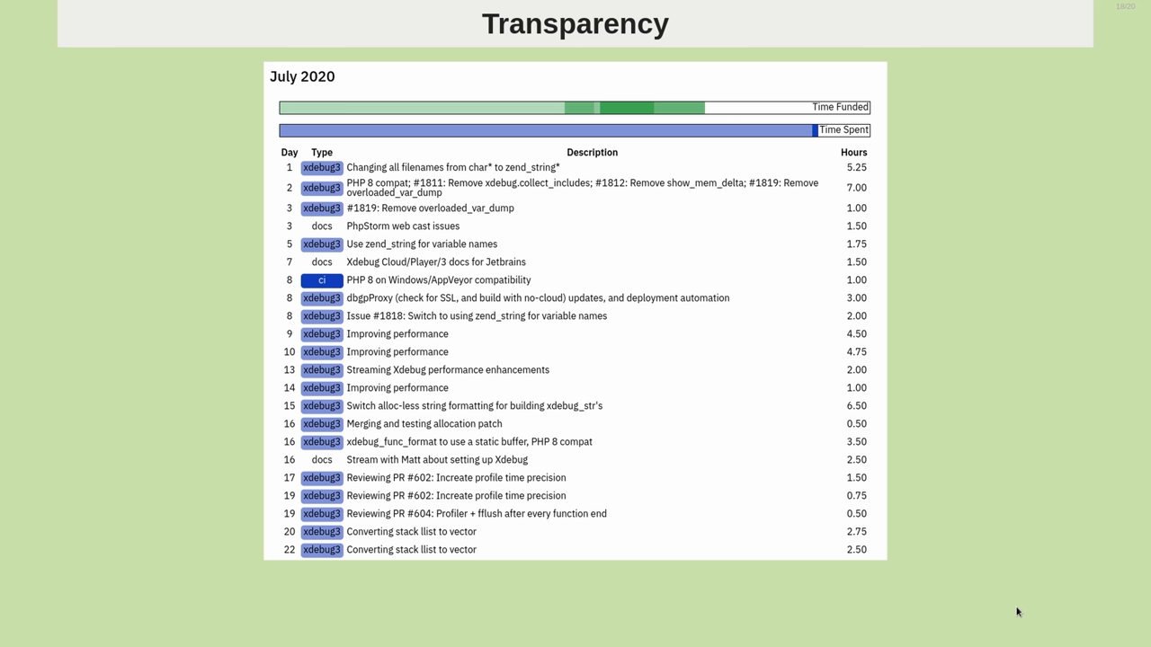
Advance to the Transparency slide showing the July 2020 funding and hours log
key("right")
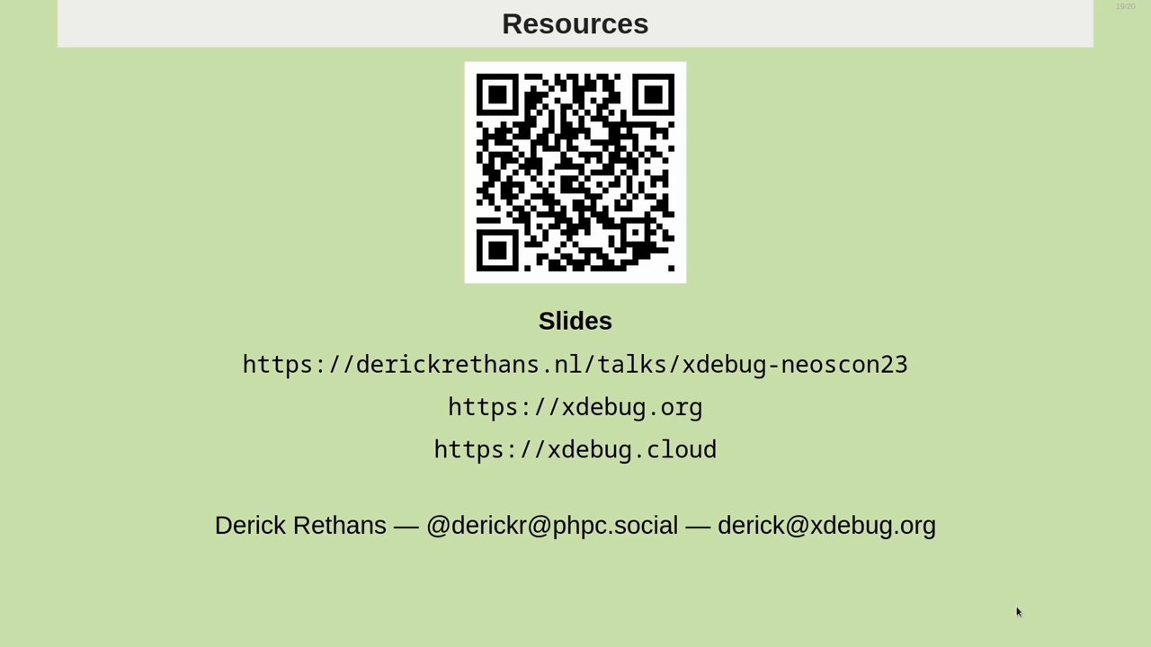